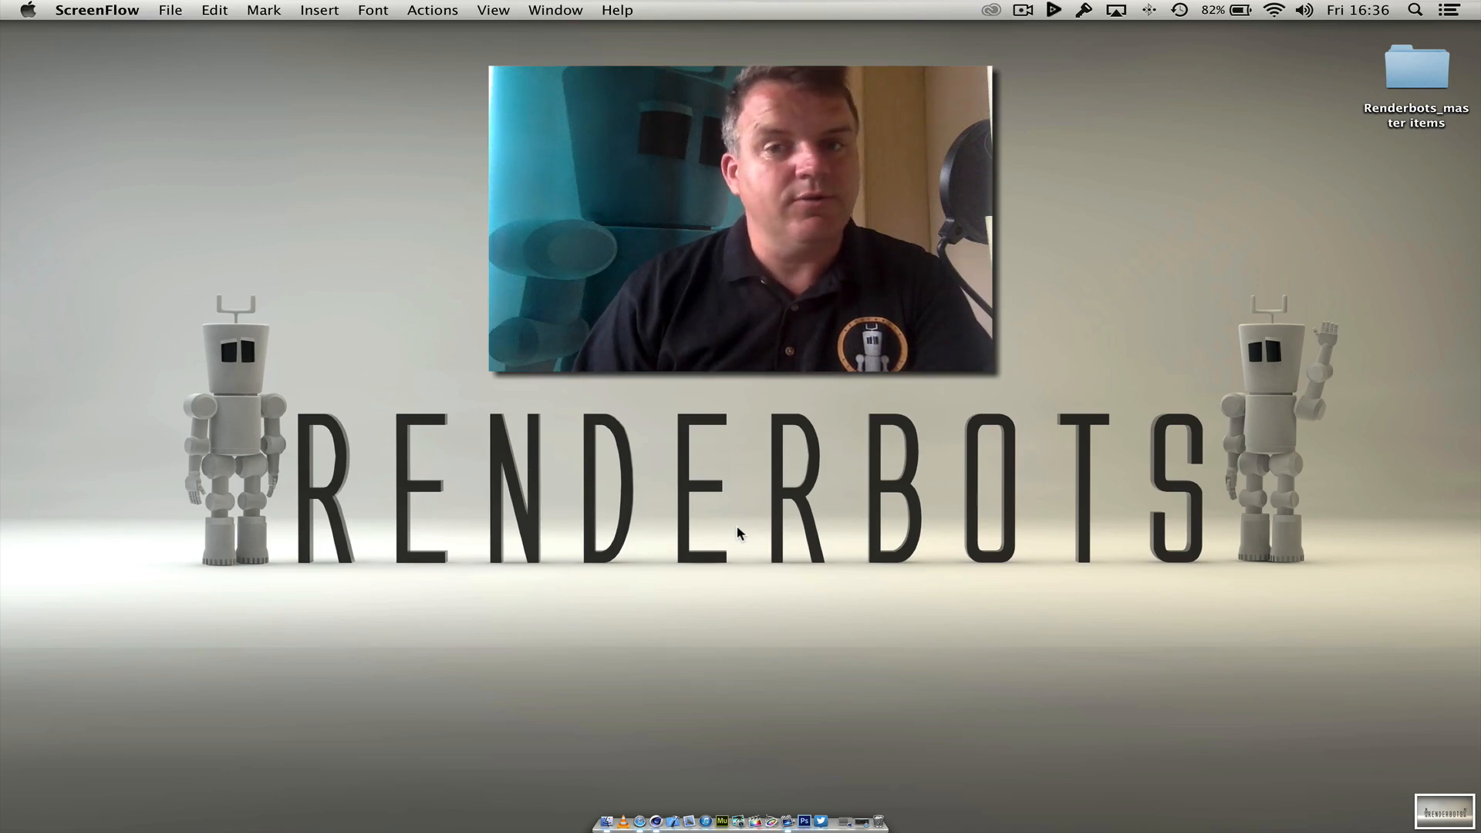
mouse_move(771, 821)
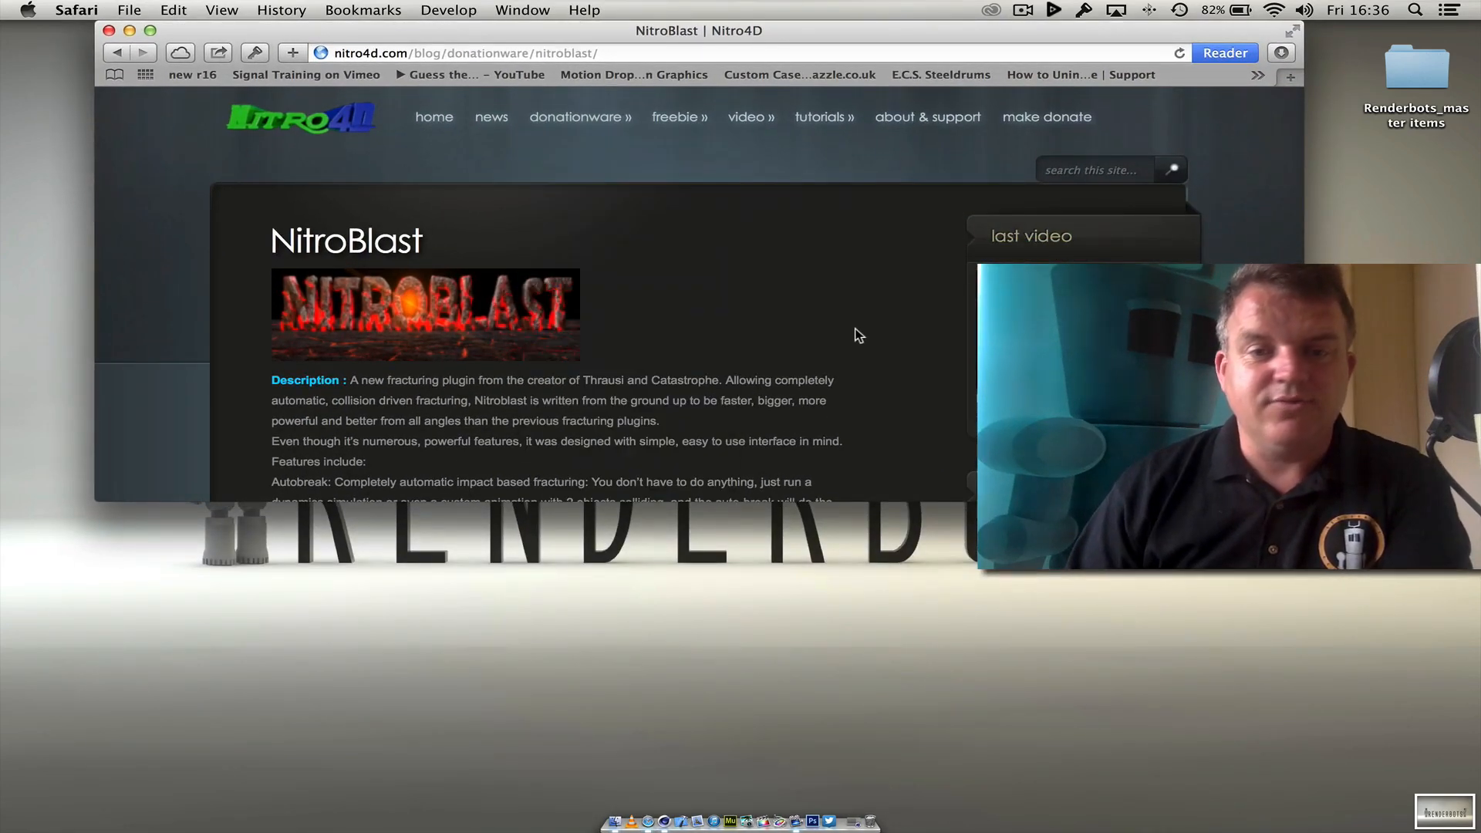
Scroll through the Cinema 4D interface over the empty scene
scroll("down", 3)
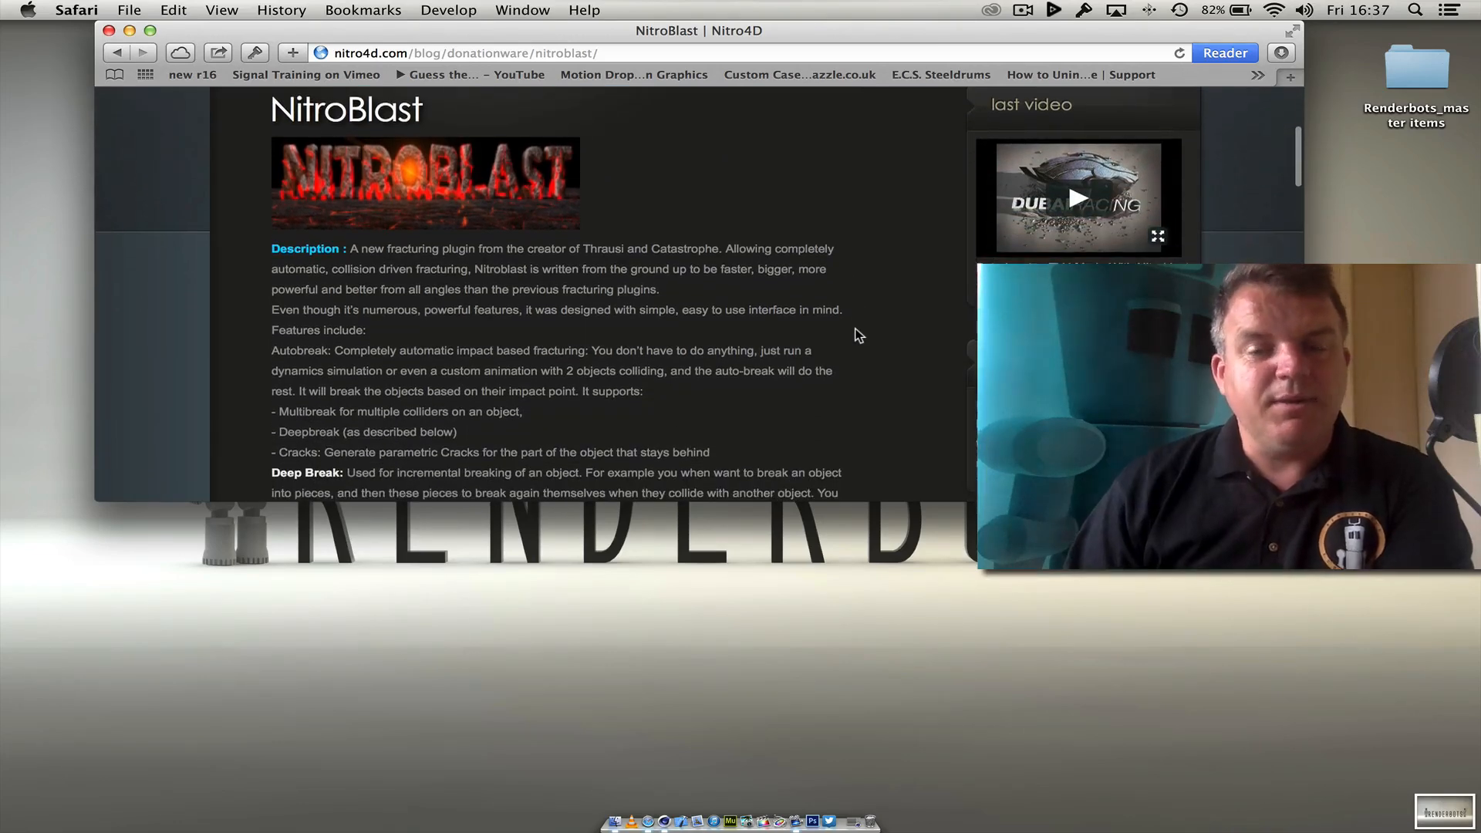
scroll("down", 3)
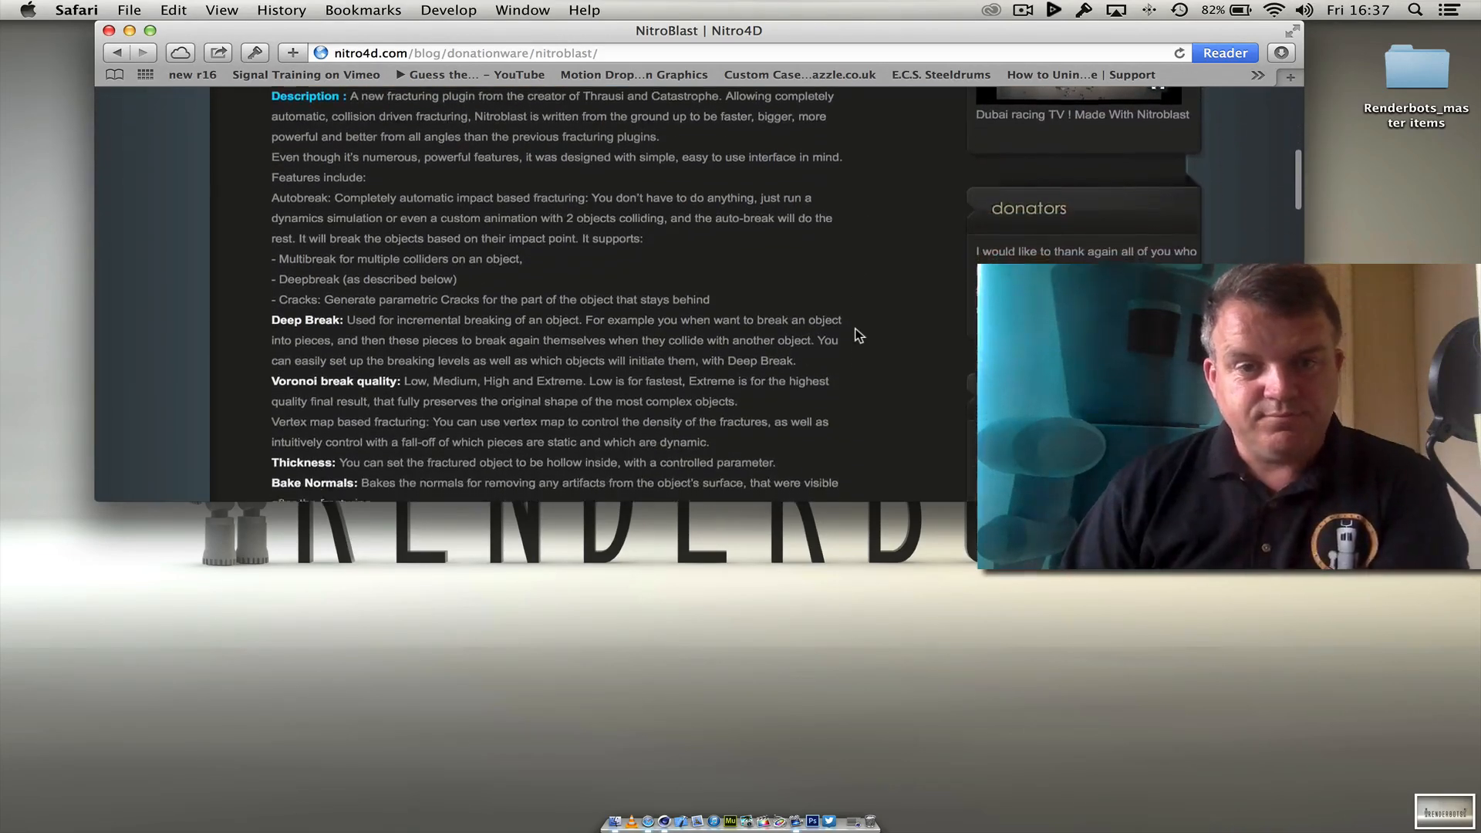
scroll("down", 3)
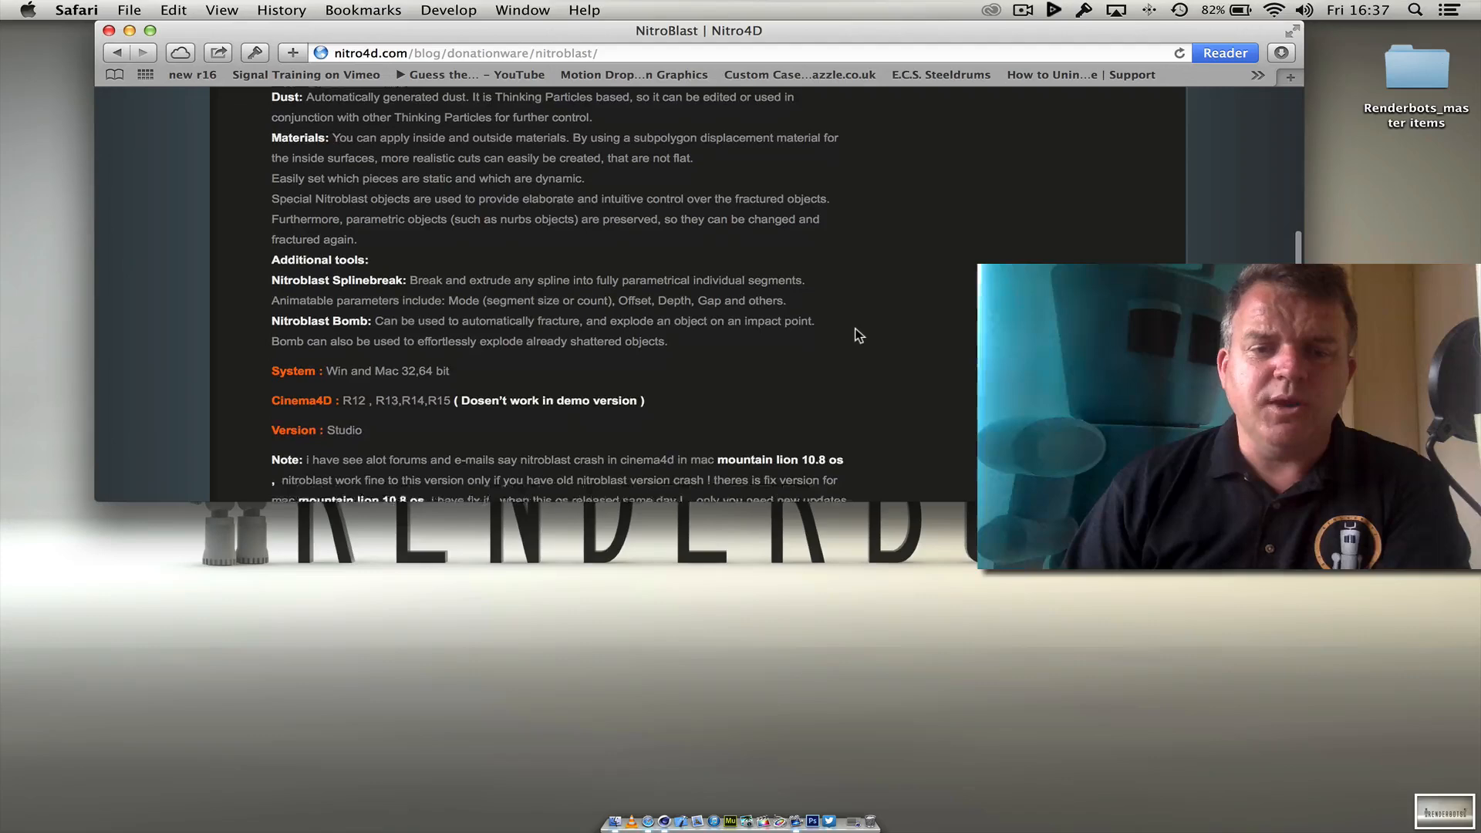
scroll("down", 3)
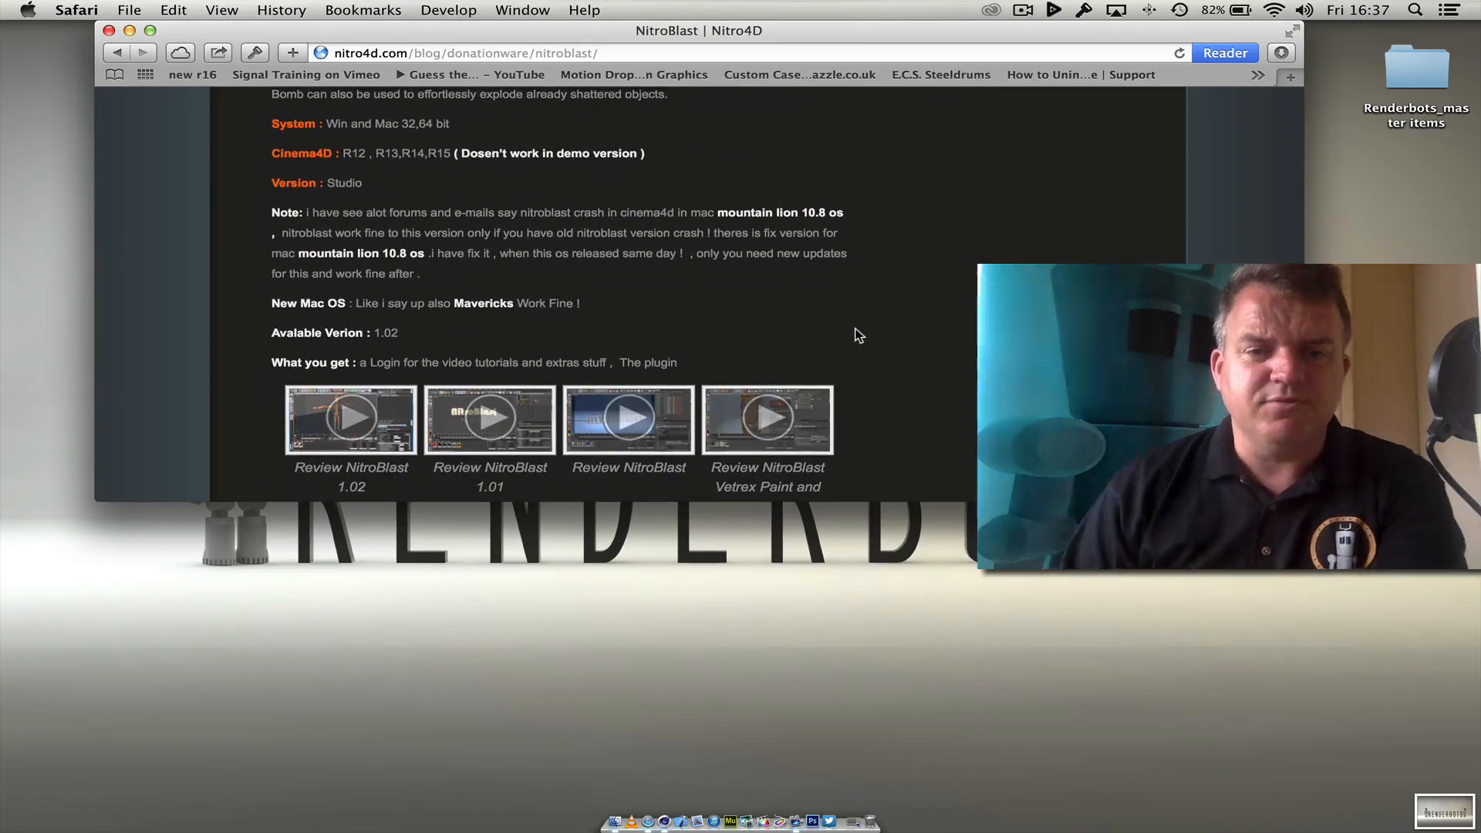
scroll("up", 3)
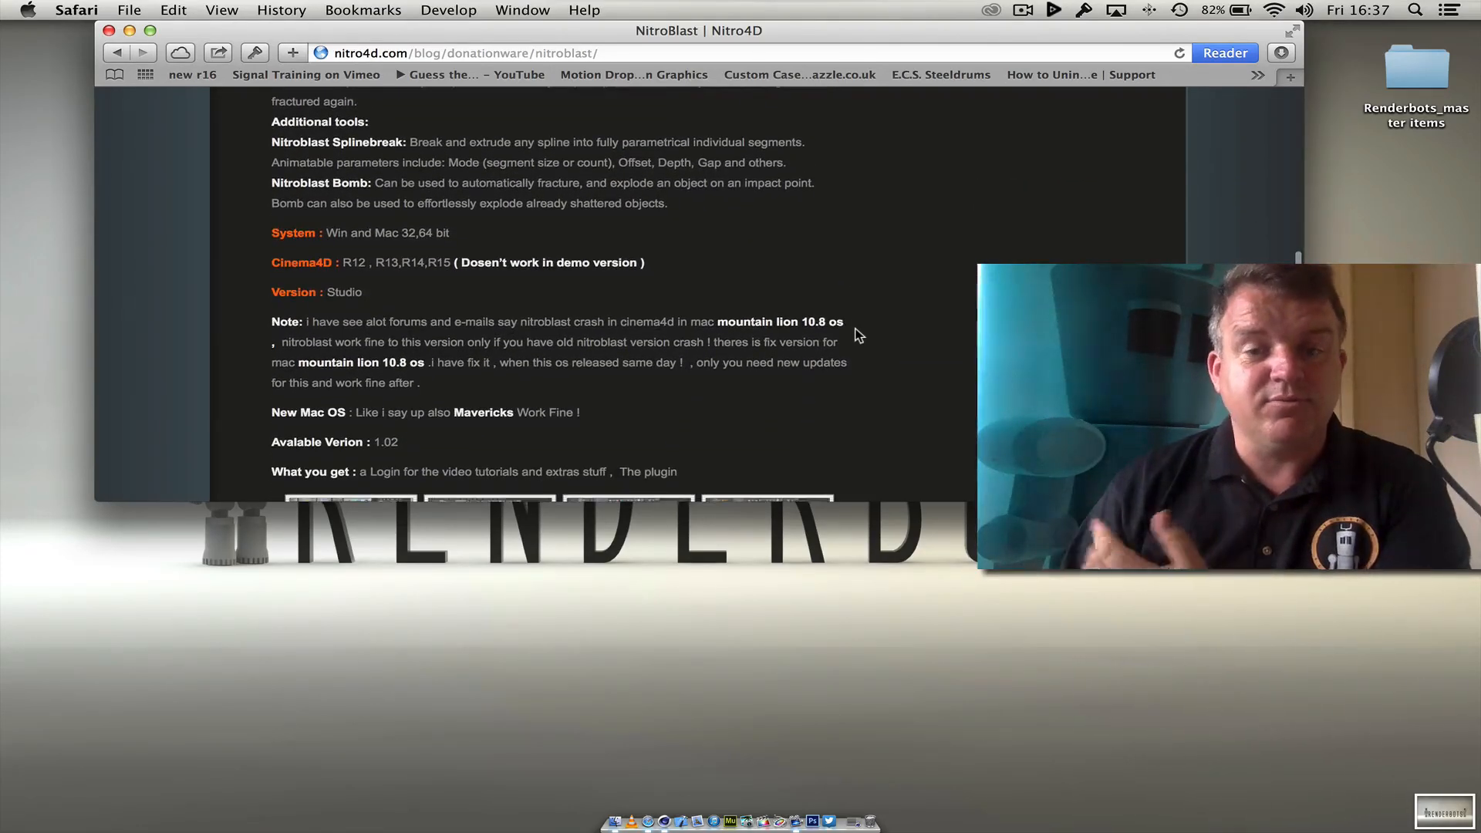
scroll("down", 3)
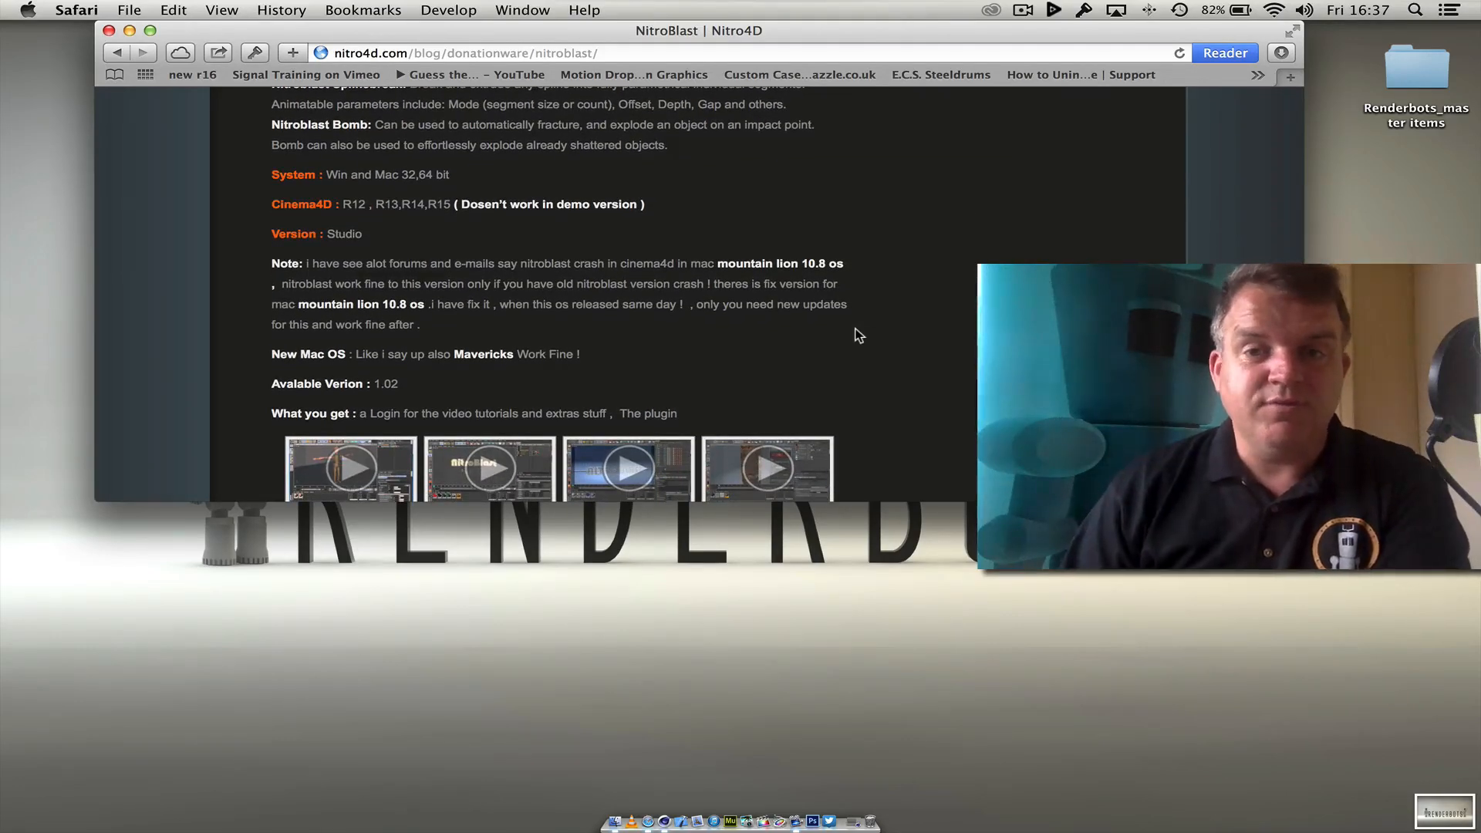
scroll("down", 3)
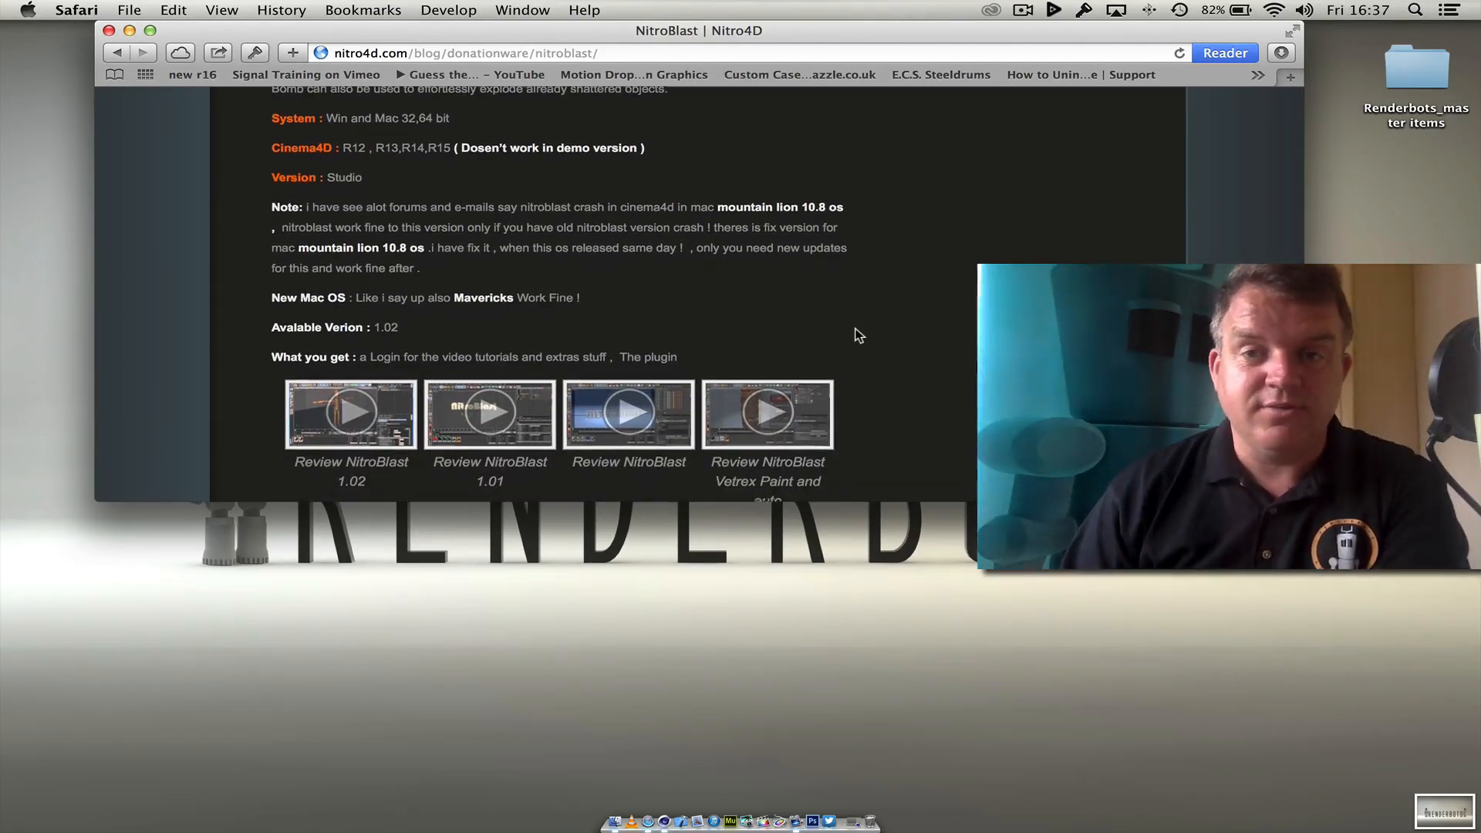
scroll("down", 3)
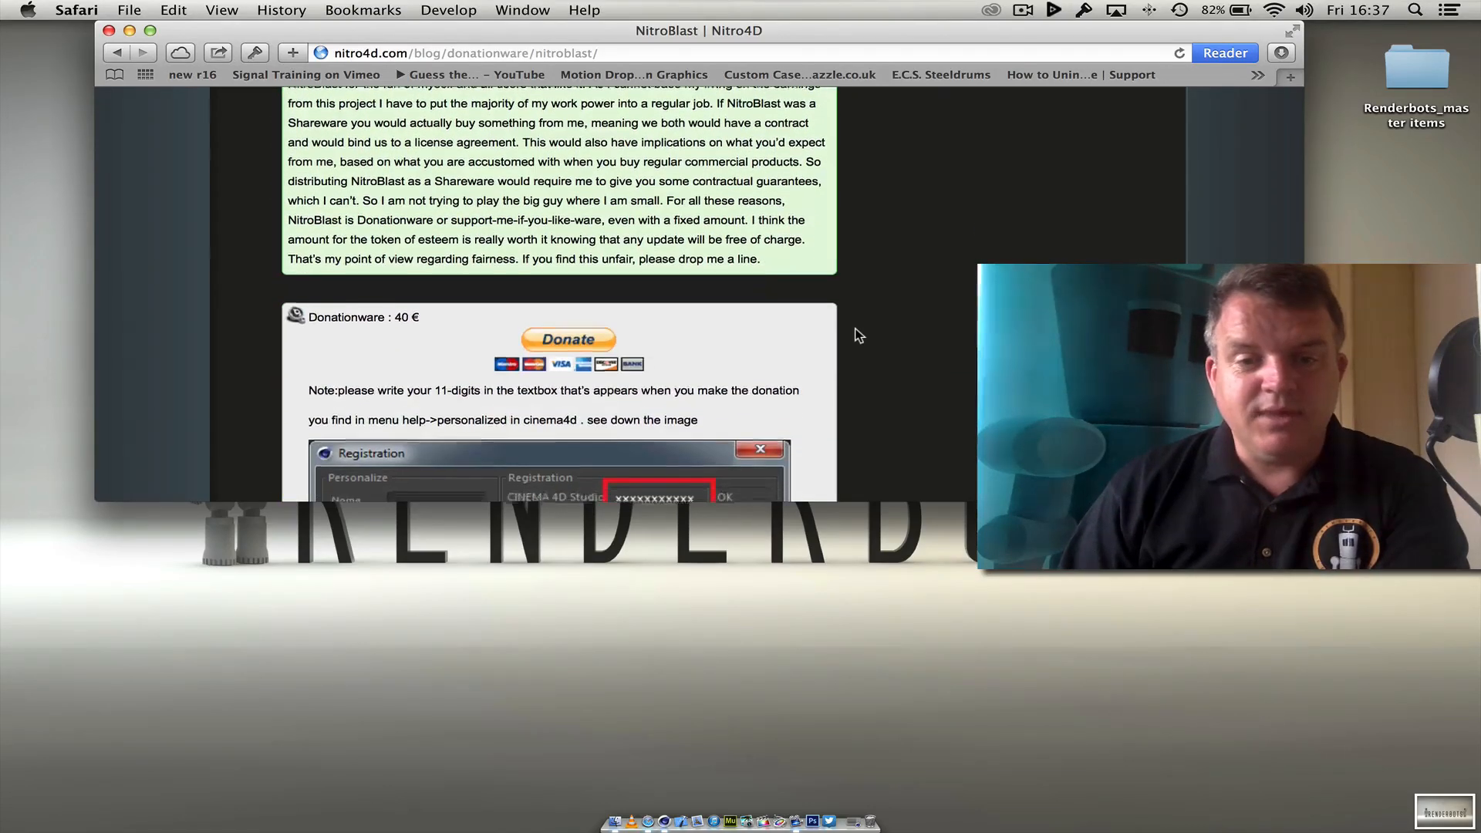
scroll("down", 3)
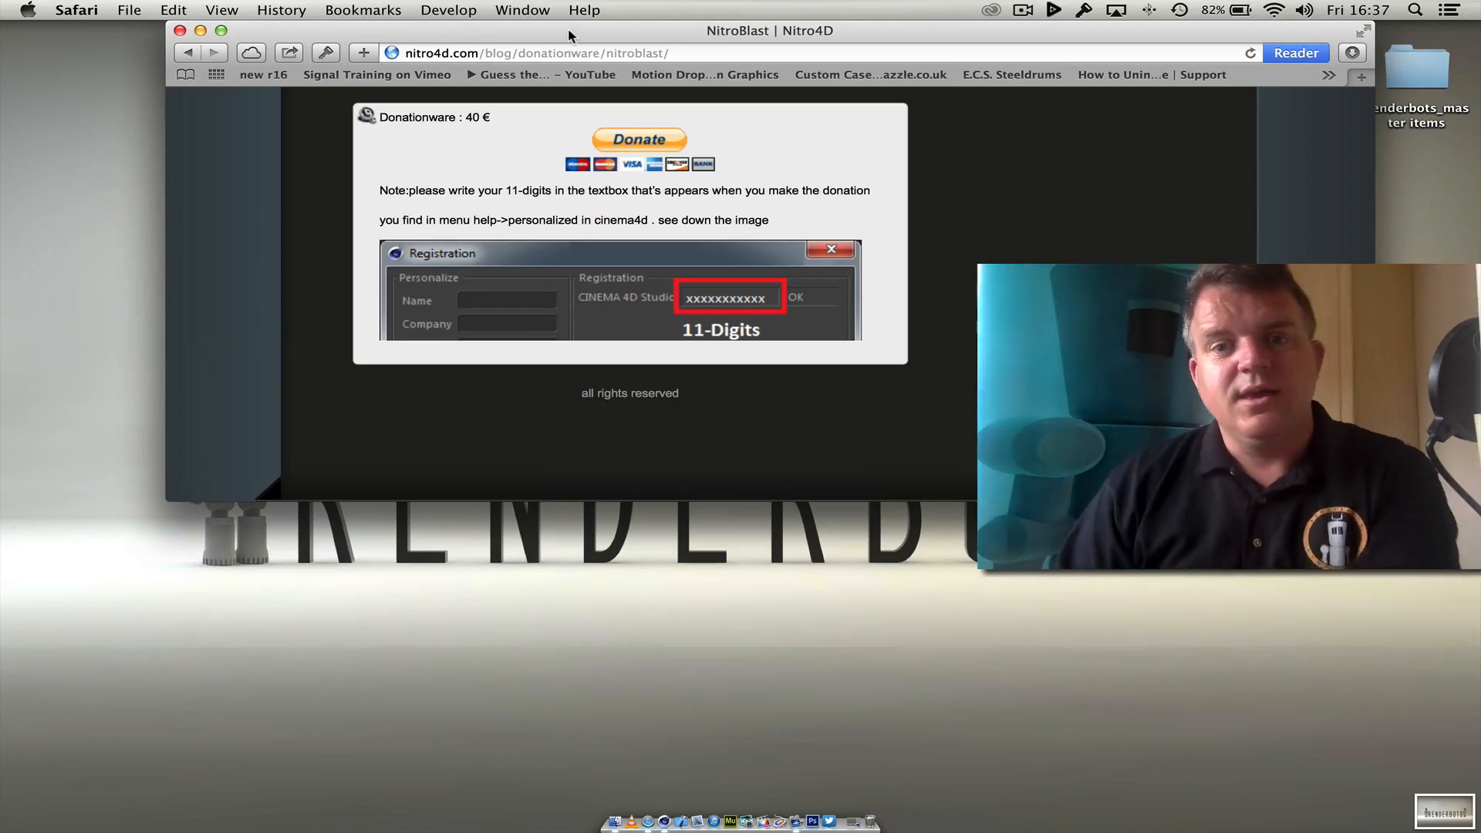
mouse_move(702, 224)
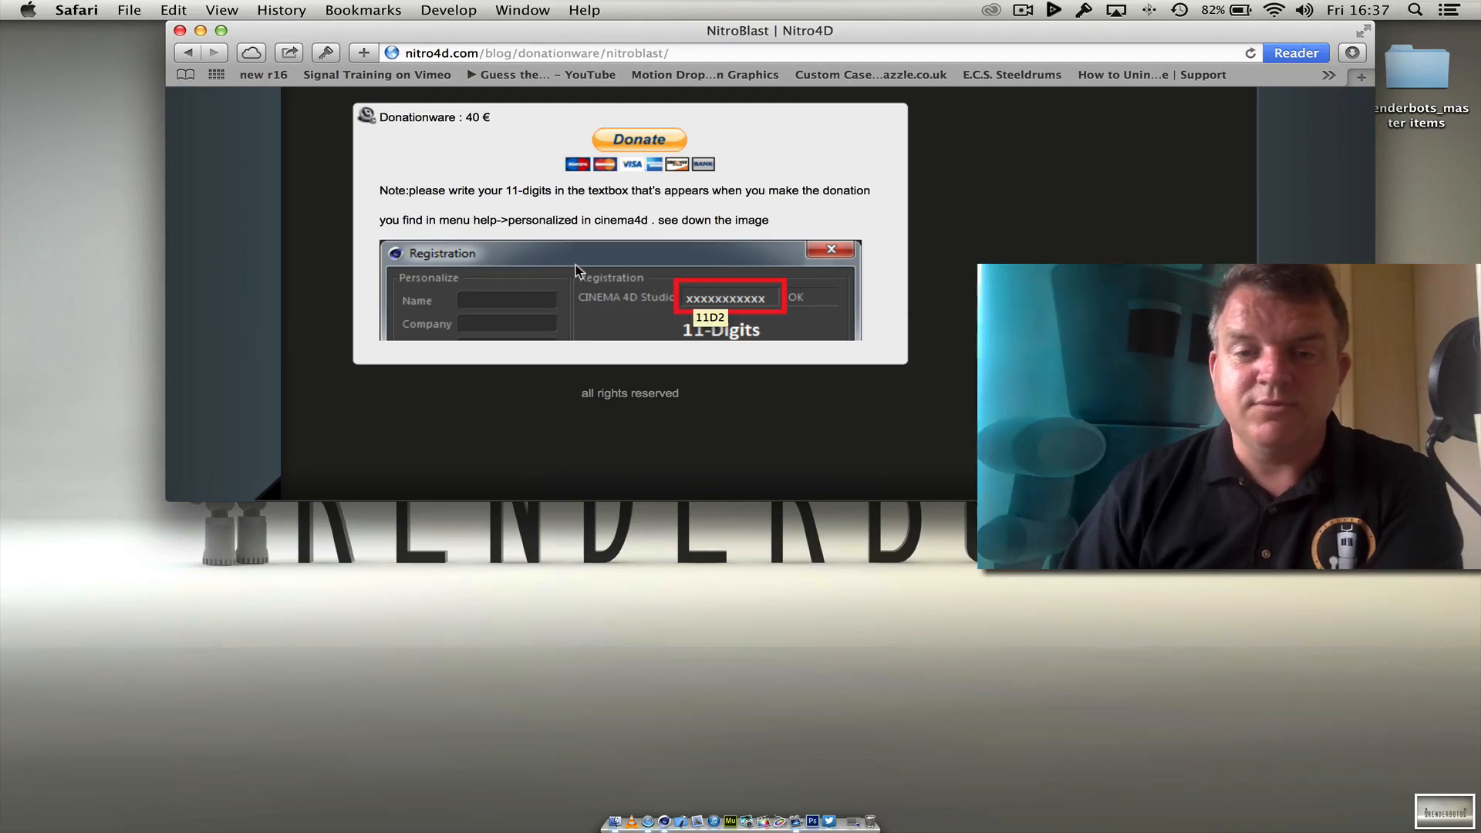
scroll("up", 3)
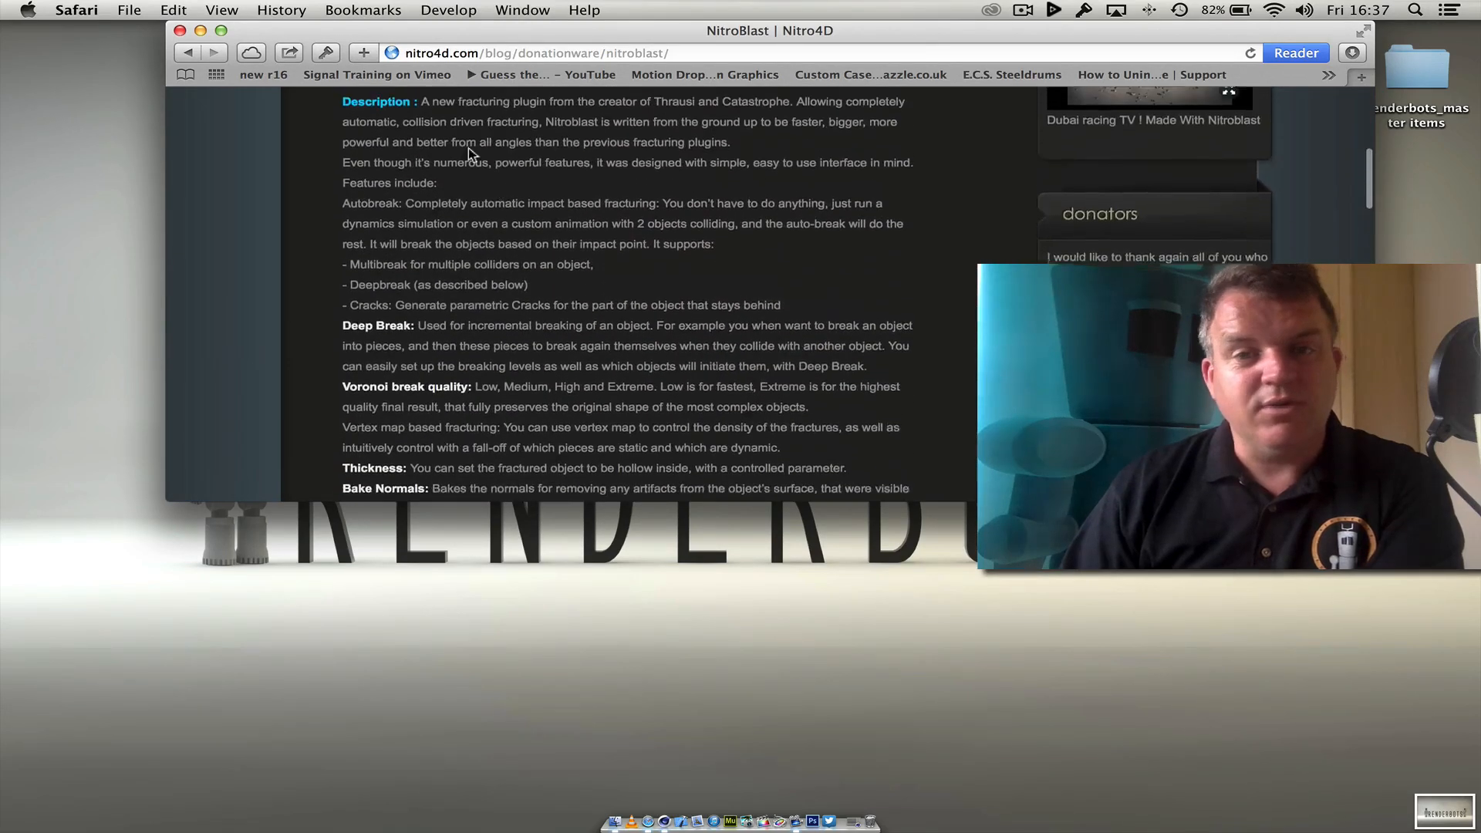
scroll("up", 3)
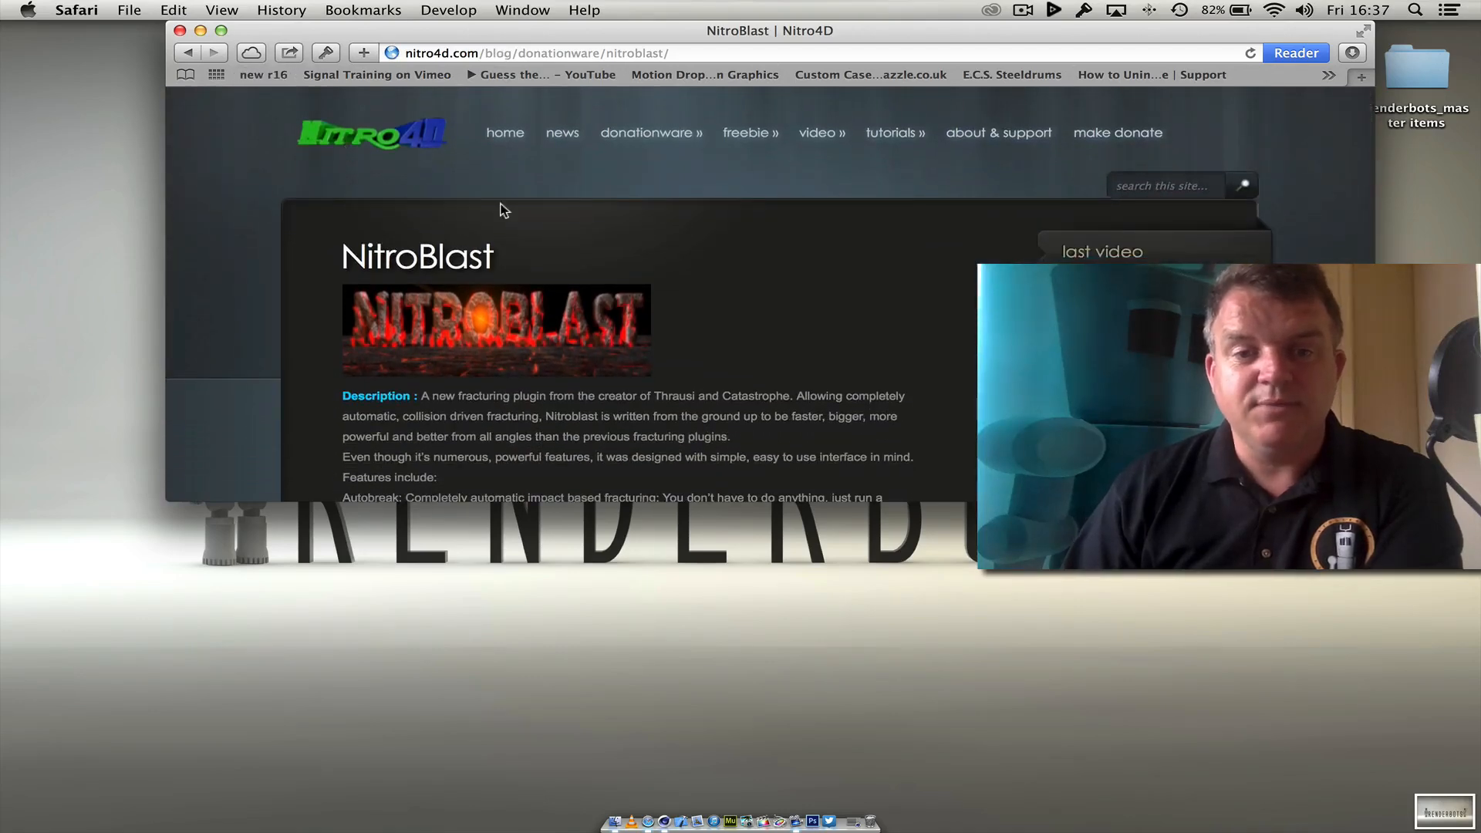
Launch Plugins > NitroBlast > NitroBlast Main and place its window beside the viewport
left_click(199, 30)
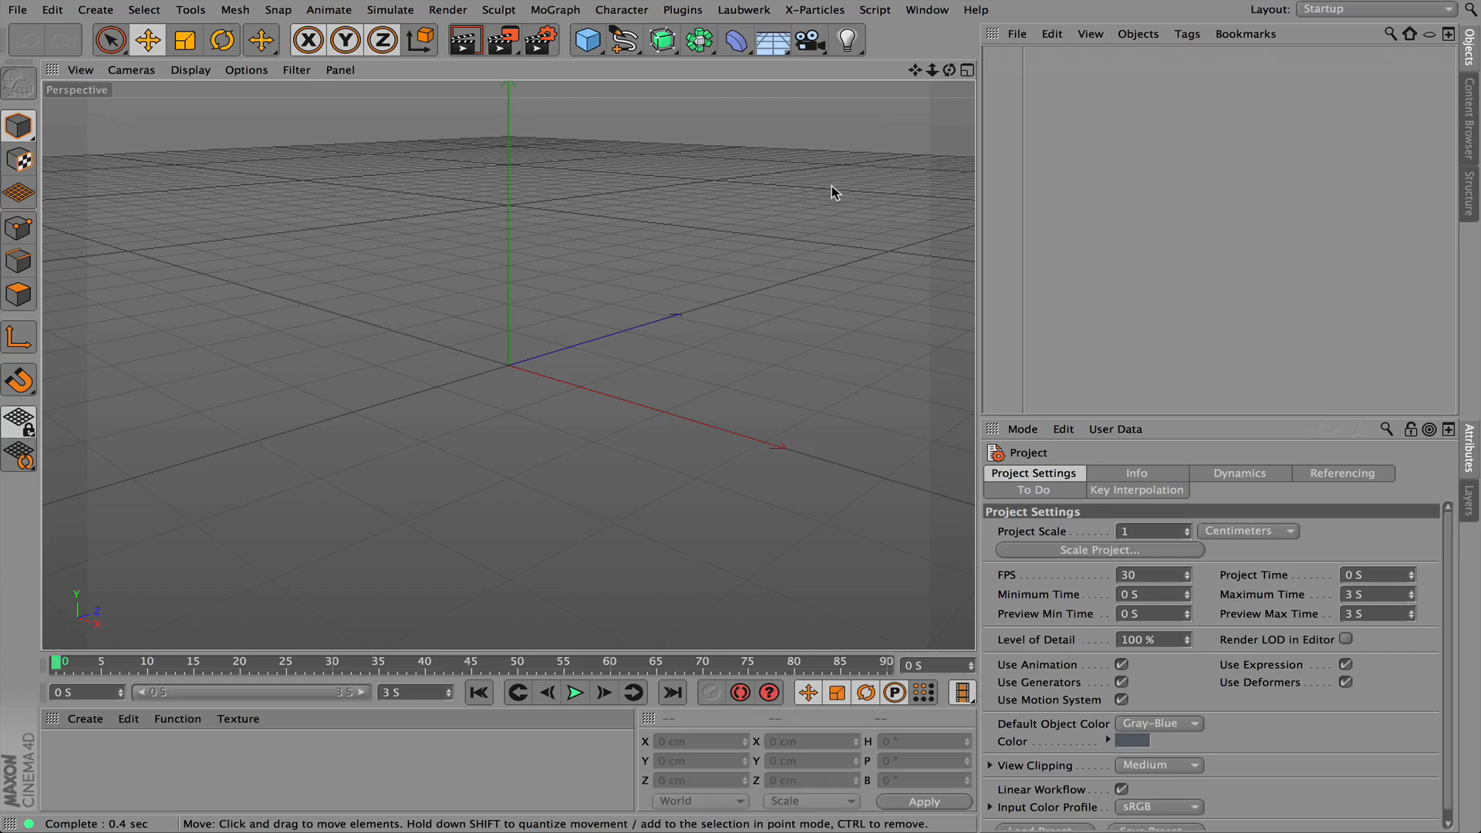
mouse_move(668, 444)
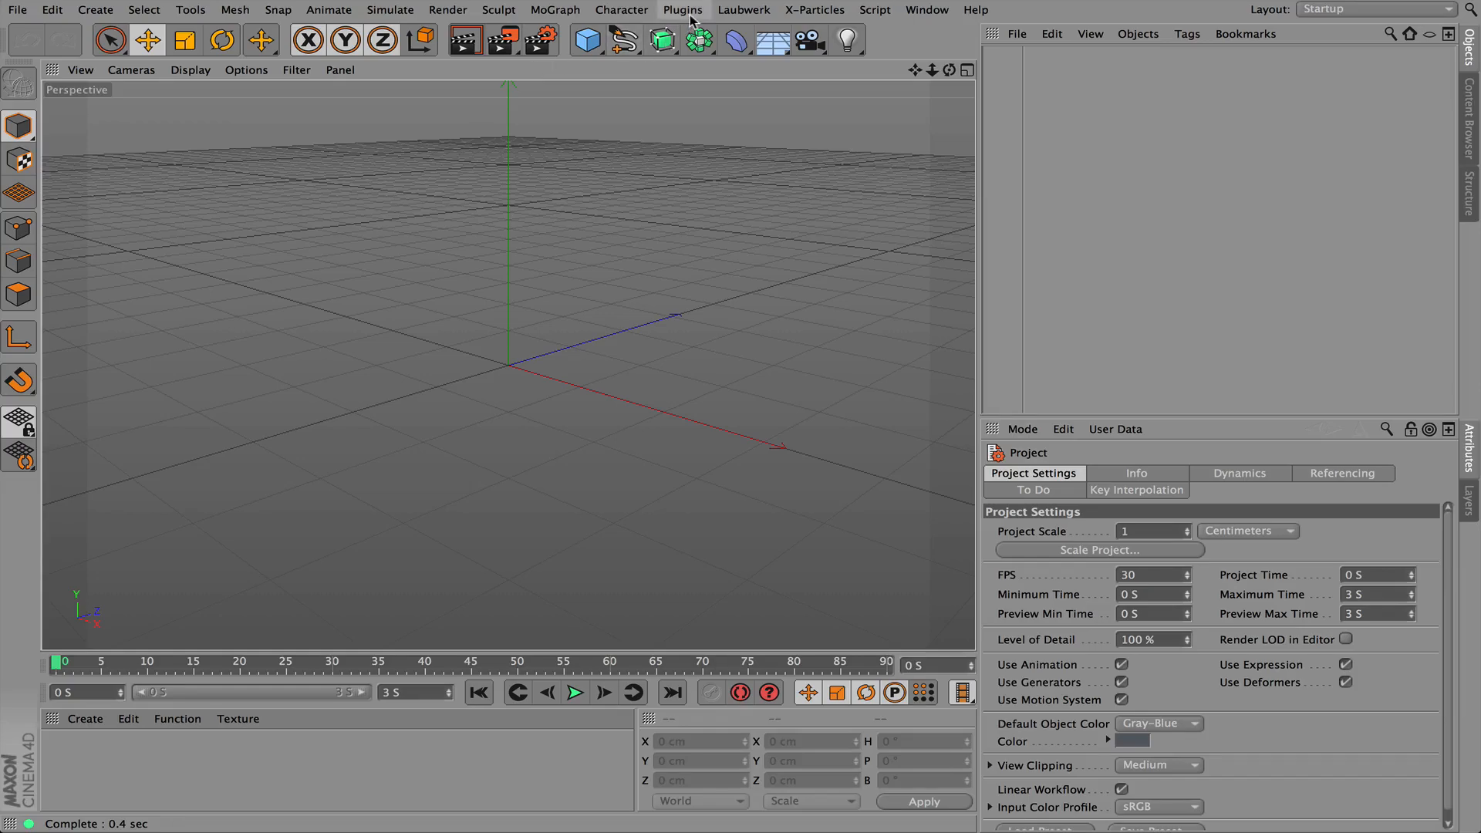
left_click(682, 9)
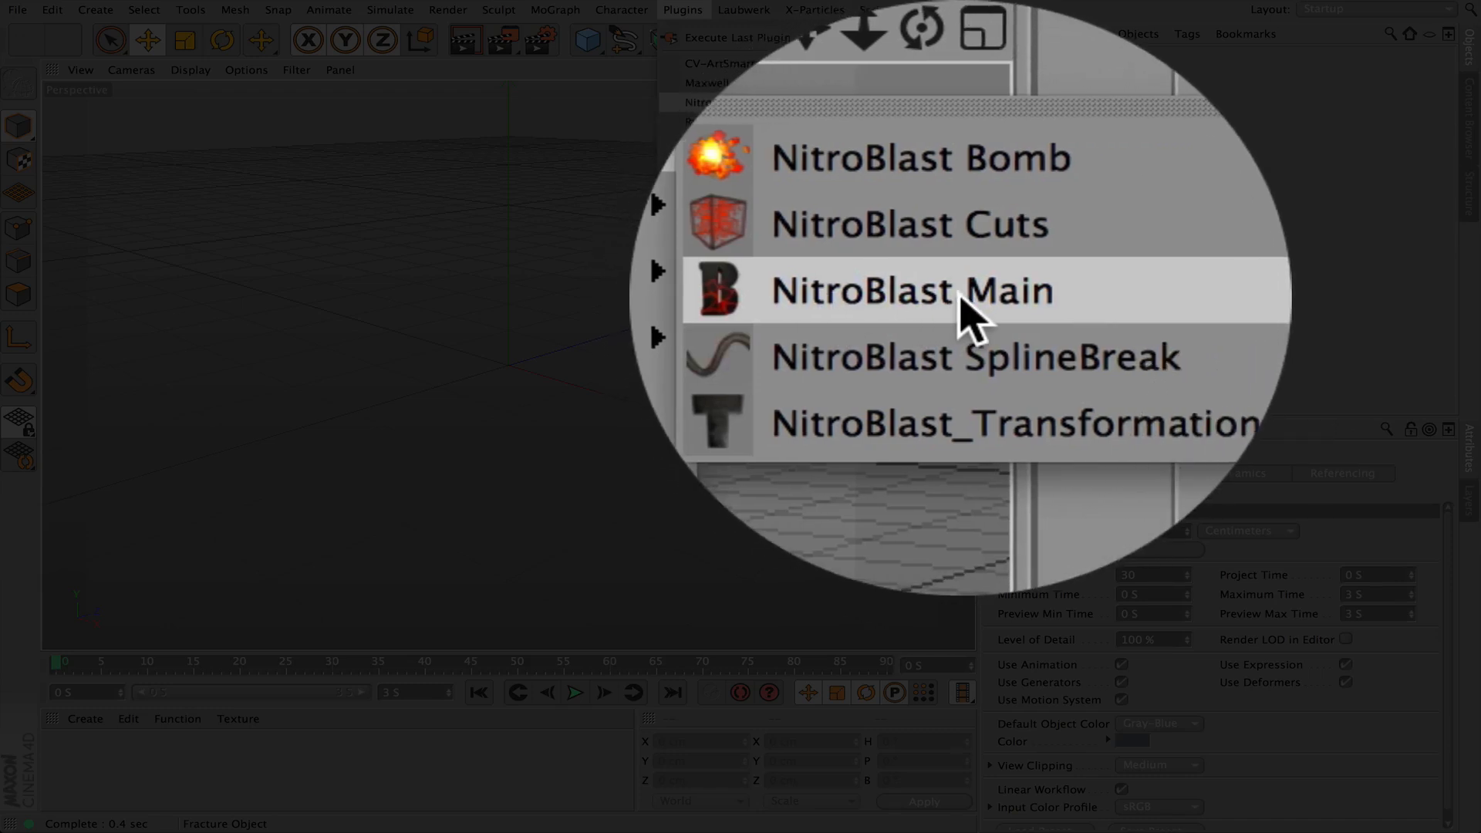
left_click(912, 291)
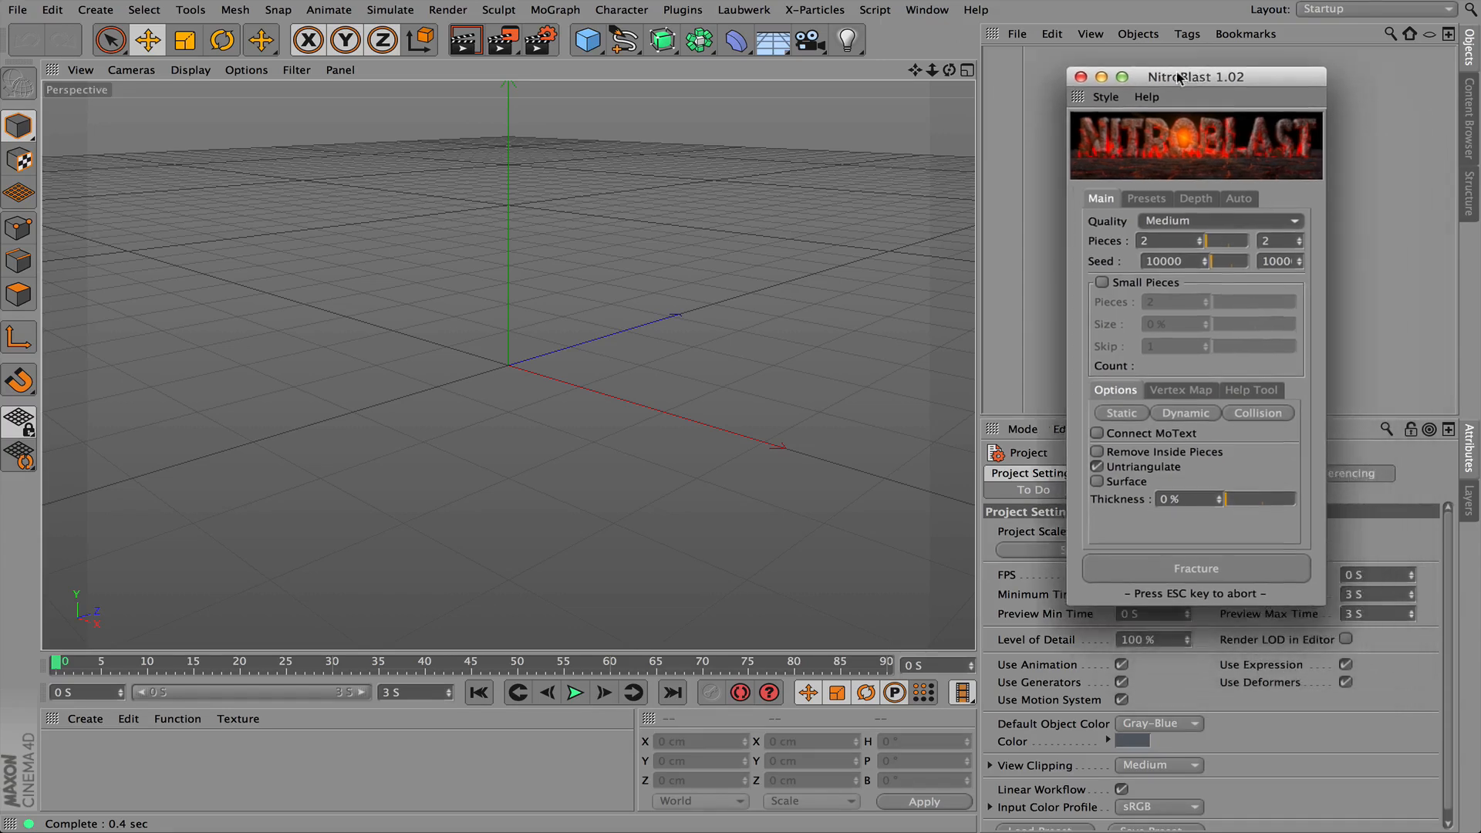
left_click_drag(1200, 76, 1124, 73)
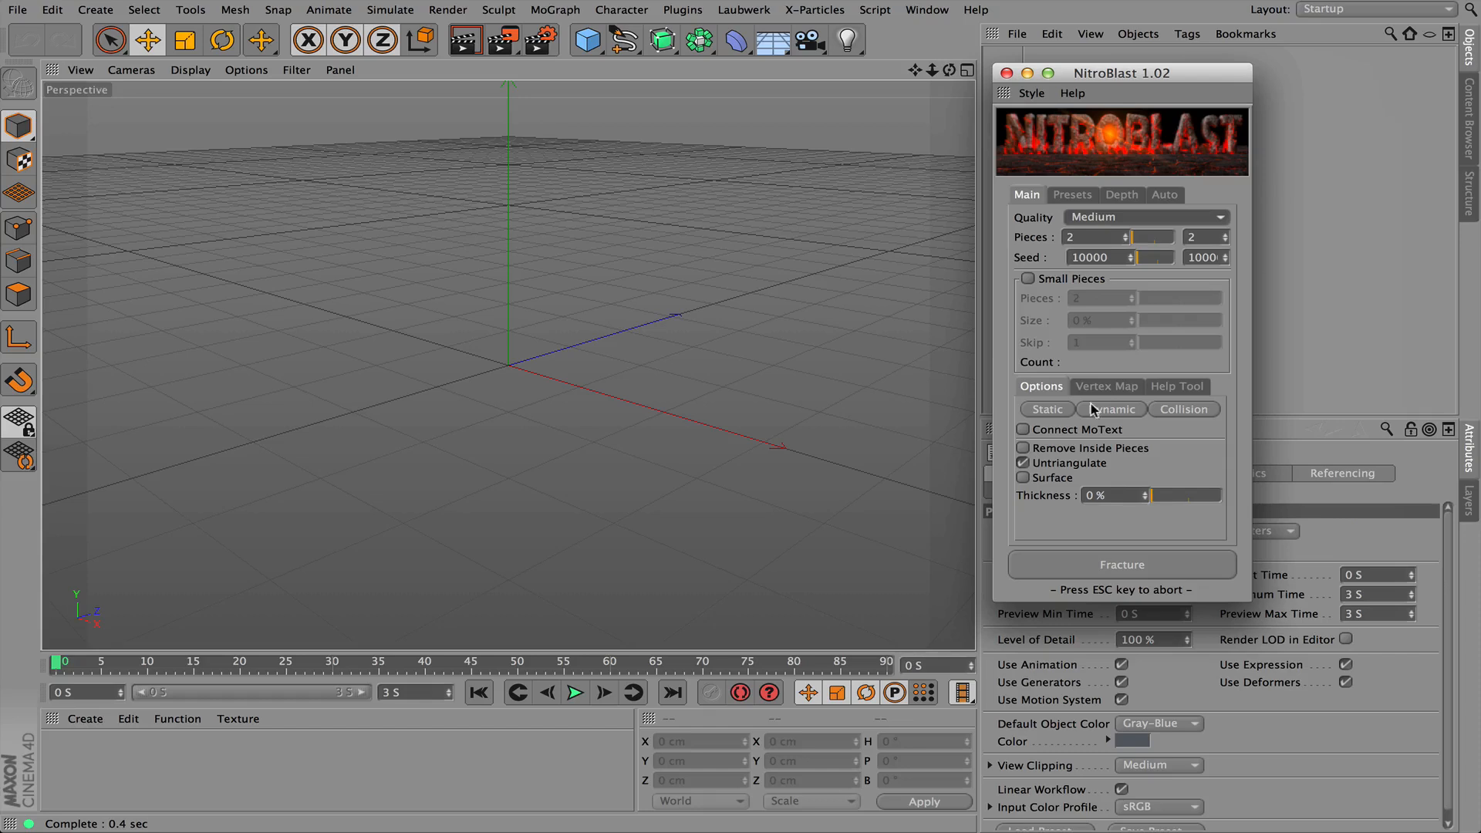
mouse_move(1081, 135)
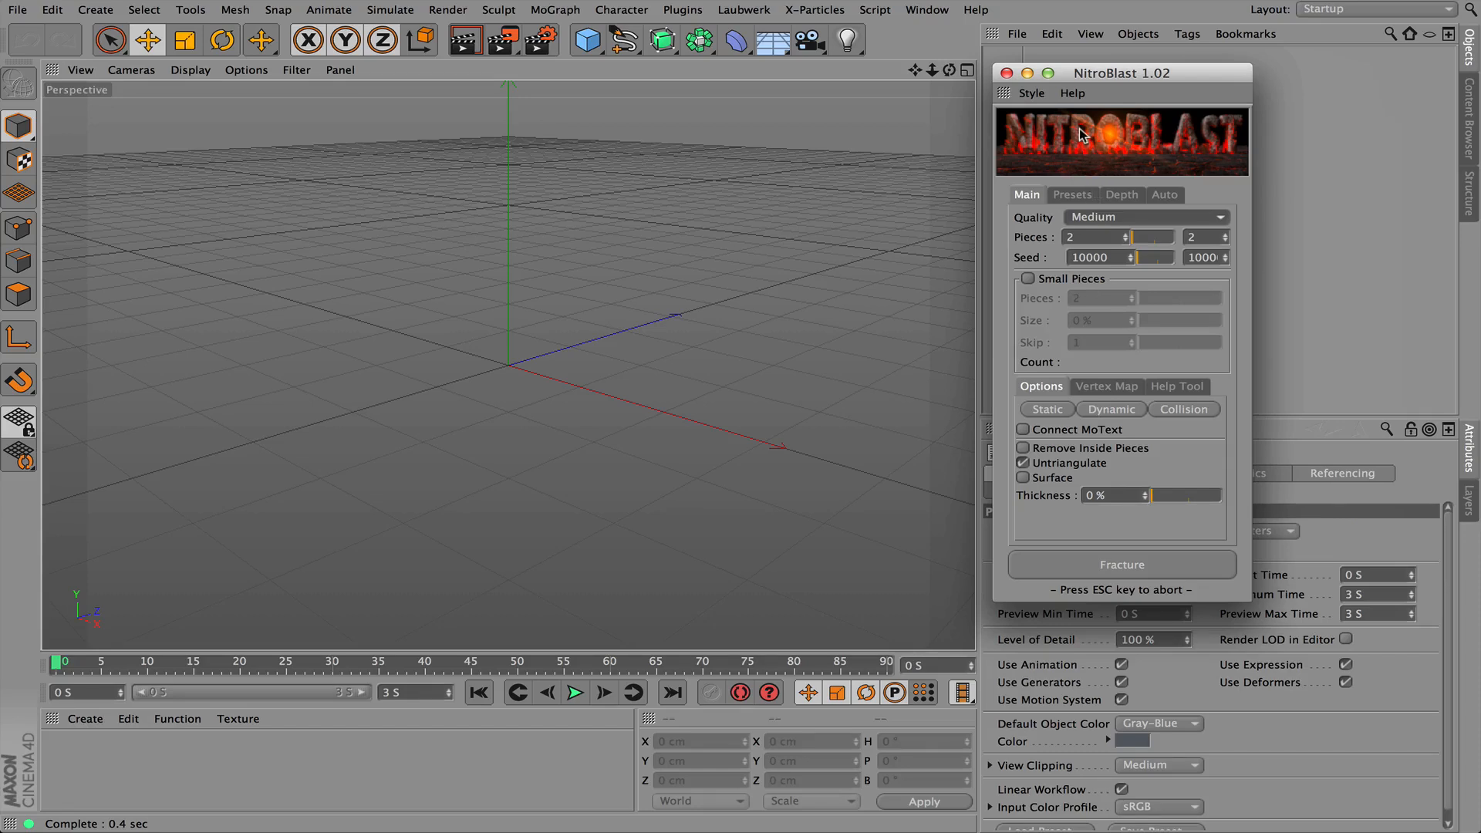
mouse_move(901, 189)
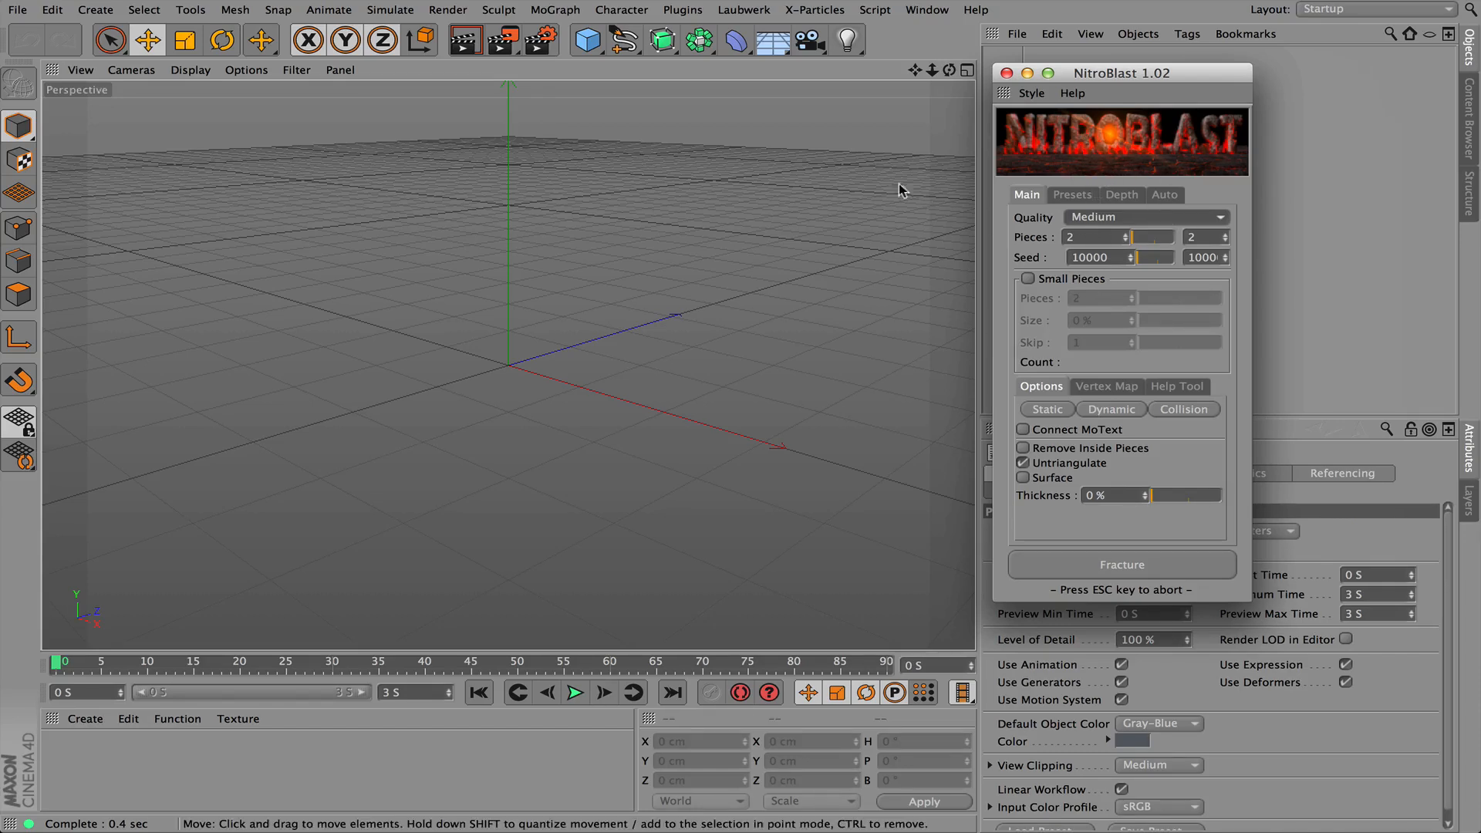
mouse_move(587, 39)
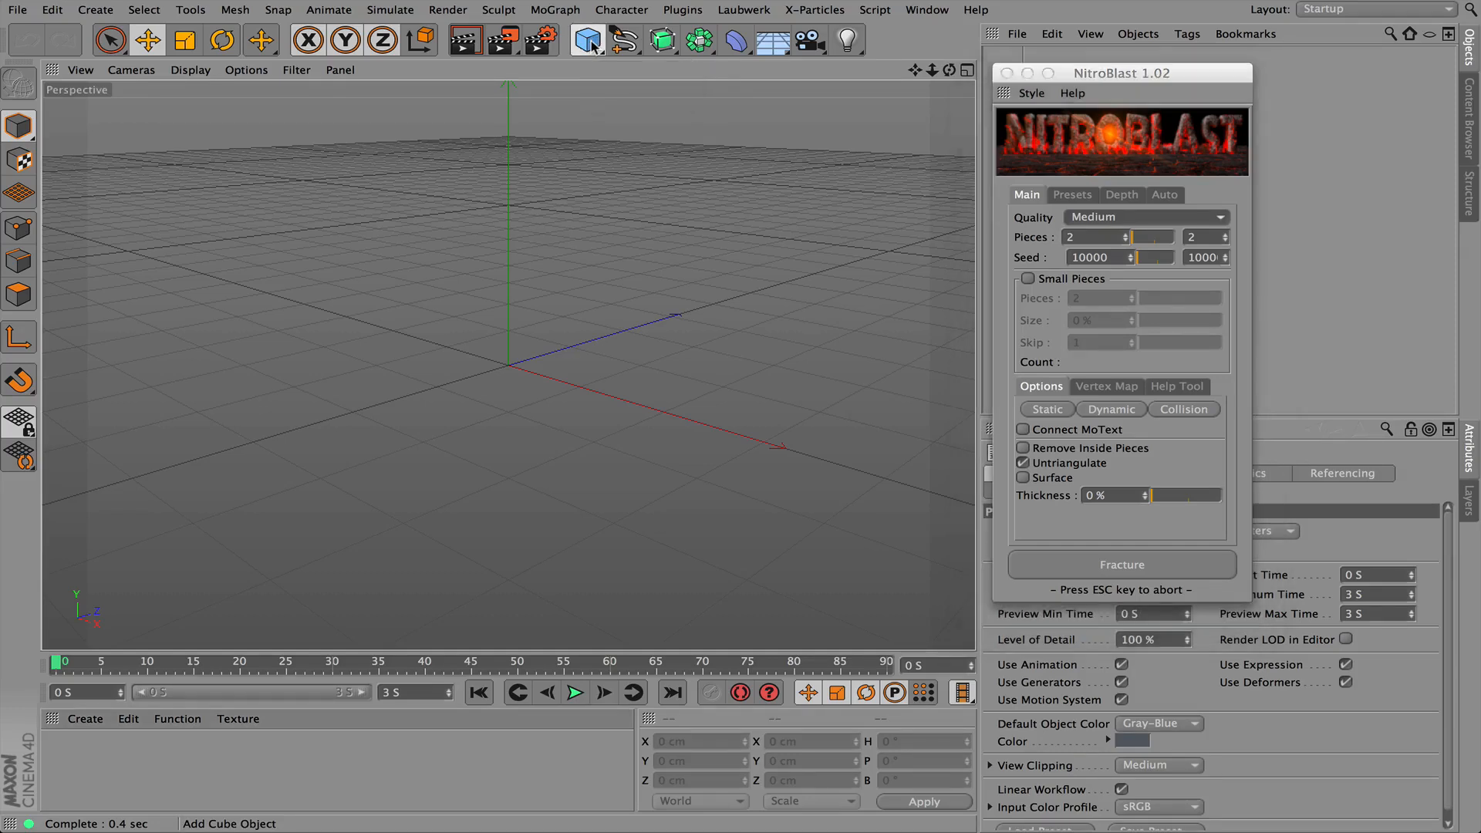
left_click(585, 39)
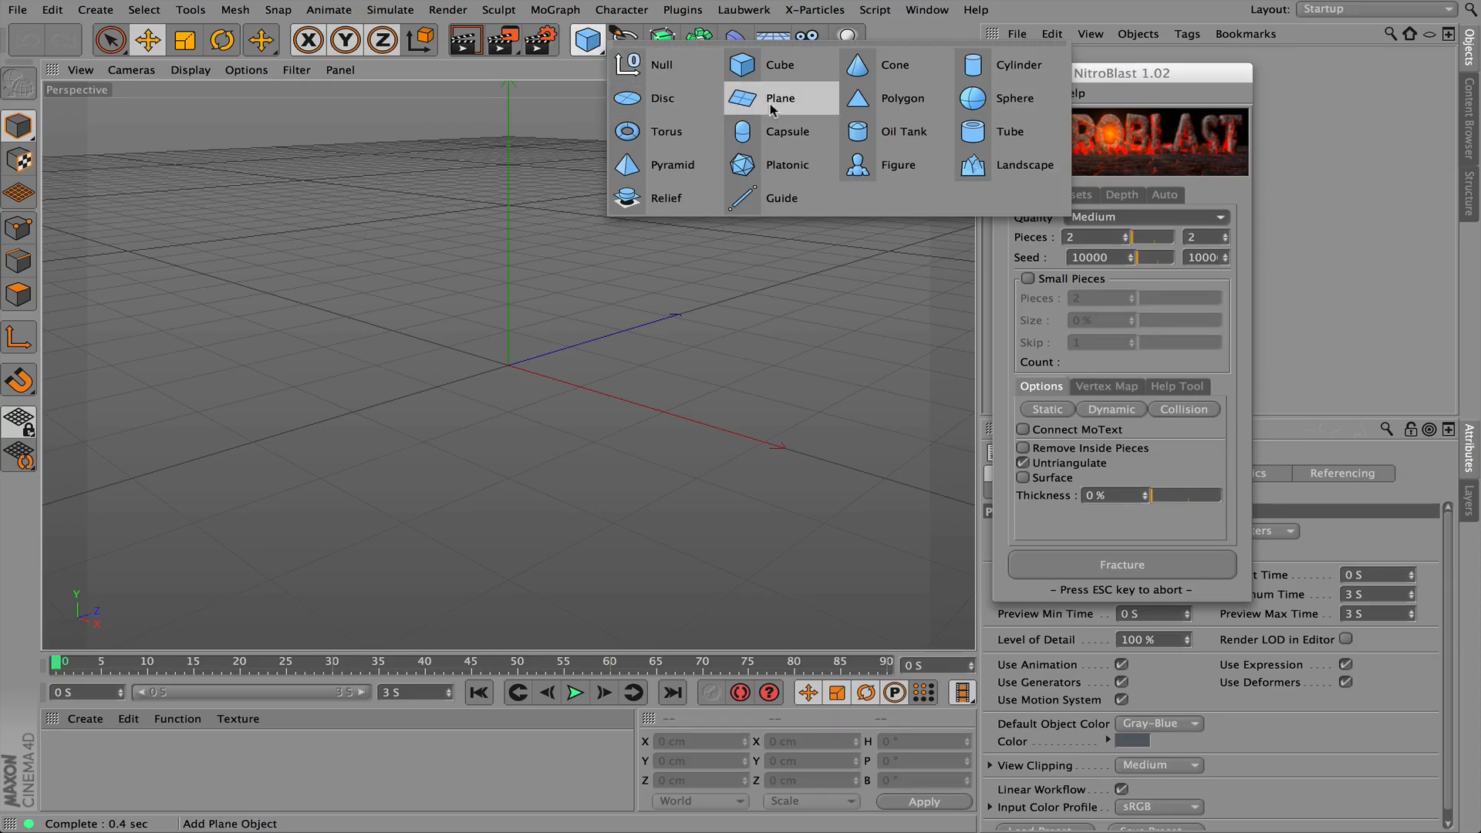
left_click(779, 97)
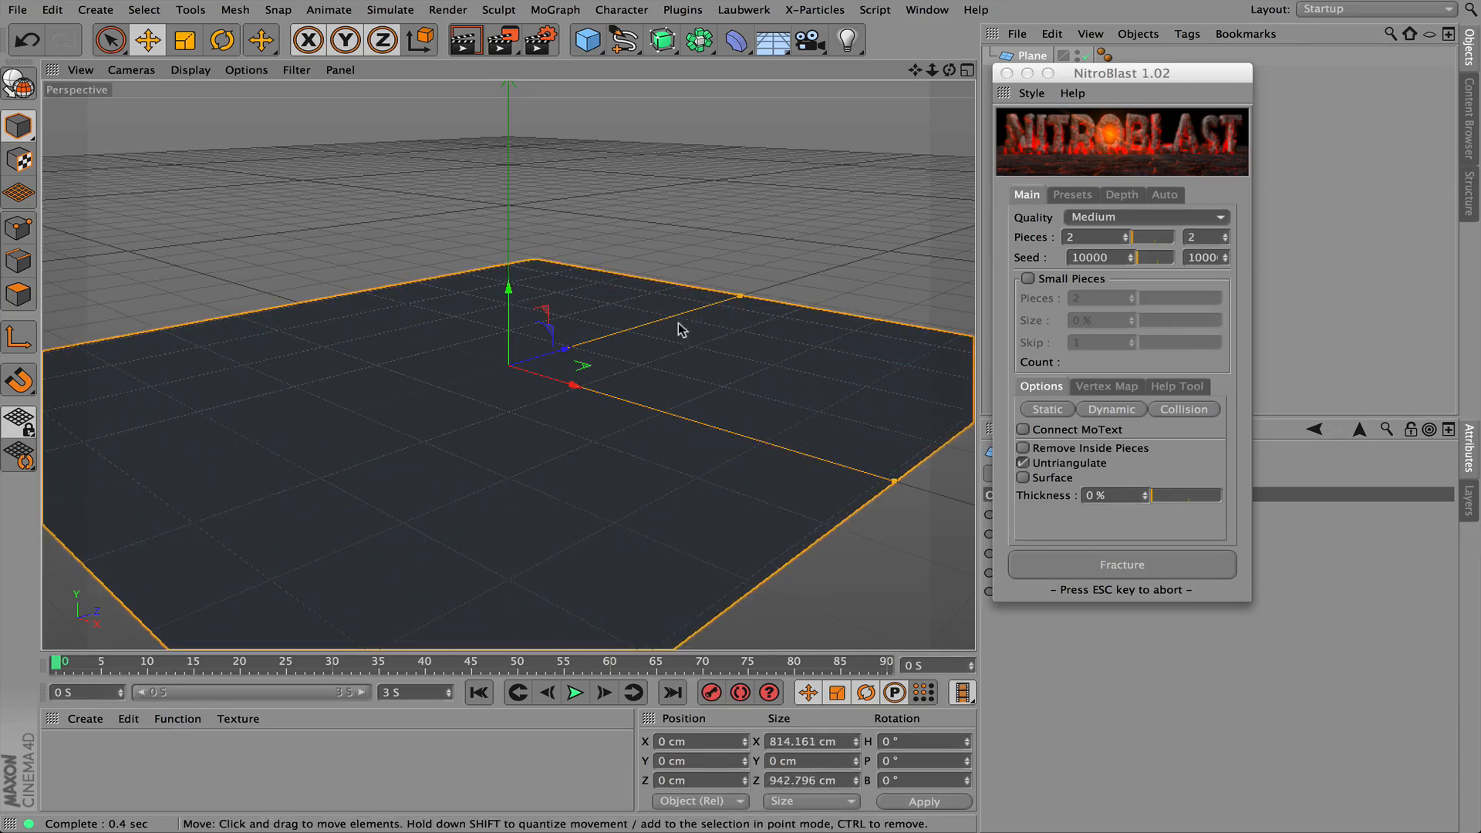
left_click(588, 39)
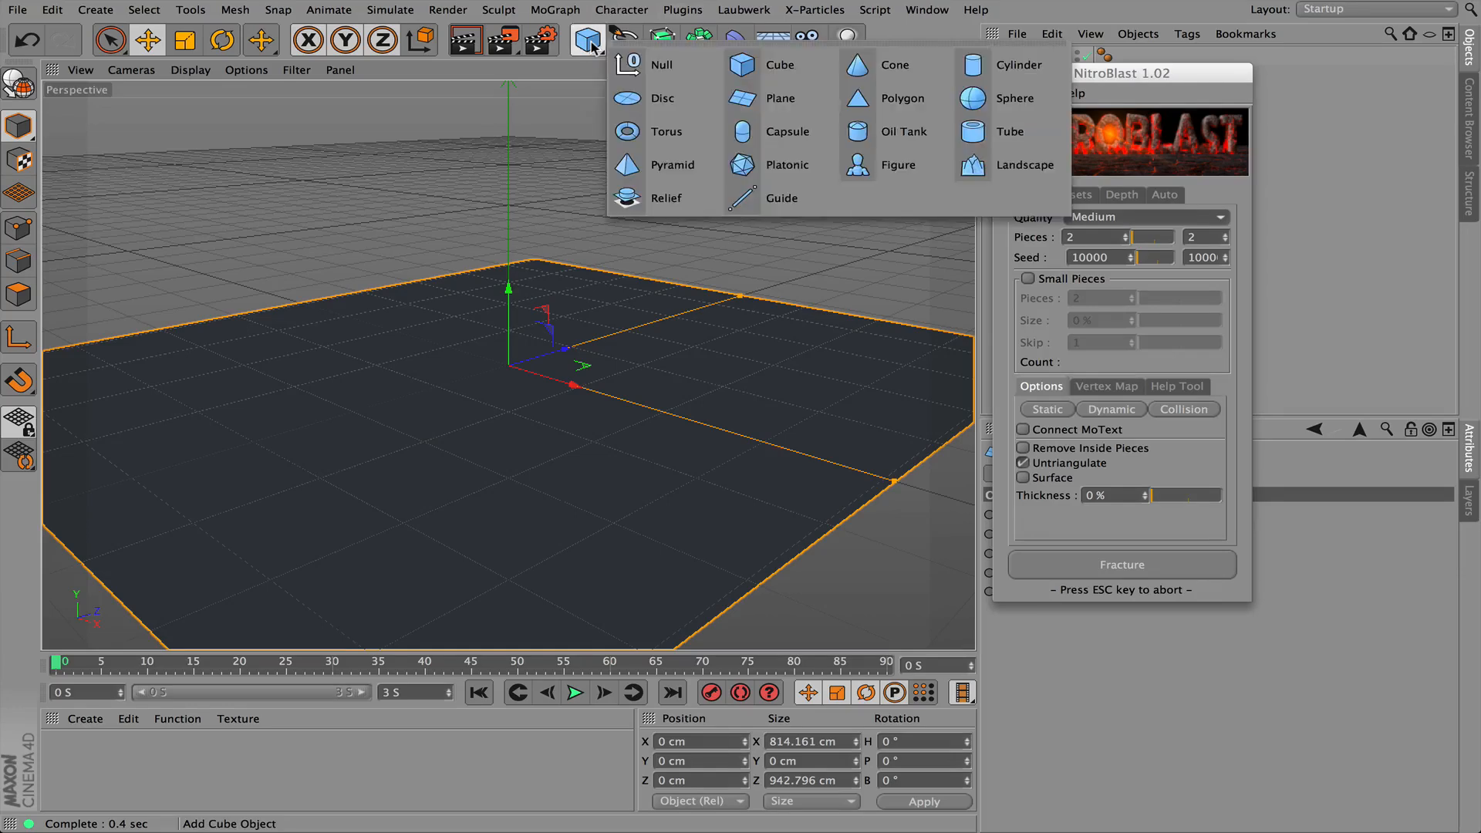
mouse_move(902, 130)
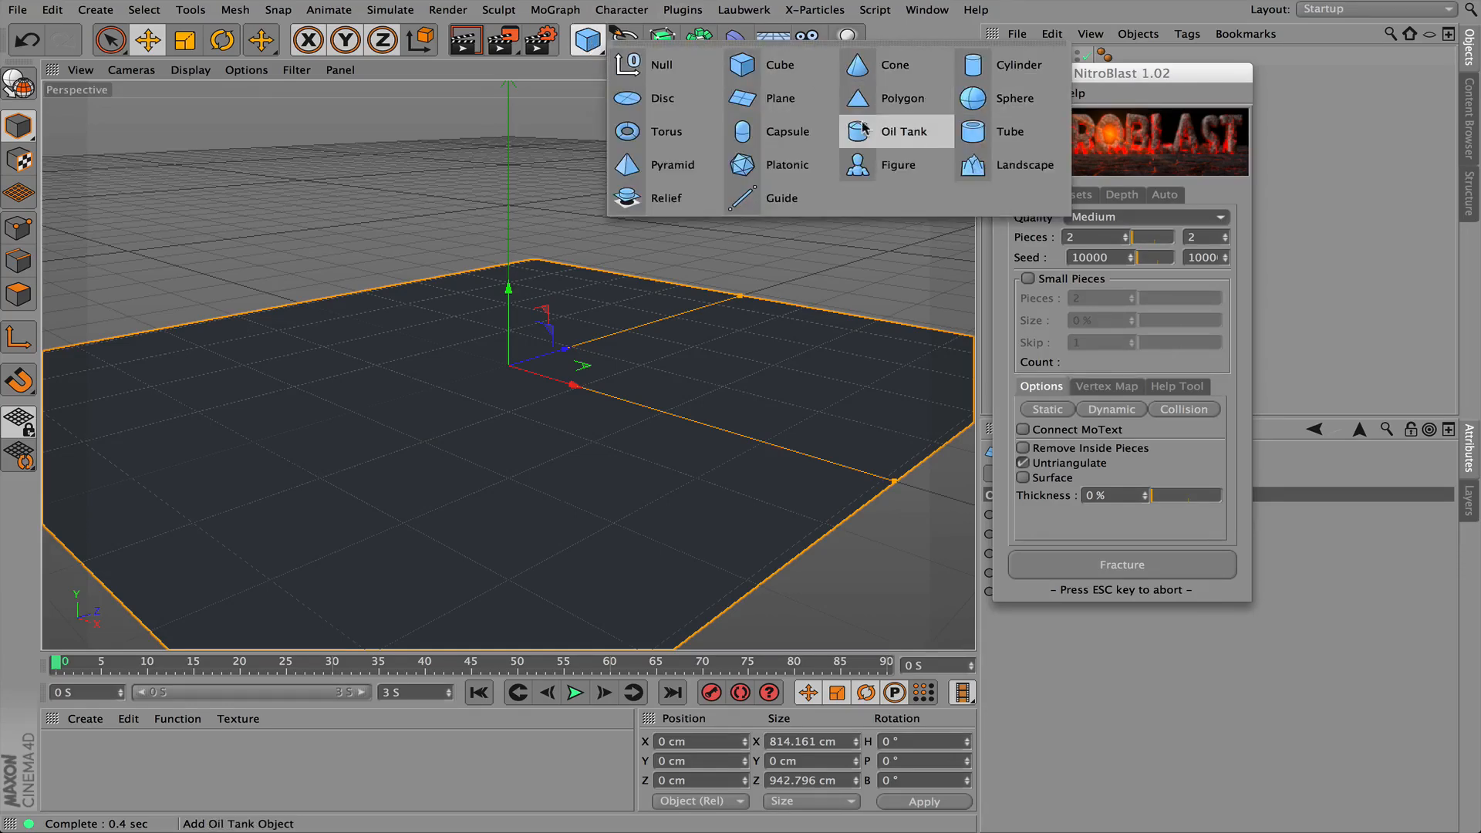
left_click(788, 131)
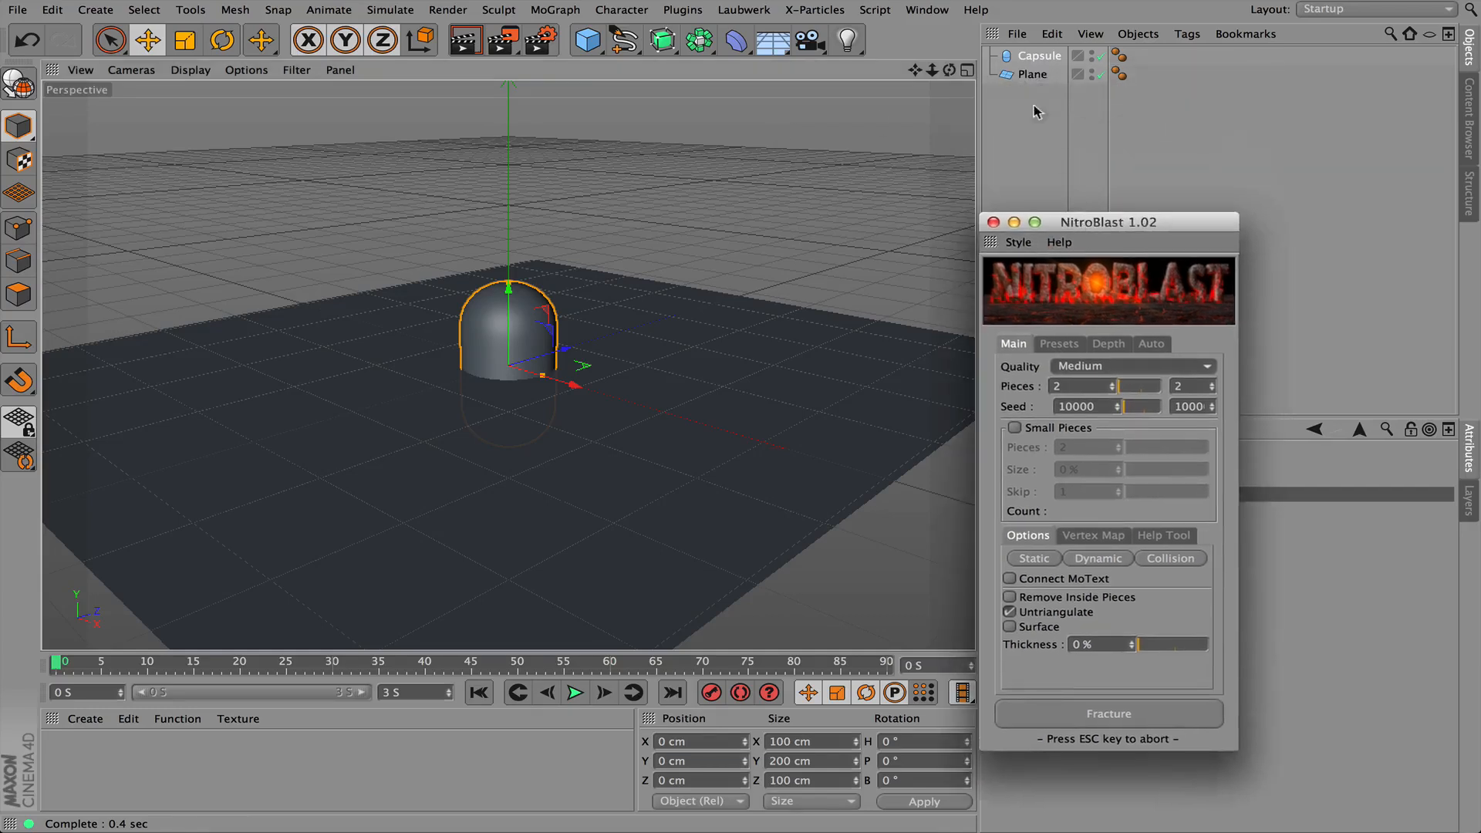
mouse_move(604, 247)
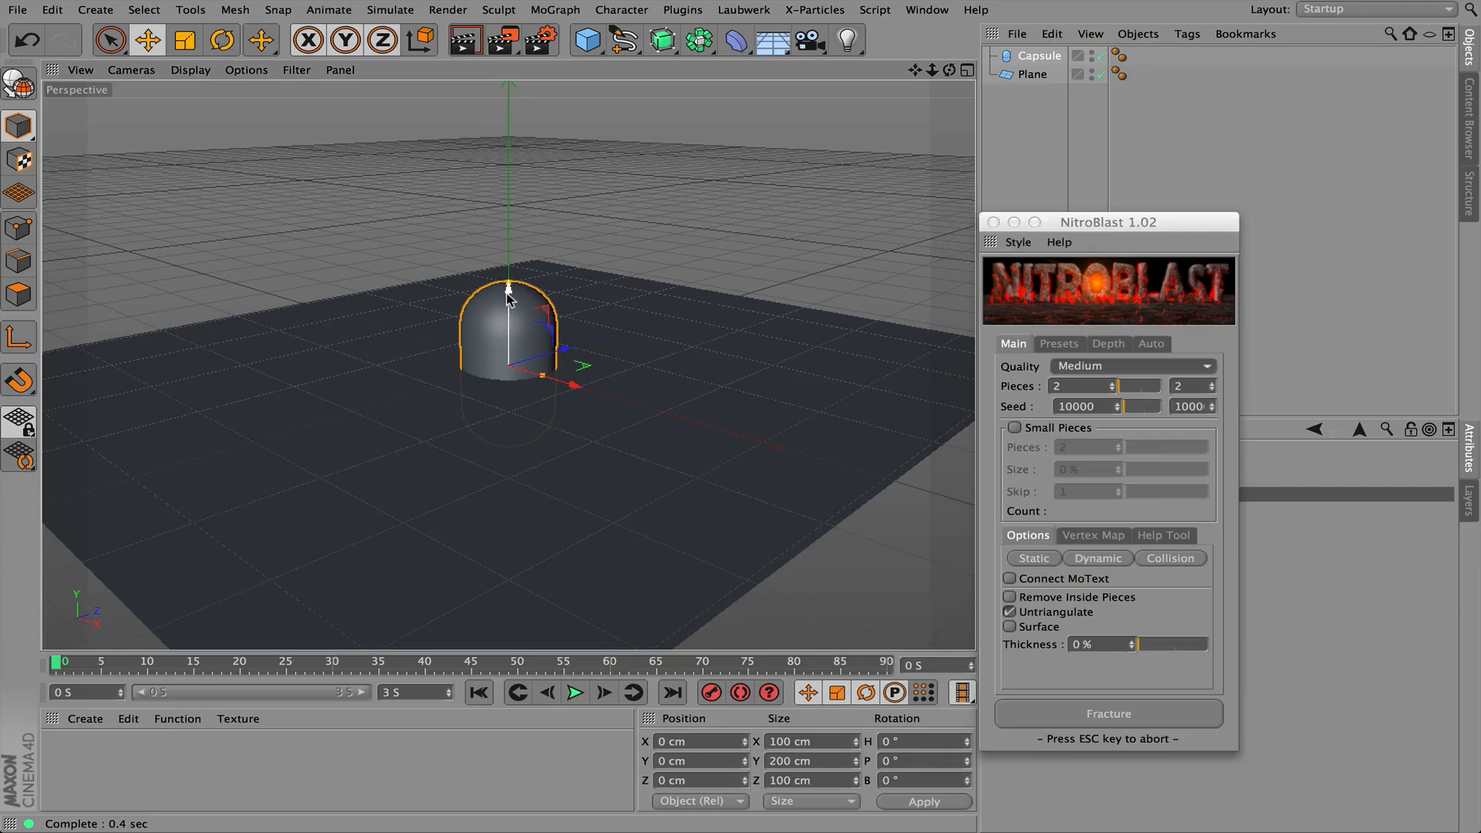
left_click_drag(509, 293, 508, 152)
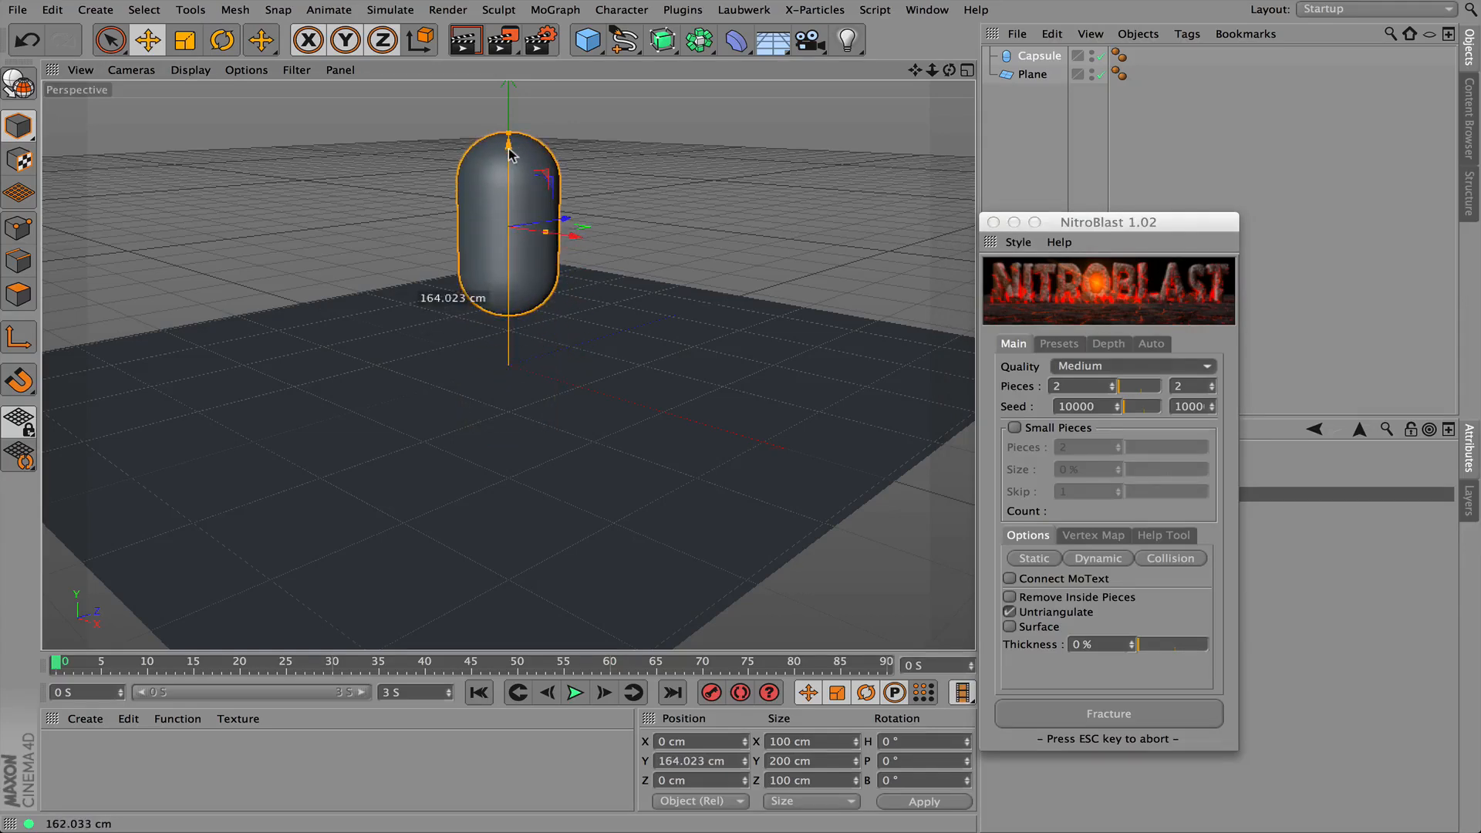
left_click_drag(510, 156, 510, 100)
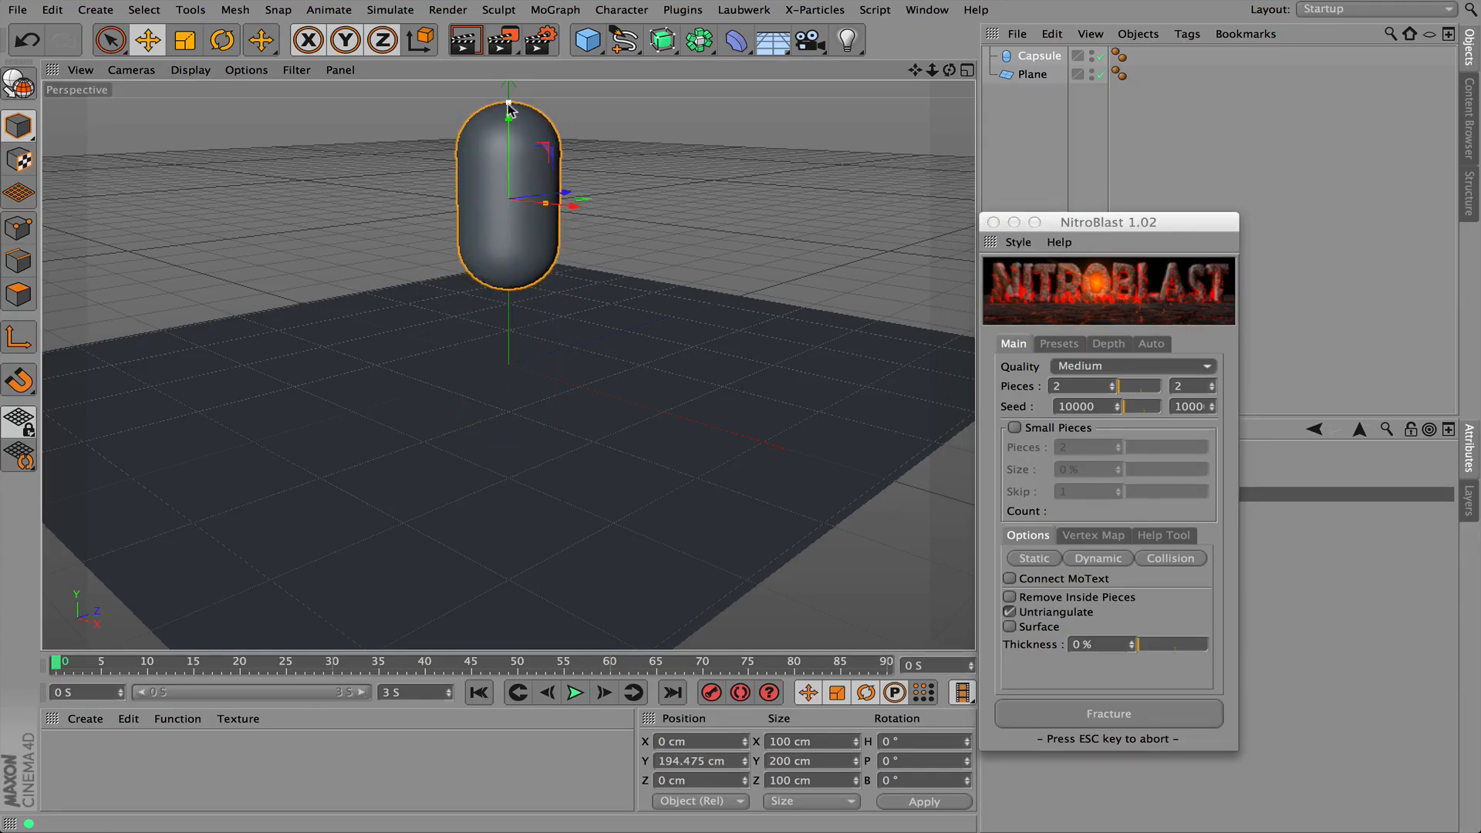
left_click_drag(509, 94, 509, 121)
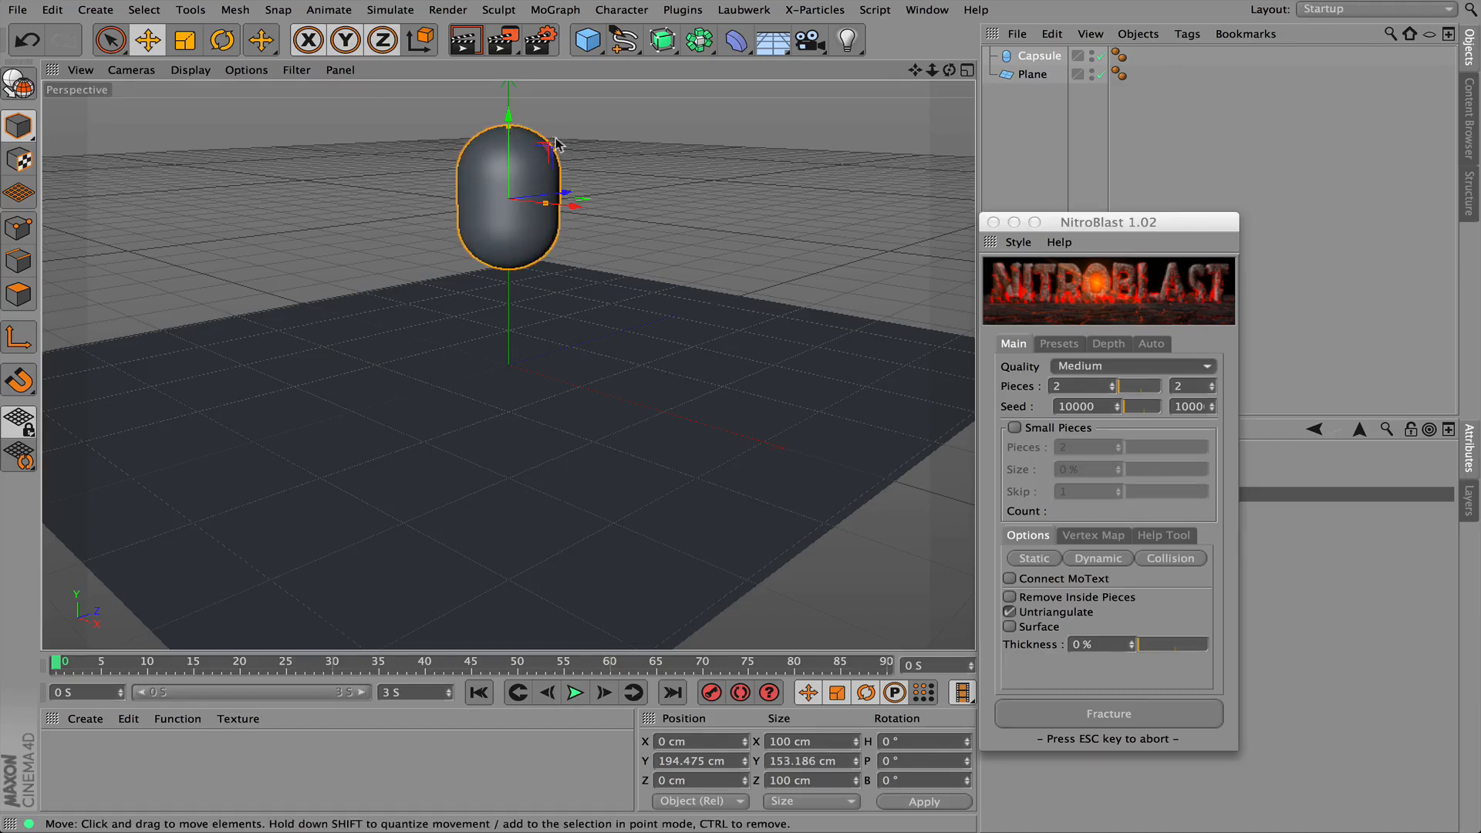
left_click(576, 692)
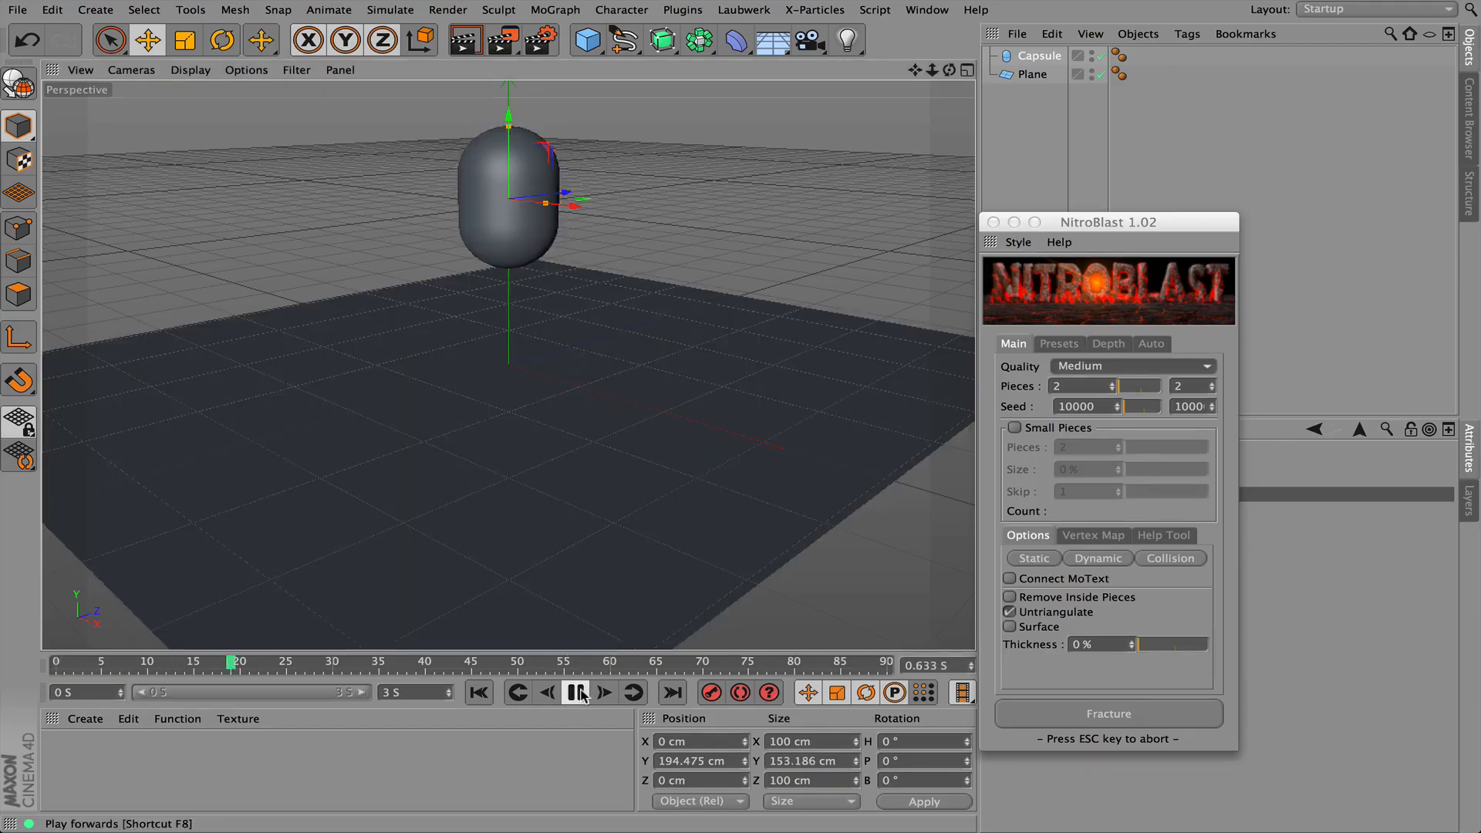
left_click(574, 693)
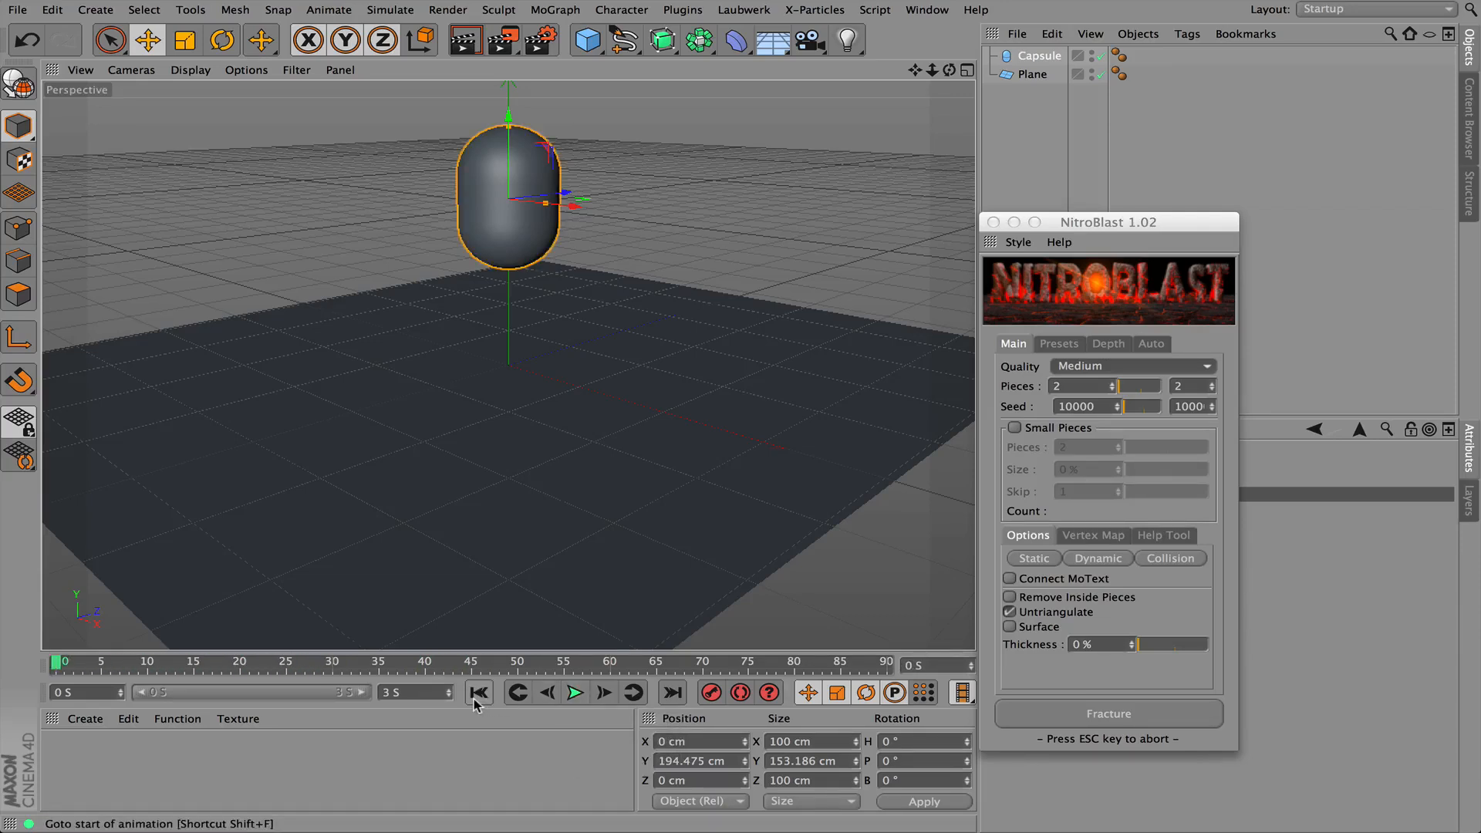
mouse_move(642, 693)
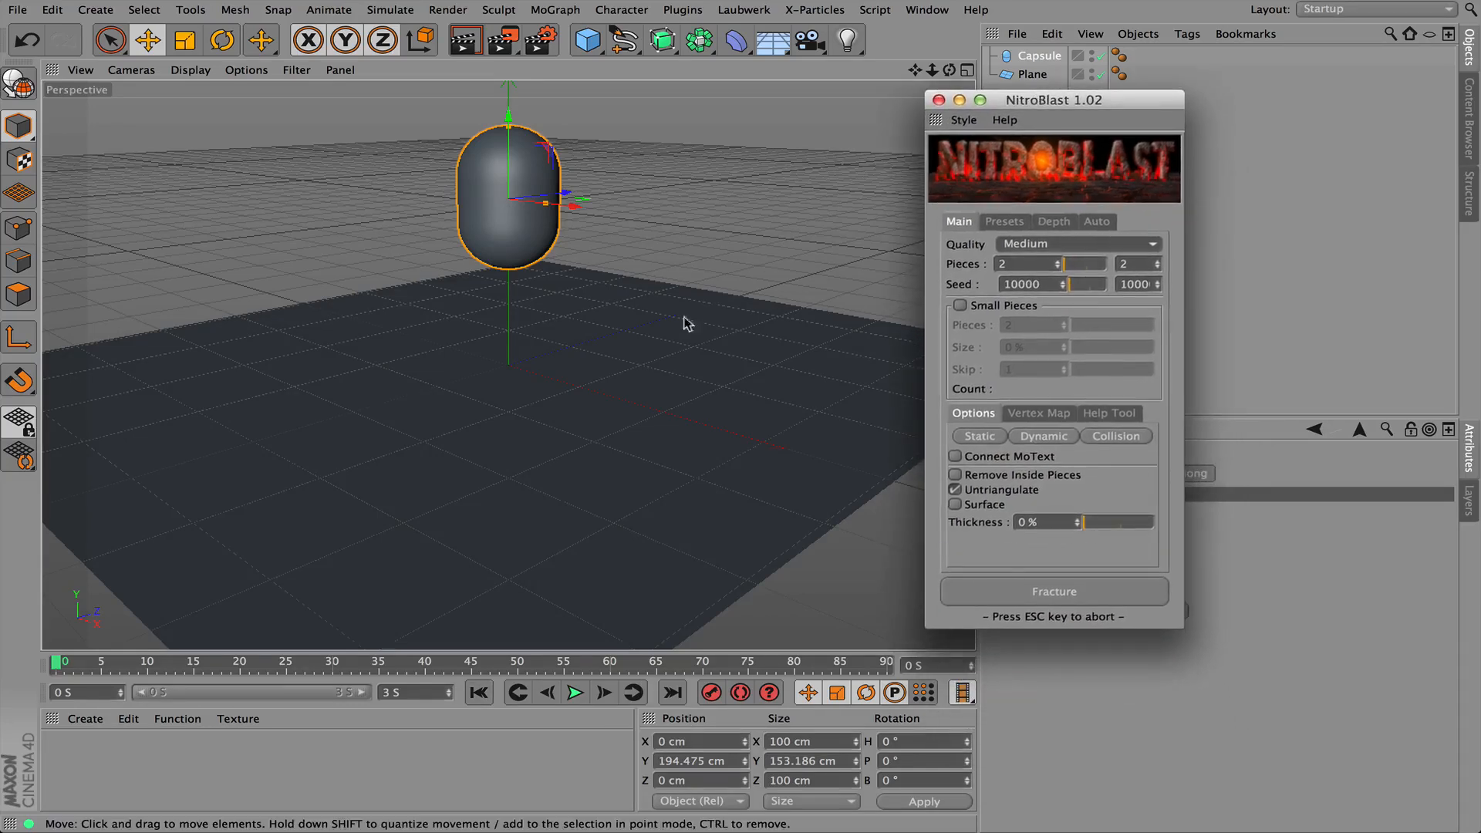
Add the Plane as static and the Capsule as dynamic in NitroBlast's Auto list
left_click(543, 375)
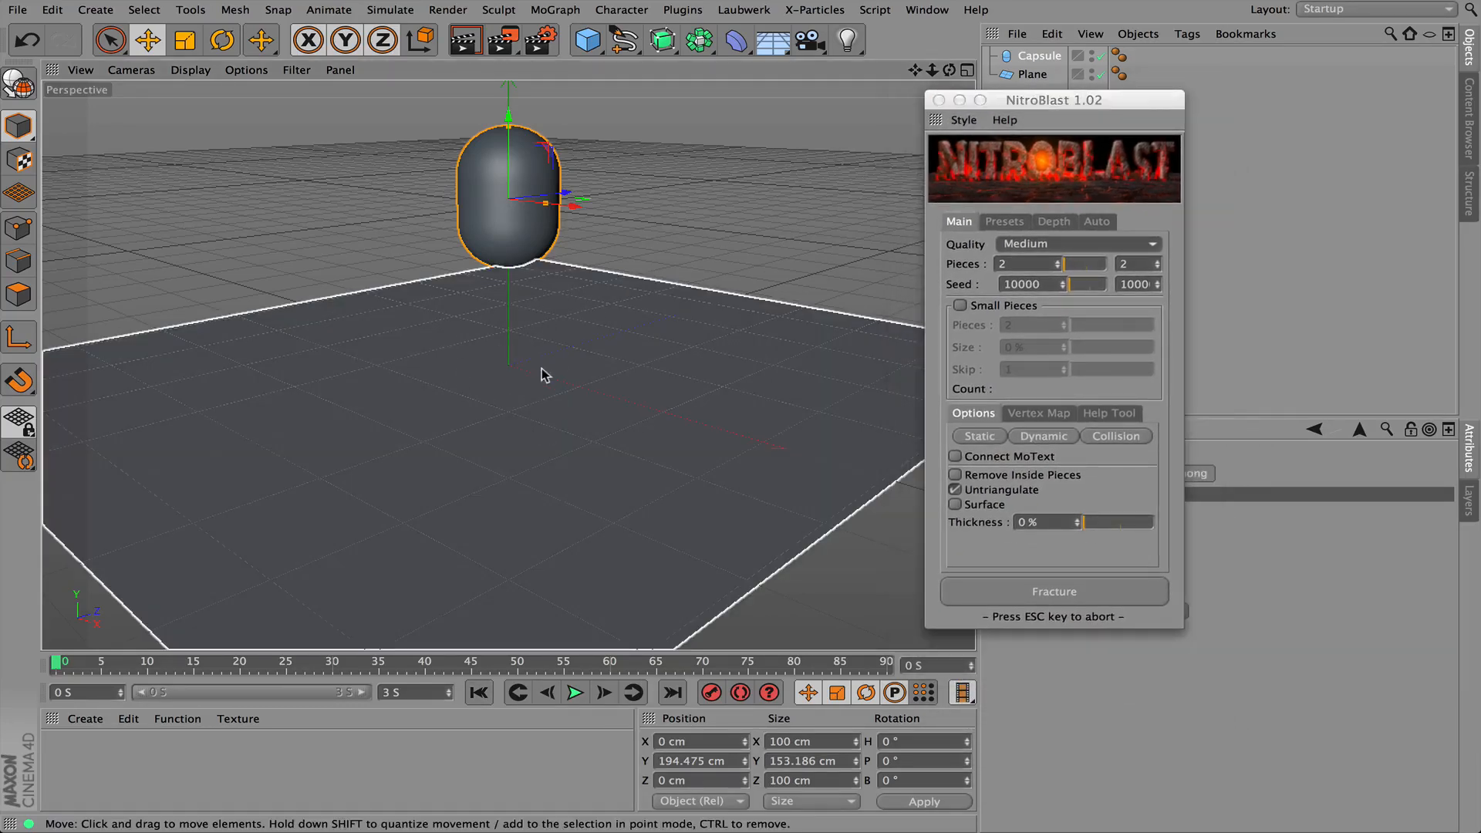
mouse_move(614, 367)
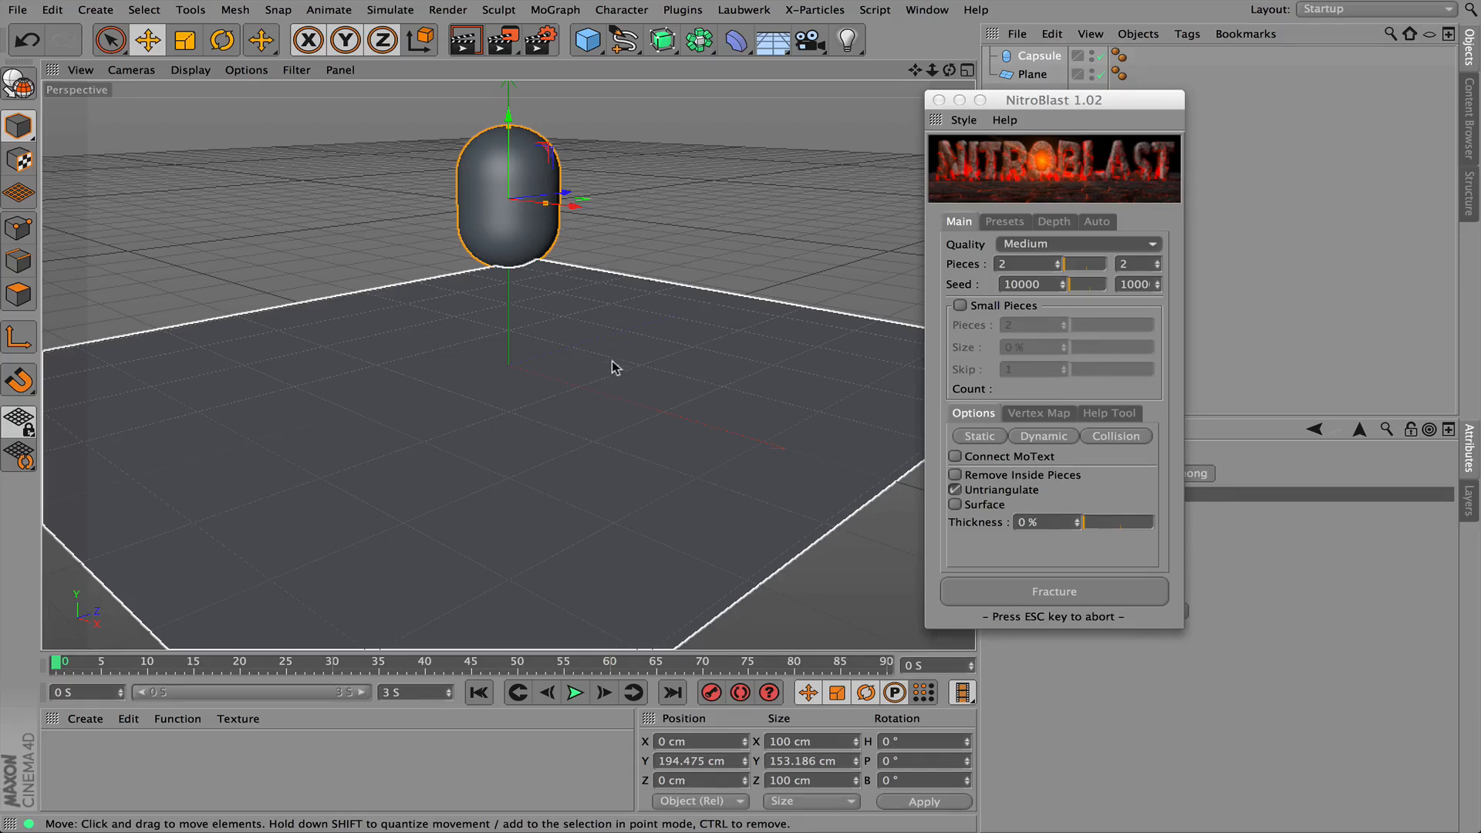
left_click(1032, 74)
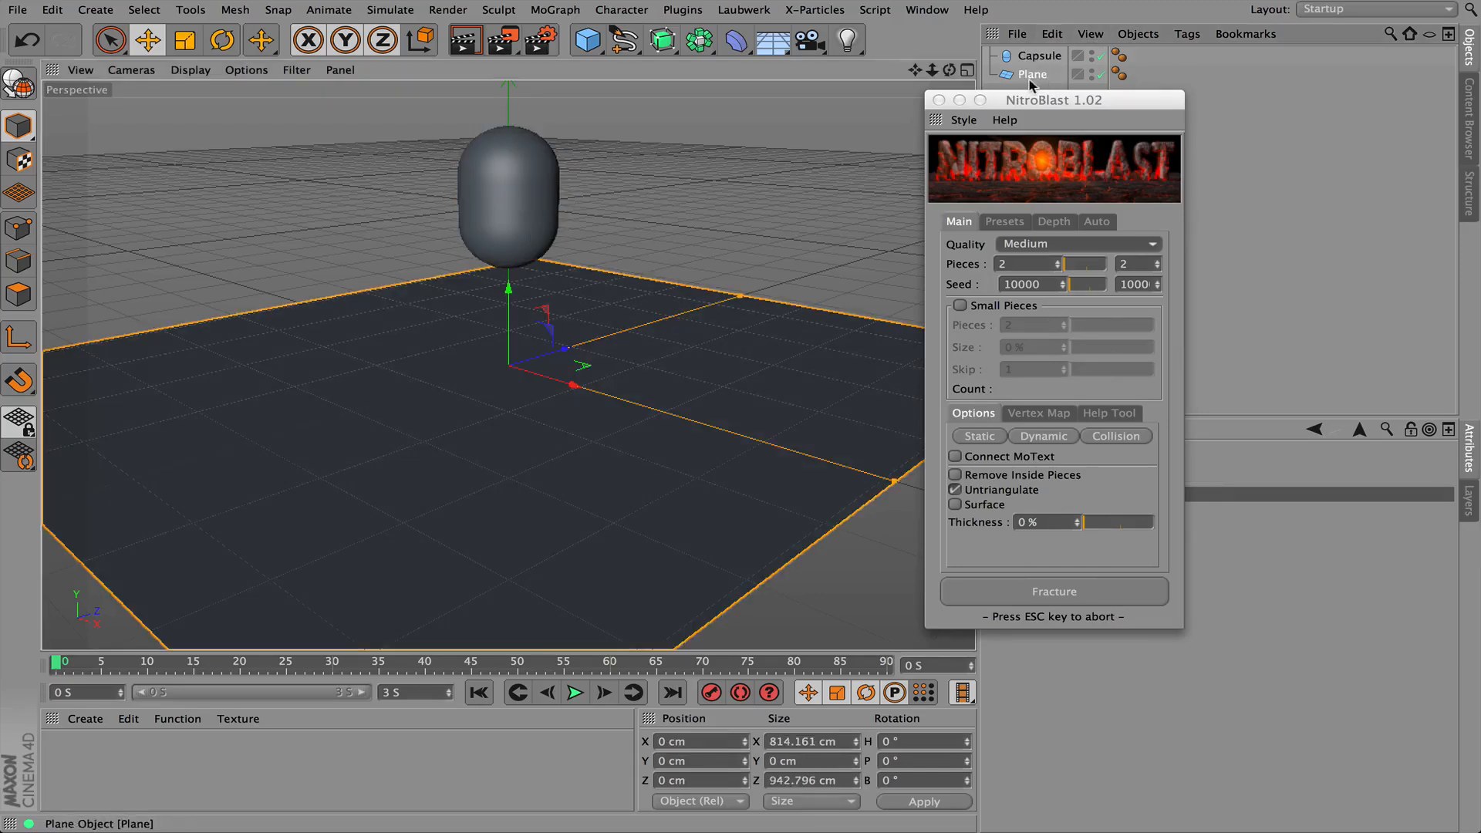
left_click(1053, 221)
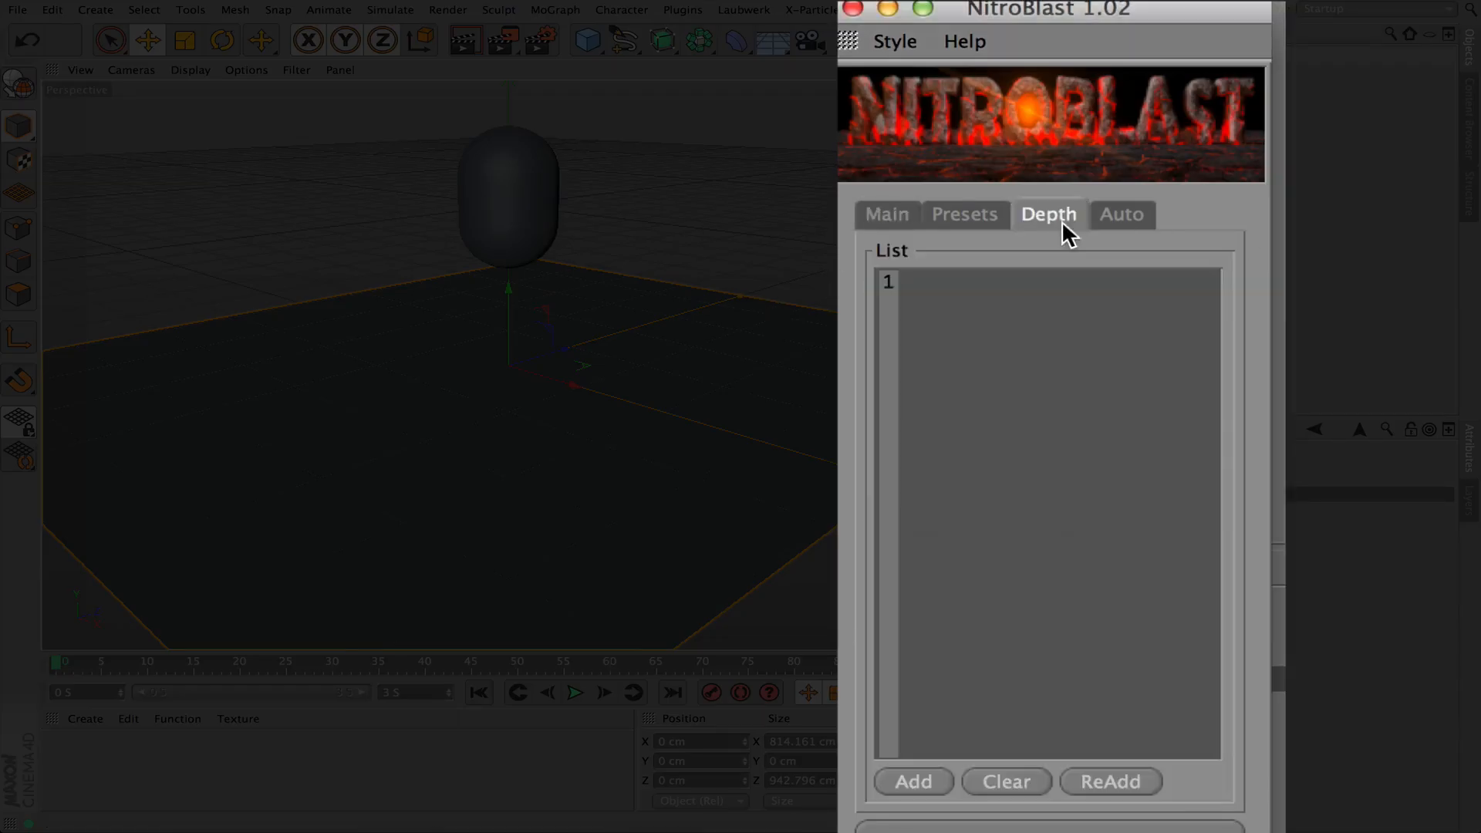
left_click(1121, 214)
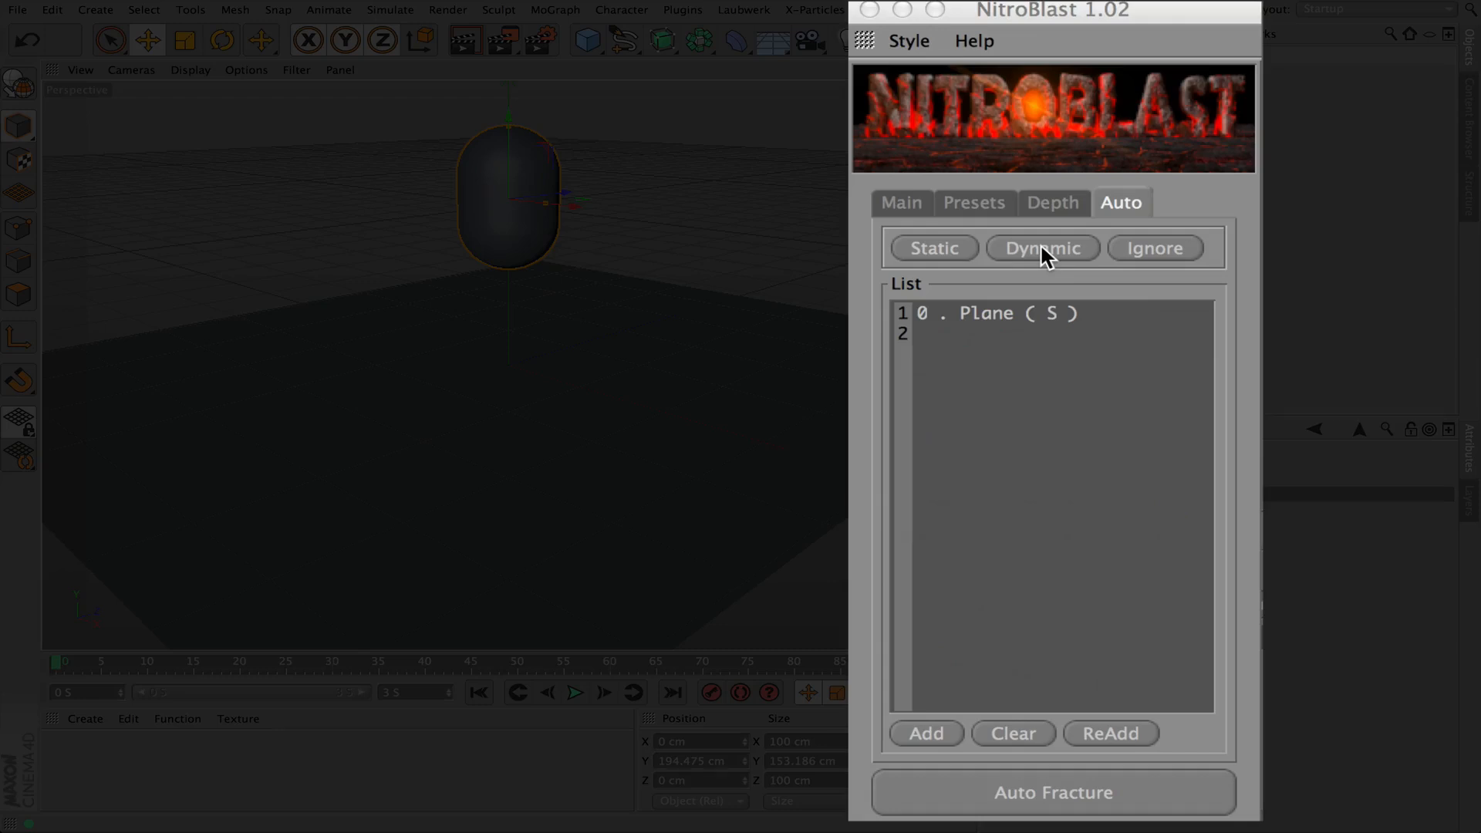
left_click(1041, 247)
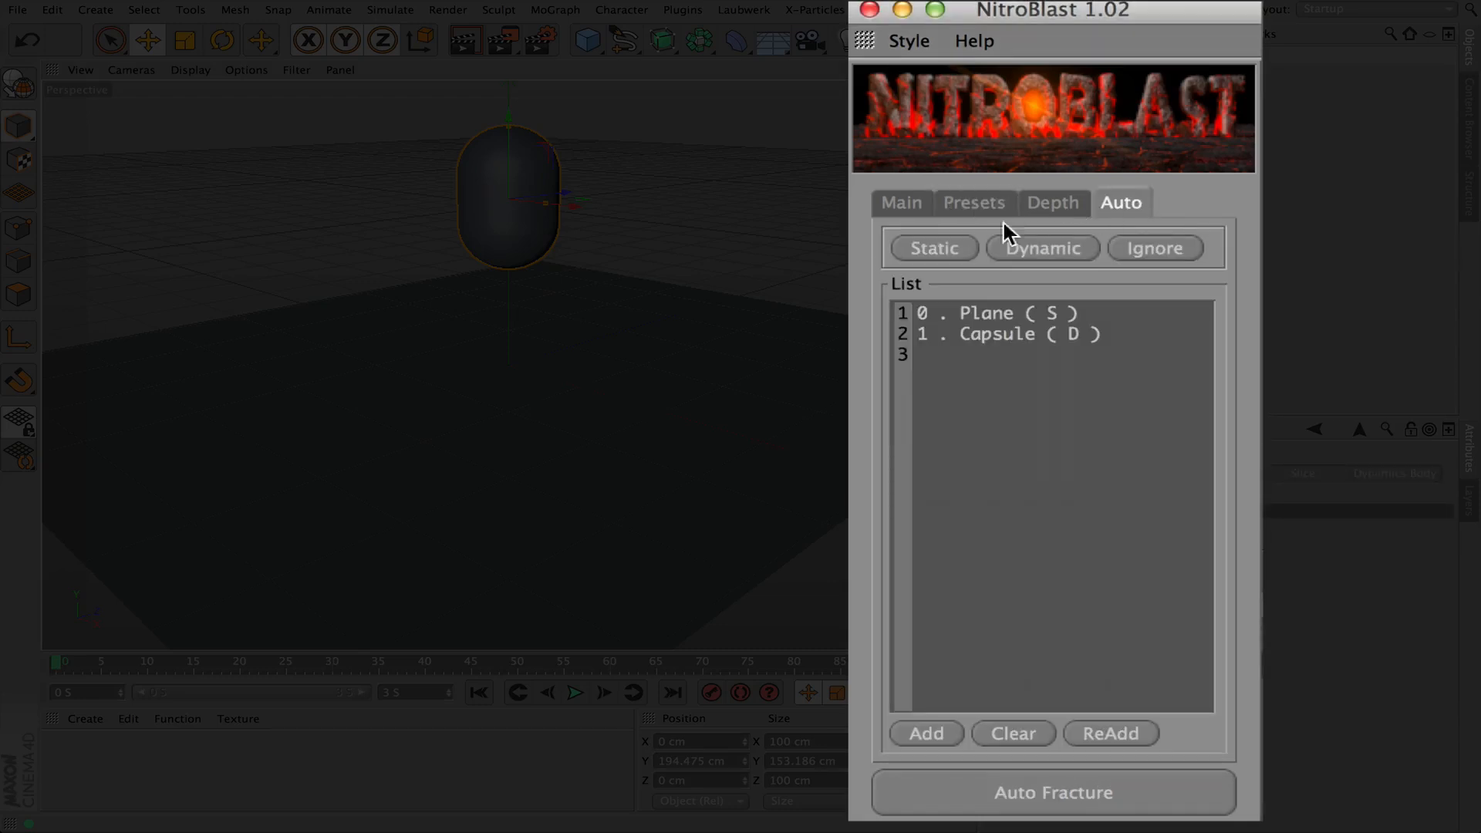
mouse_move(1039, 261)
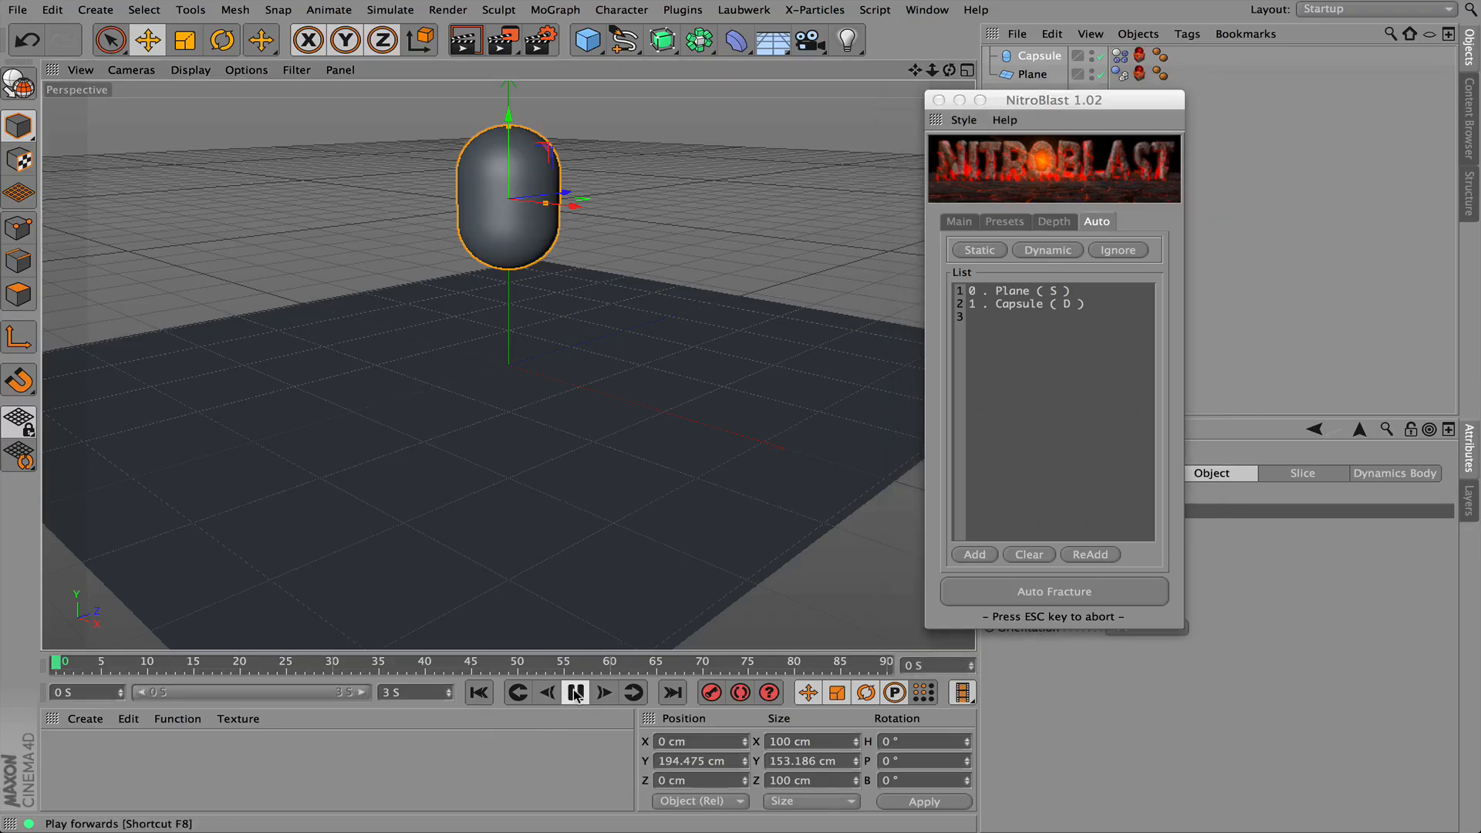
Play the simulation to watch the capsule fall, then rewind to the start
left_click(576, 693)
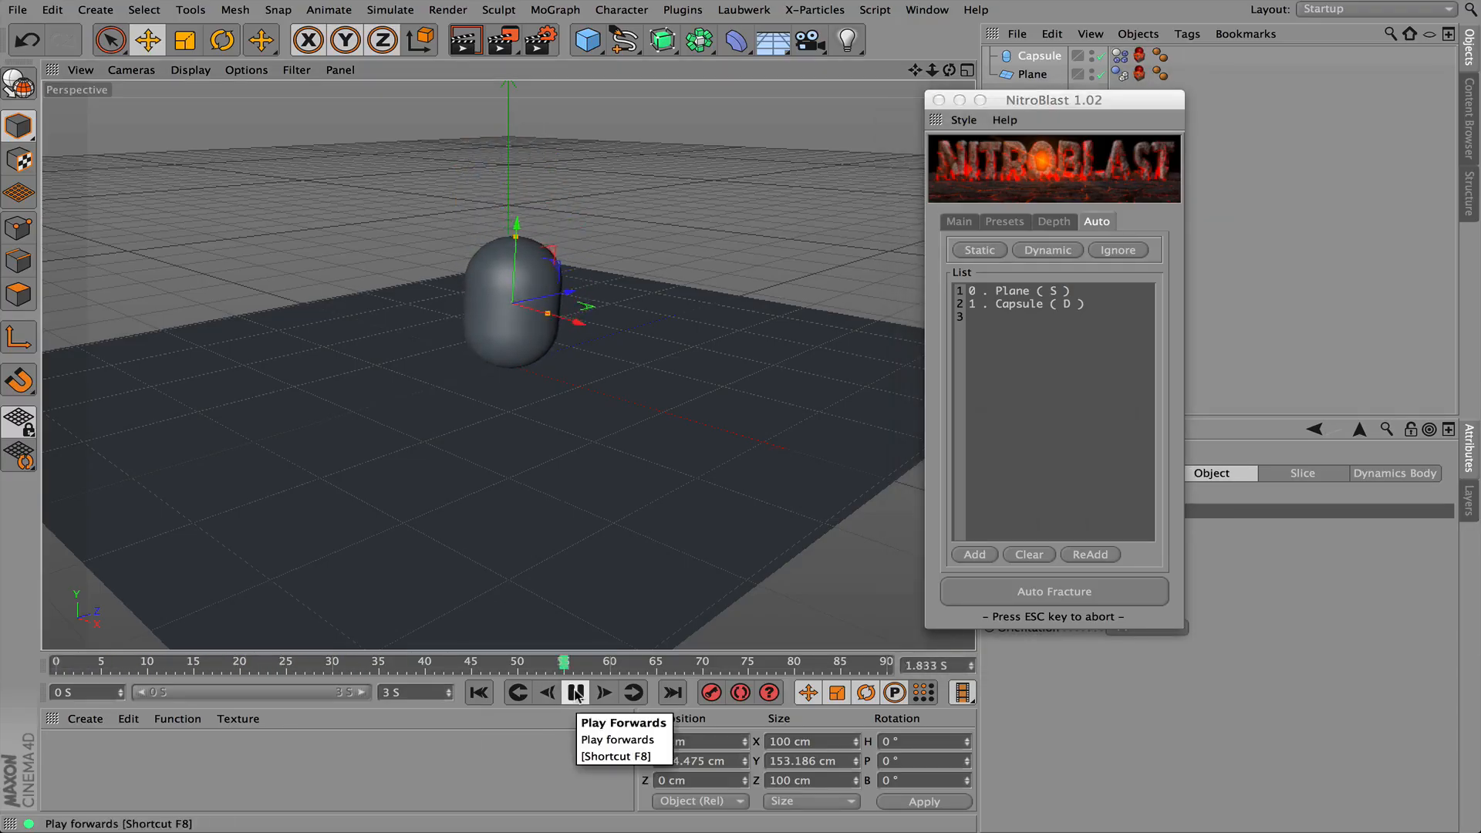
left_click(576, 693)
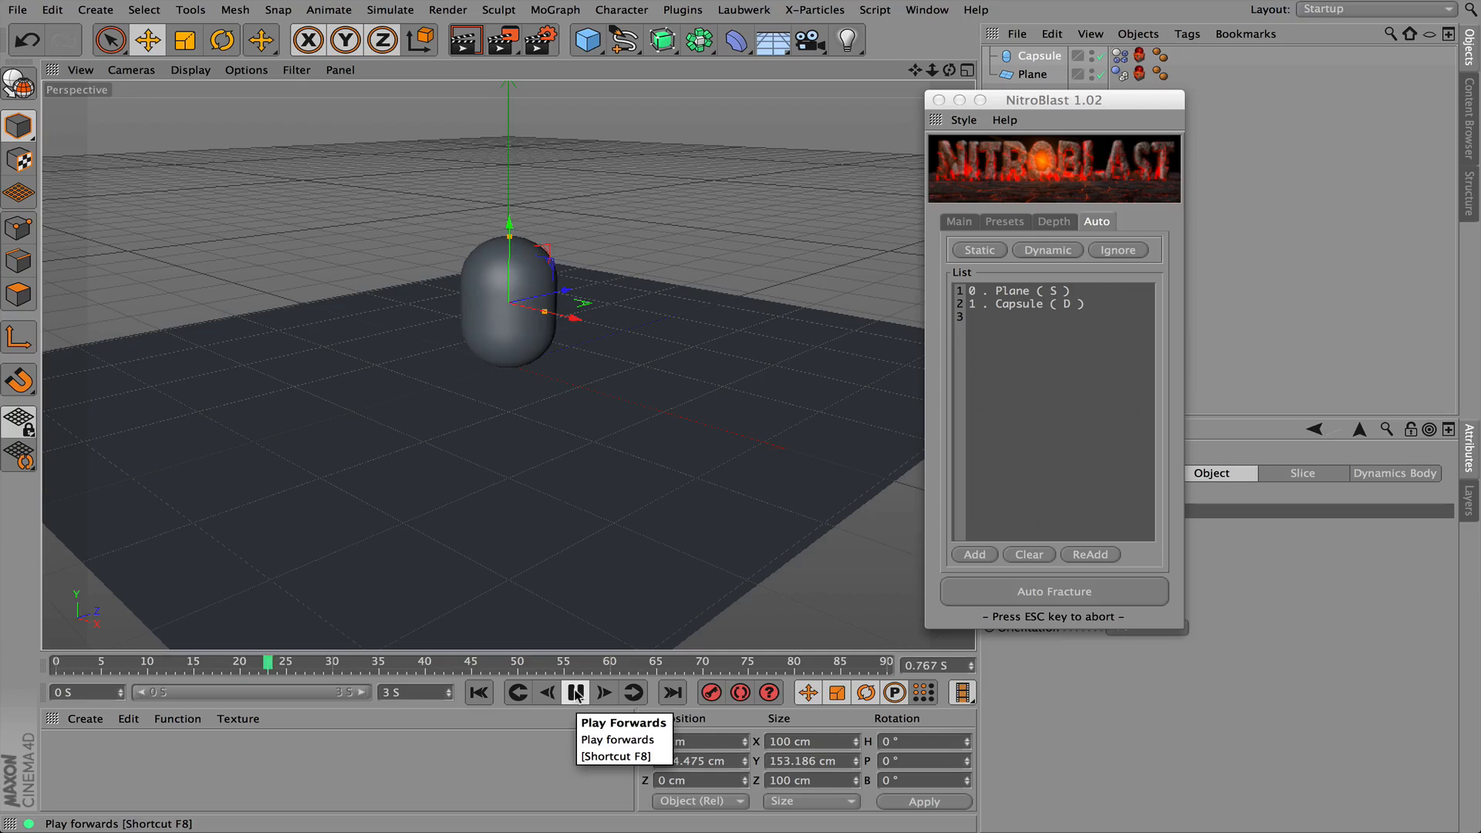
left_click(574, 693)
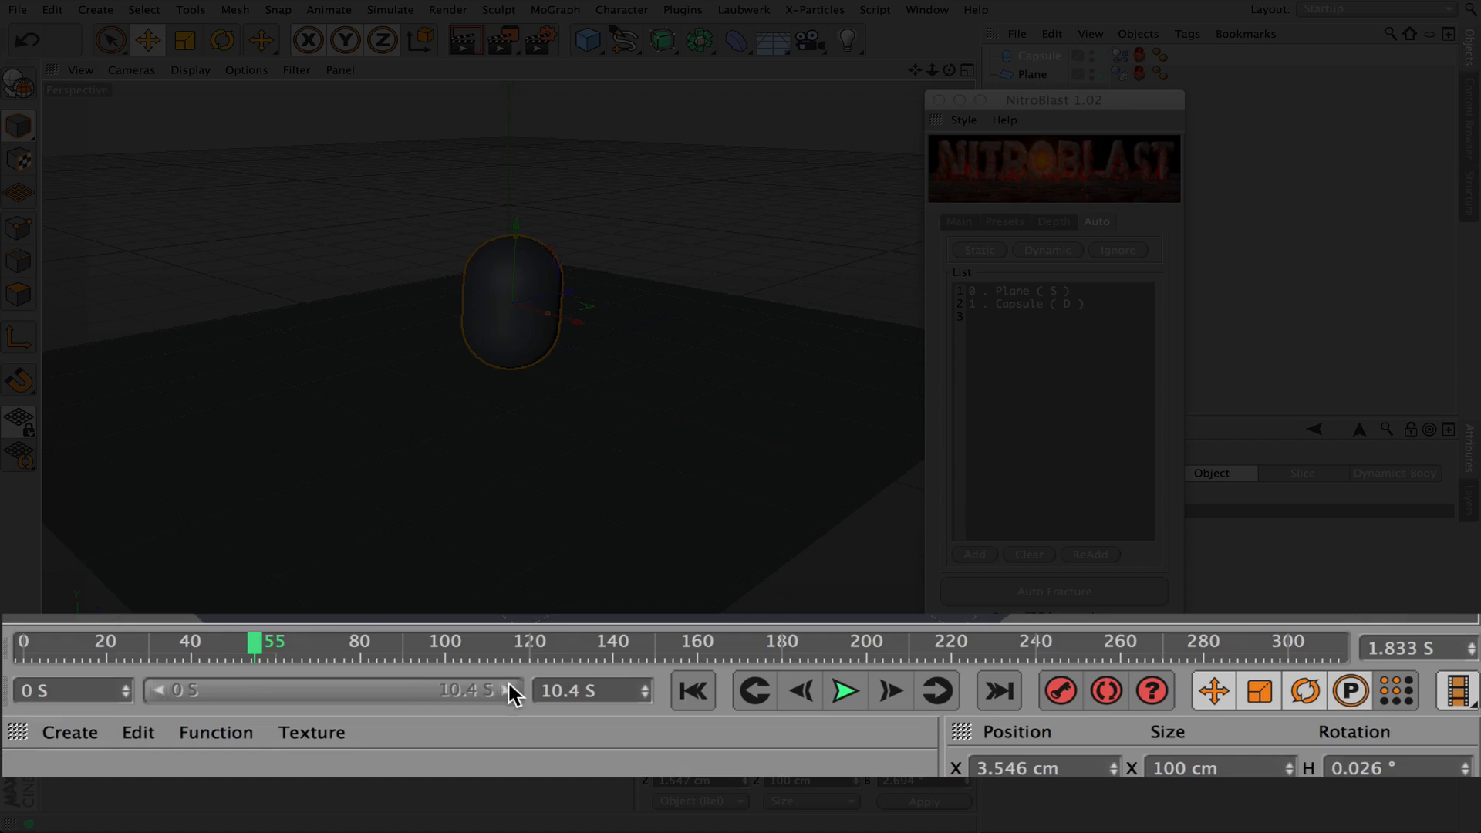
left_click(693, 691)
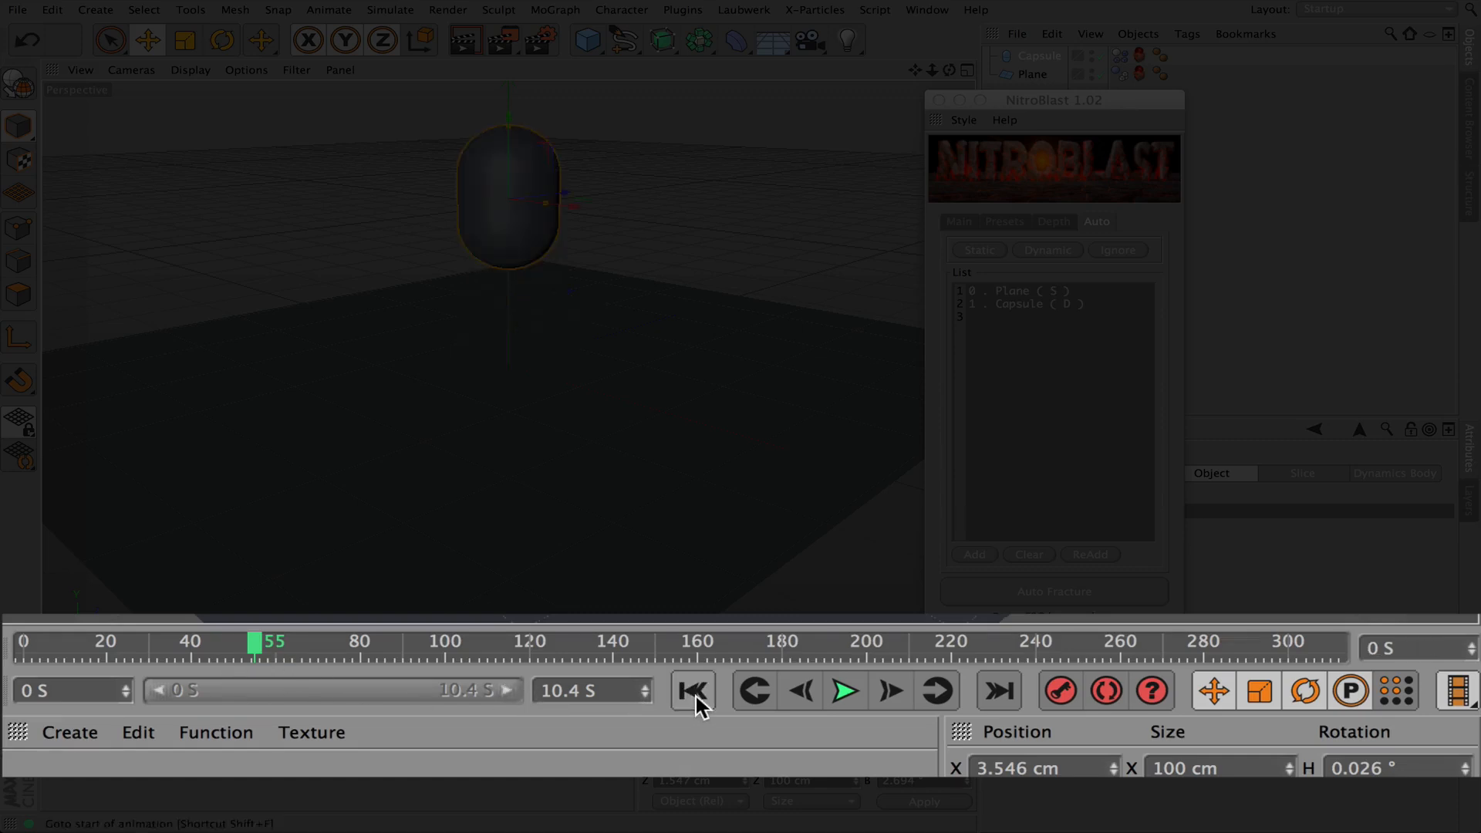
Extend the preview range to 10.4 S and replay the capsule toppling onto the plane
left_click(843, 690)
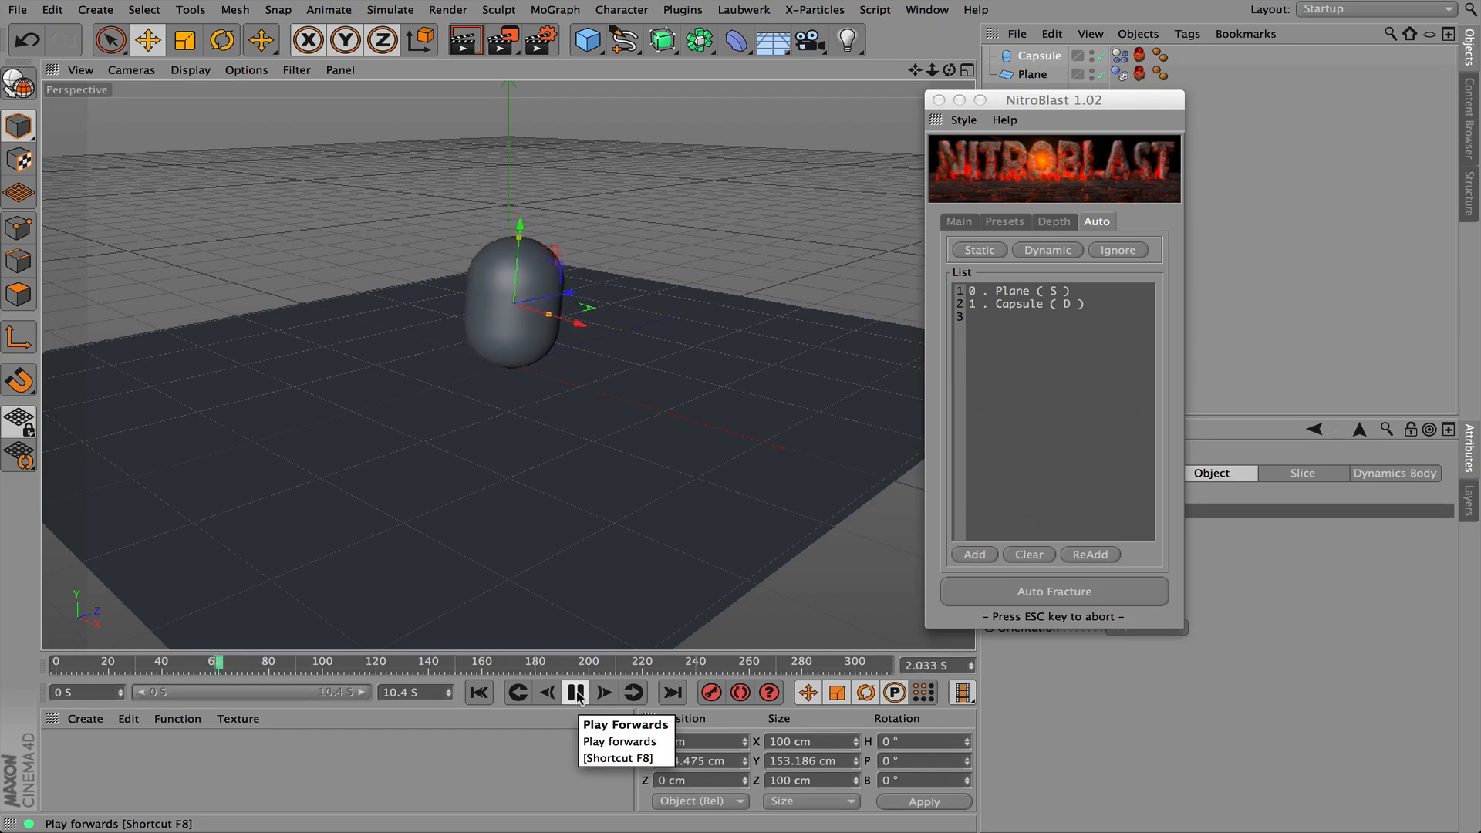
left_click(575, 693)
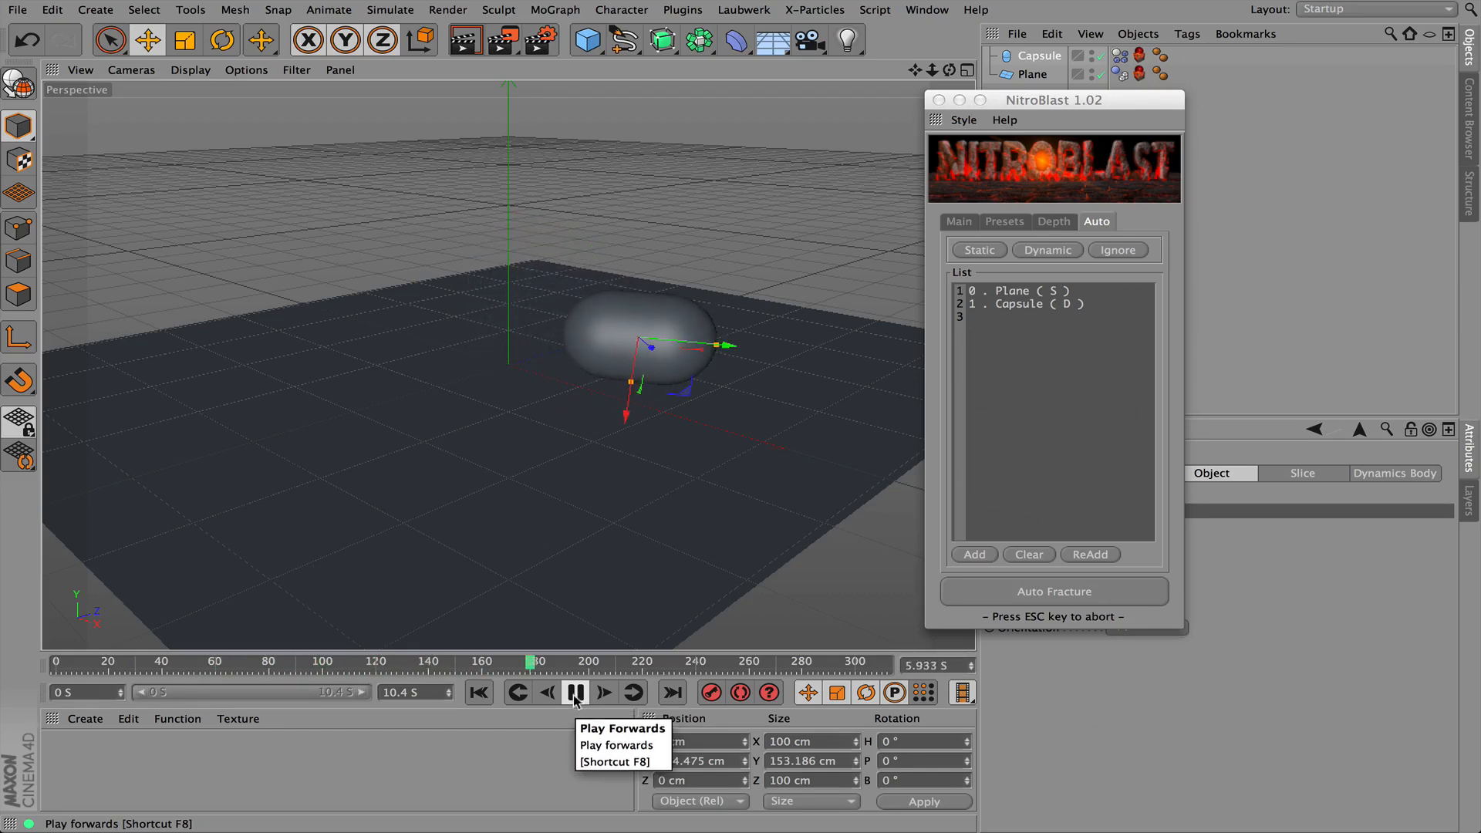
left_click(574, 692)
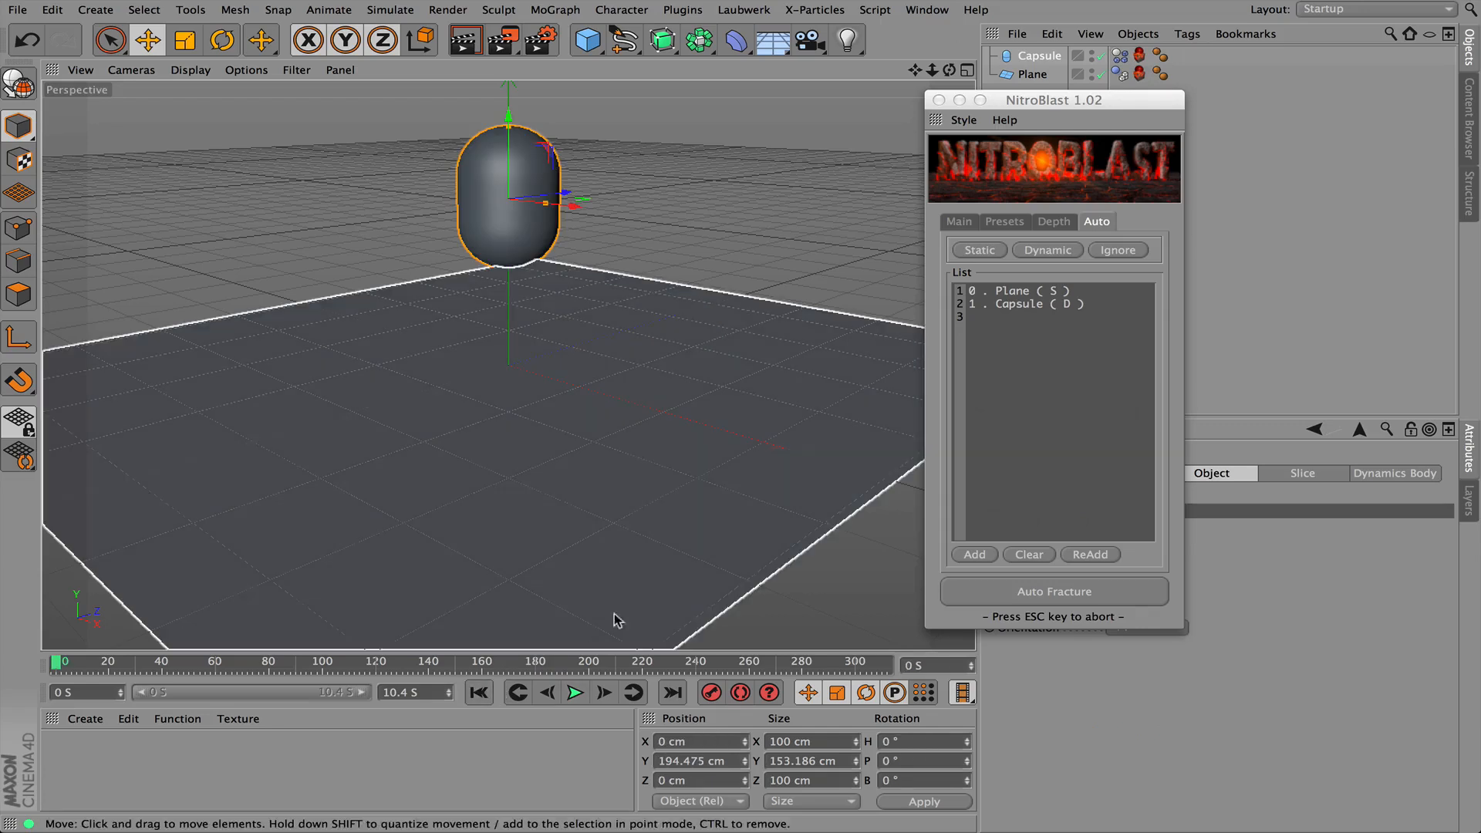
mouse_move(659, 611)
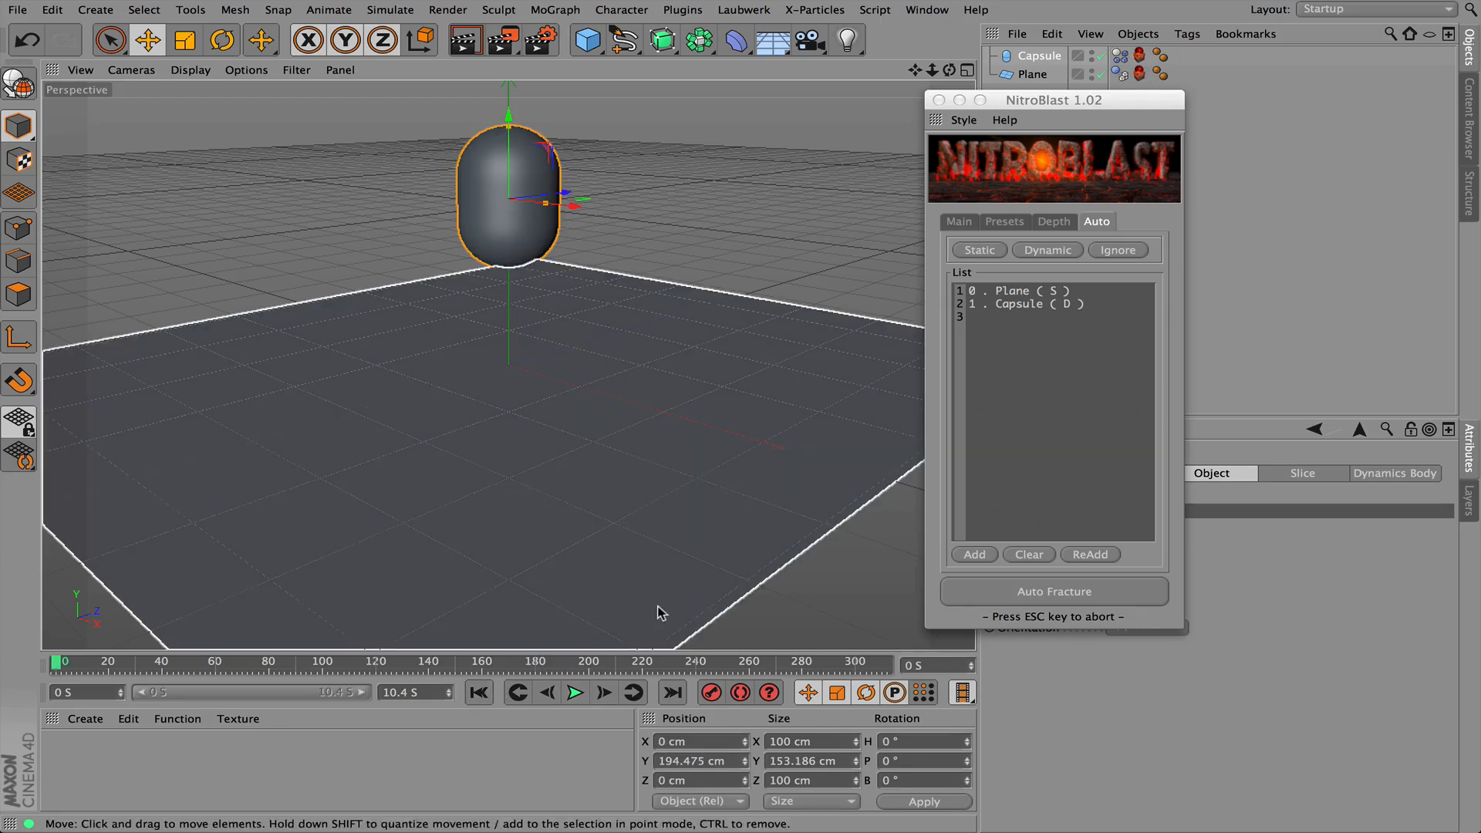
left_click(576, 693)
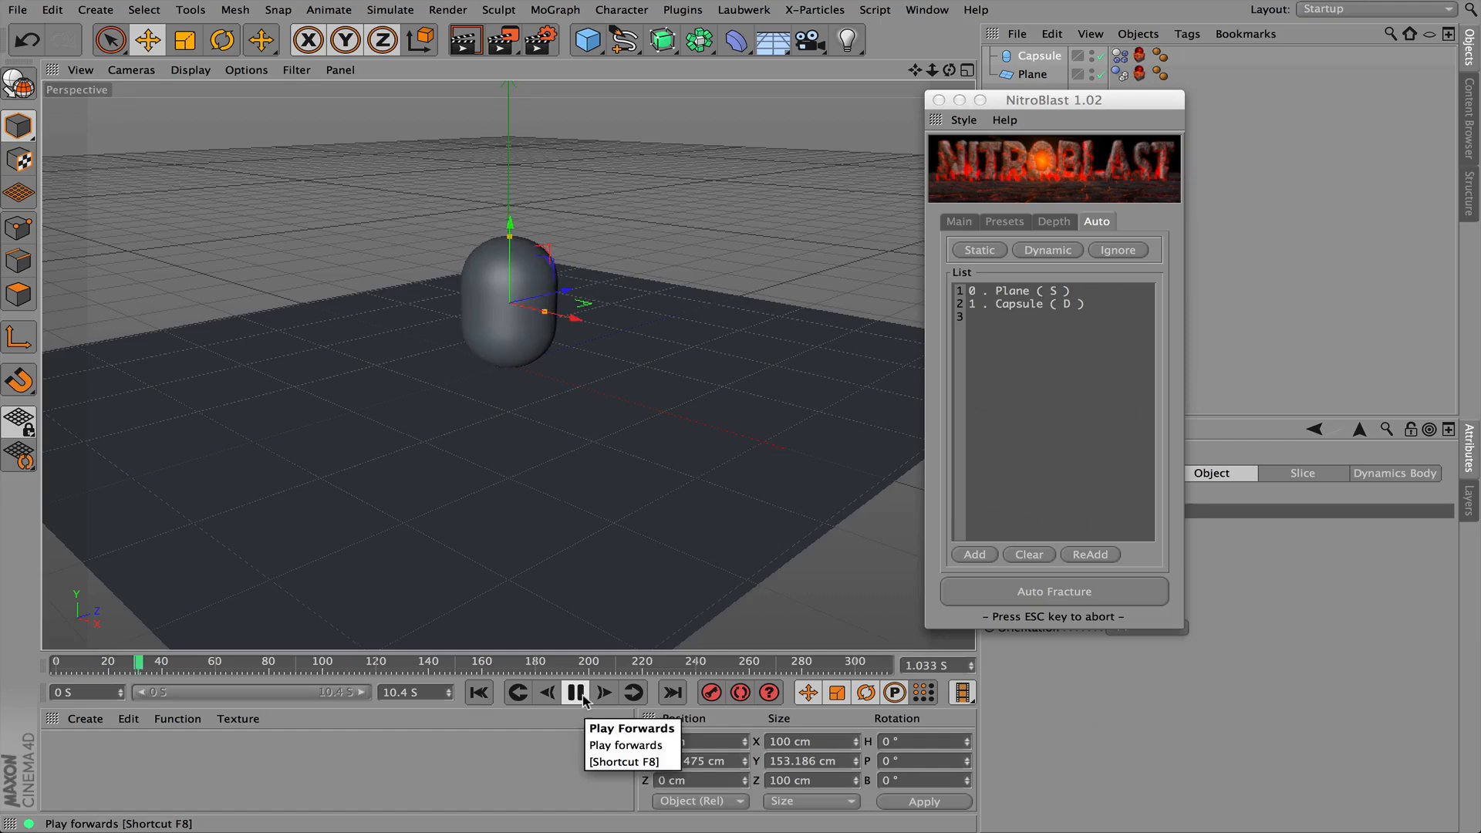
left_click(574, 693)
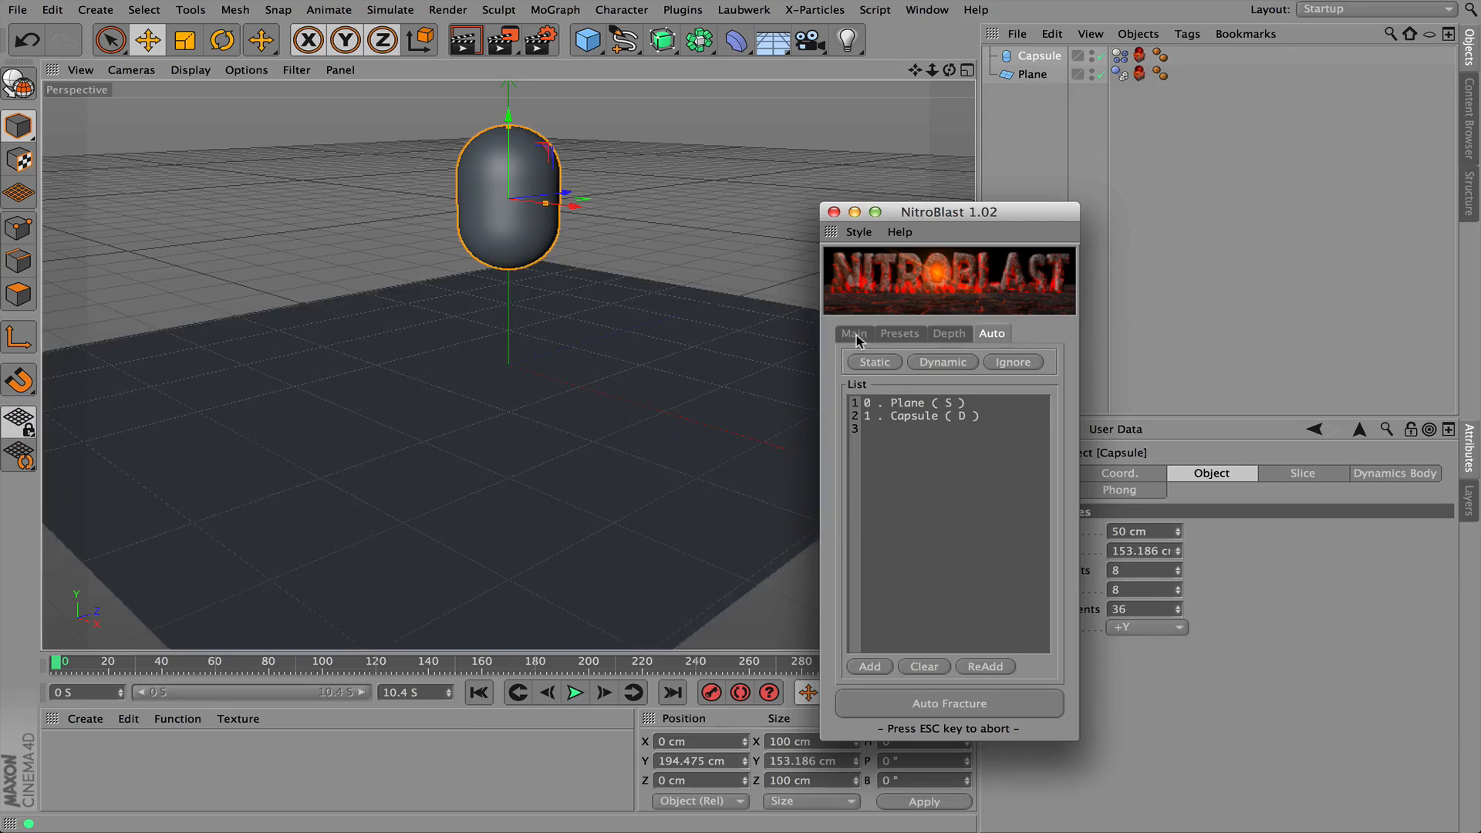
Show NitroBlast's Main fracture settings to set the piece count
left_click(853, 333)
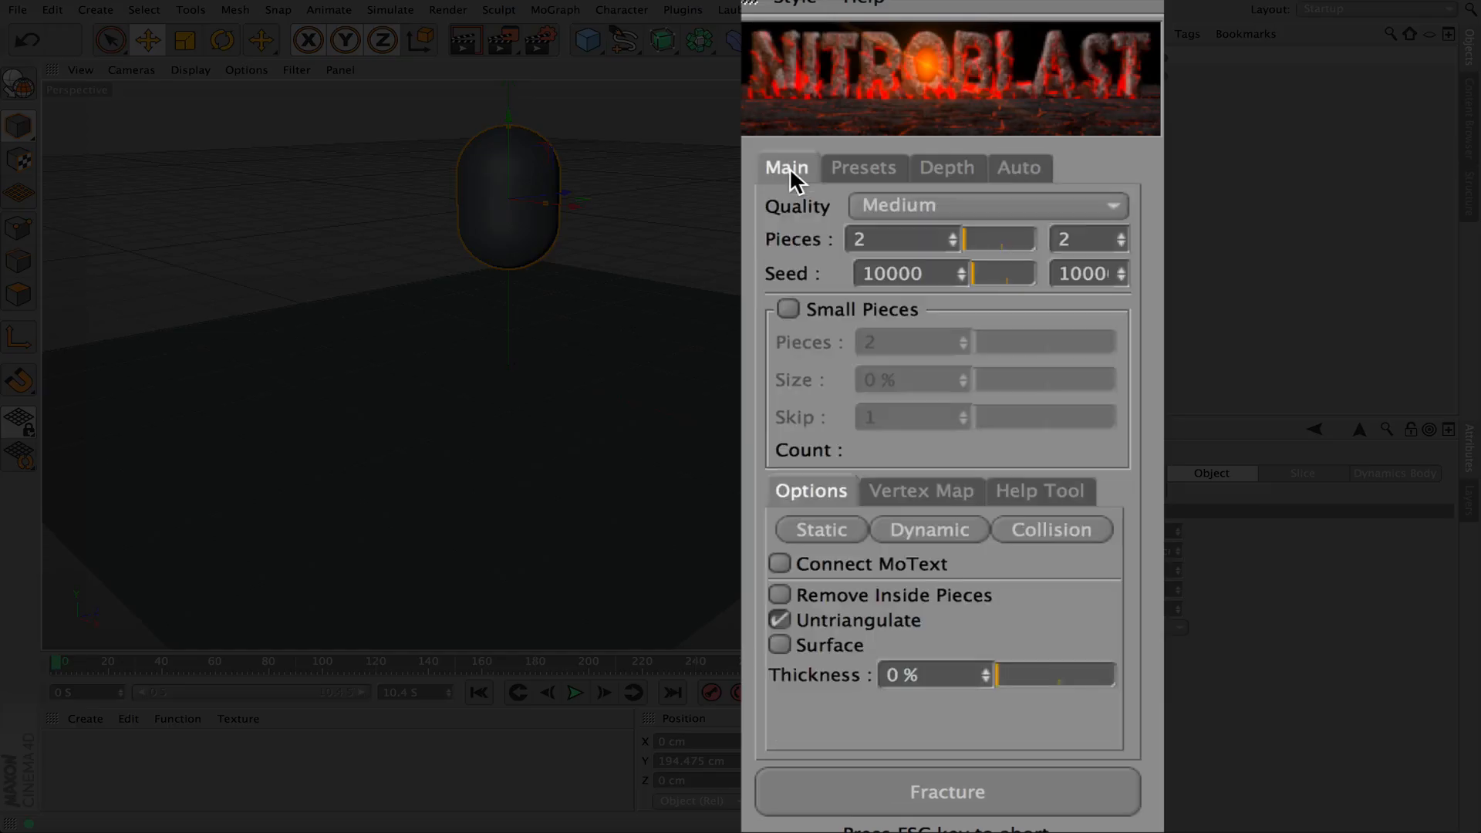
mouse_move(794, 222)
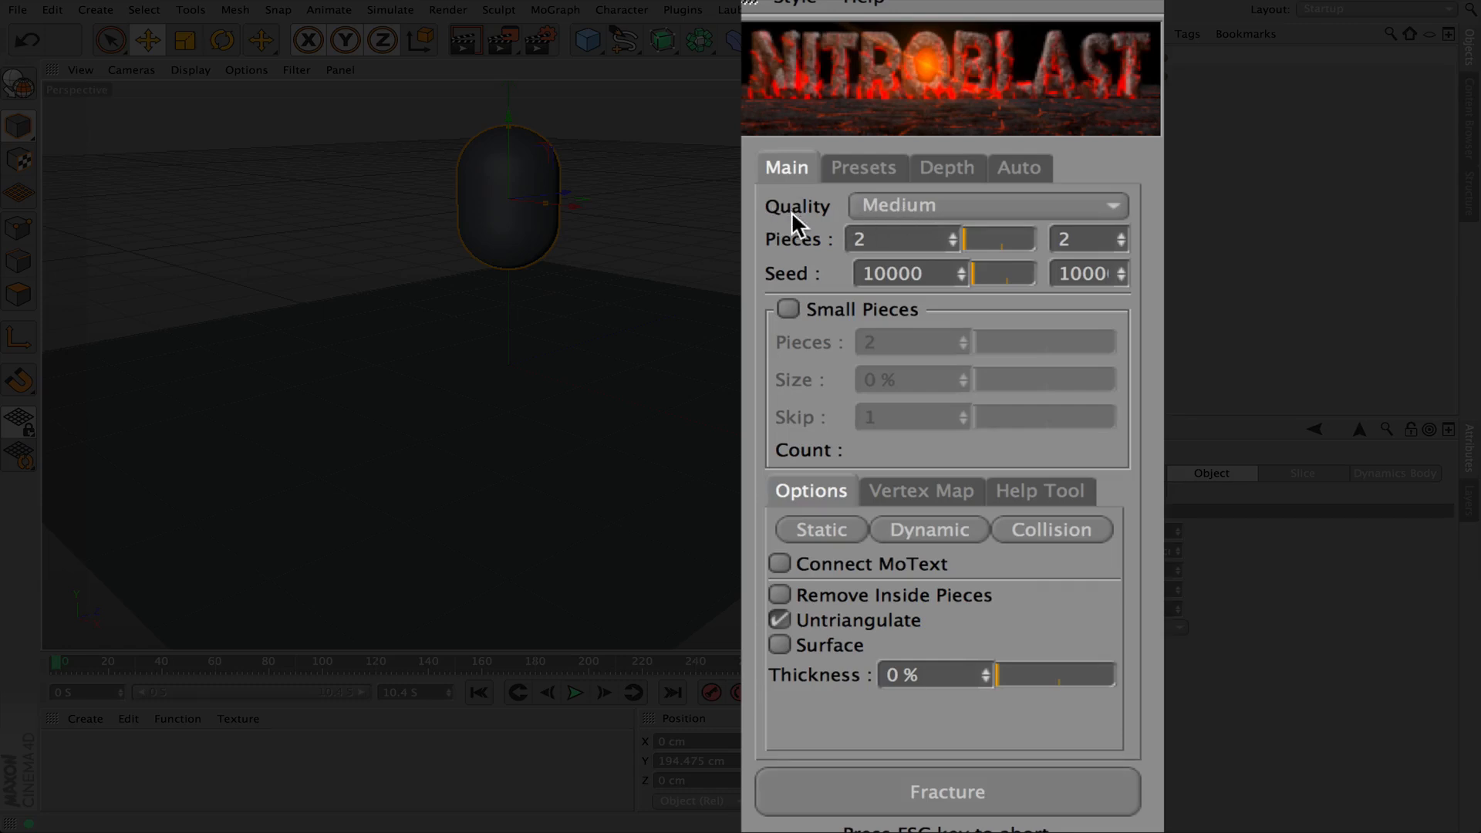
mouse_move(1006, 217)
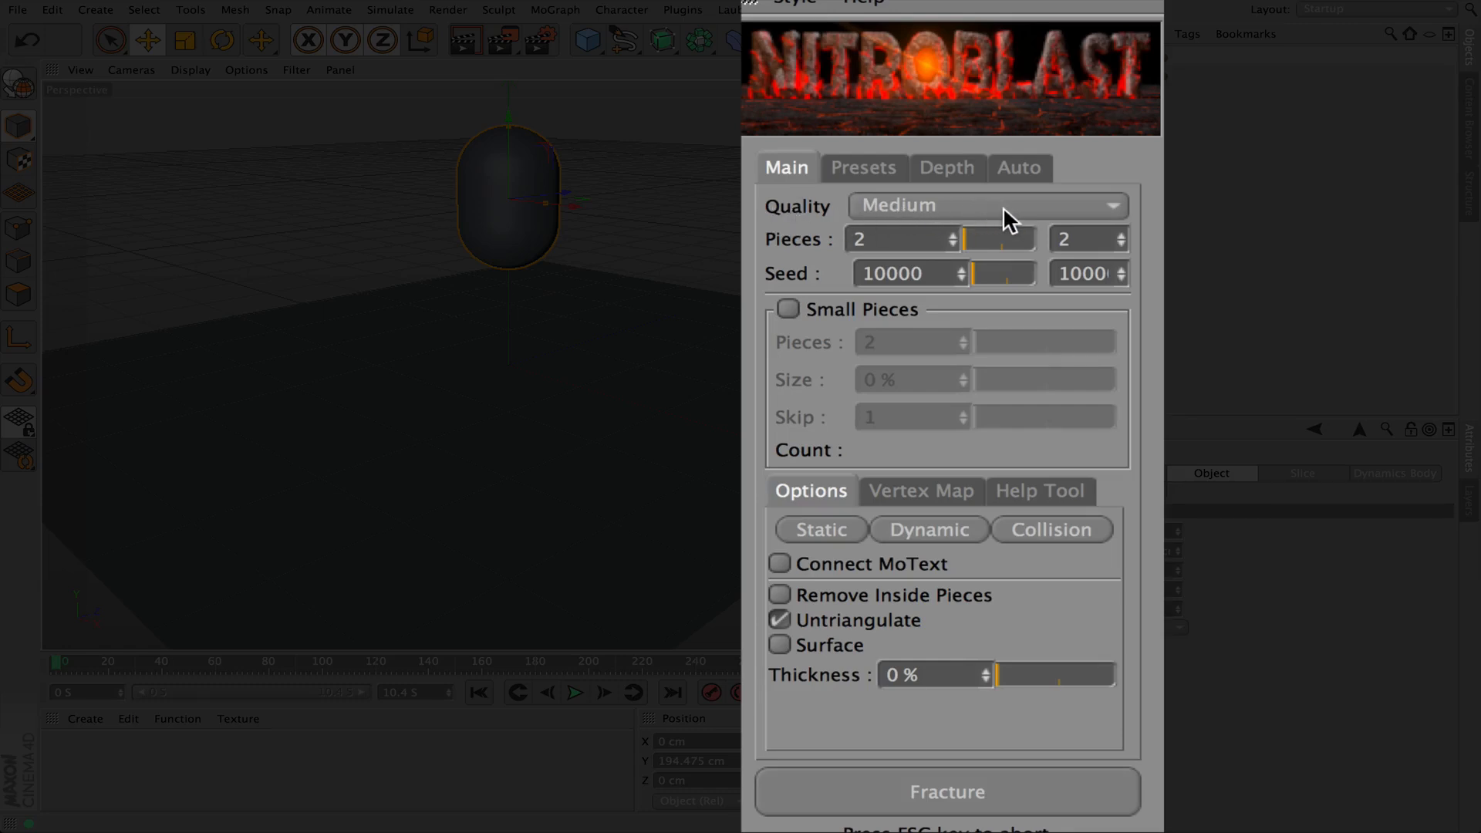
mouse_move(911, 243)
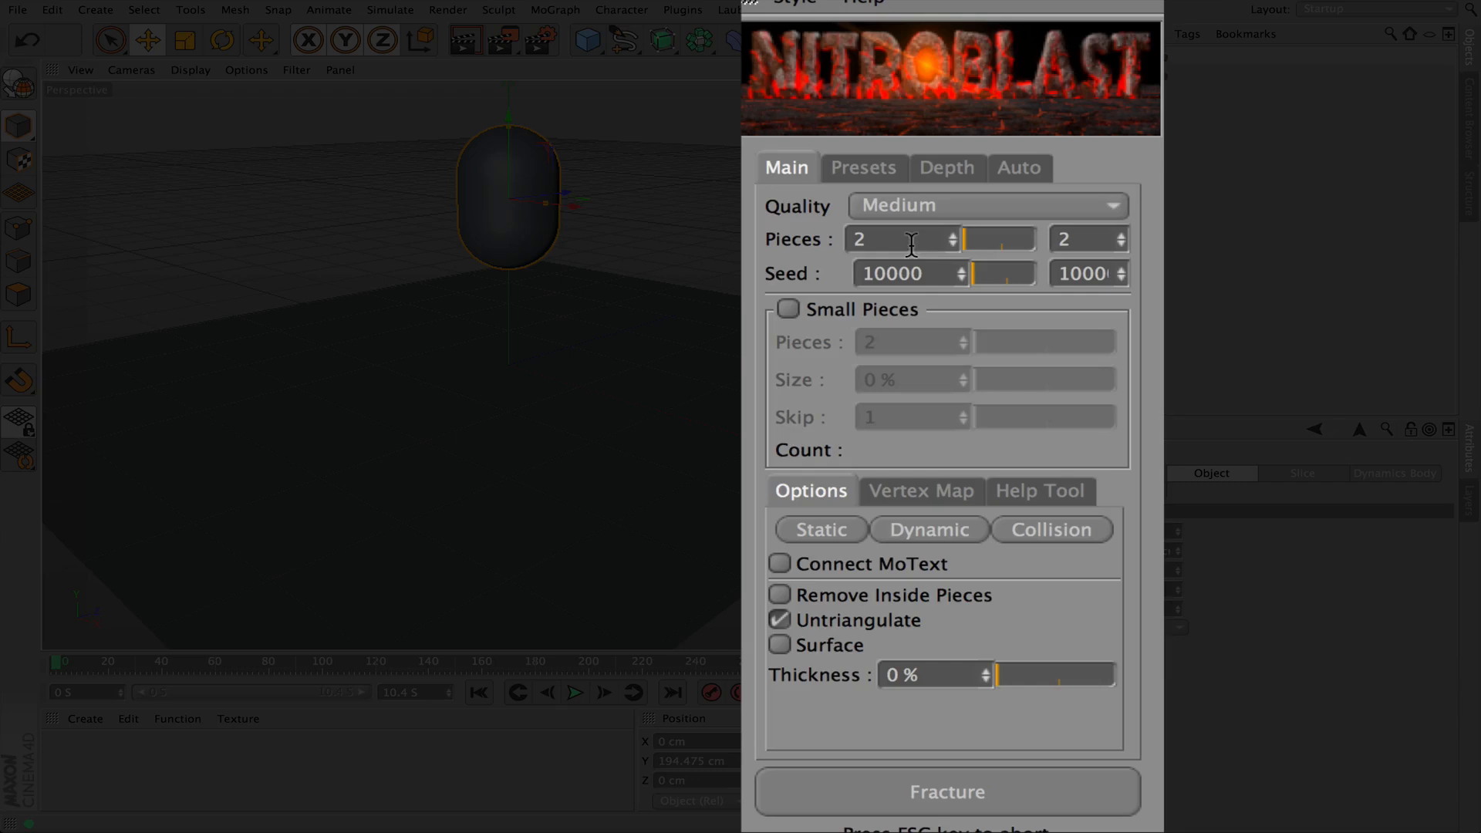
mouse_move(1018, 253)
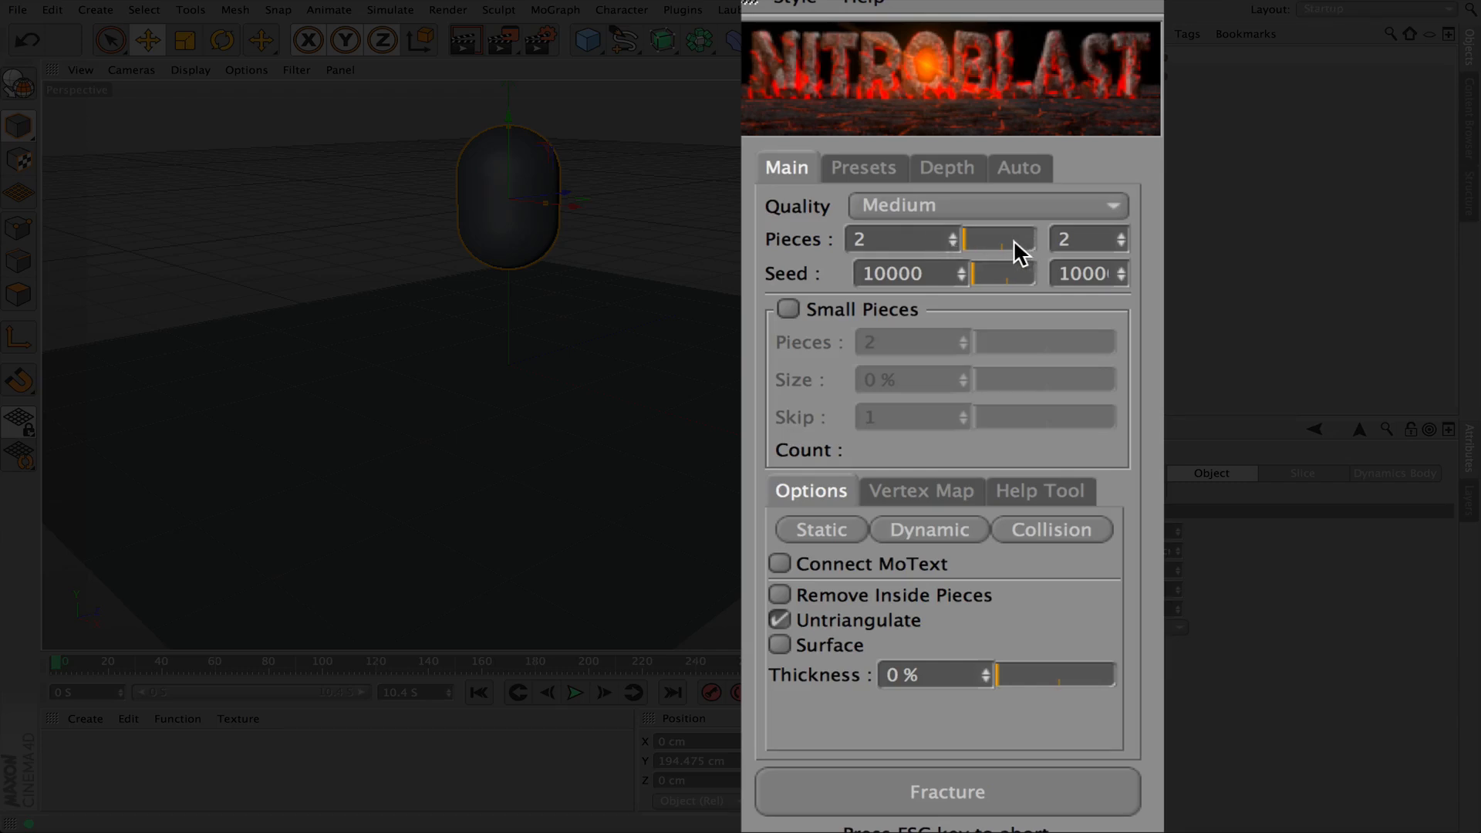
mouse_move(956, 248)
type("70")
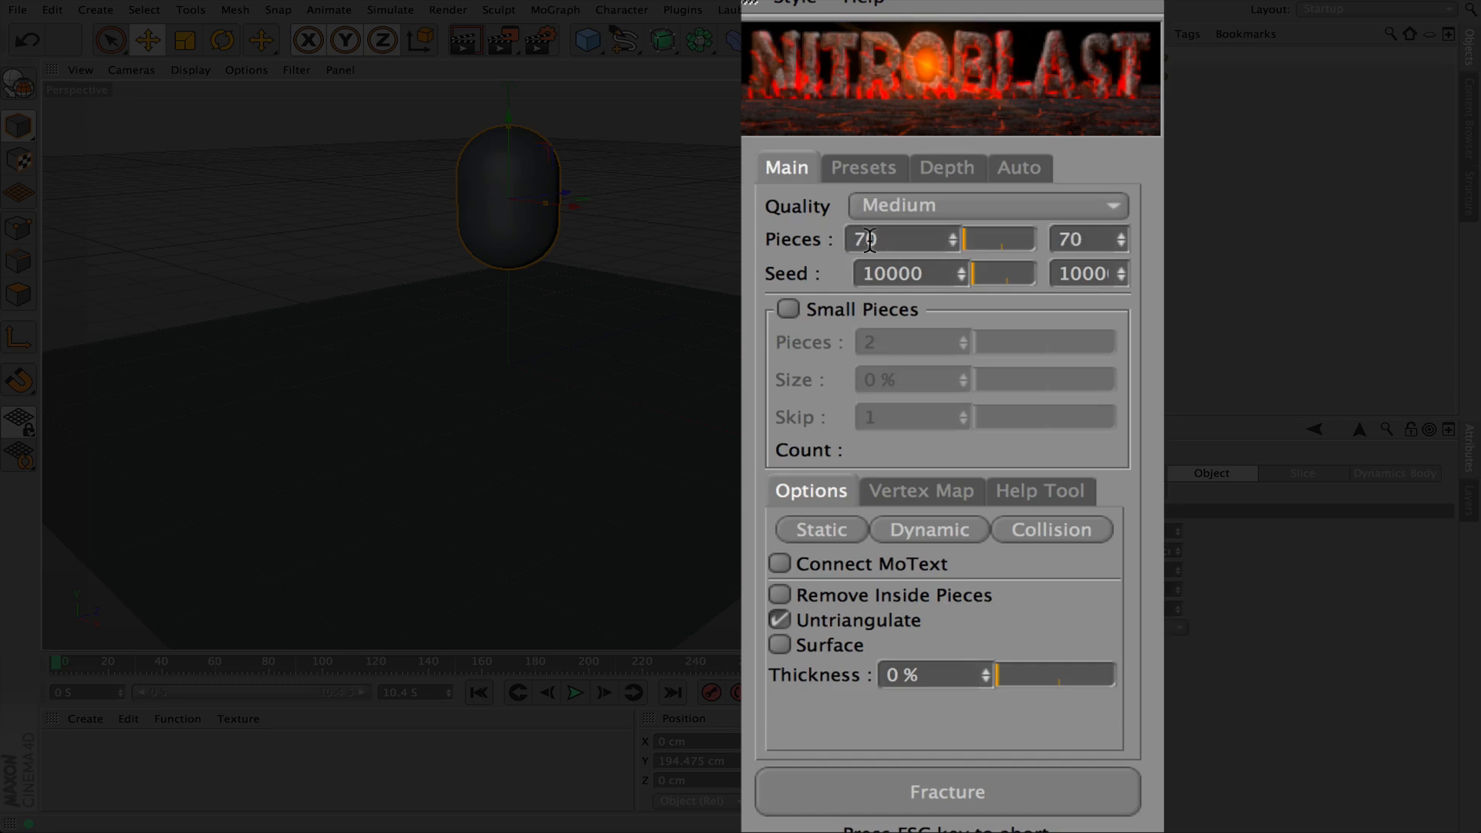
mouse_move(931, 711)
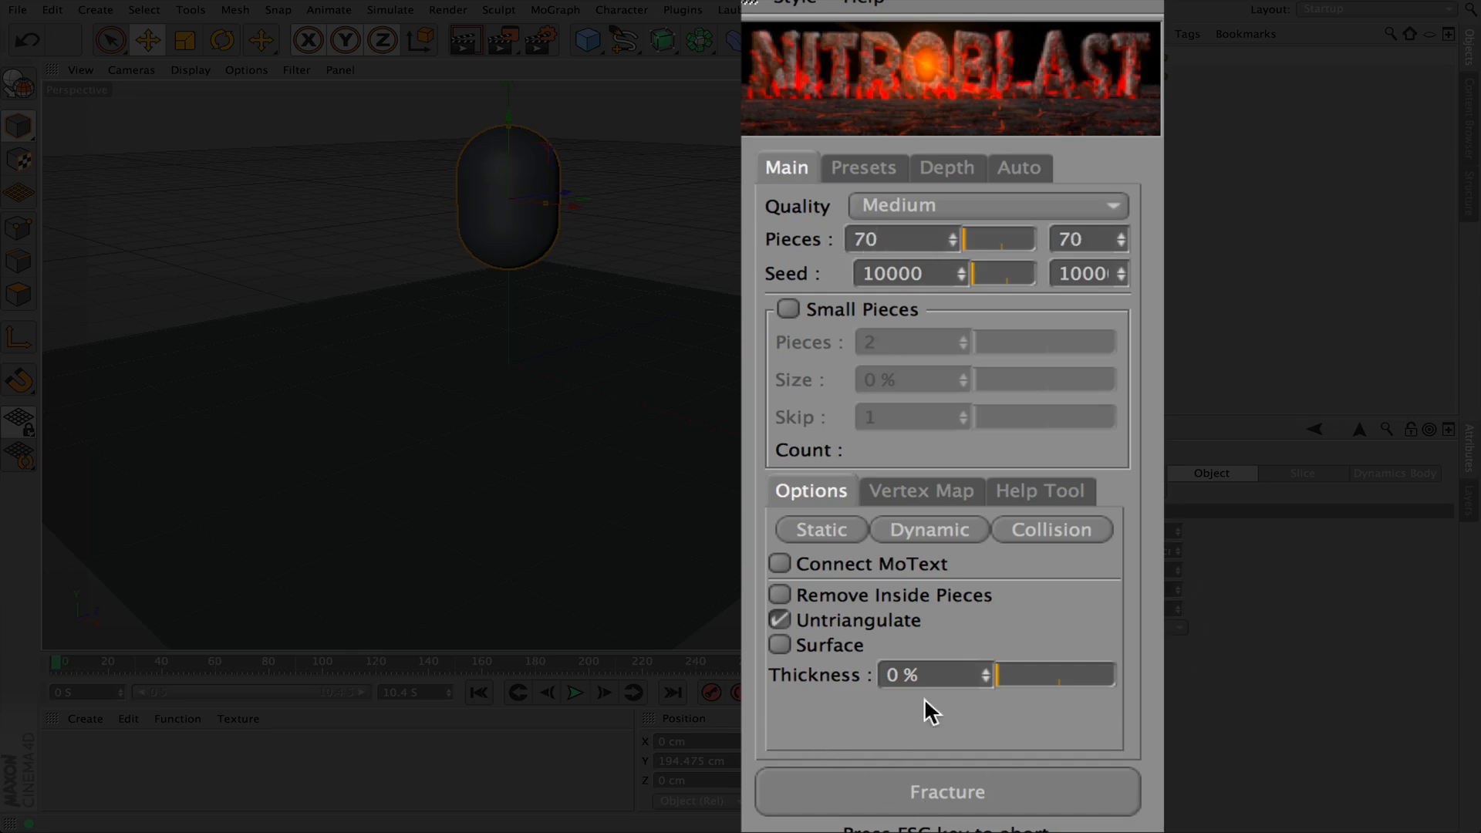
mouse_move(960, 803)
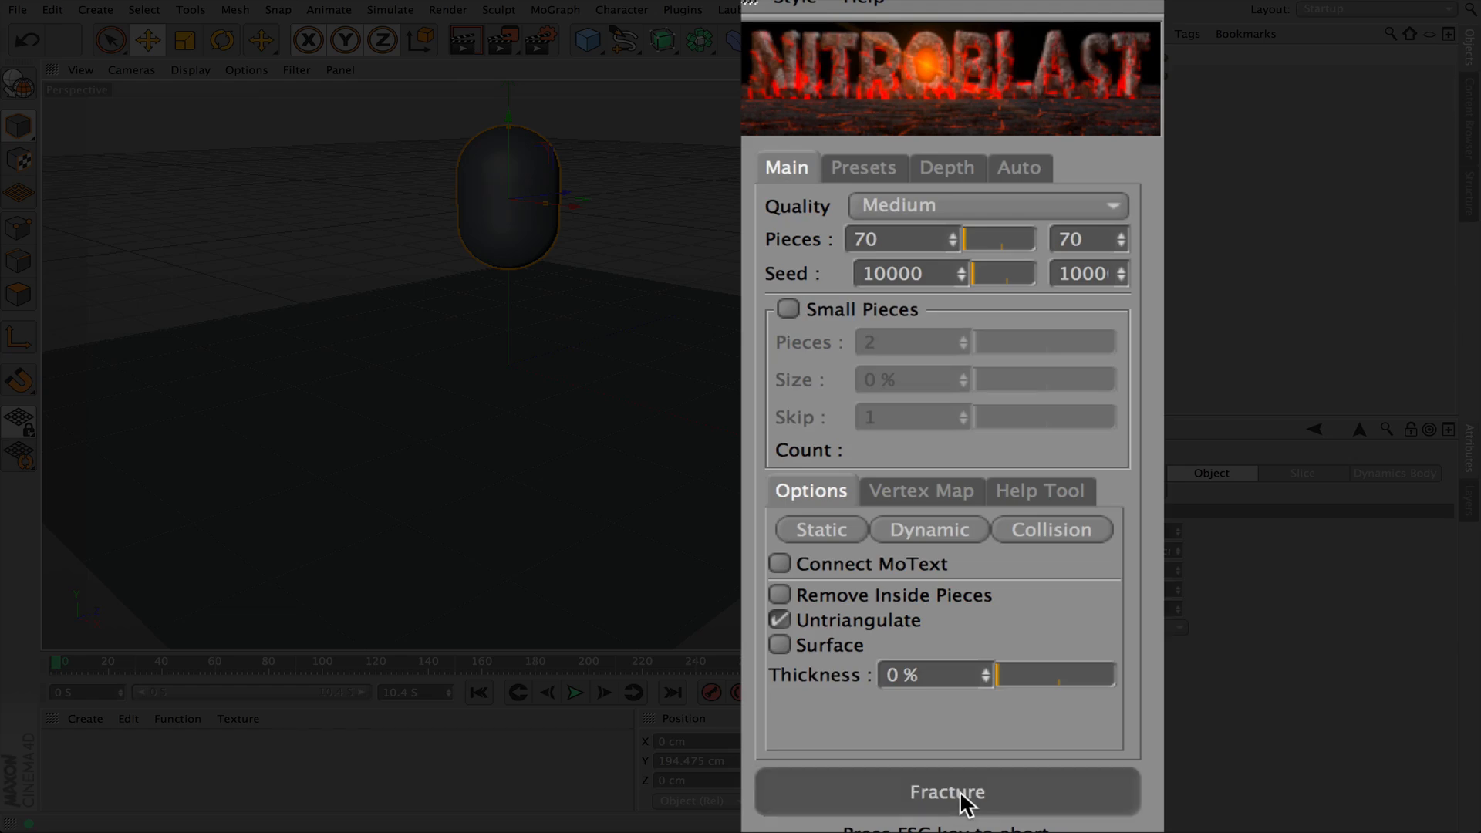
Fracture the capsule into 70 pieces and expand NitroBlast Capsule, Main Pieces and NitroBlast Object
left_click(945, 792)
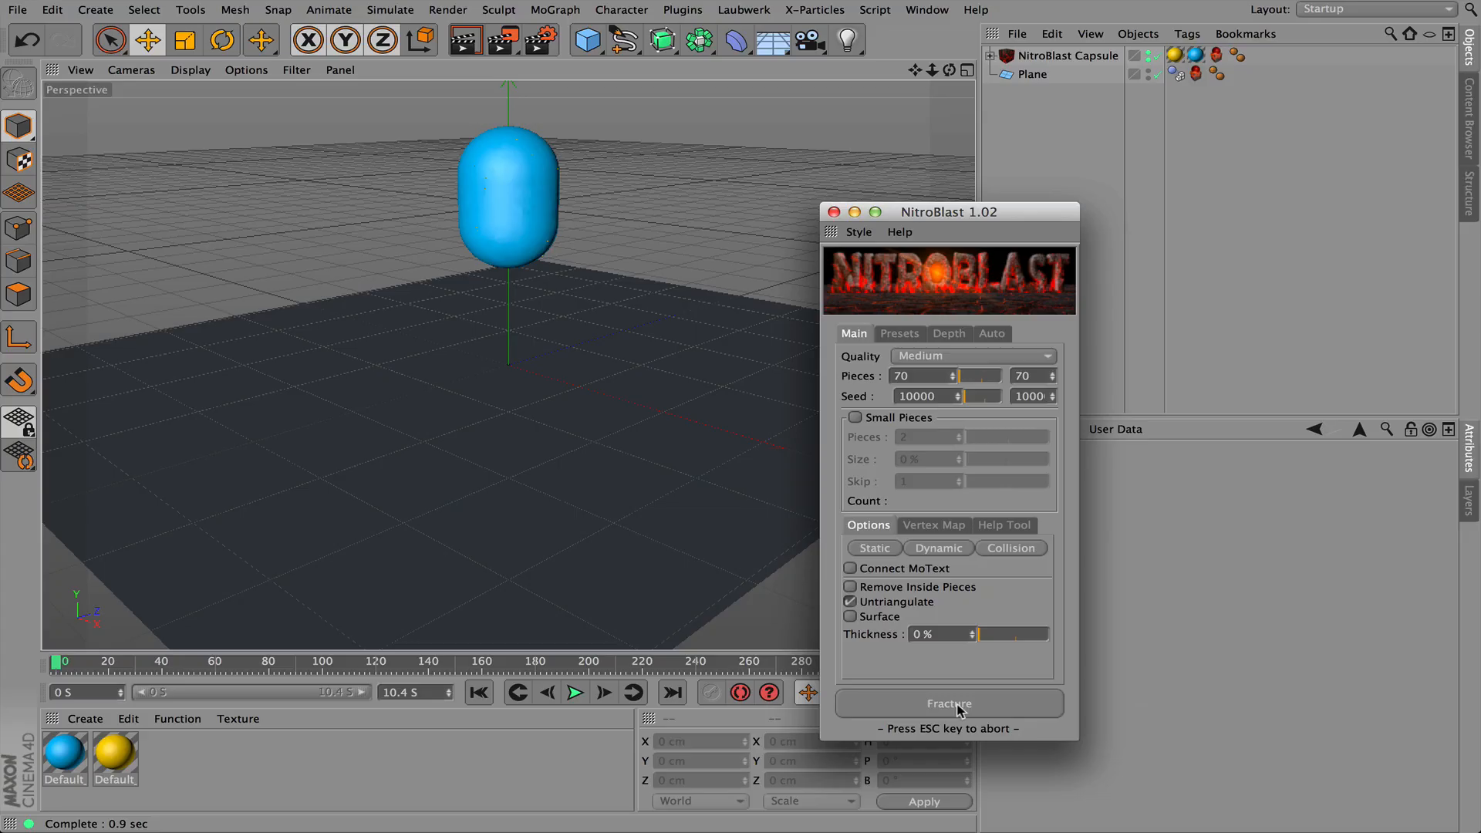
mouse_move(1060, 281)
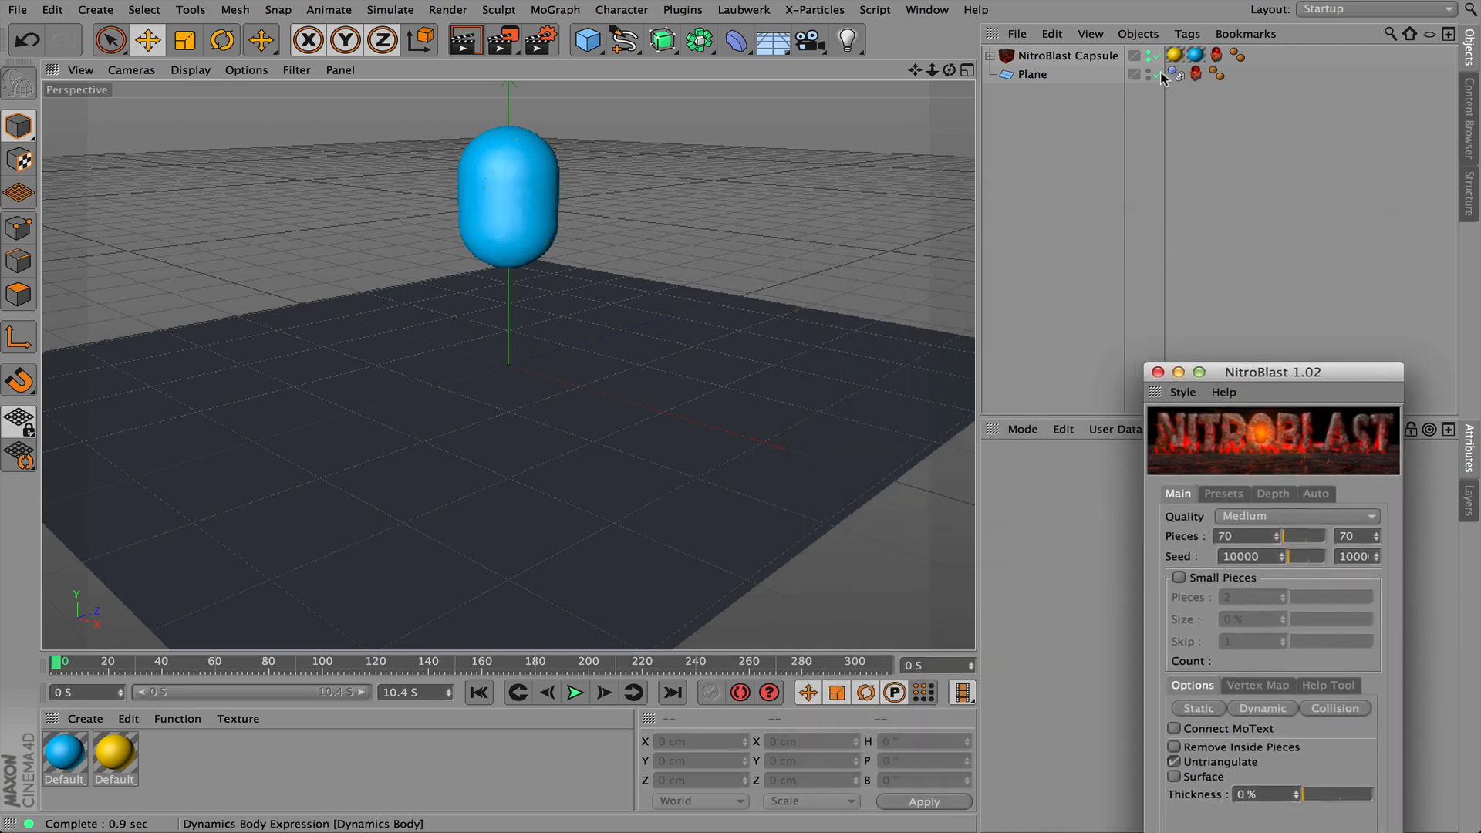
left_click(1067, 55)
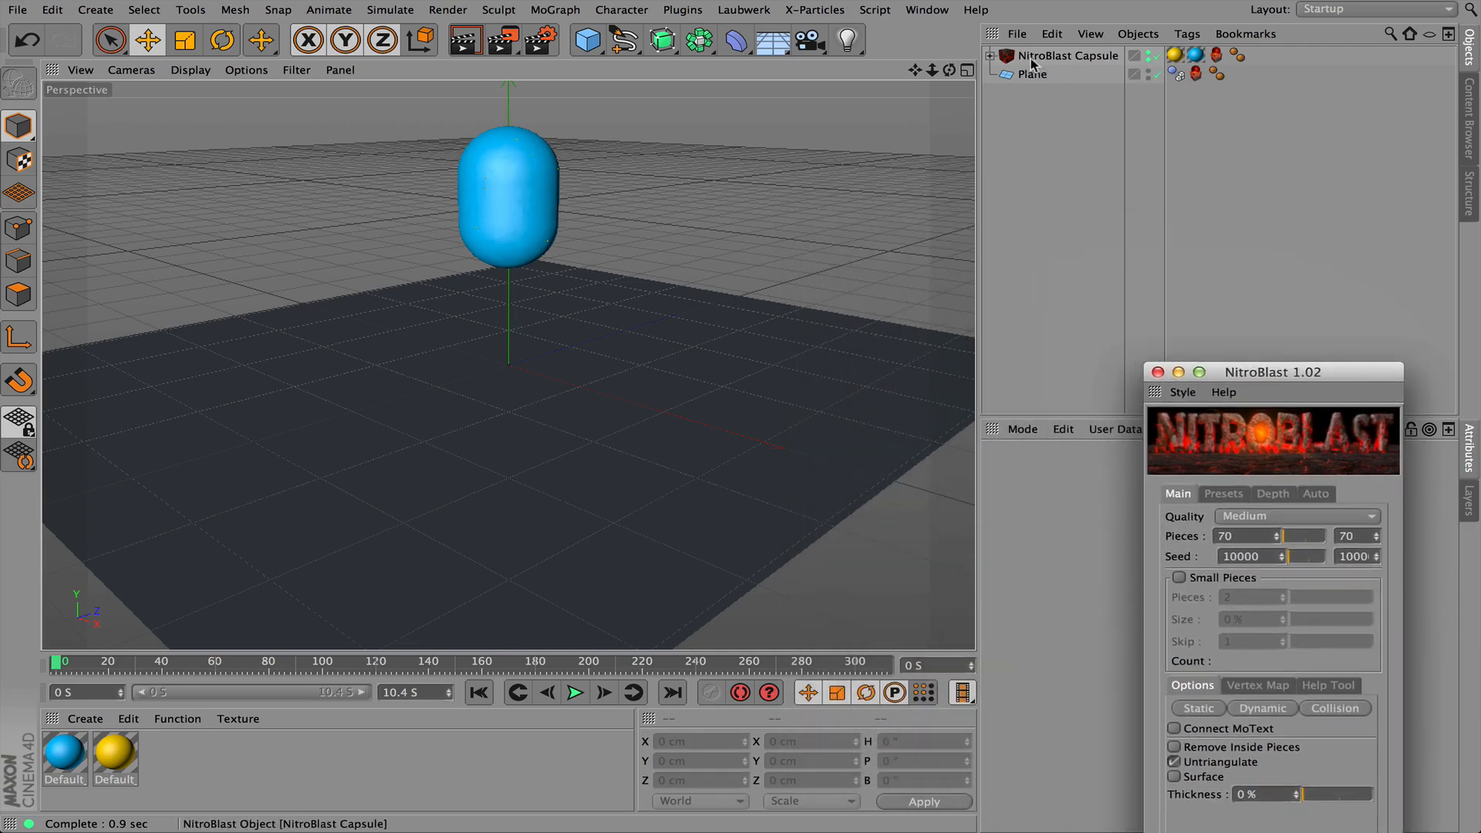
mouse_move(1047, 65)
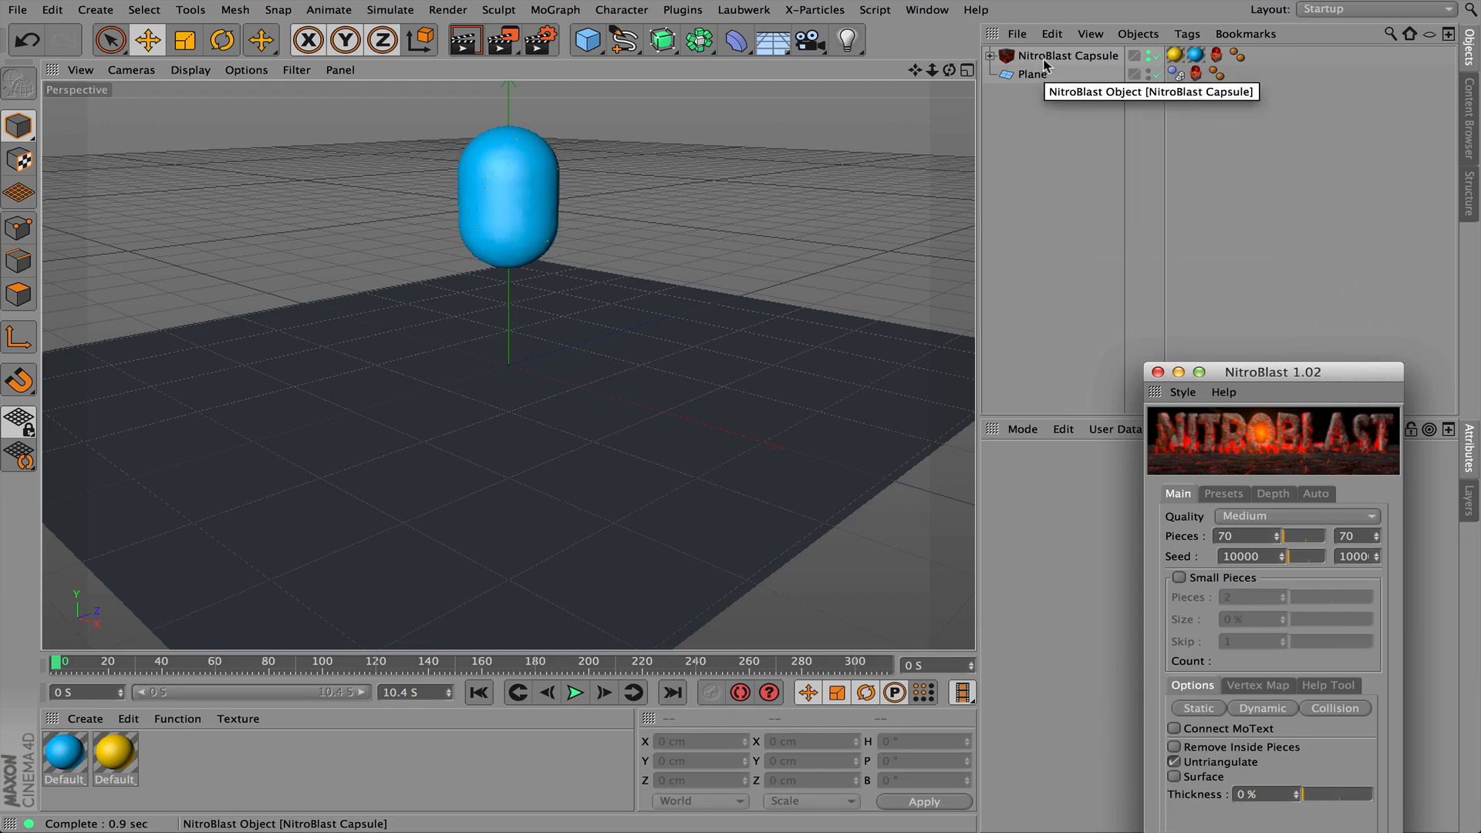
mouse_move(1107, 61)
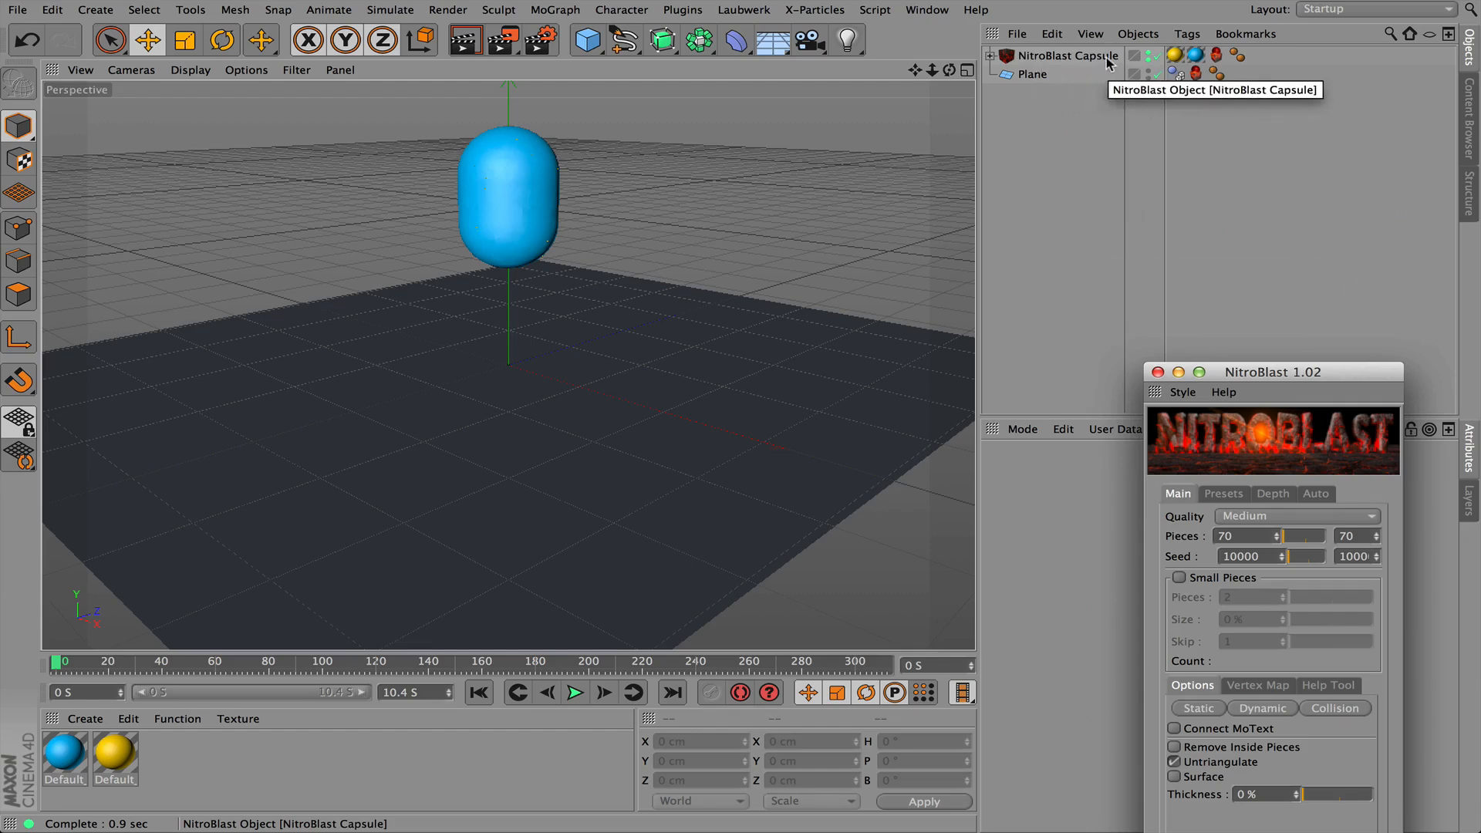
left_click(989, 56)
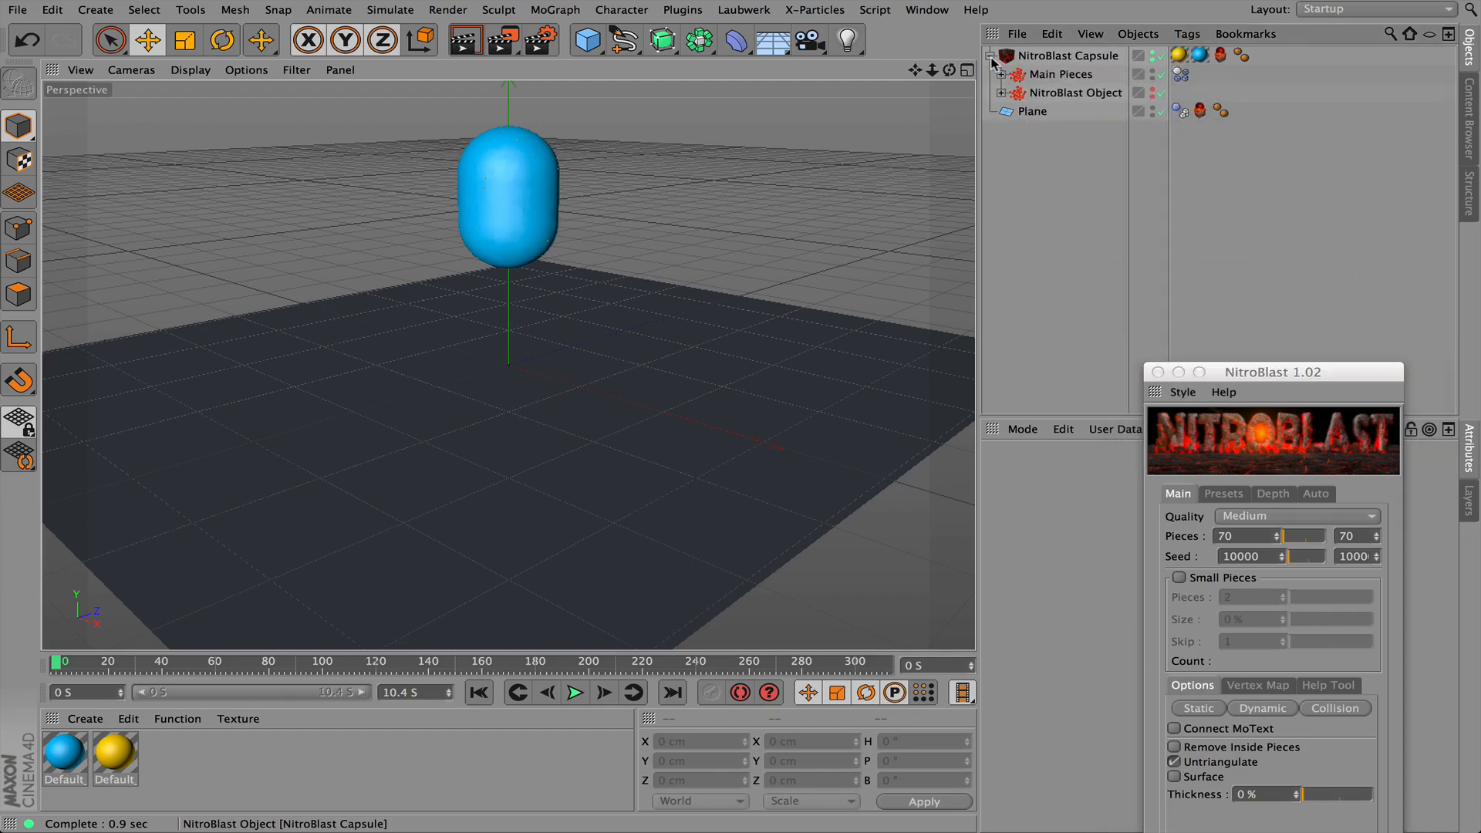
left_click(1002, 74)
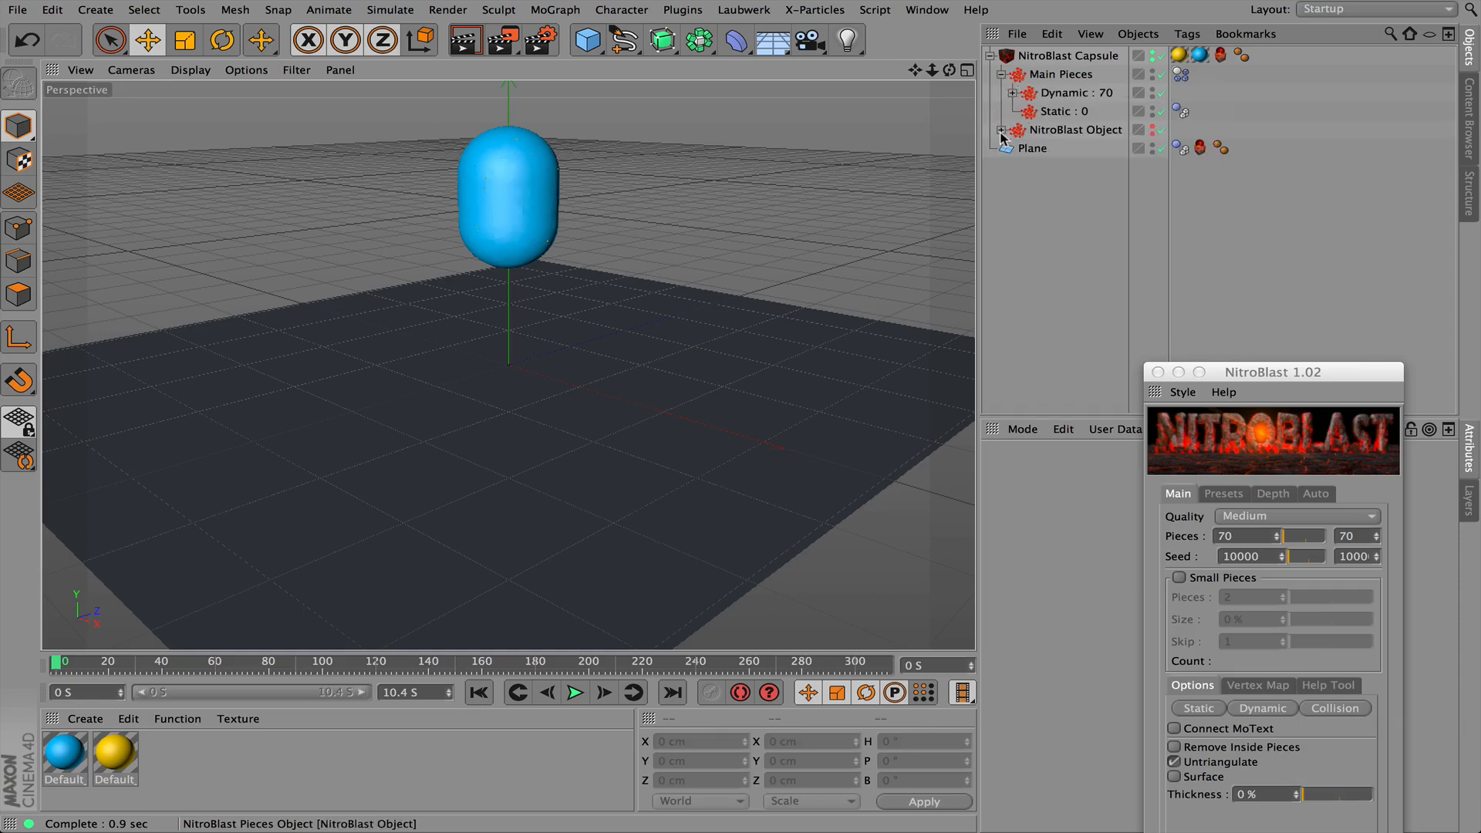
left_click(1003, 130)
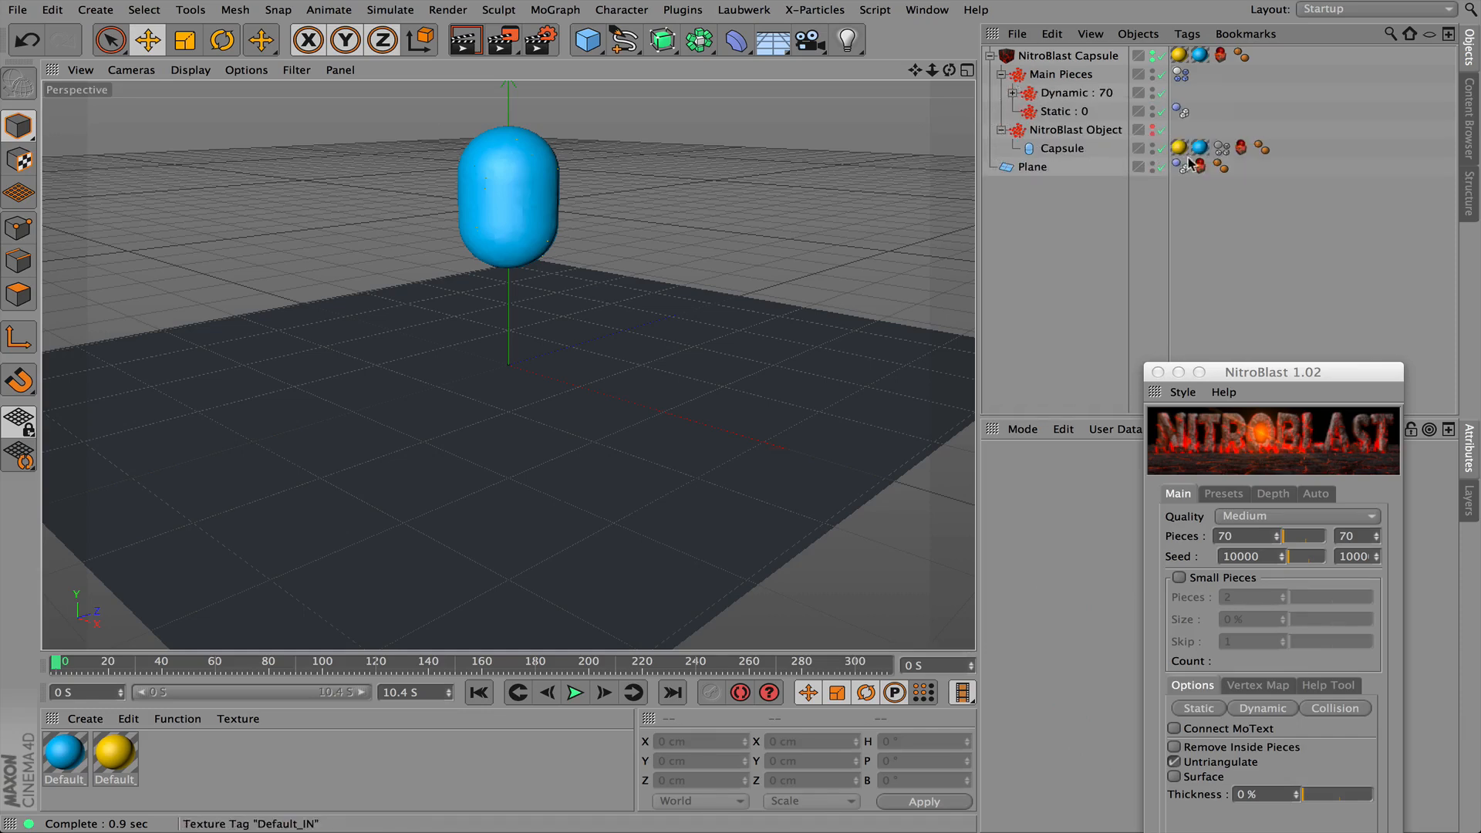
mouse_move(1191, 148)
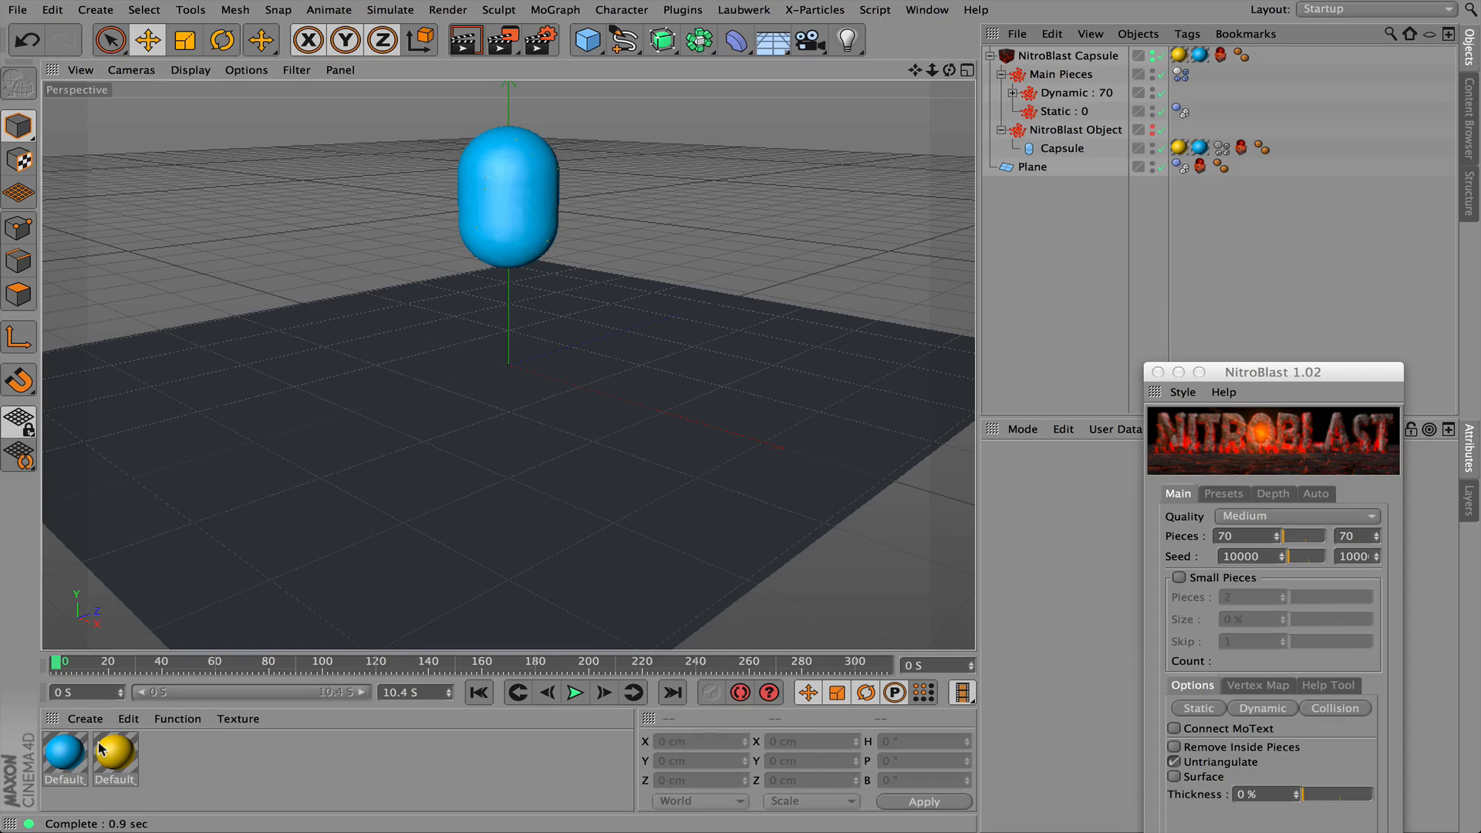
mouse_move(116, 761)
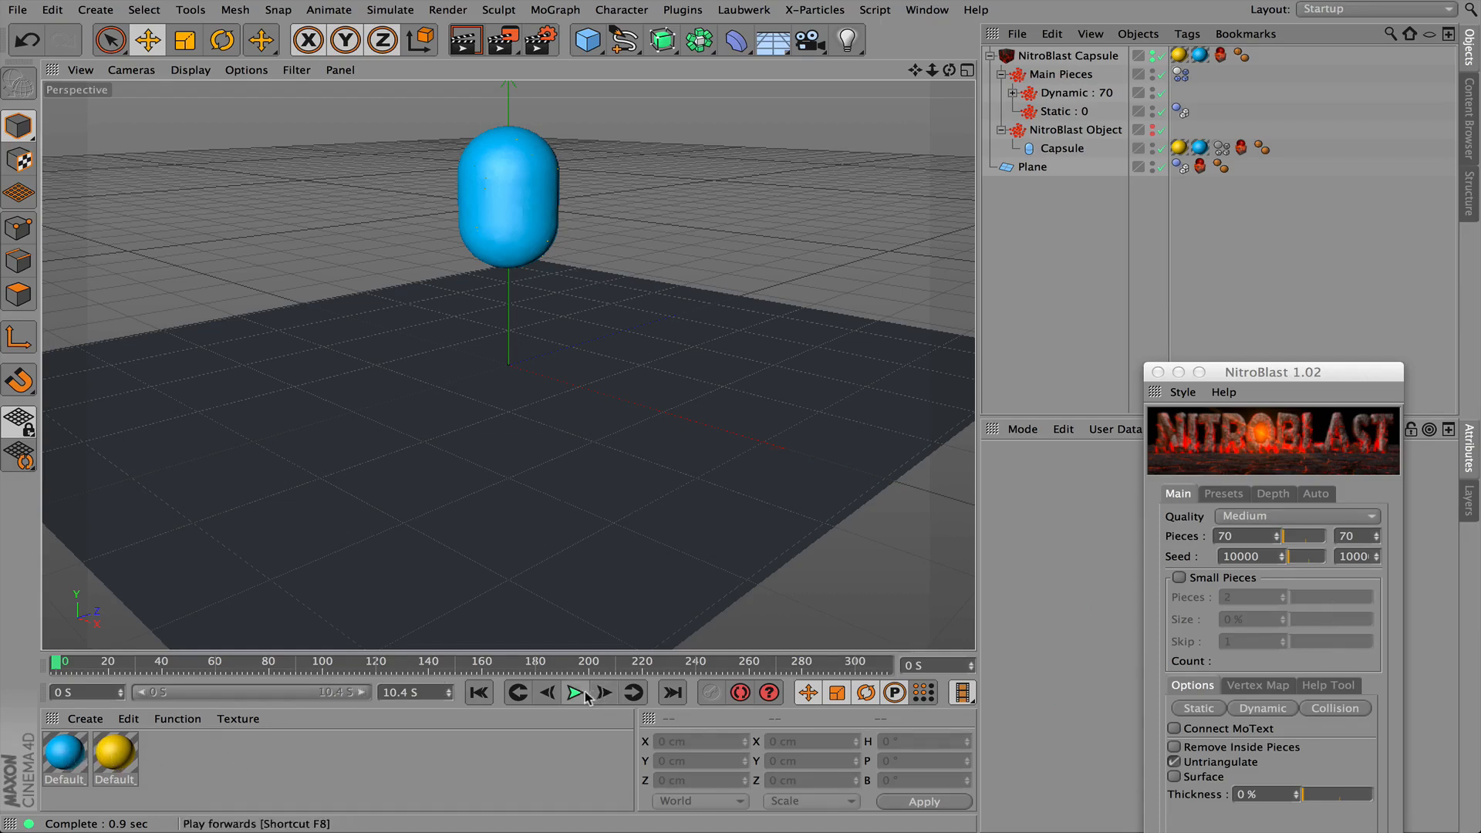
Play the shatter preview twice, collapse NitroBlast Capsule, and rewind to frame 0
left_click(574, 693)
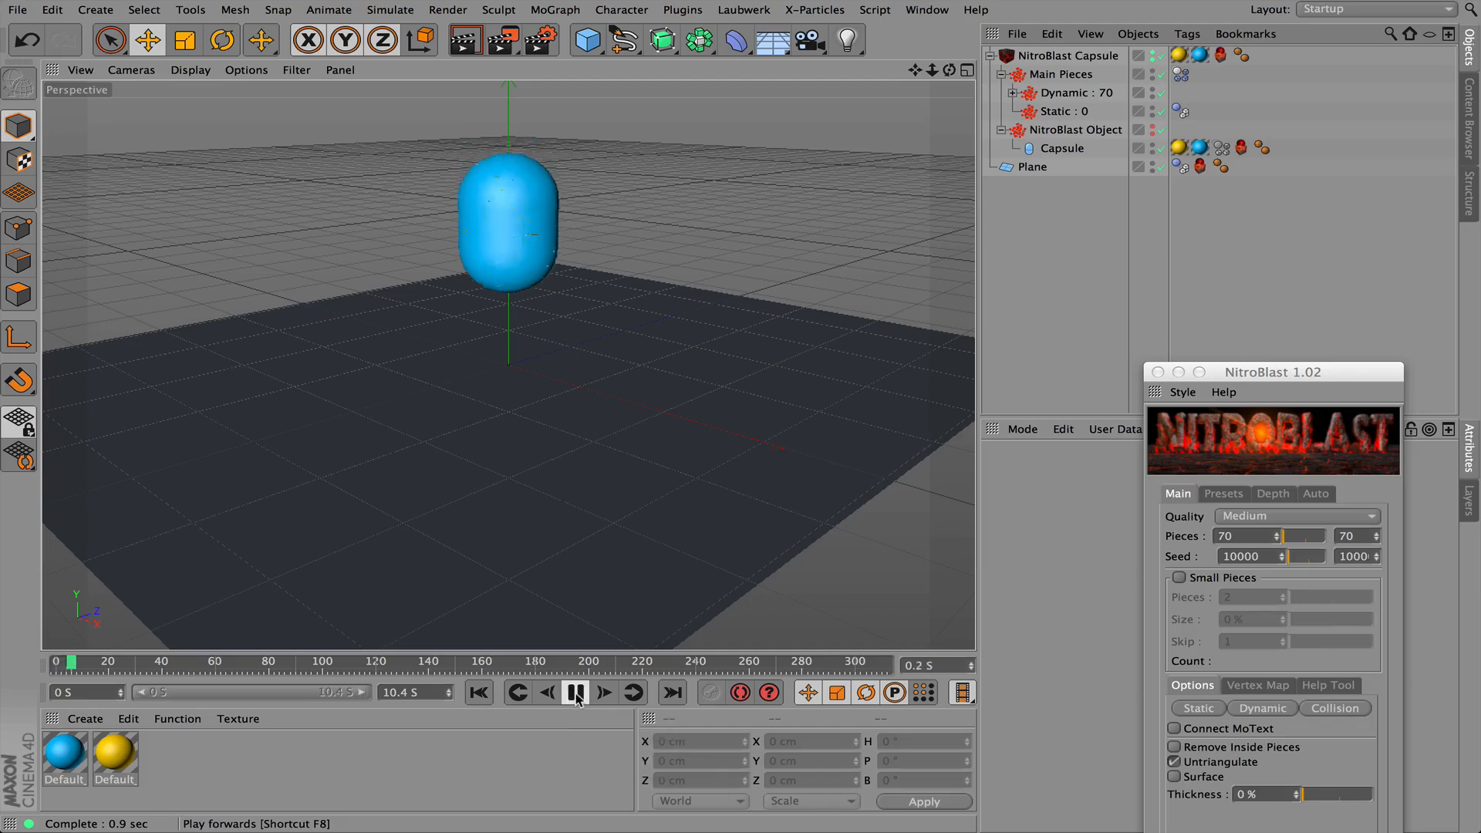
left_click(576, 693)
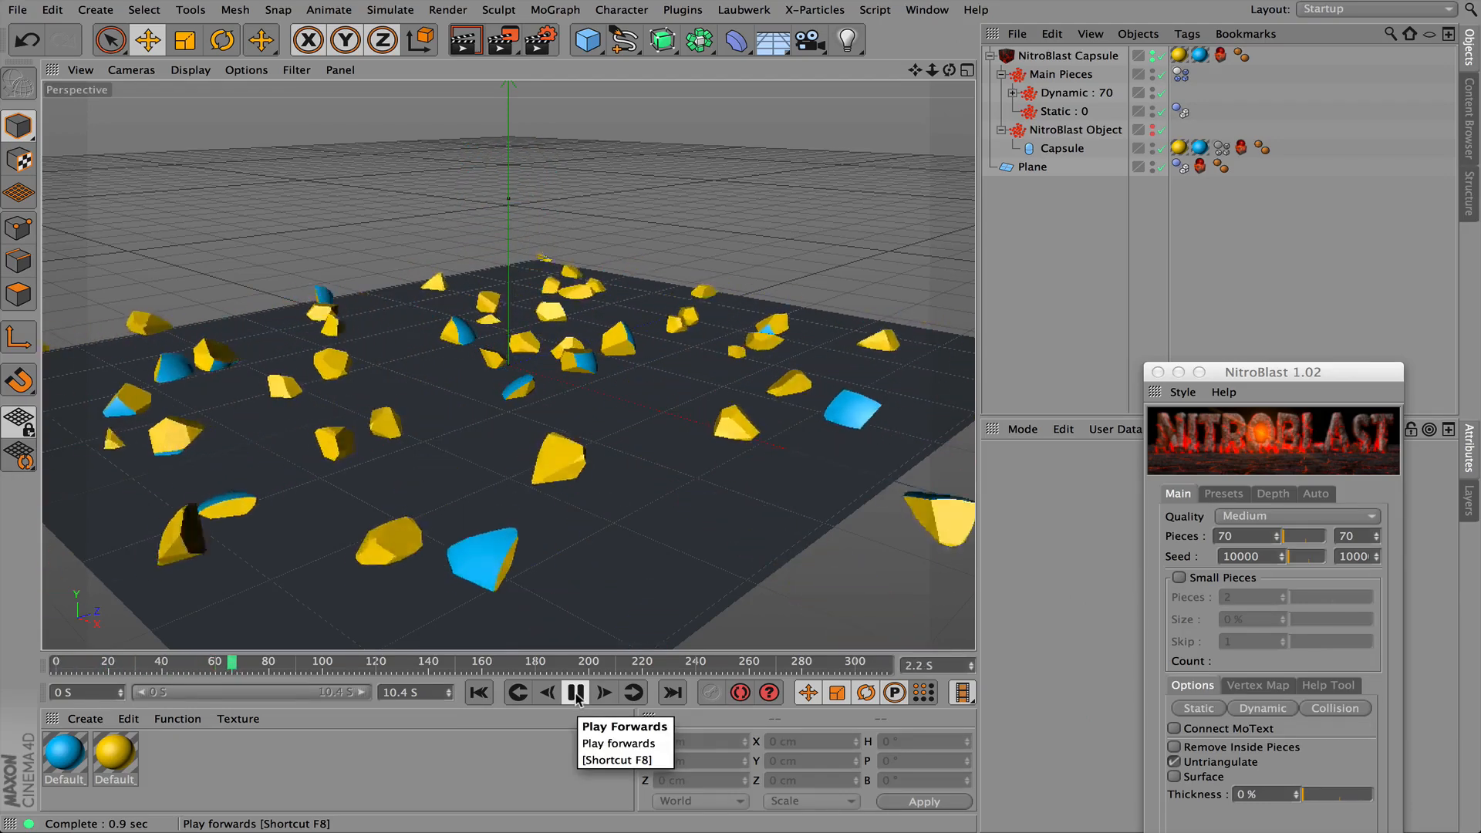
left_click(576, 692)
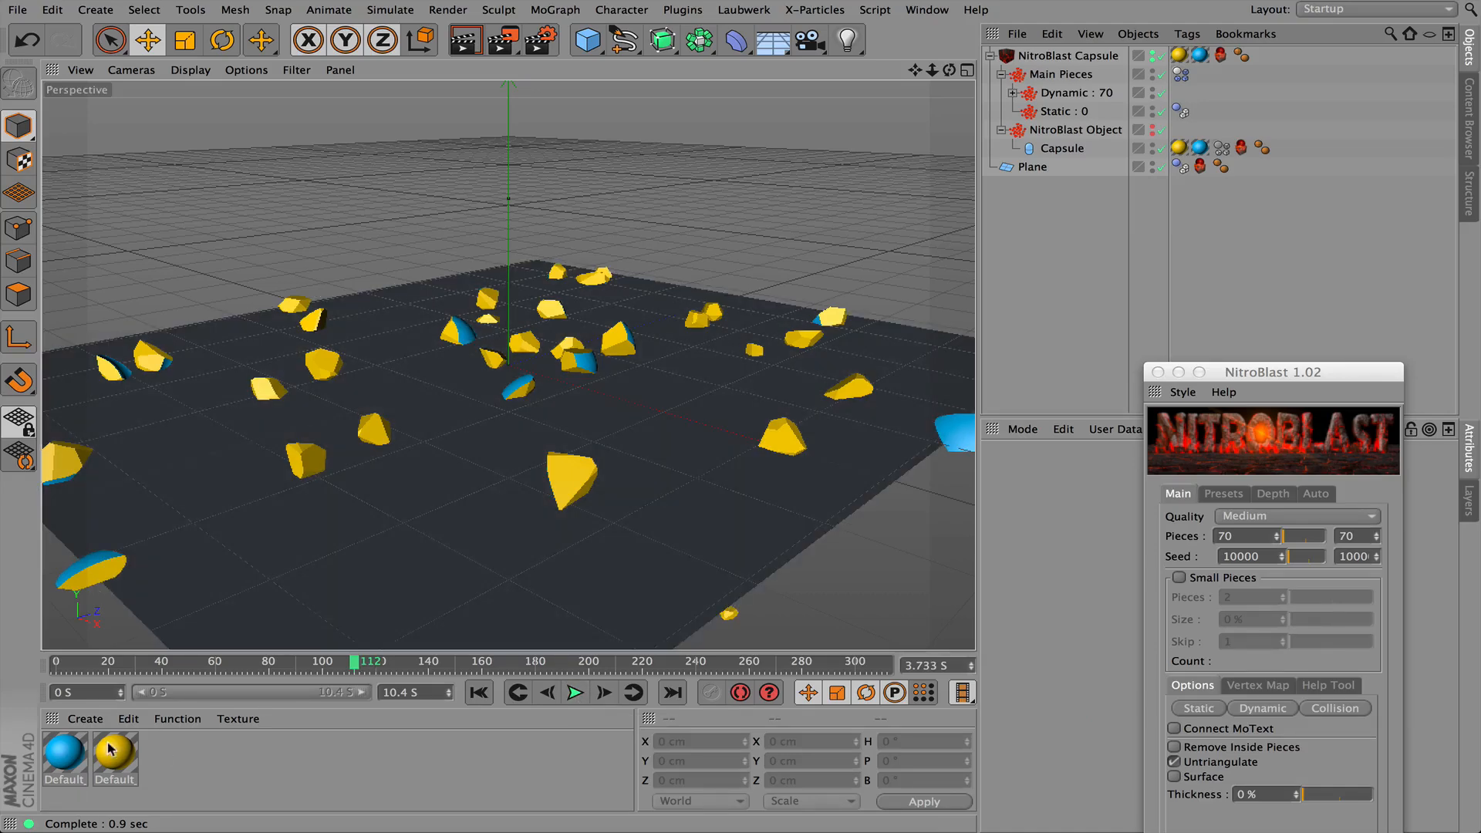
left_click(574, 693)
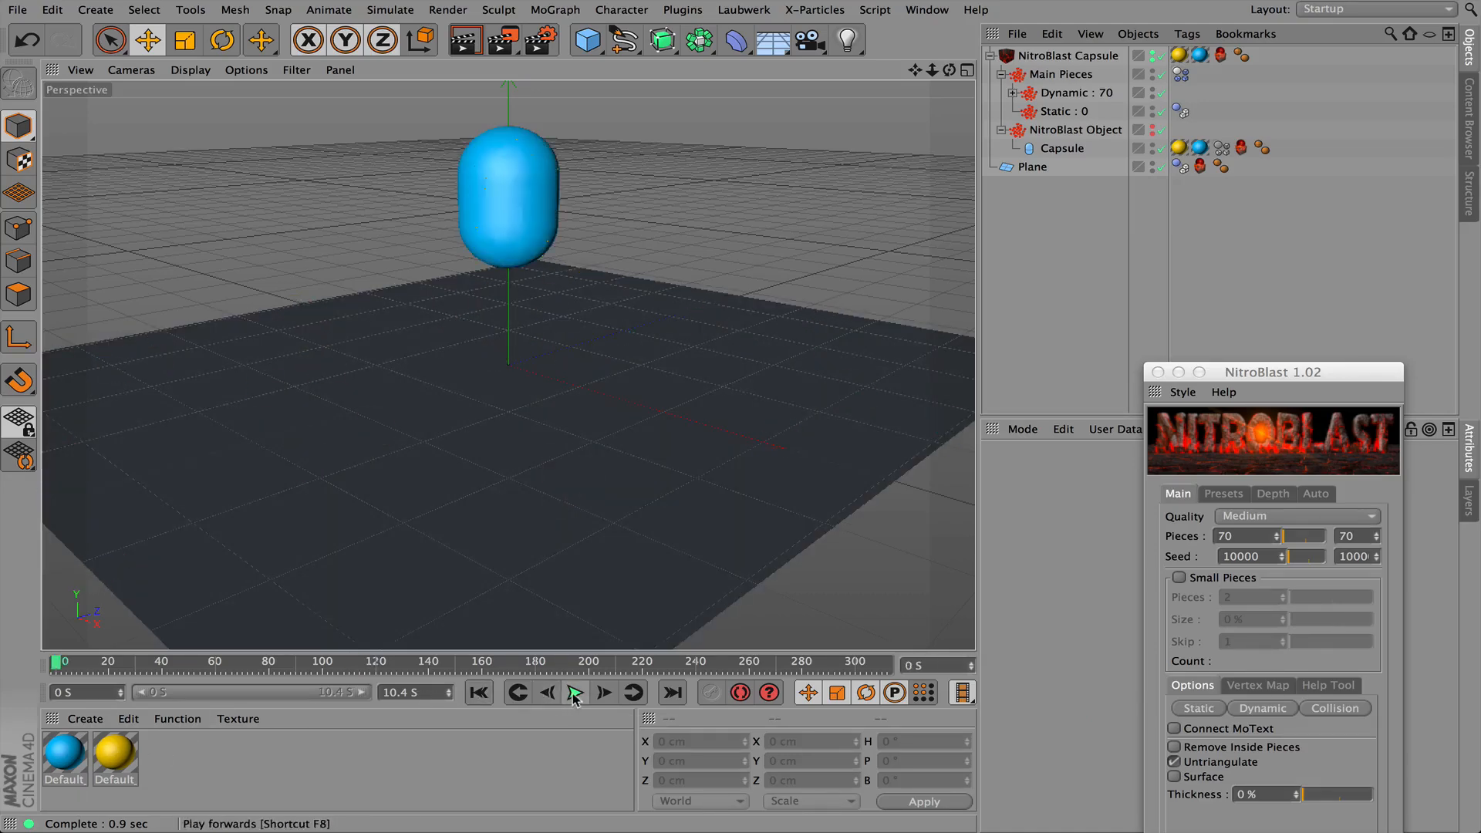
left_click(576, 693)
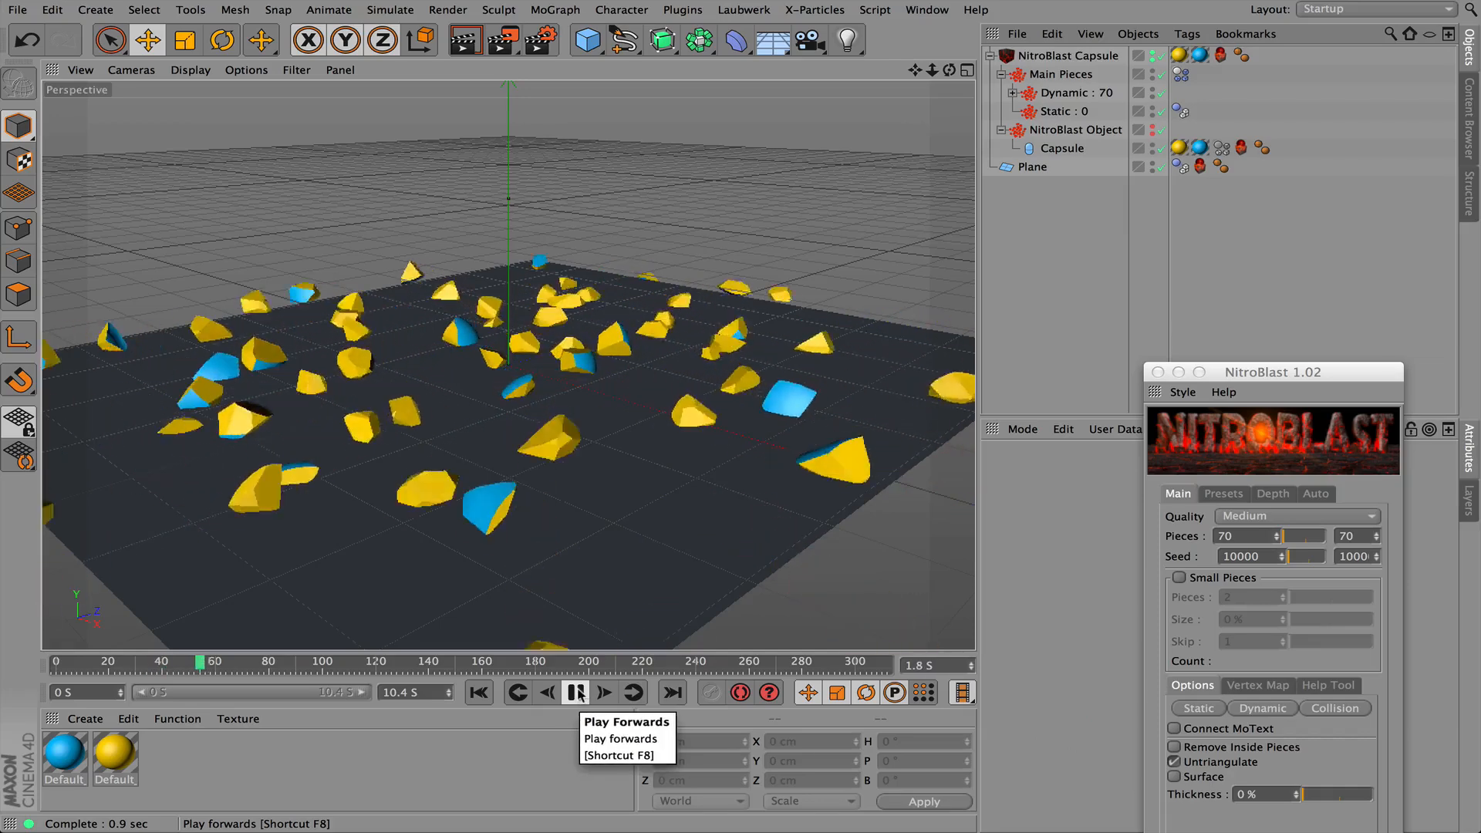
left_click(574, 692)
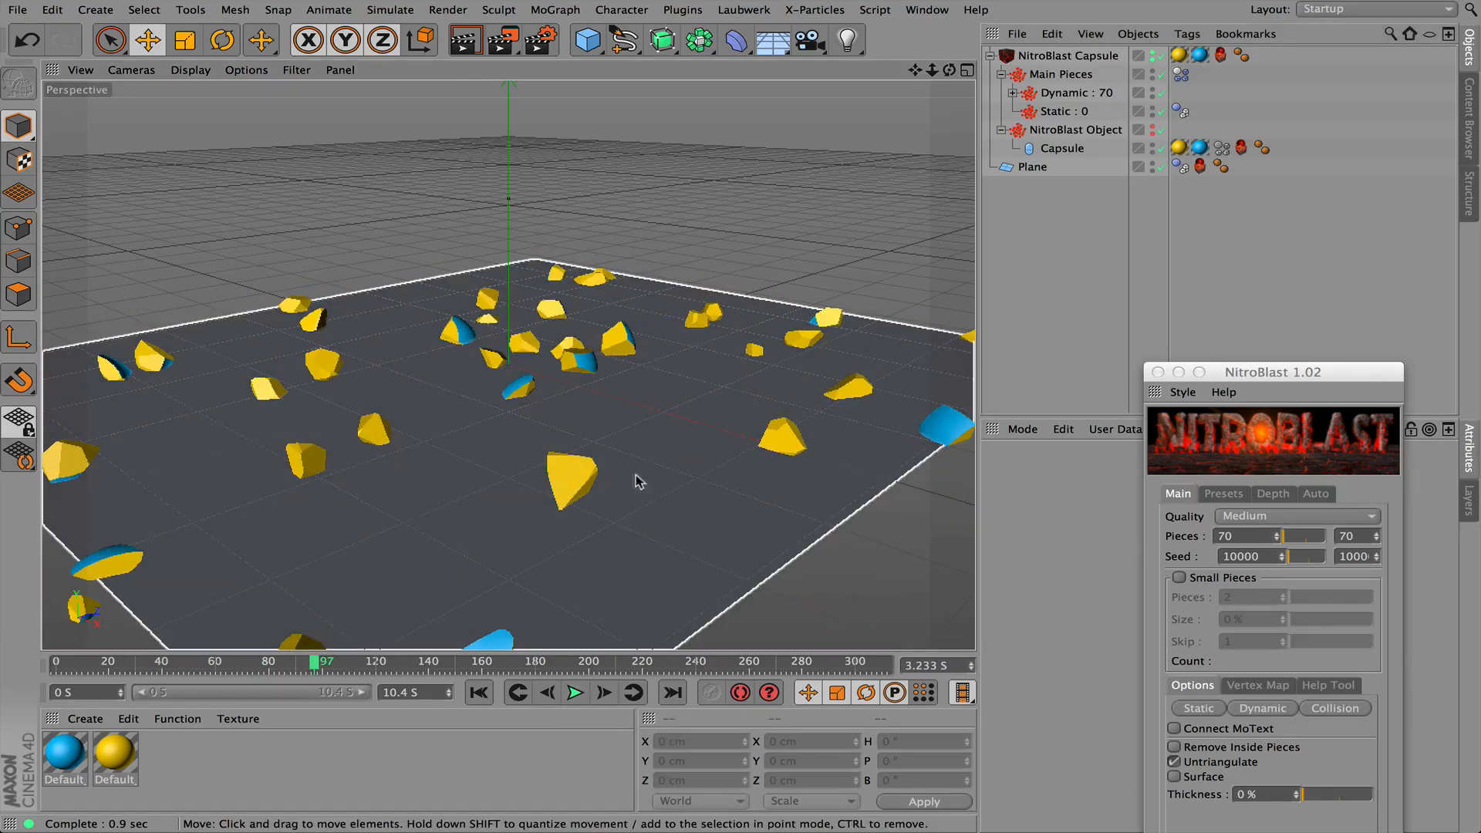
left_click(990, 55)
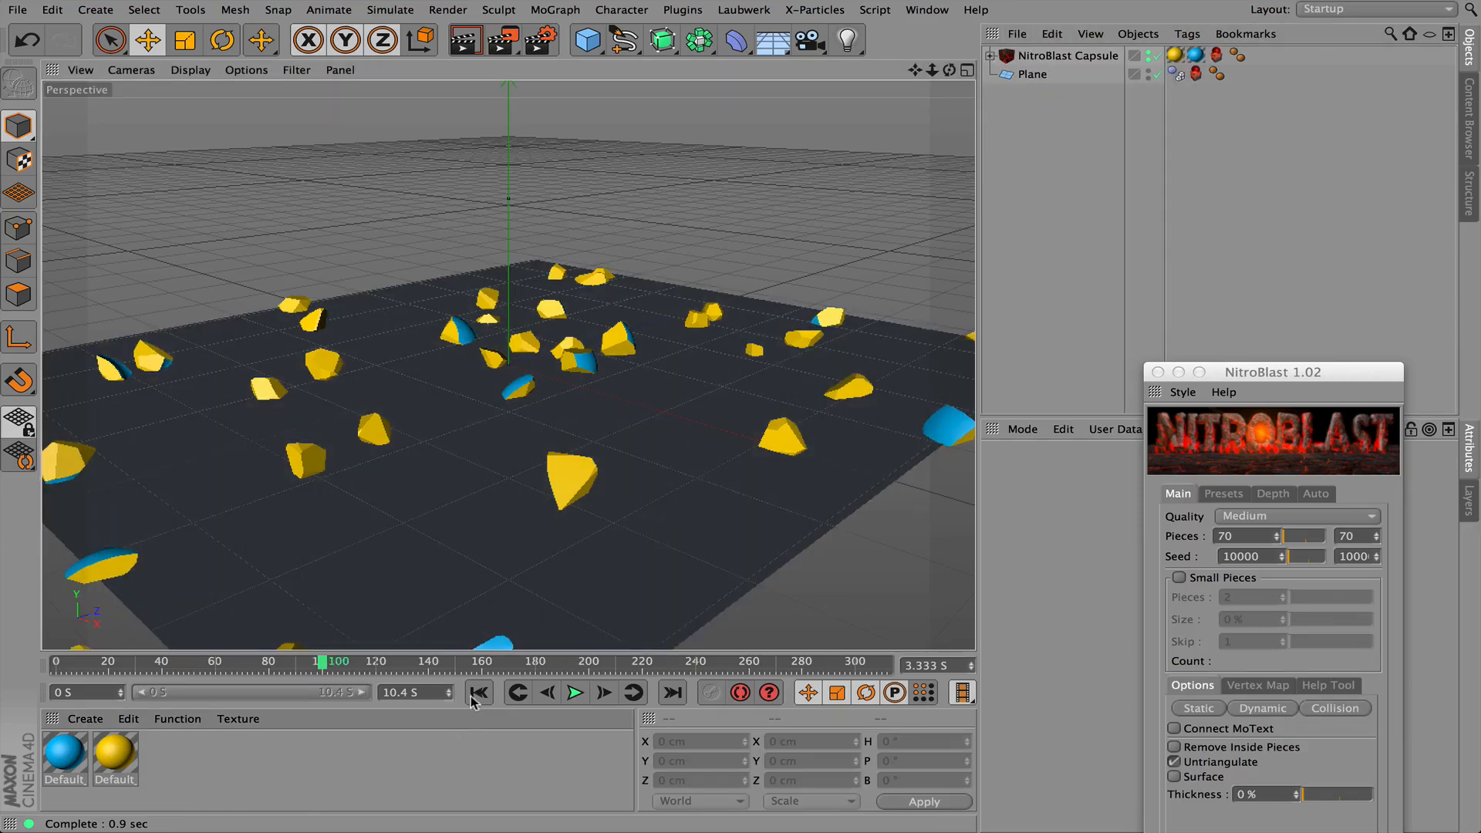
left_click(479, 692)
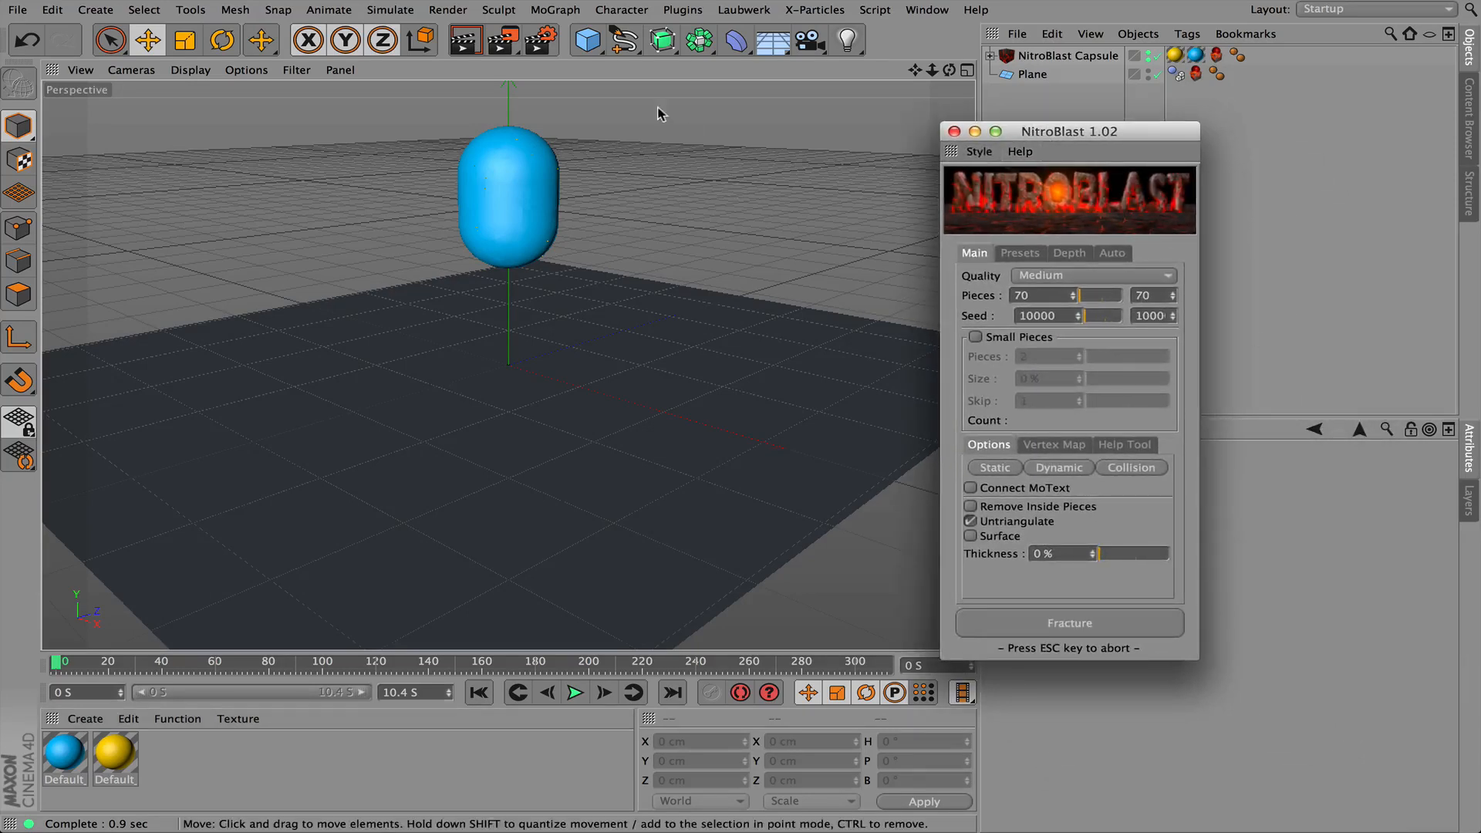
Add a cylinder beside the capsule, list it as dynamic for Auto fracture, and test playback
left_click(586, 39)
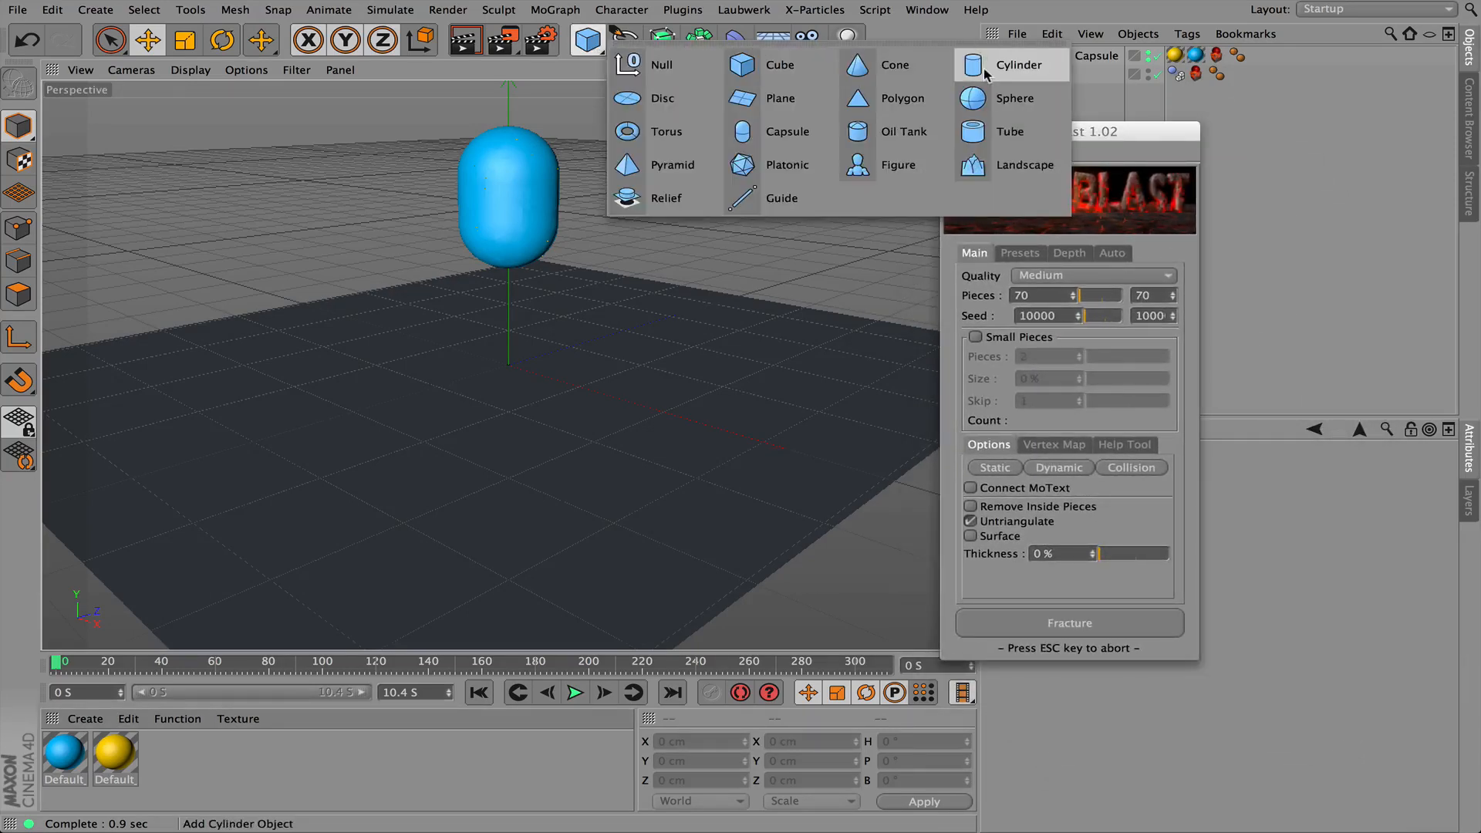
left_click(1019, 64)
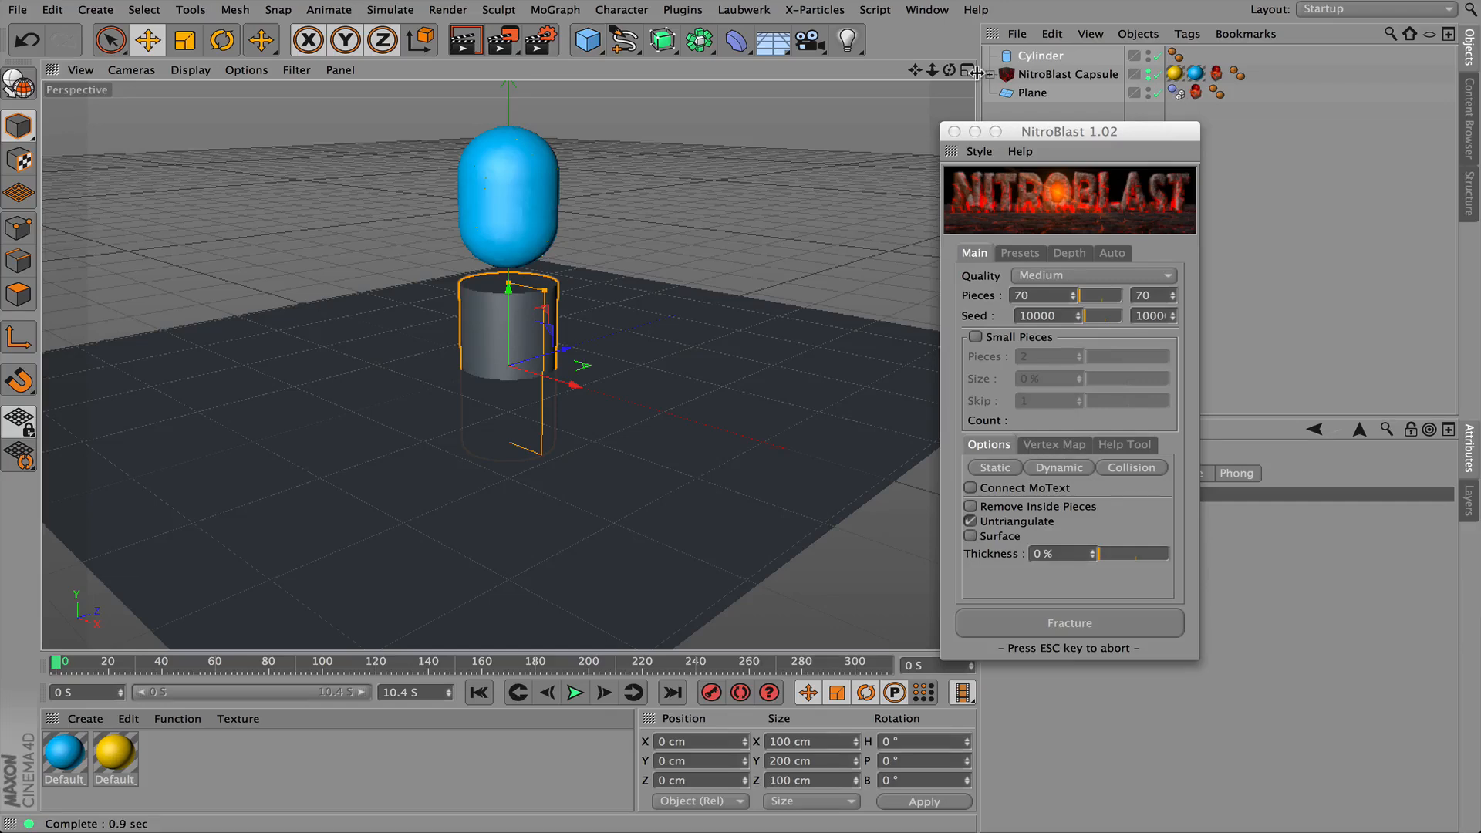
mouse_move(643, 274)
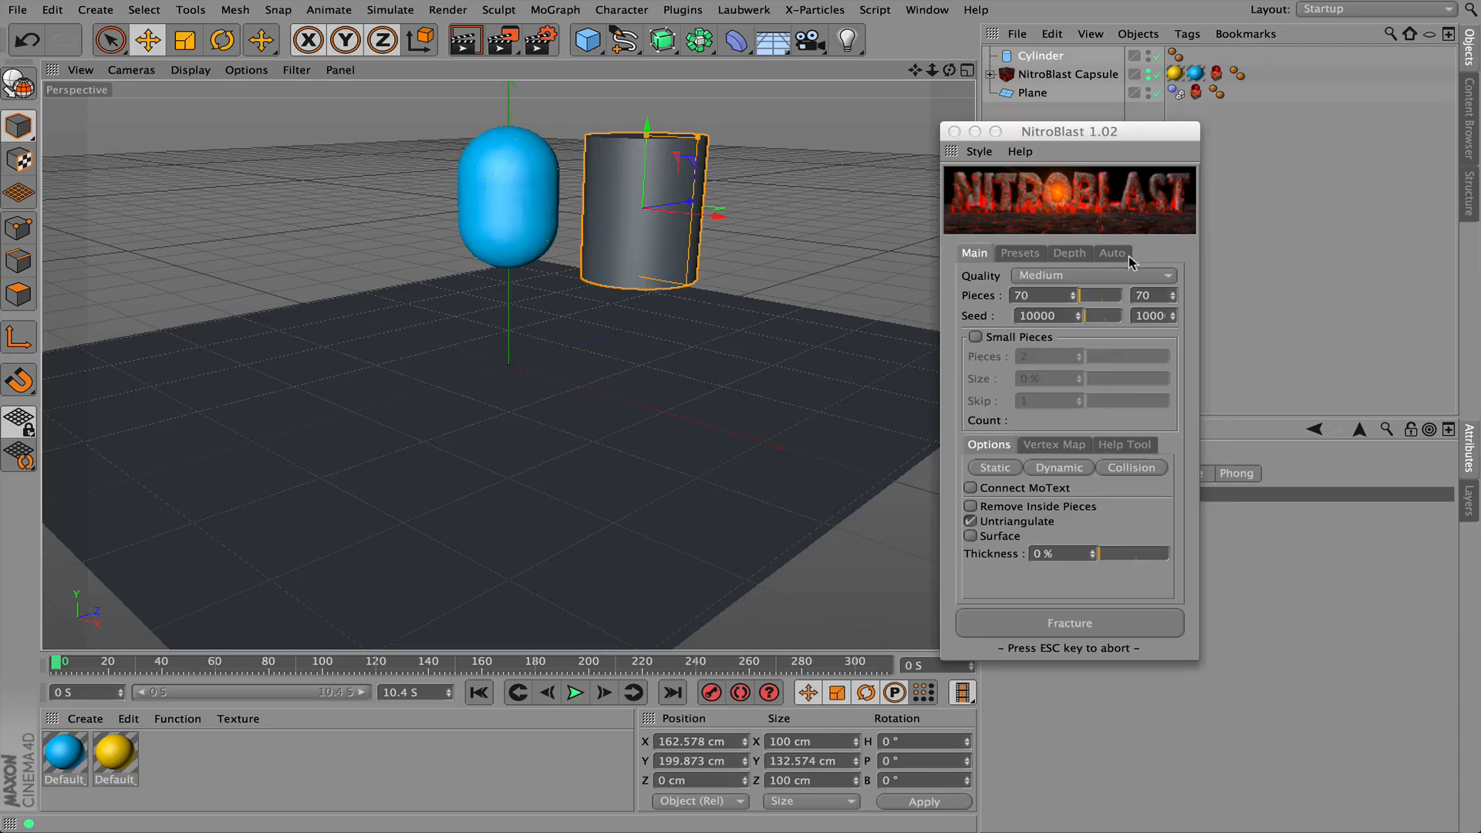
left_click(1111, 252)
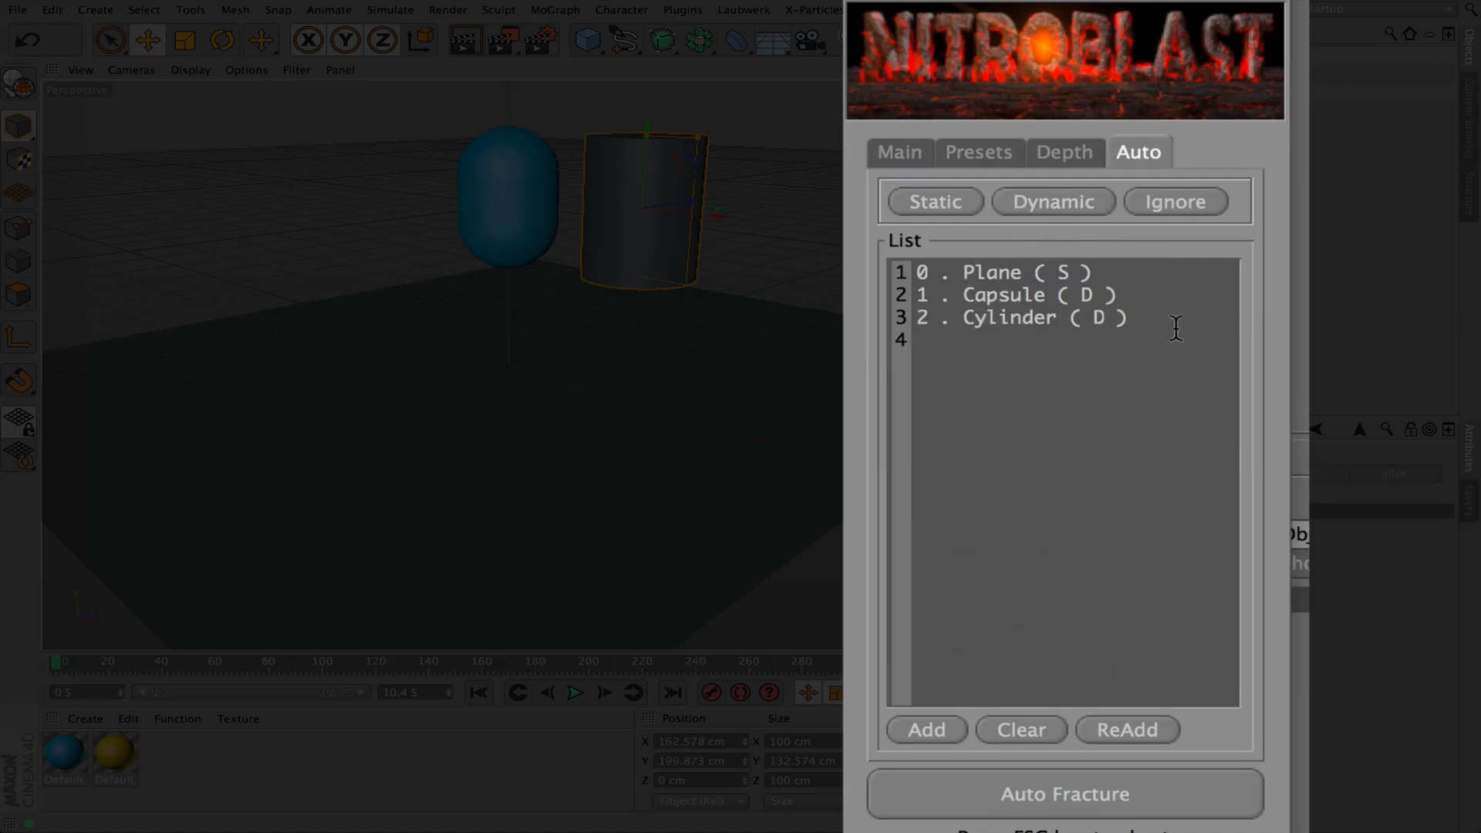
mouse_move(884, 260)
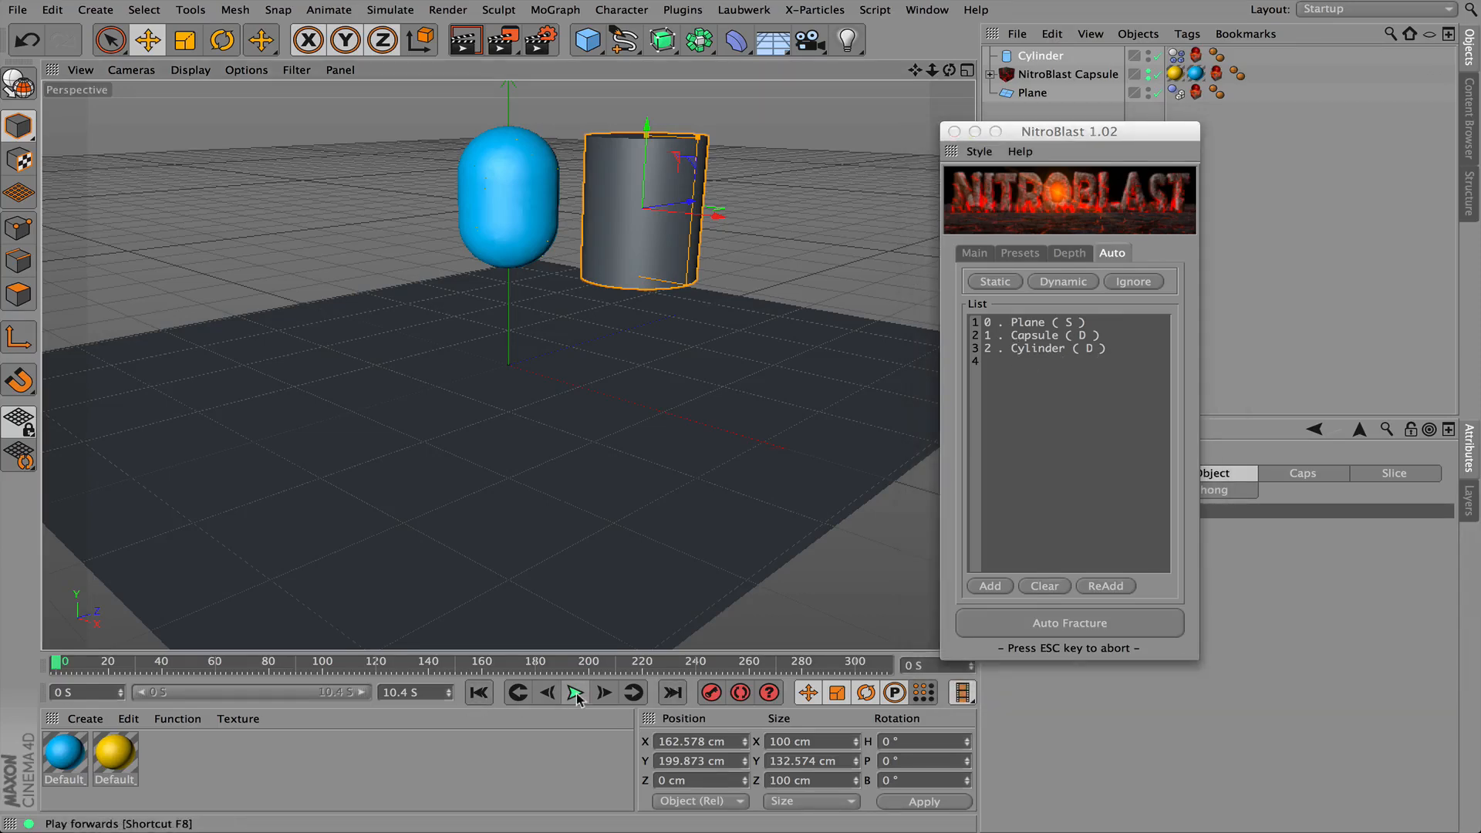
left_click(575, 692)
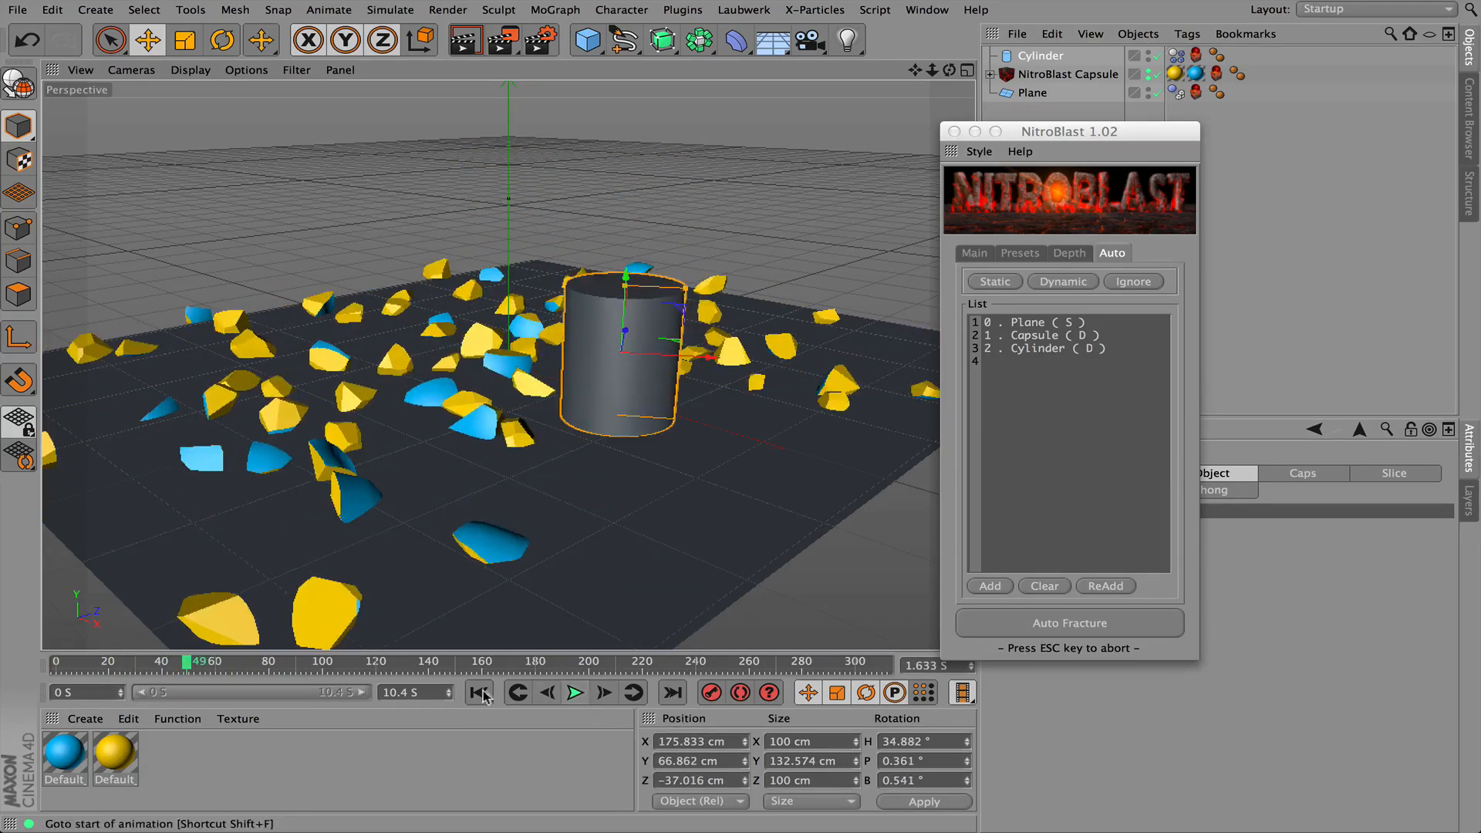
Rewind, then fracture the cylinder with 5% piece thickness in NitroBlast Main
left_click(480, 693)
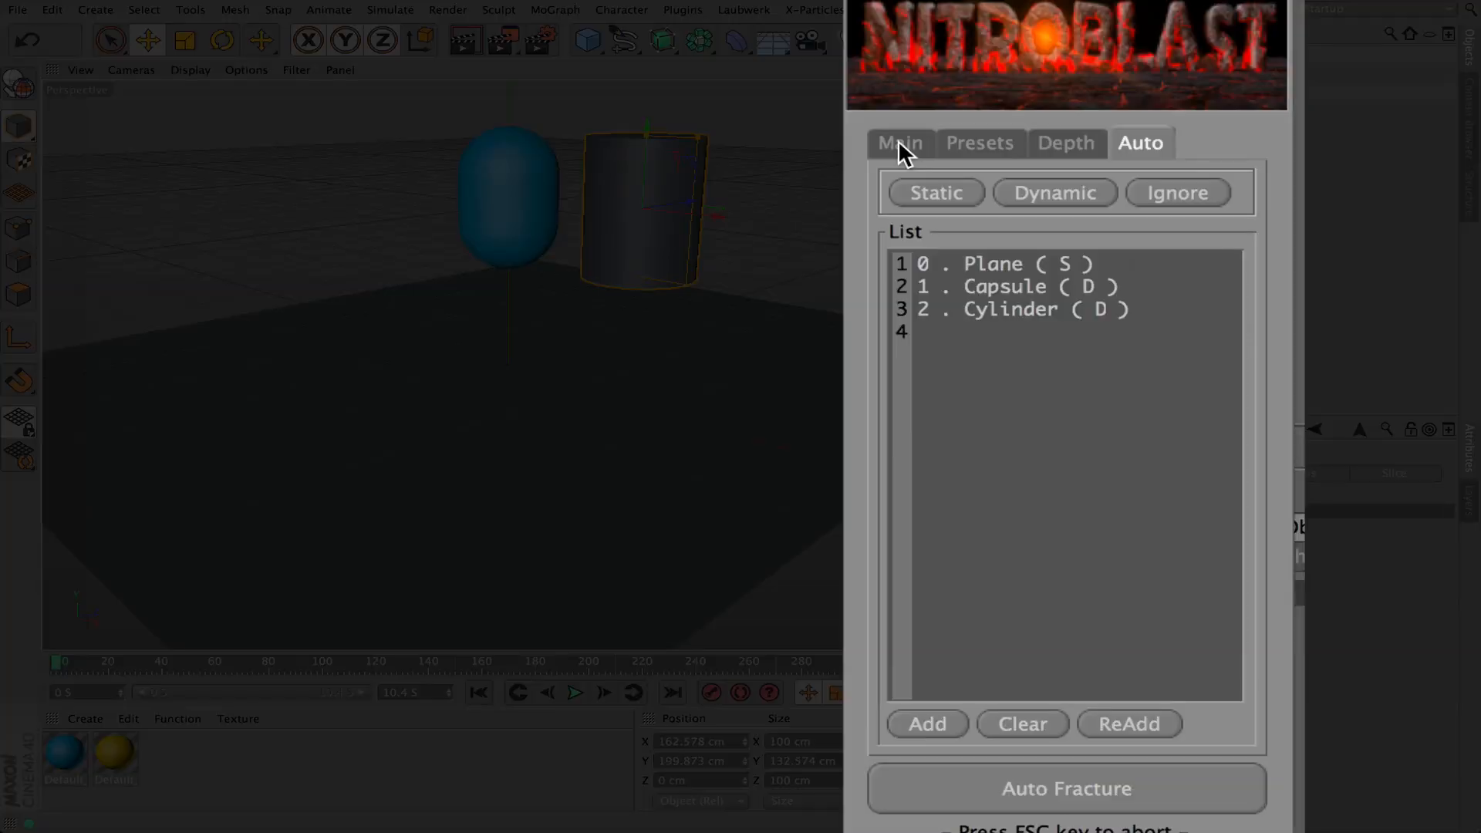
left_click(898, 142)
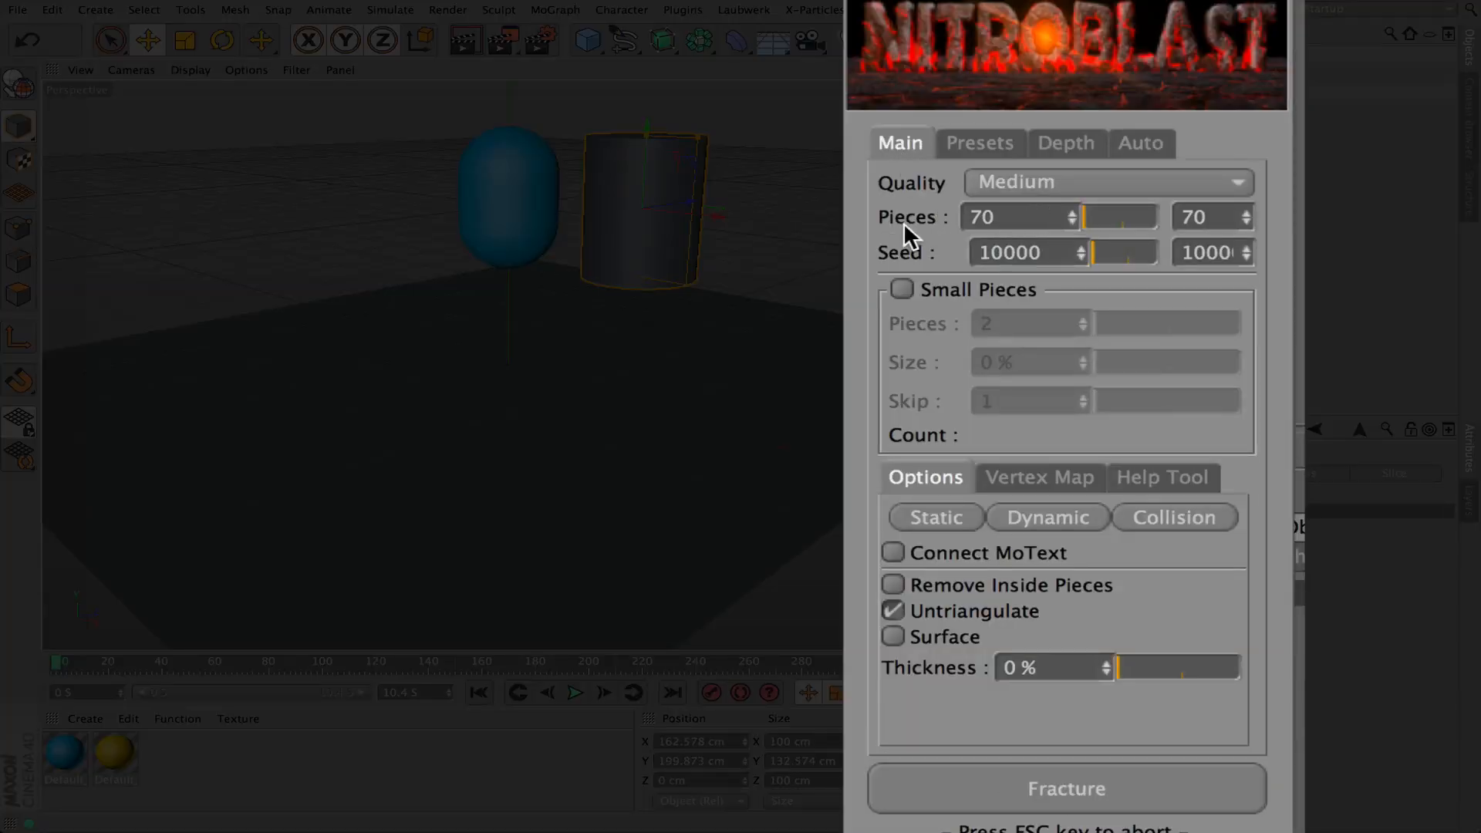
mouse_move(895, 678)
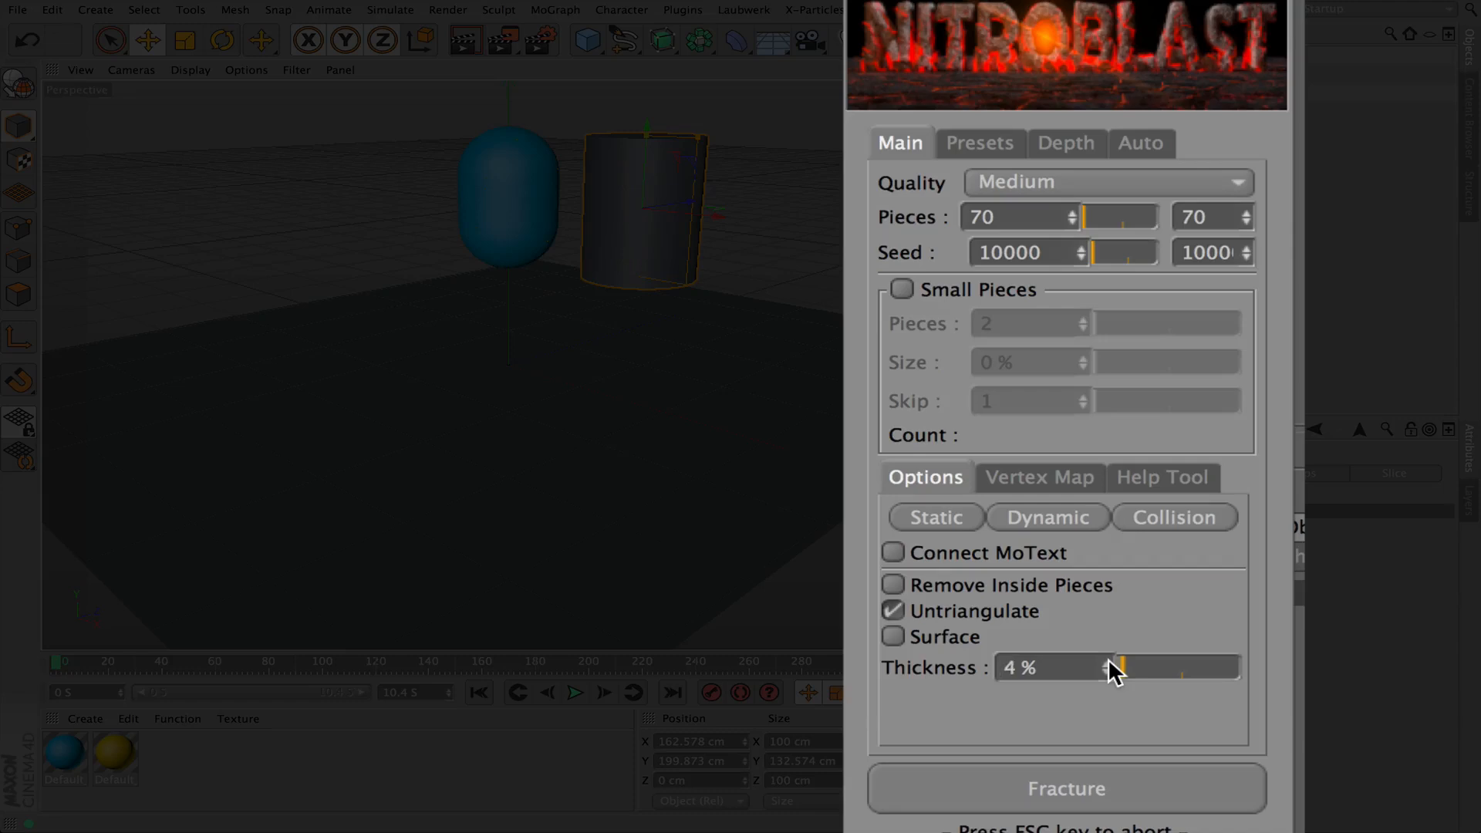
left_click(1114, 666)
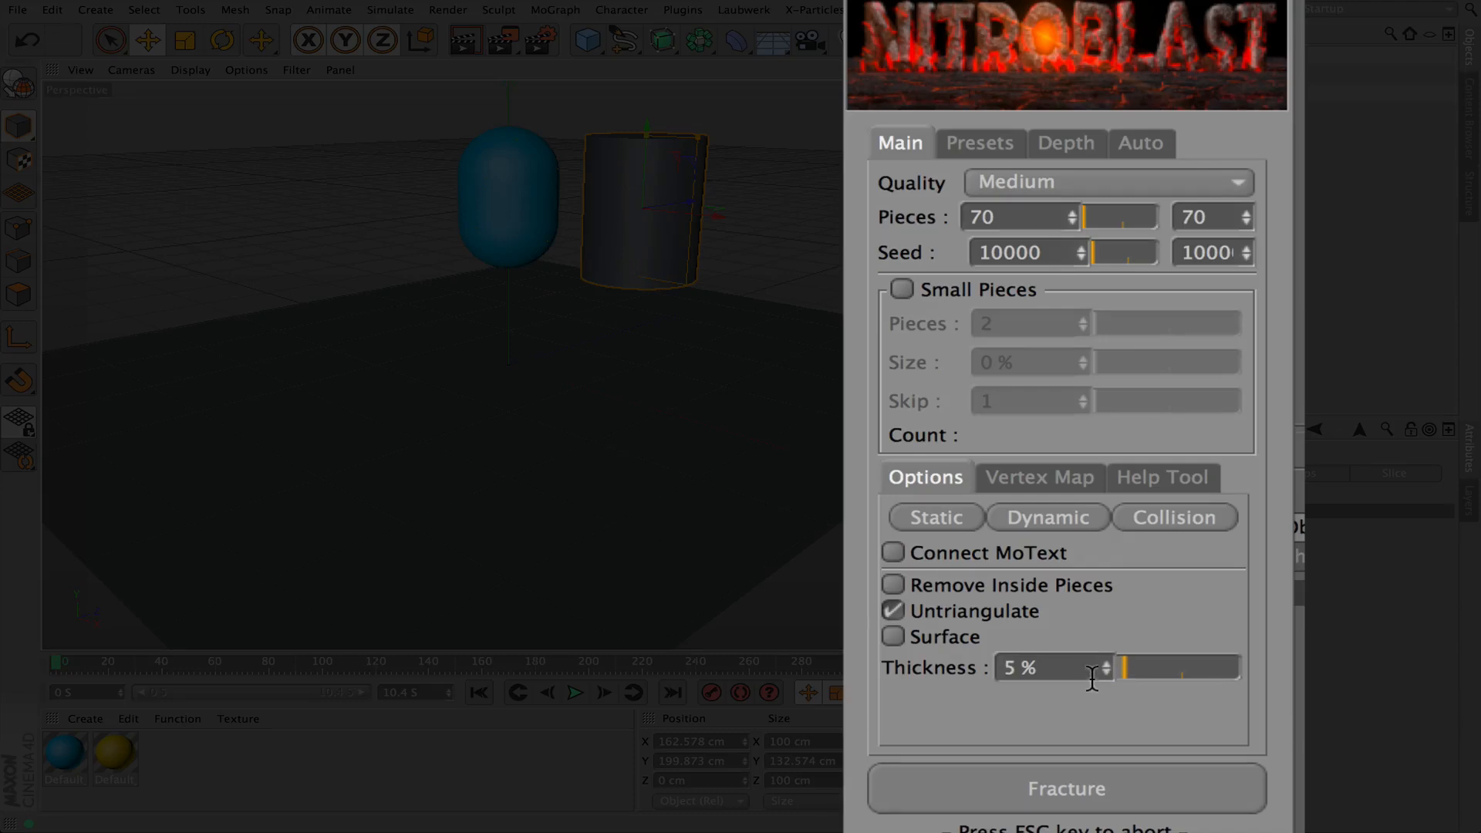
mouse_move(1091, 784)
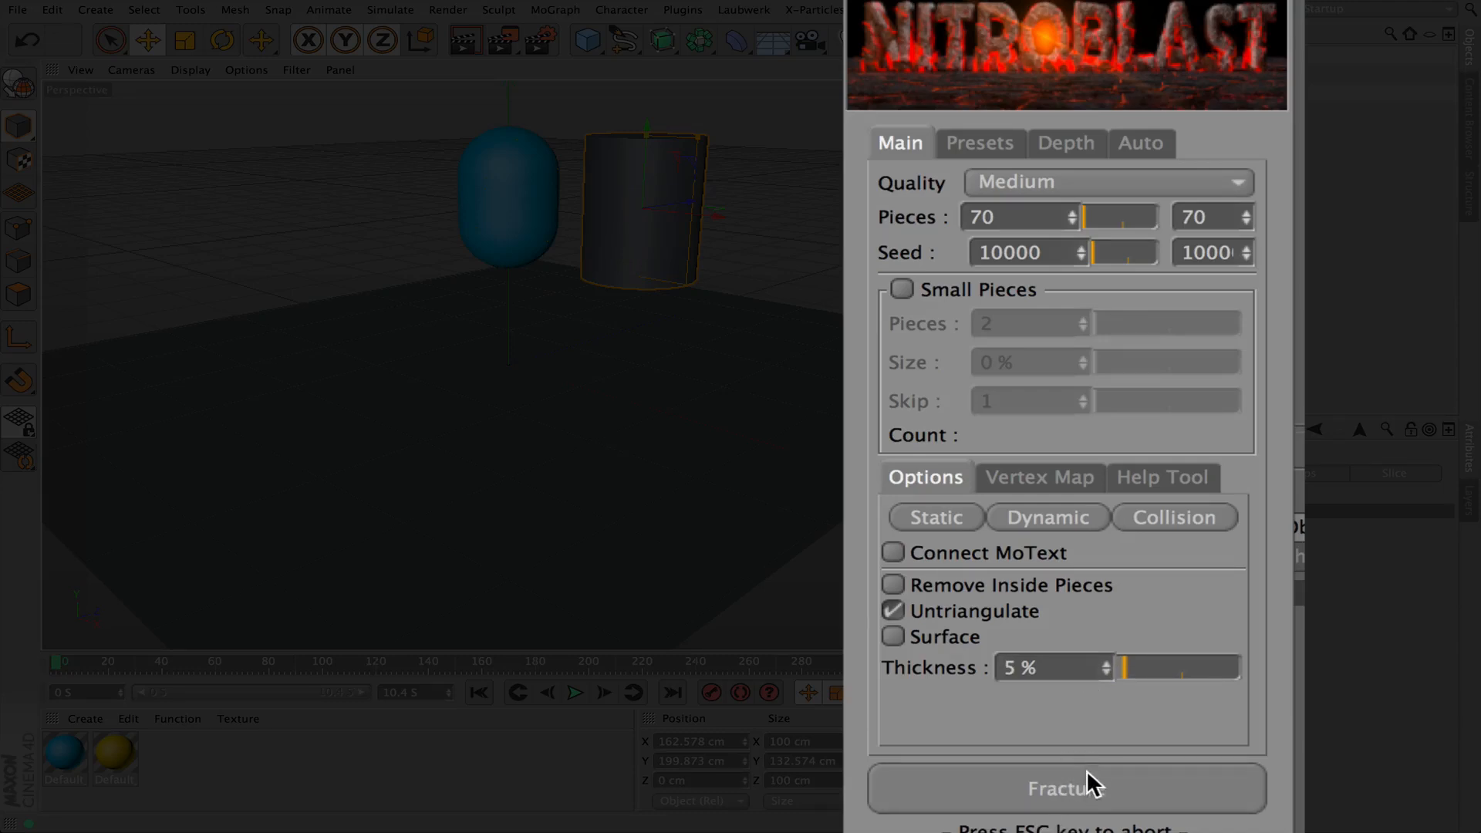
left_click(1066, 787)
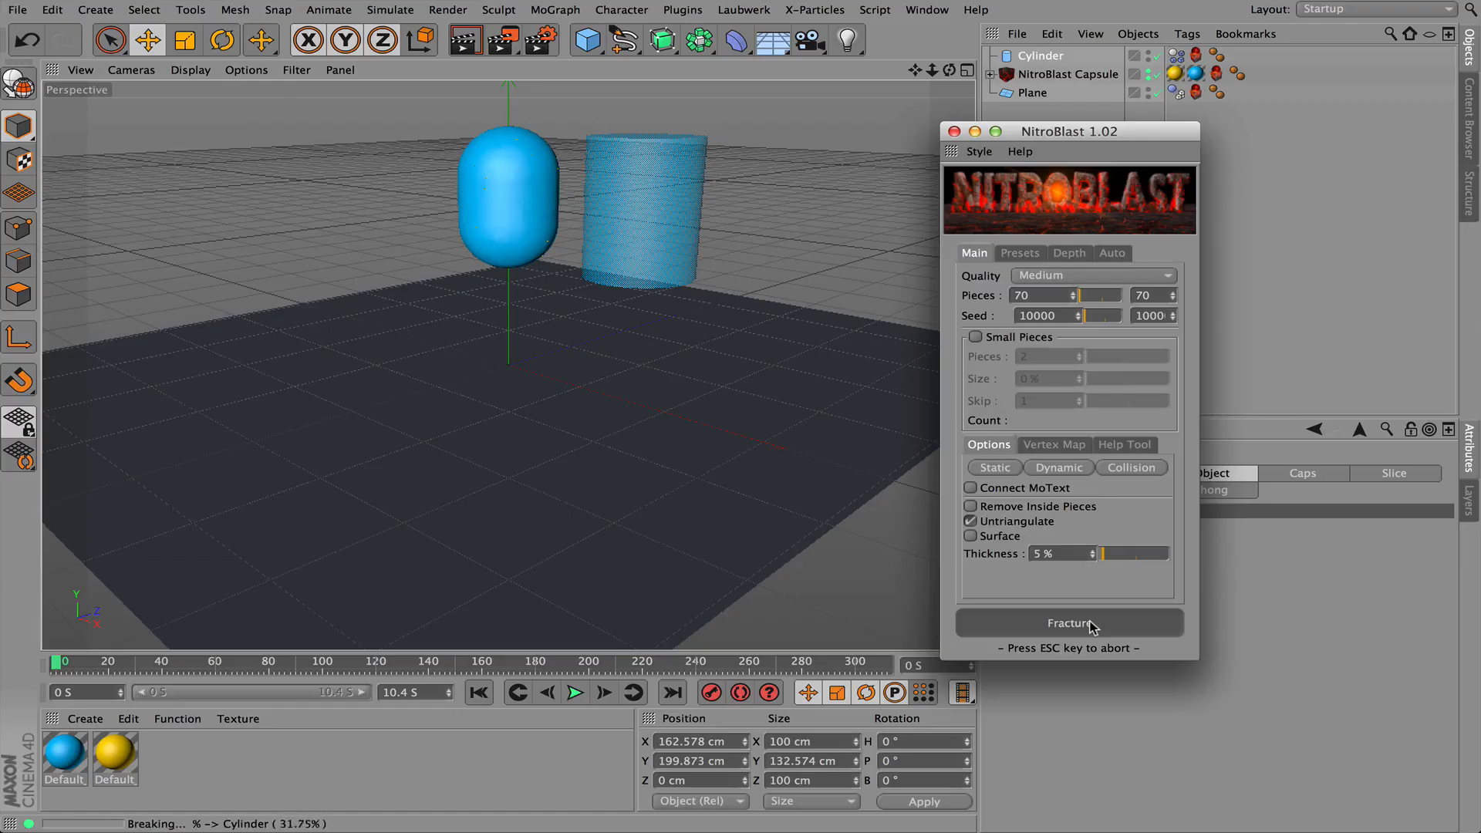
left_click(1068, 622)
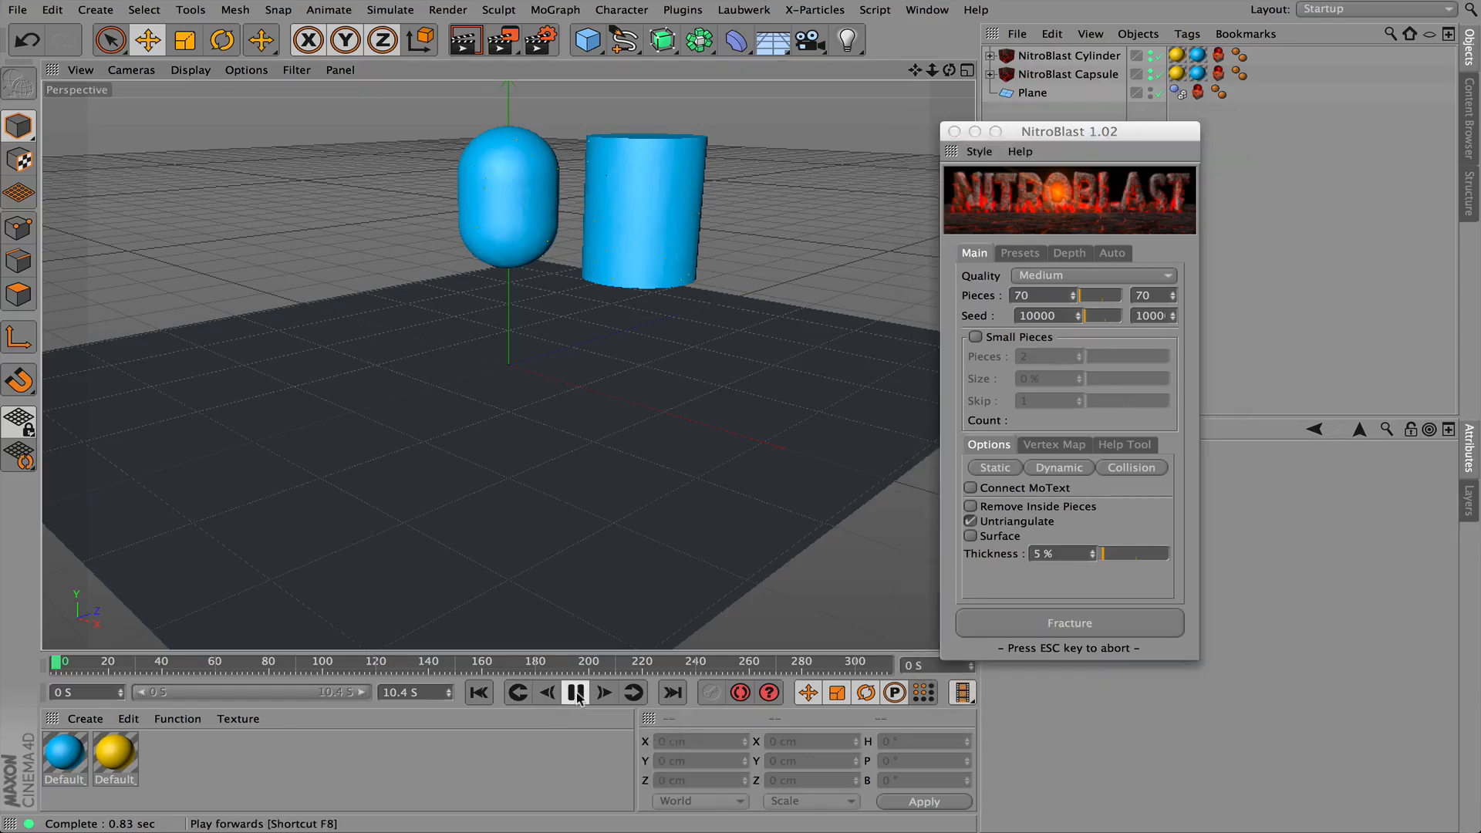
Play the capsule and cylinder shattering, stop, and rewind to the first frame
left_click(576, 692)
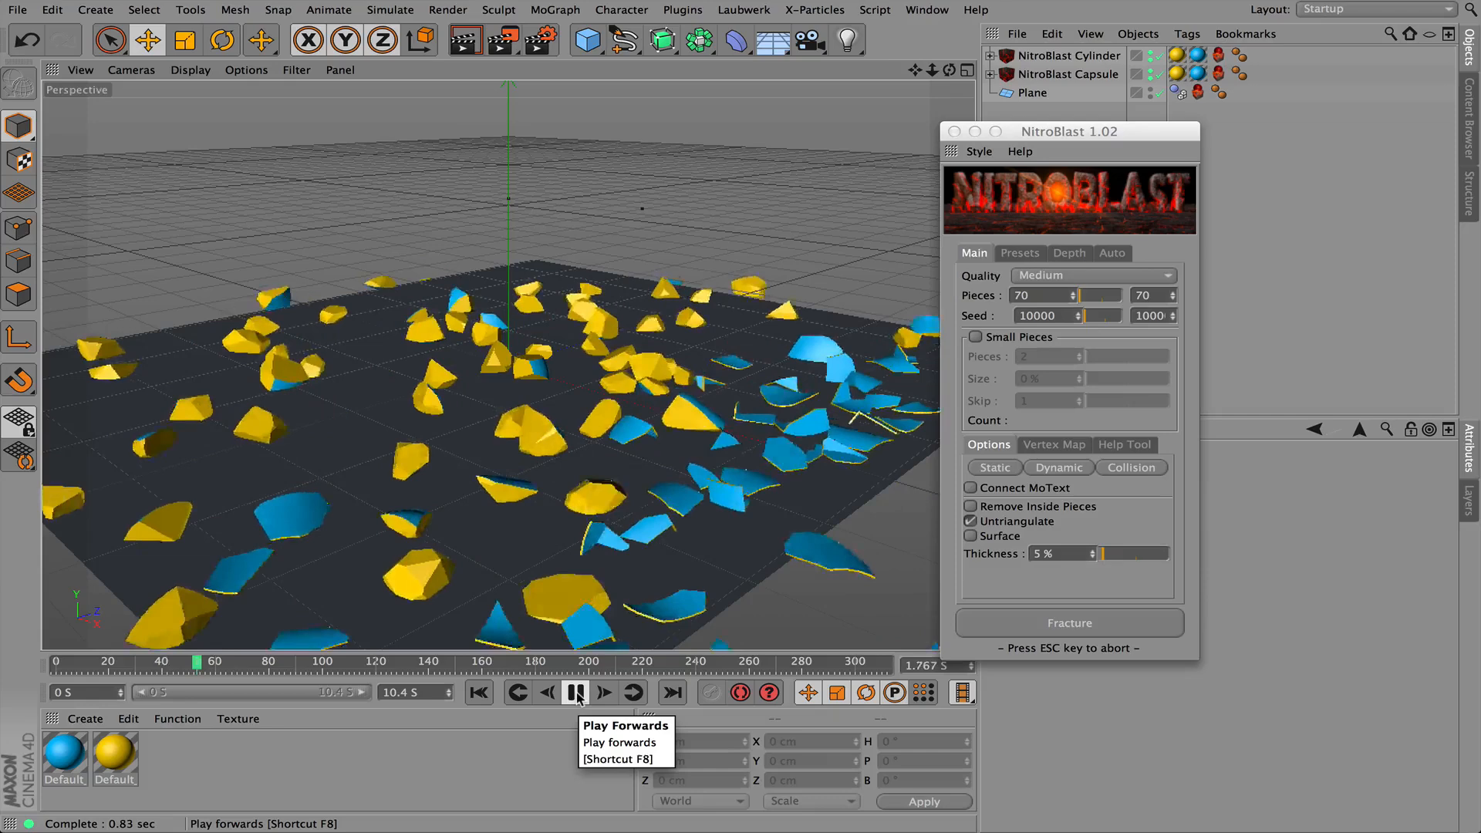
left_click(574, 692)
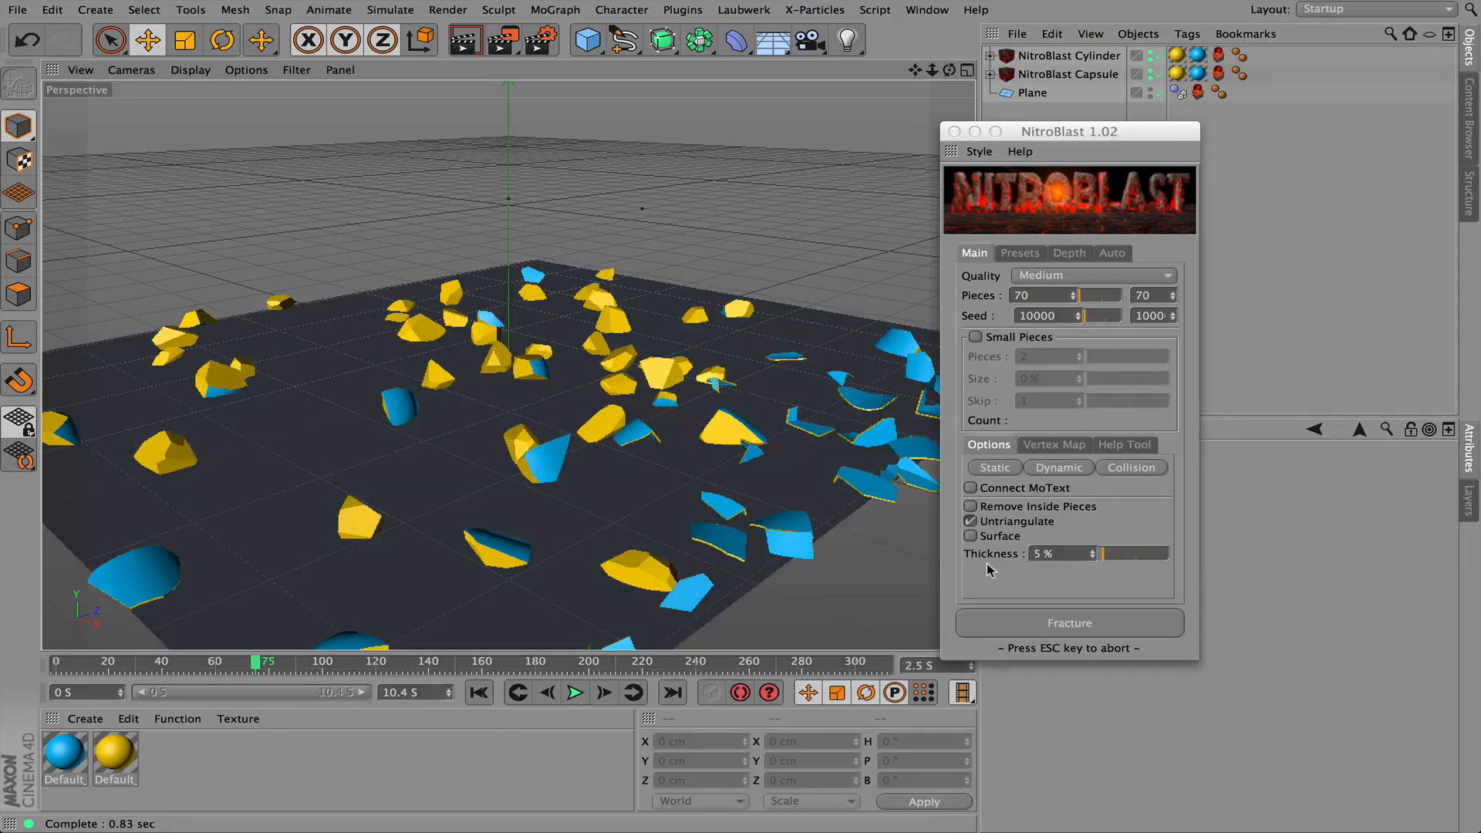
mouse_move(1064, 527)
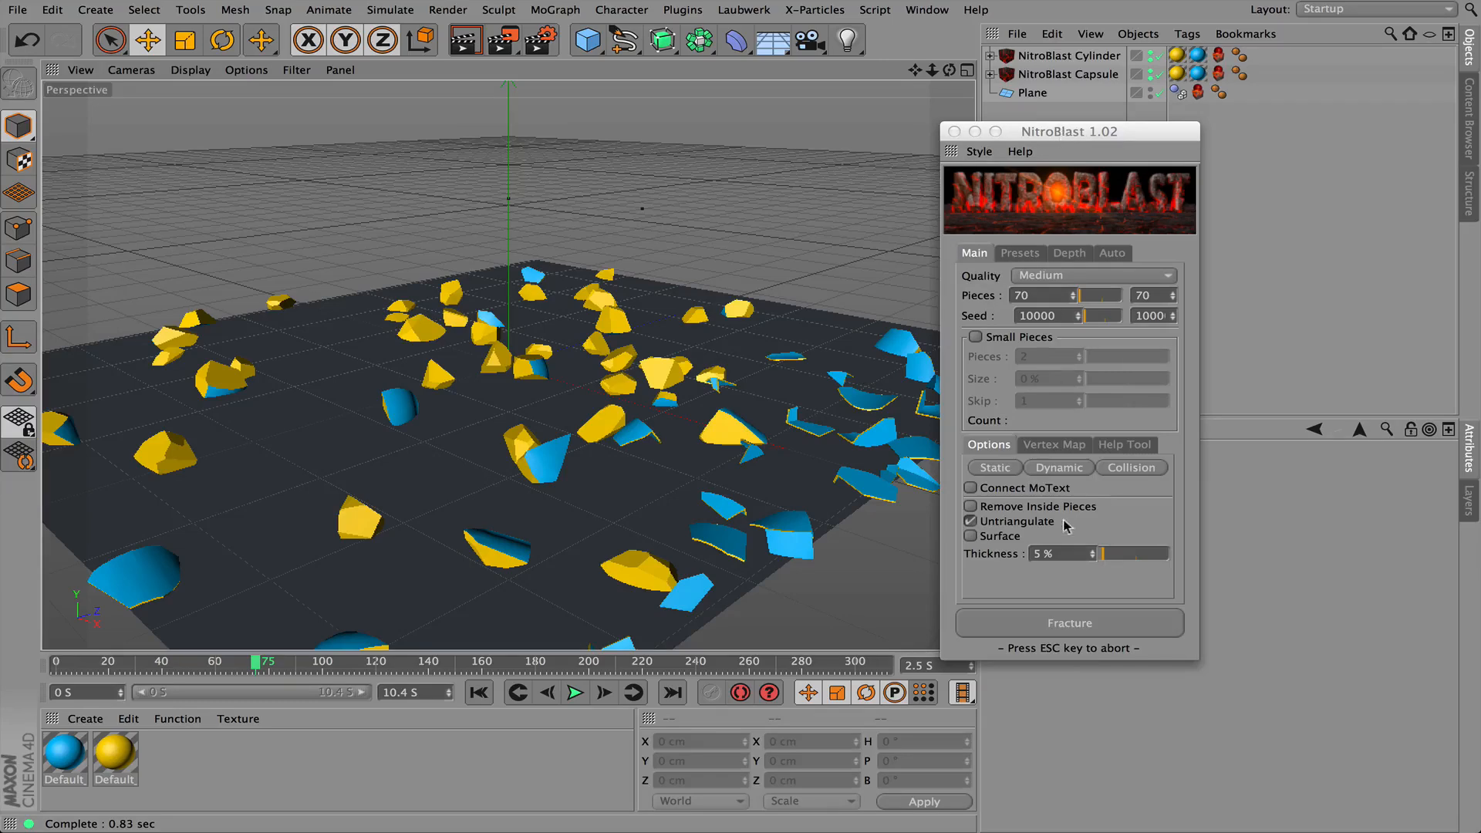
mouse_move(977, 5)
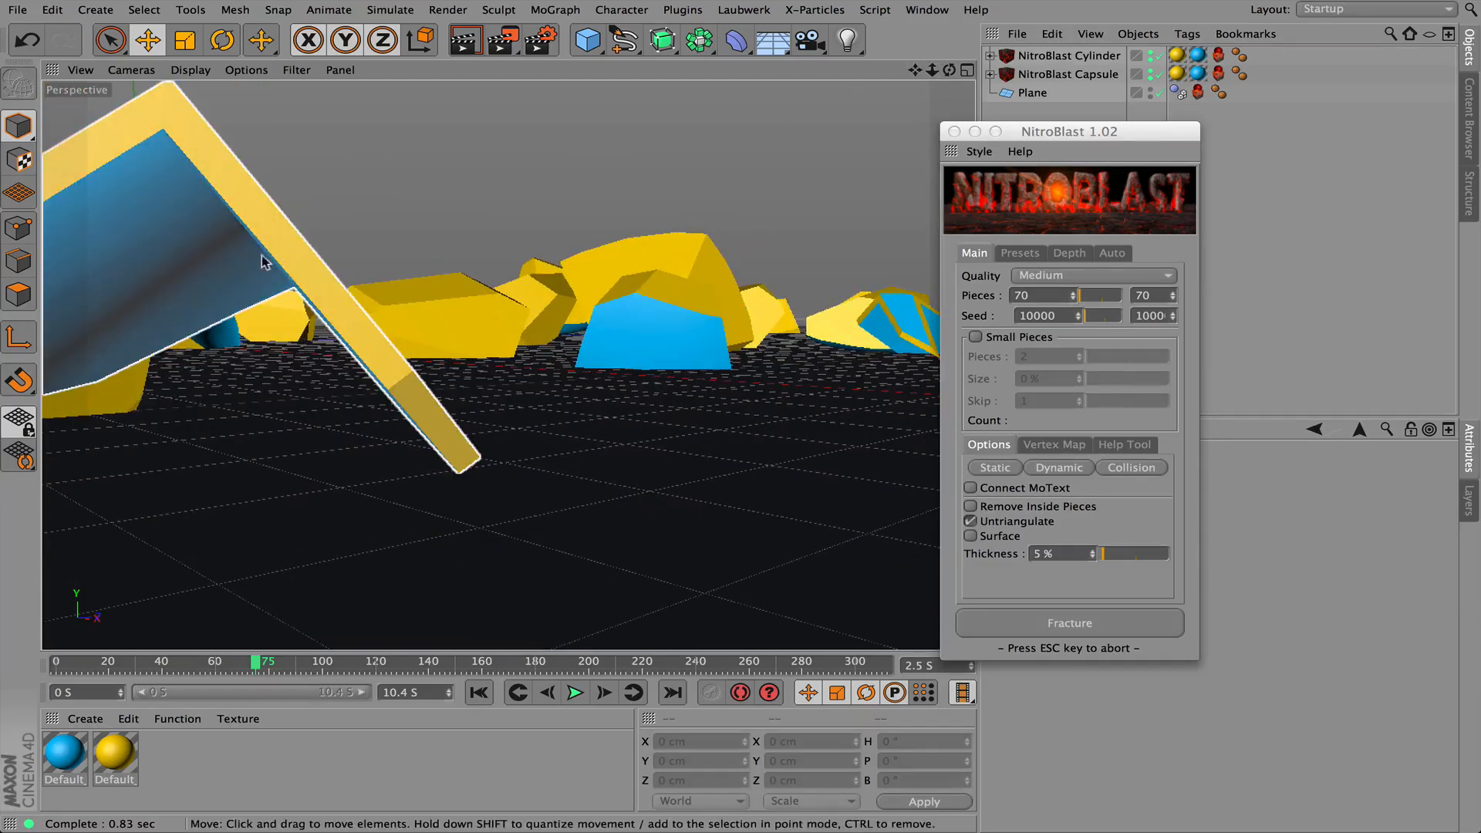
mouse_move(299, 253)
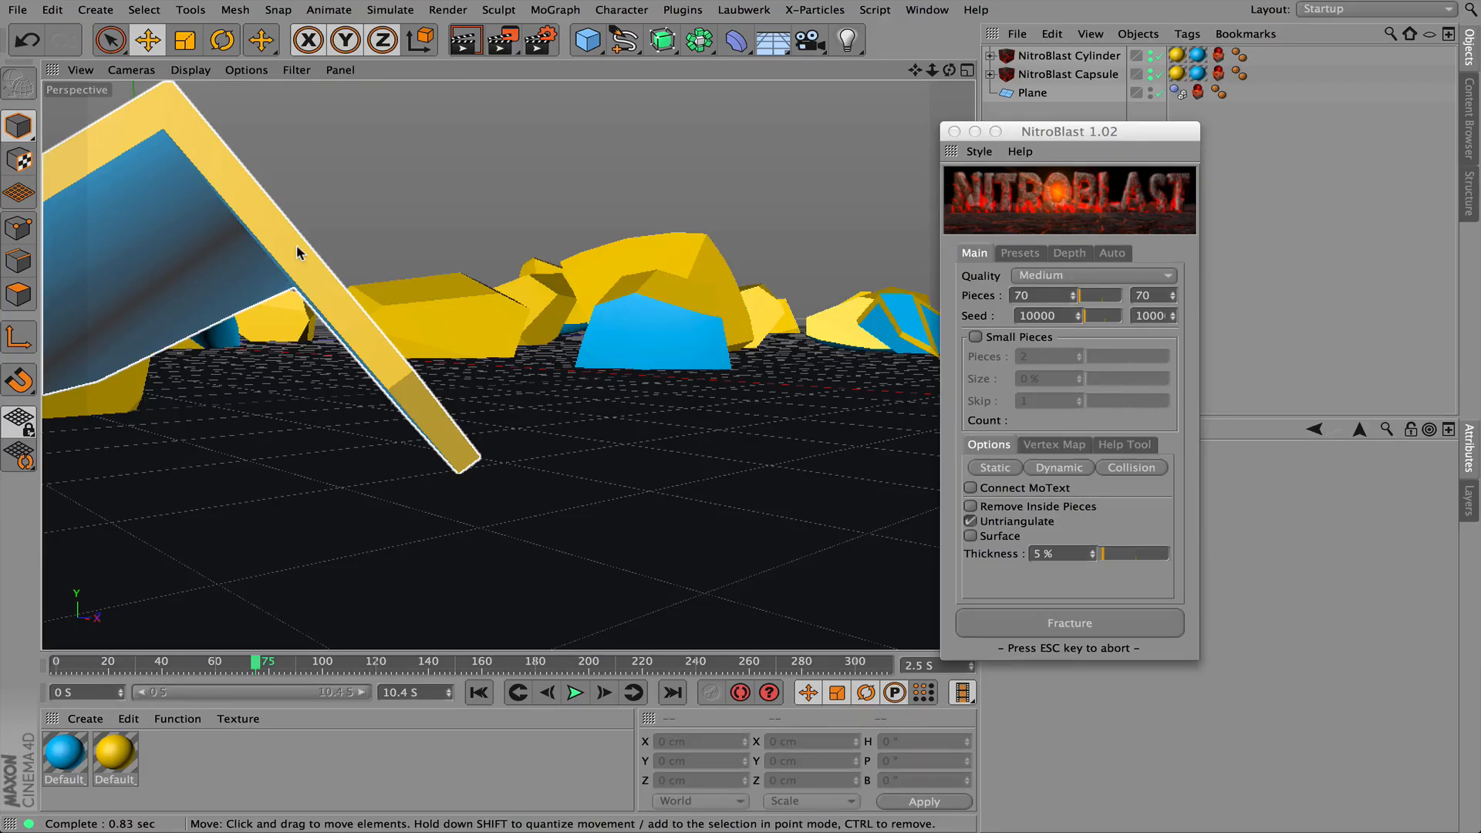
left_click(480, 692)
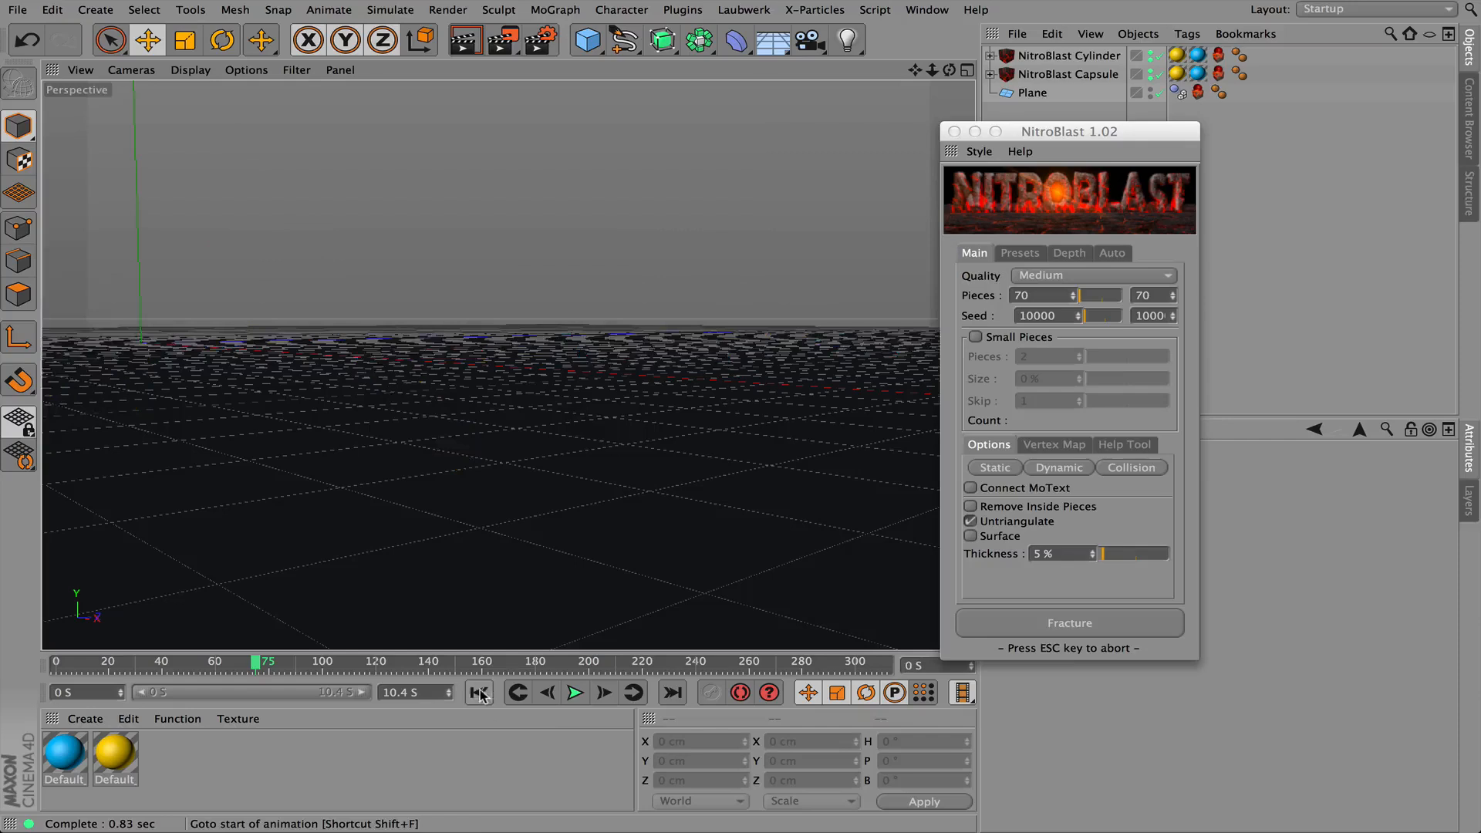
Replay the capsule and cylinder breaking apart across the plane, then return to frame 0
left_click(480, 693)
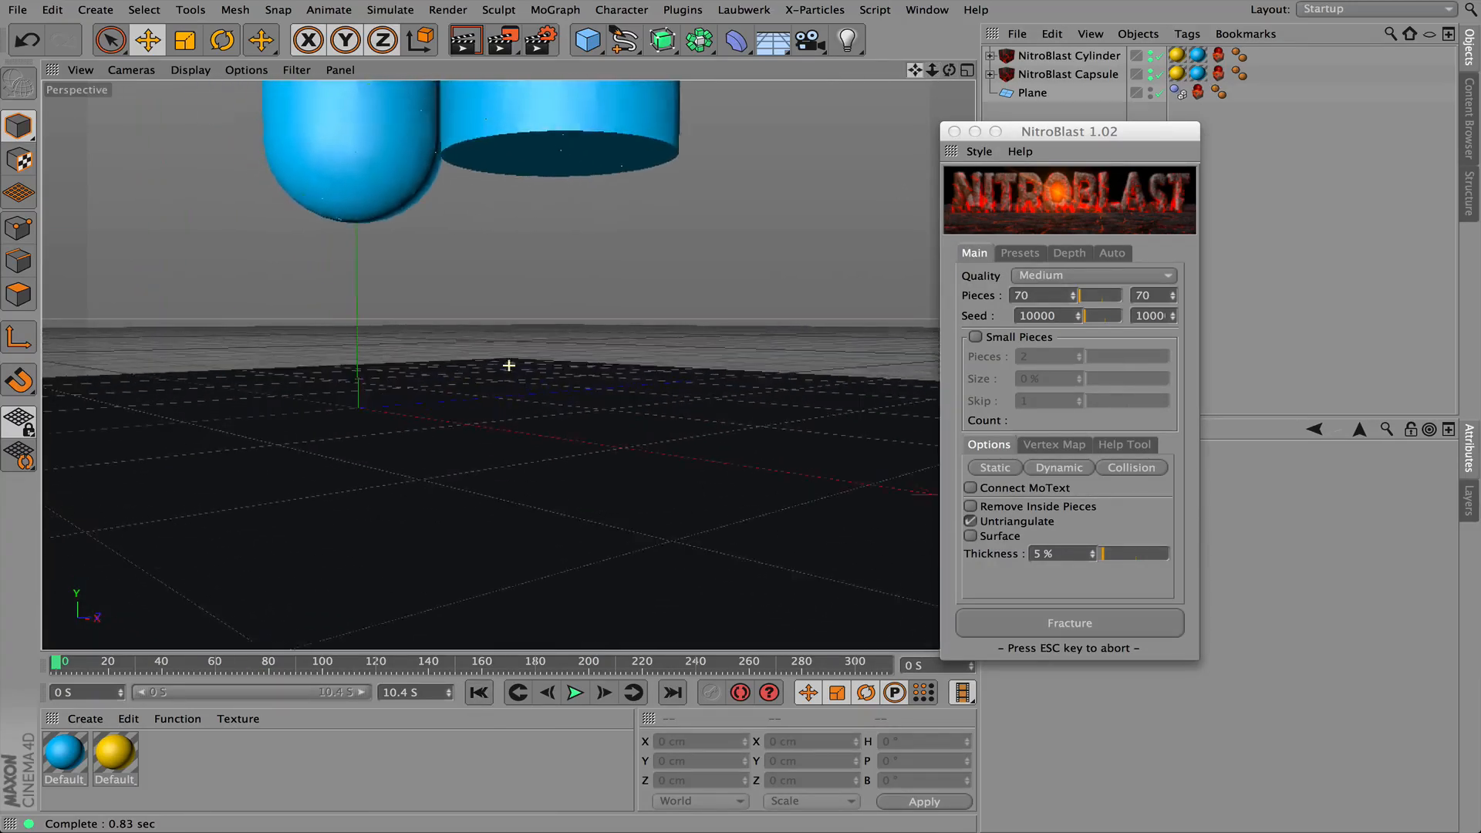
left_click(576, 693)
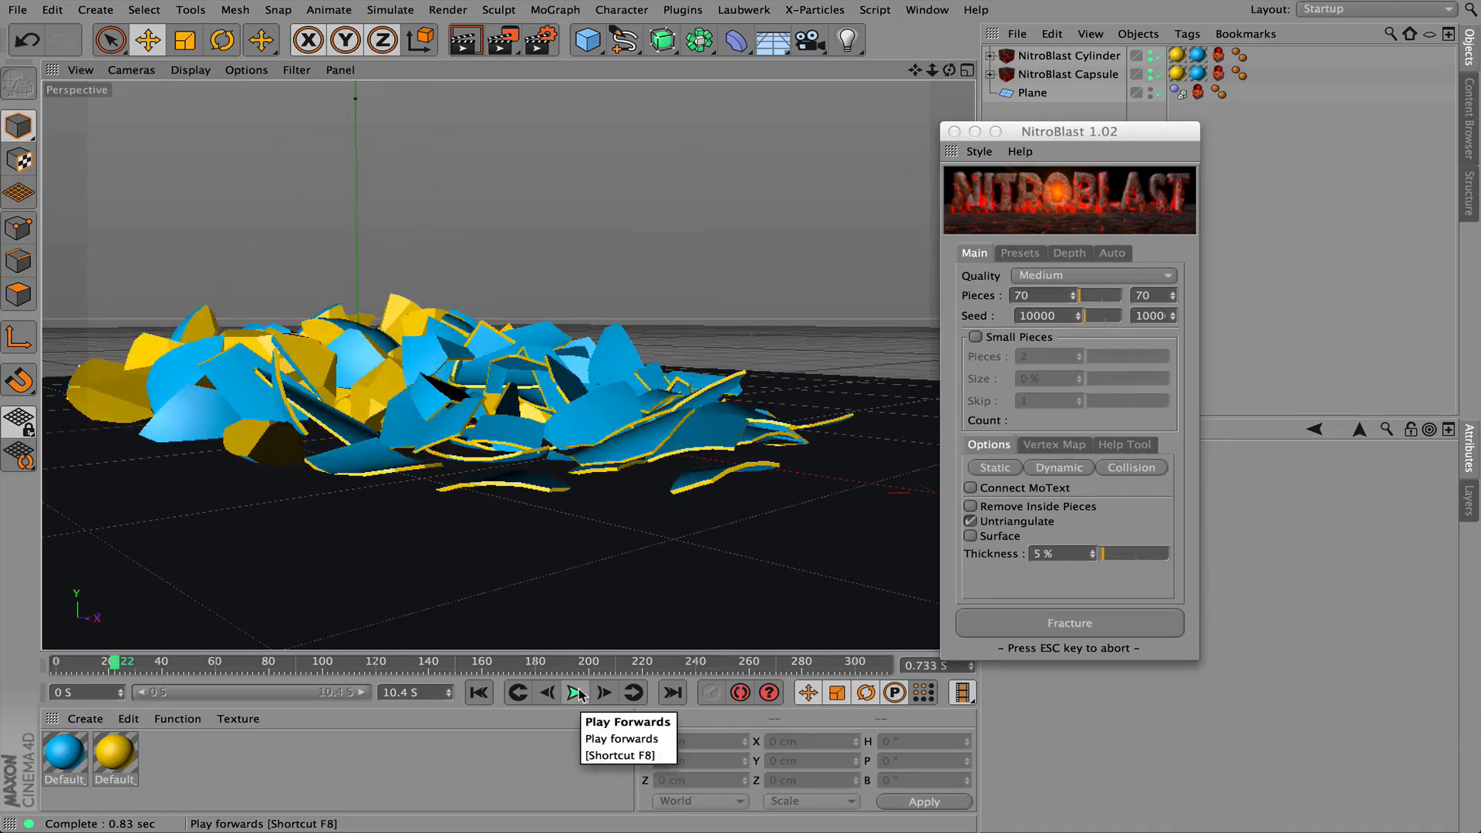
left_click(575, 692)
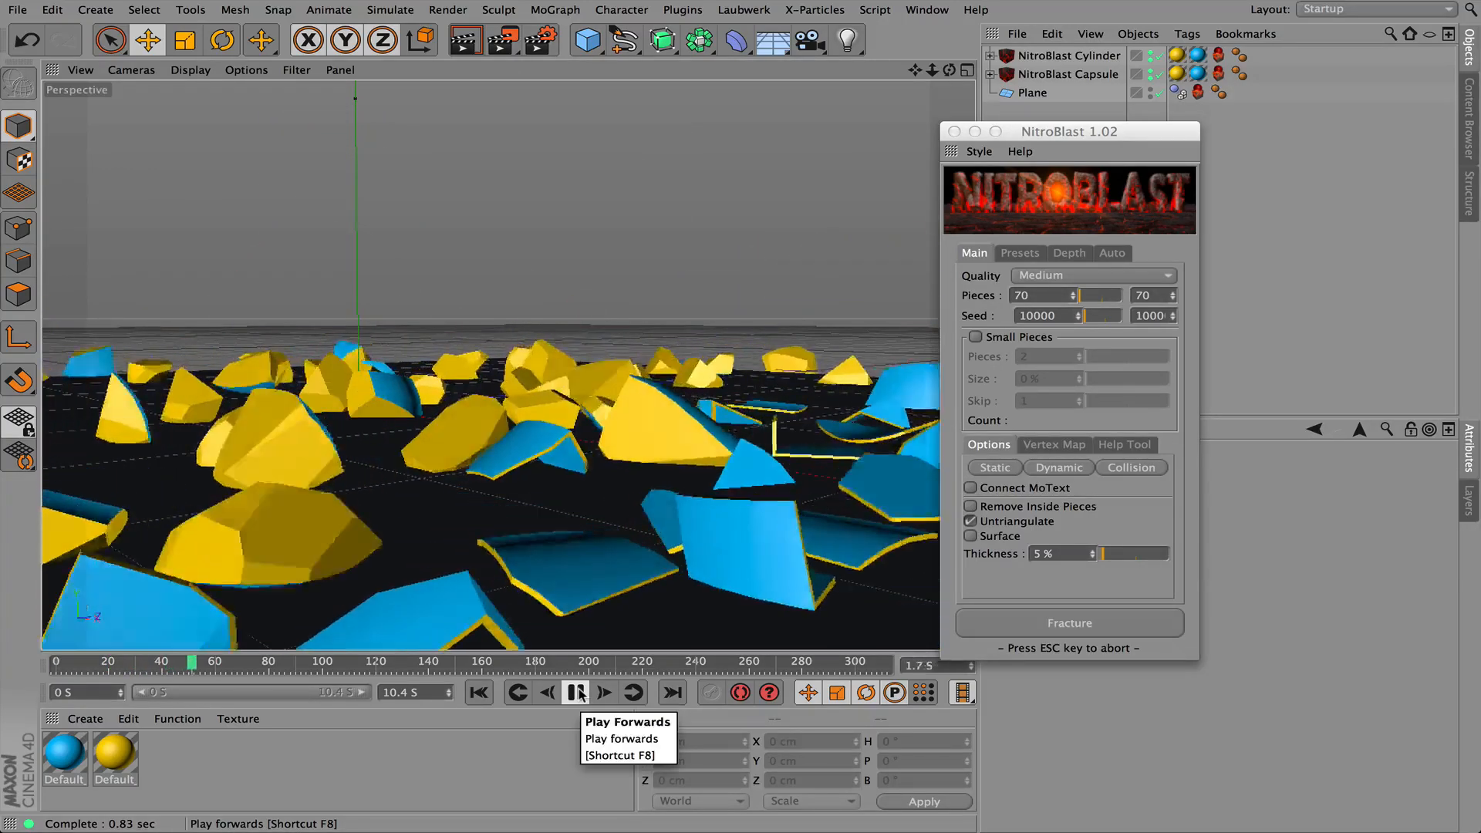
left_click(575, 693)
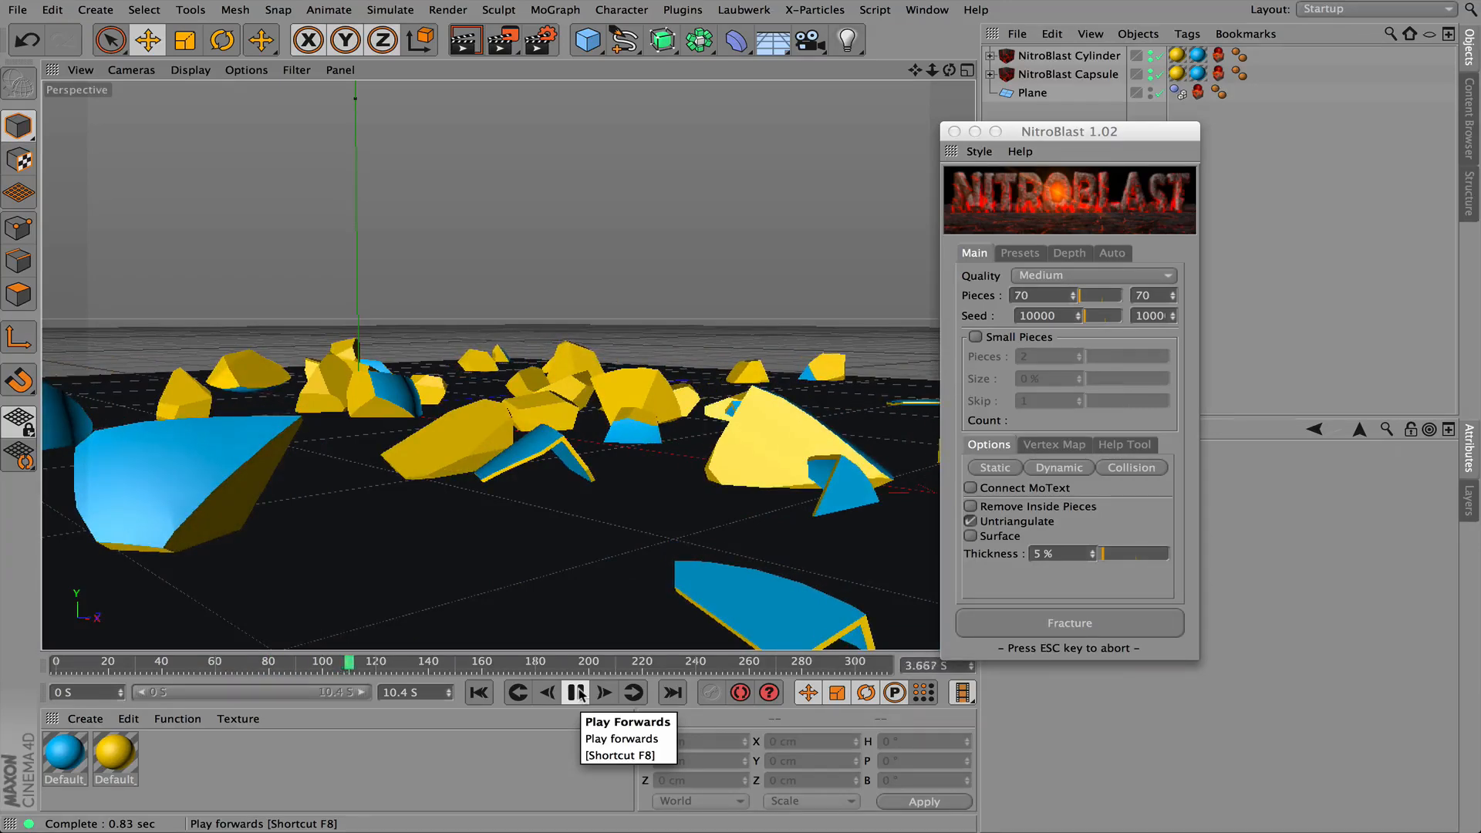
left_click(574, 693)
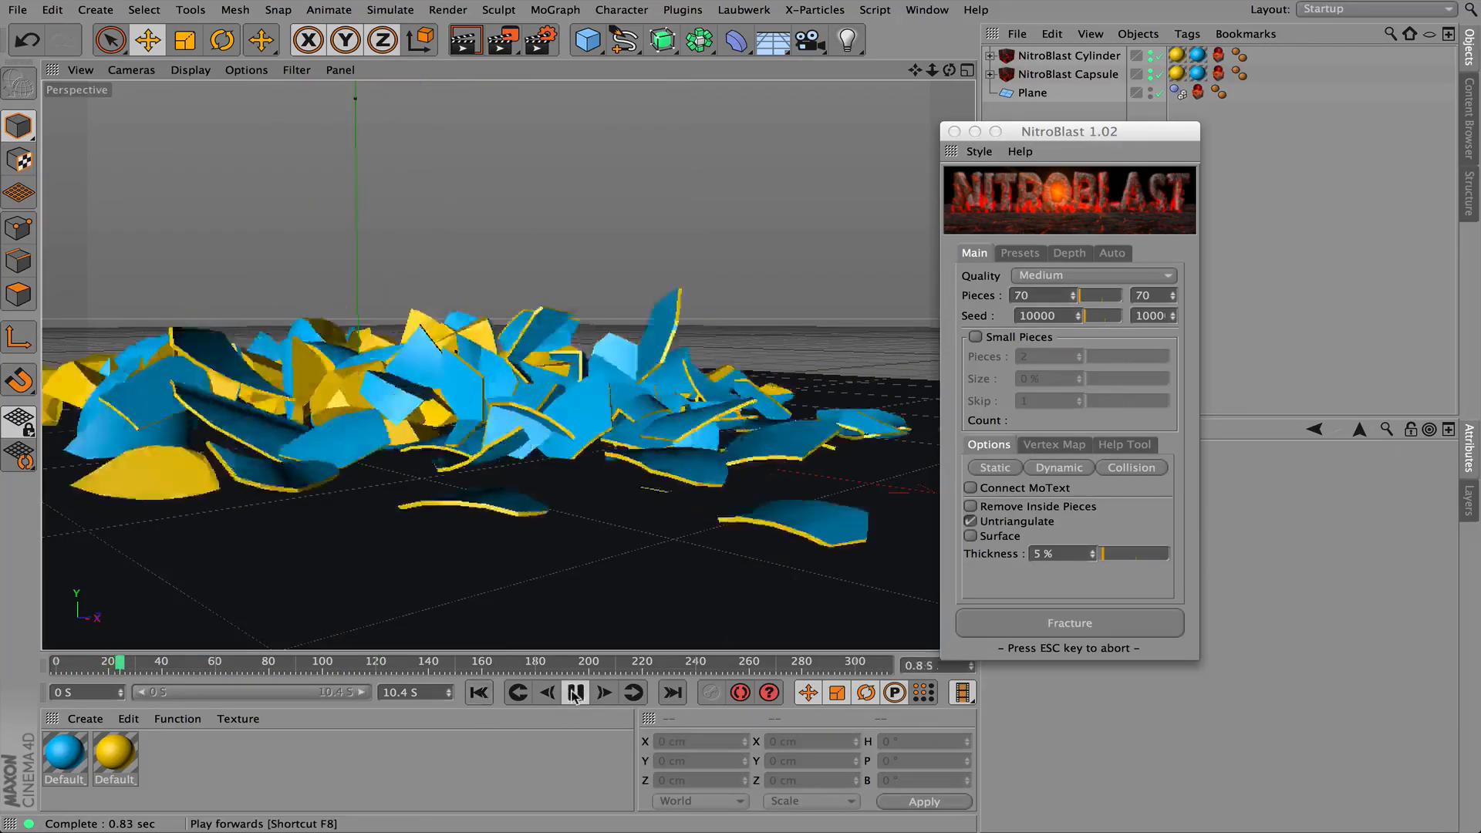
left_click(479, 693)
type("5")
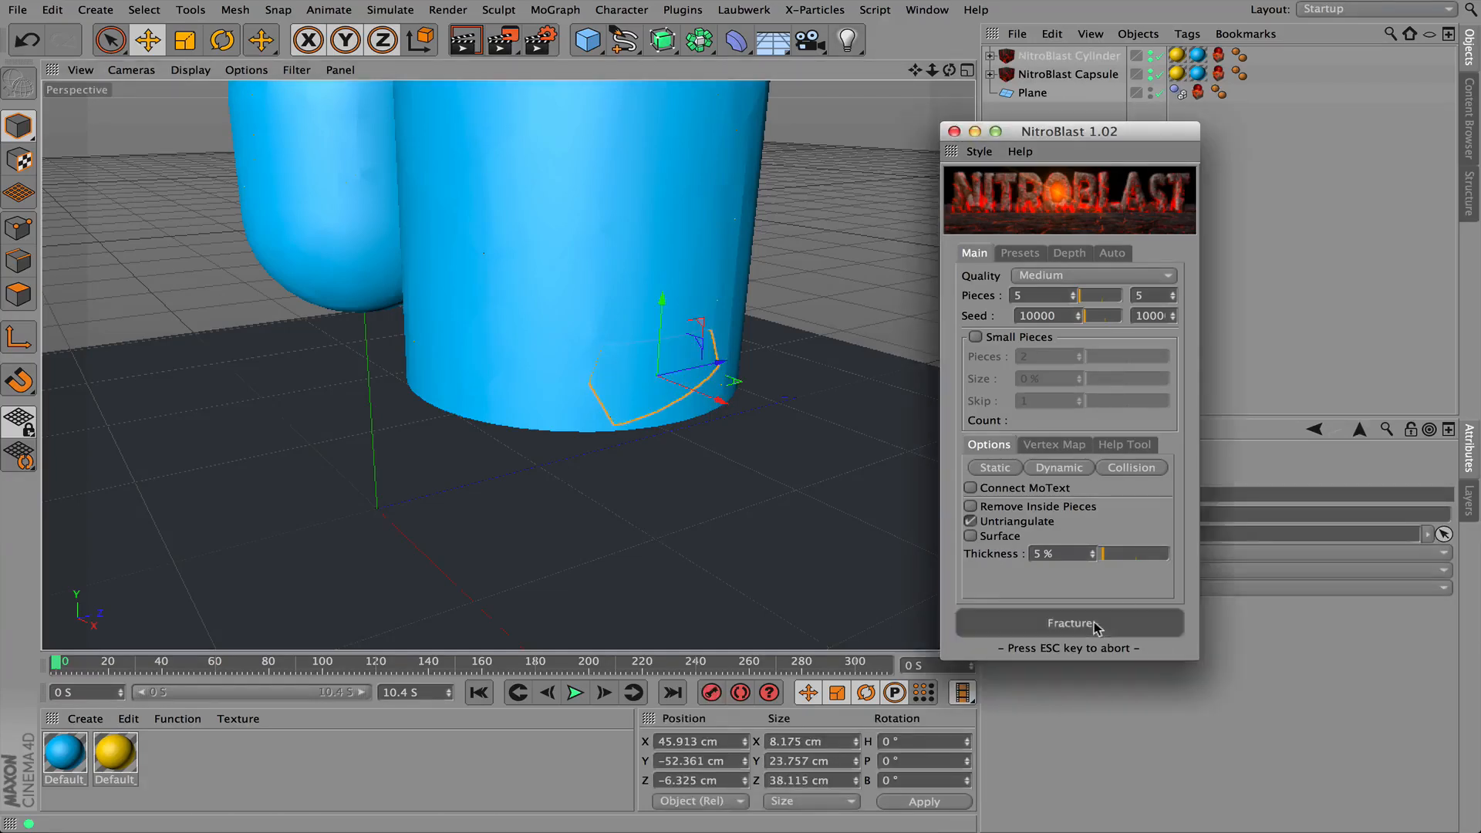
Re-fracture the capsule and cylinder in NitroBlast with Pieces lowered to 5
left_click(1069, 623)
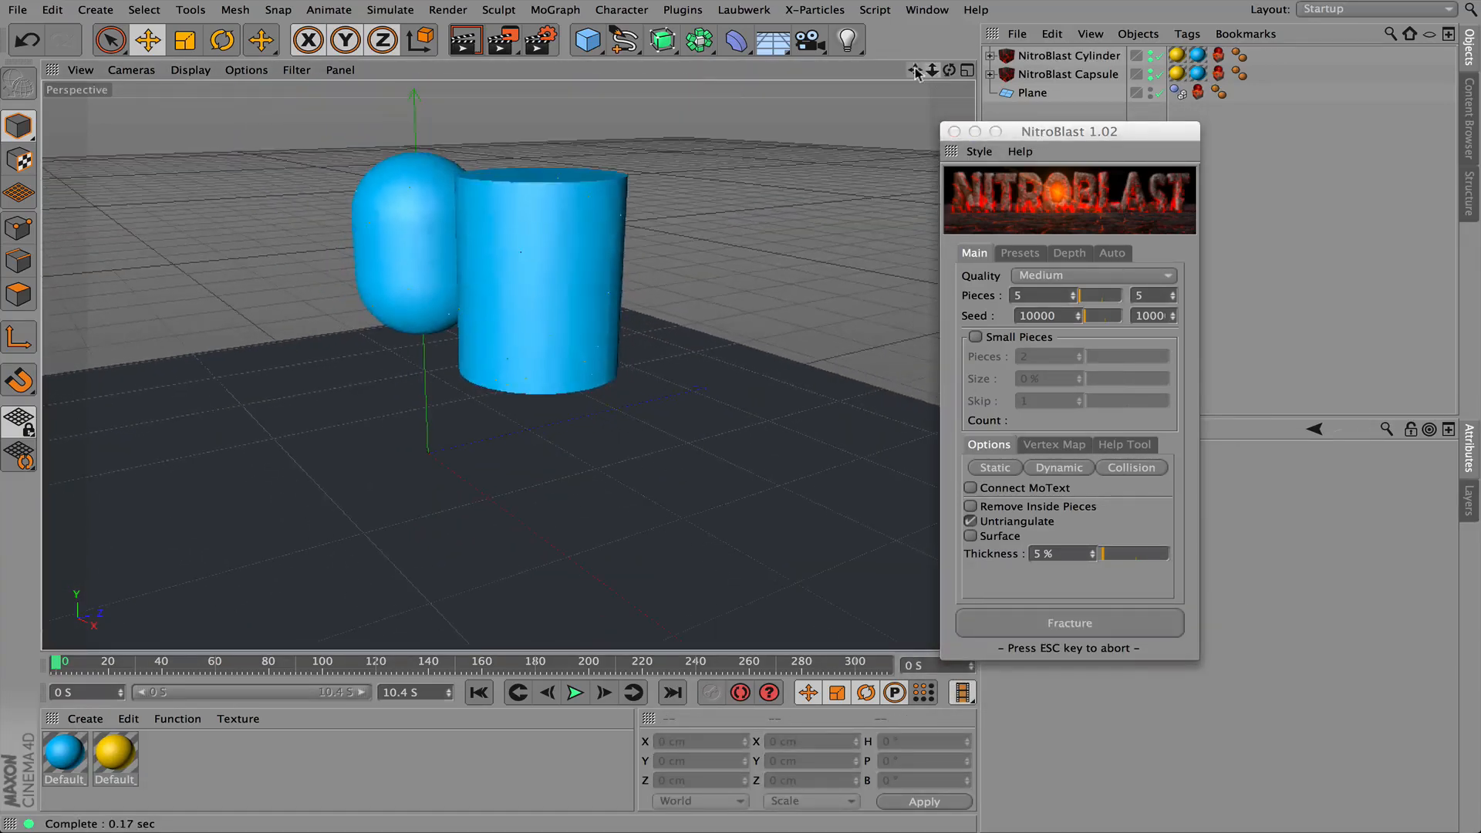
Play the 5-piece fracture simulation to watch the pieces fall
left_click(576, 693)
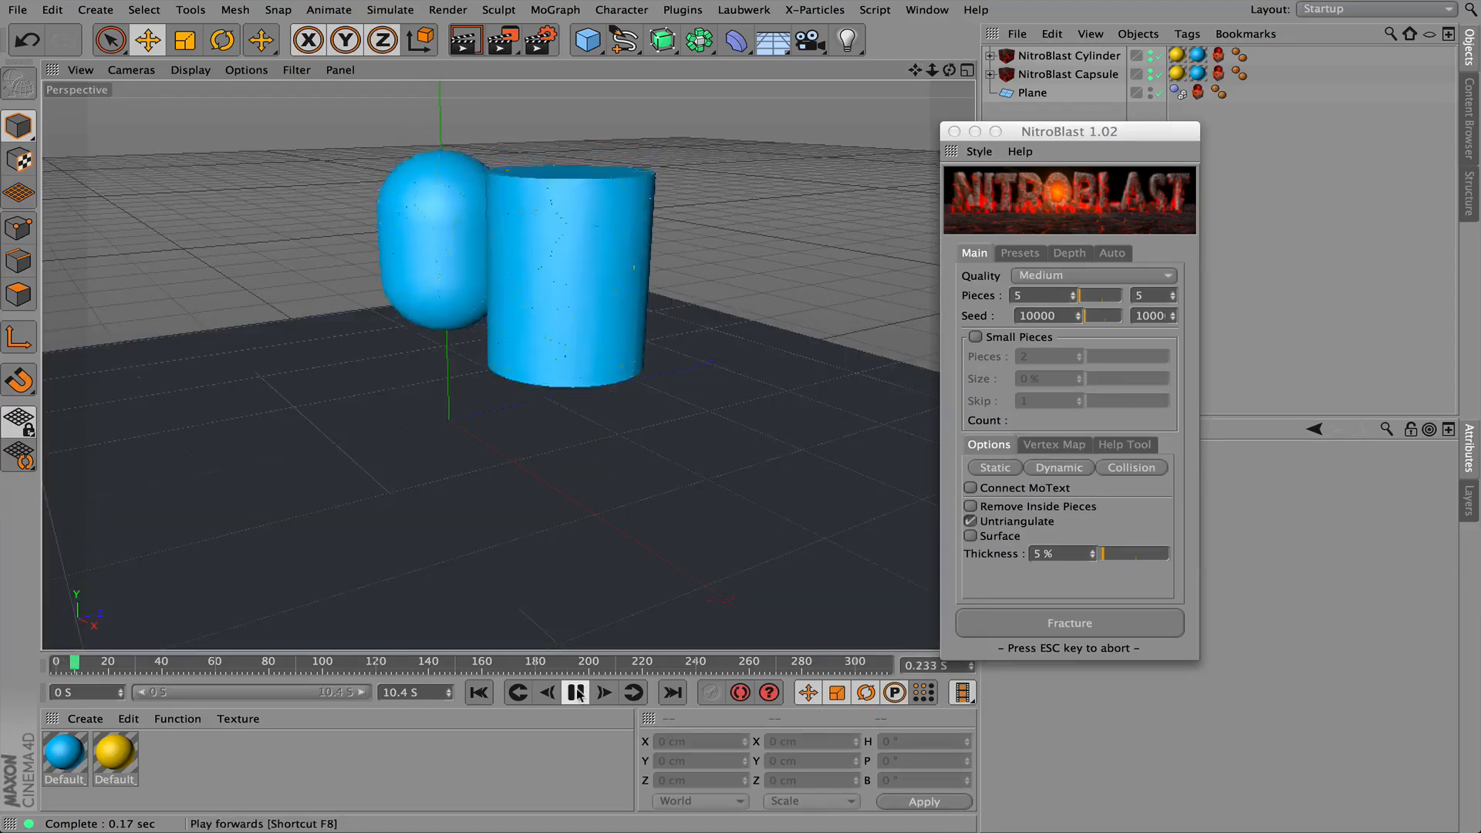
left_click(574, 693)
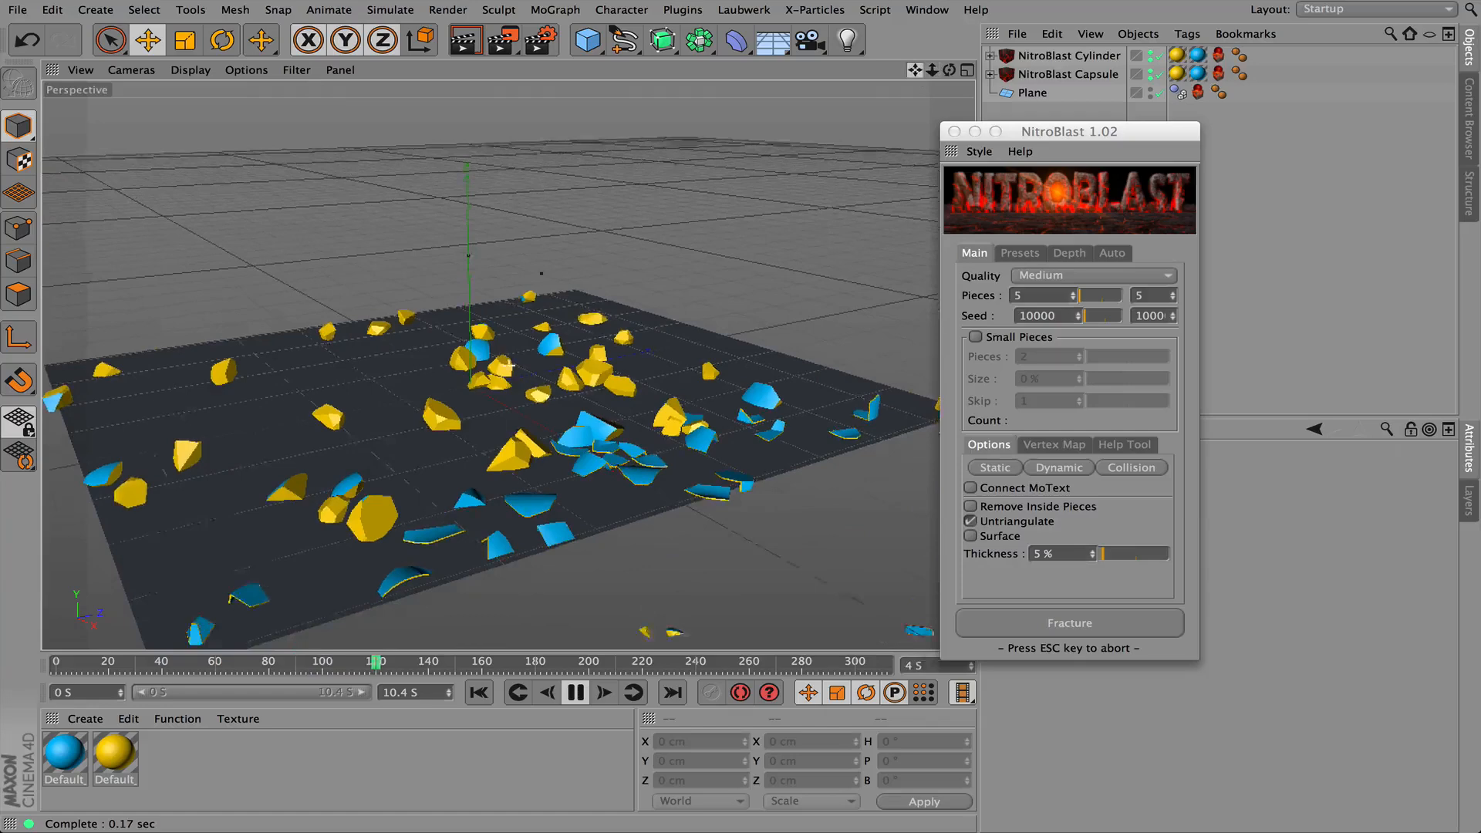
left_click(480, 693)
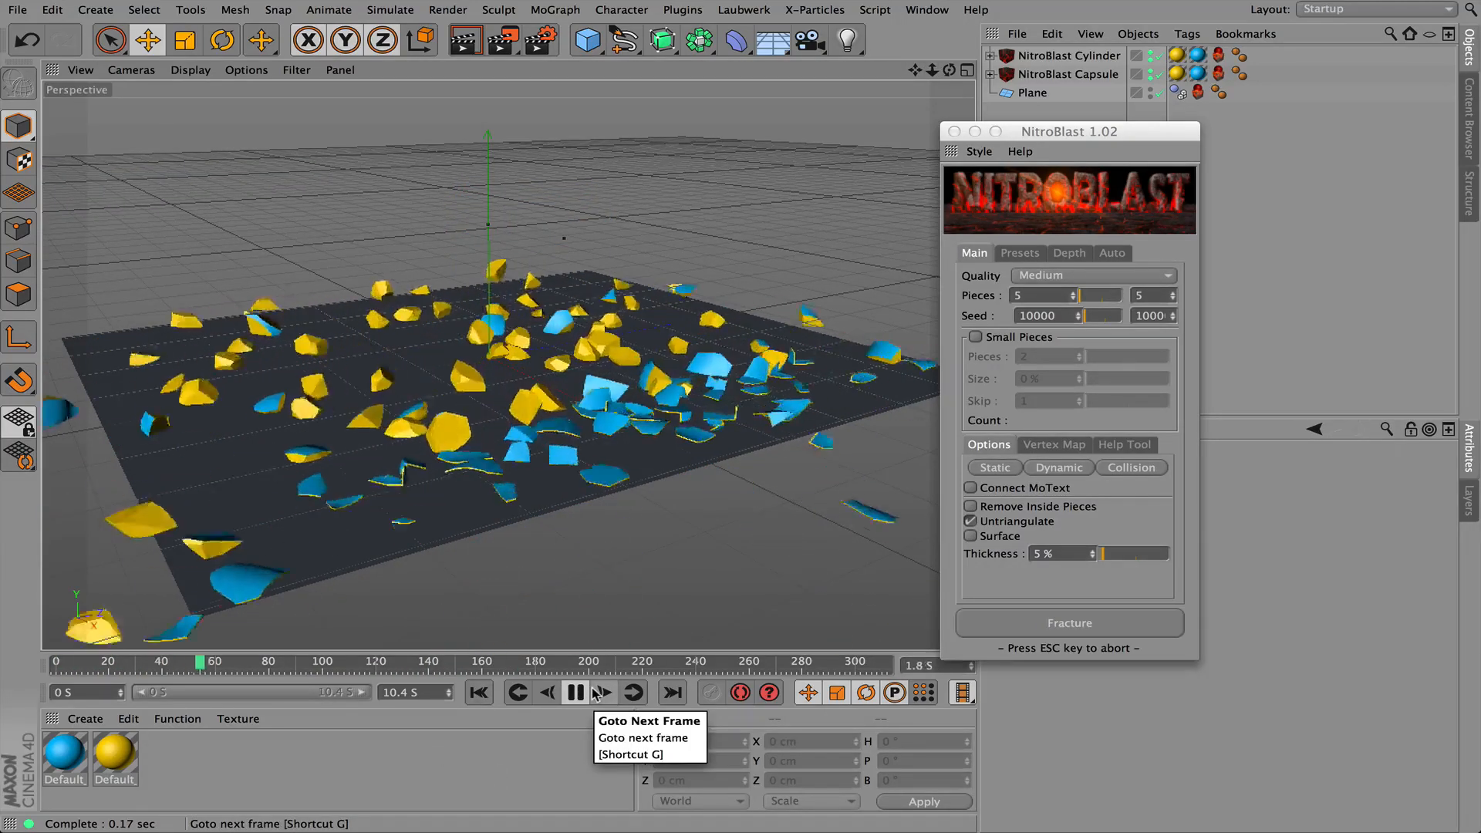
left_click(603, 693)
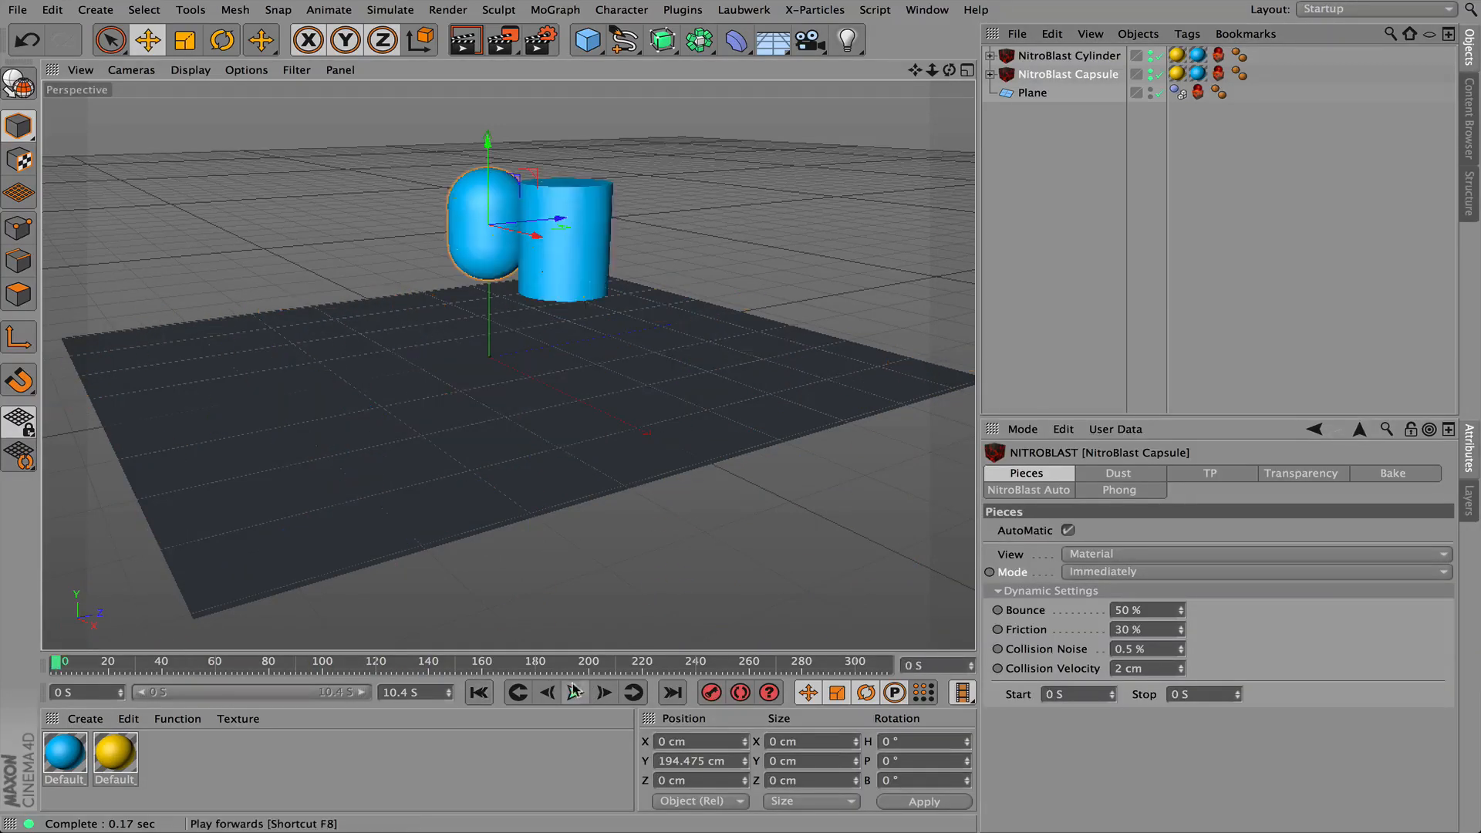
Rewind to the start and replay the simulation to see the shards scatter
left_click(574, 693)
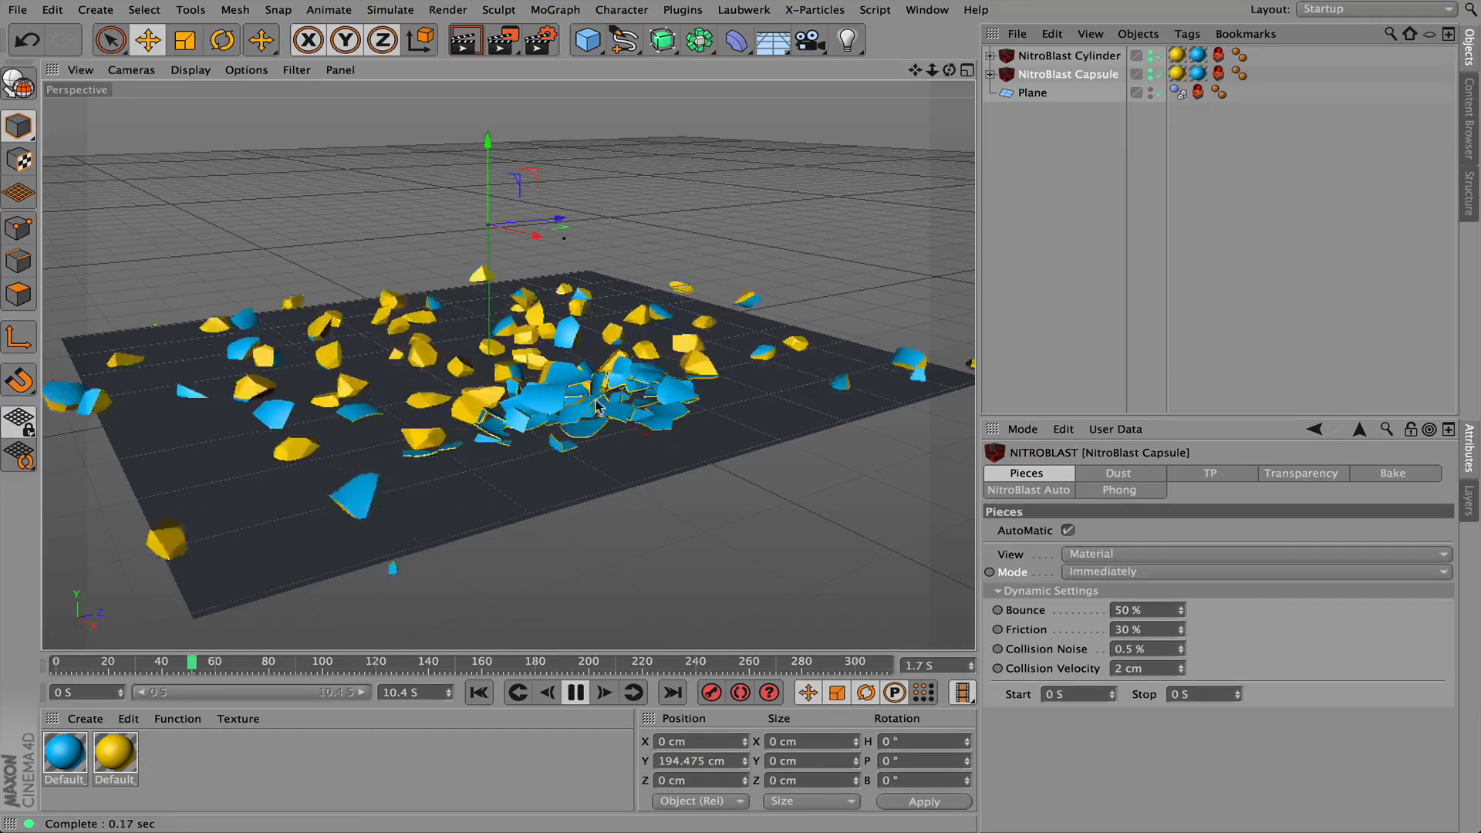
left_click(573, 692)
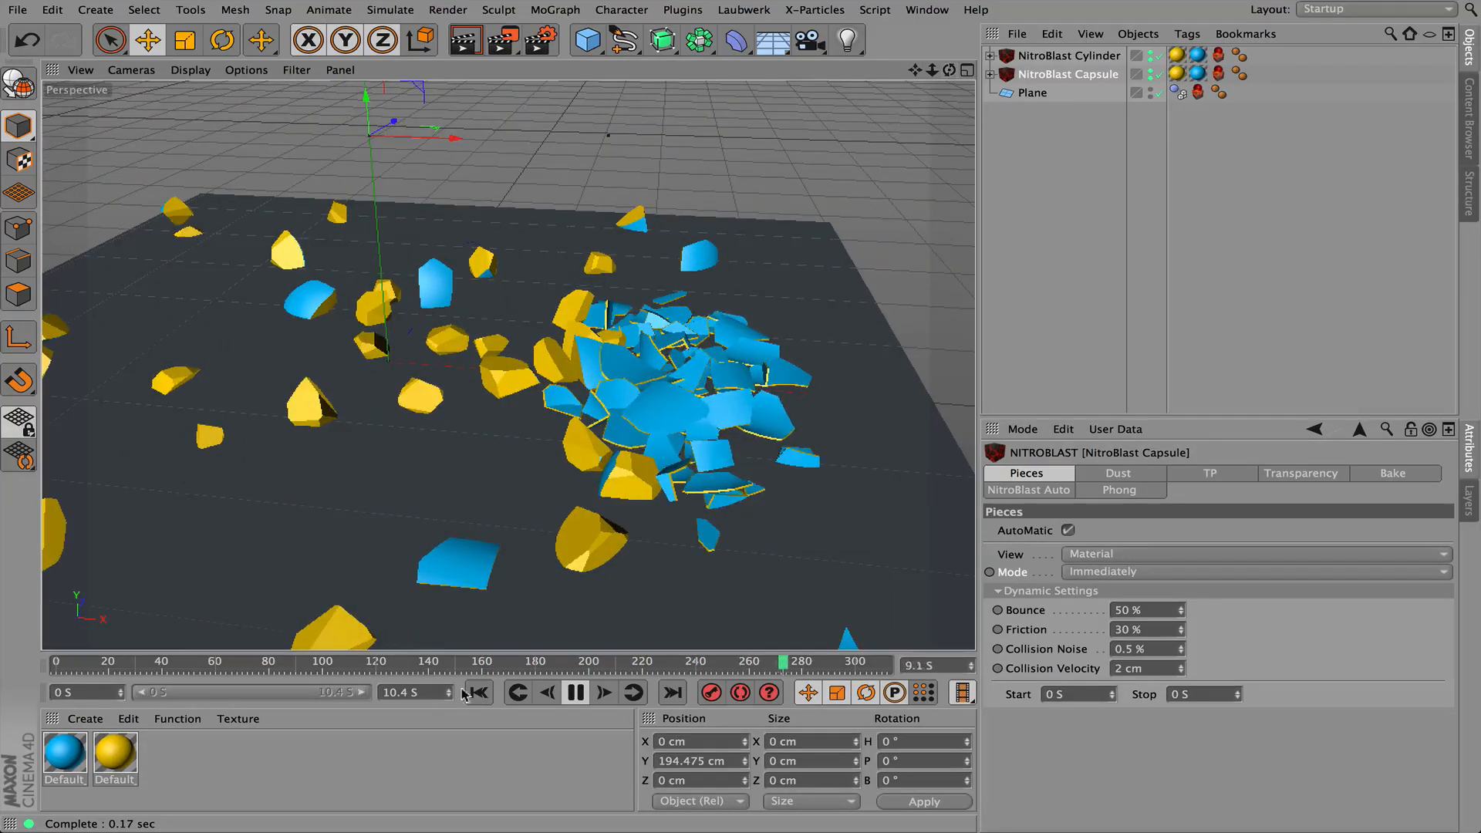
left_click(546, 693)
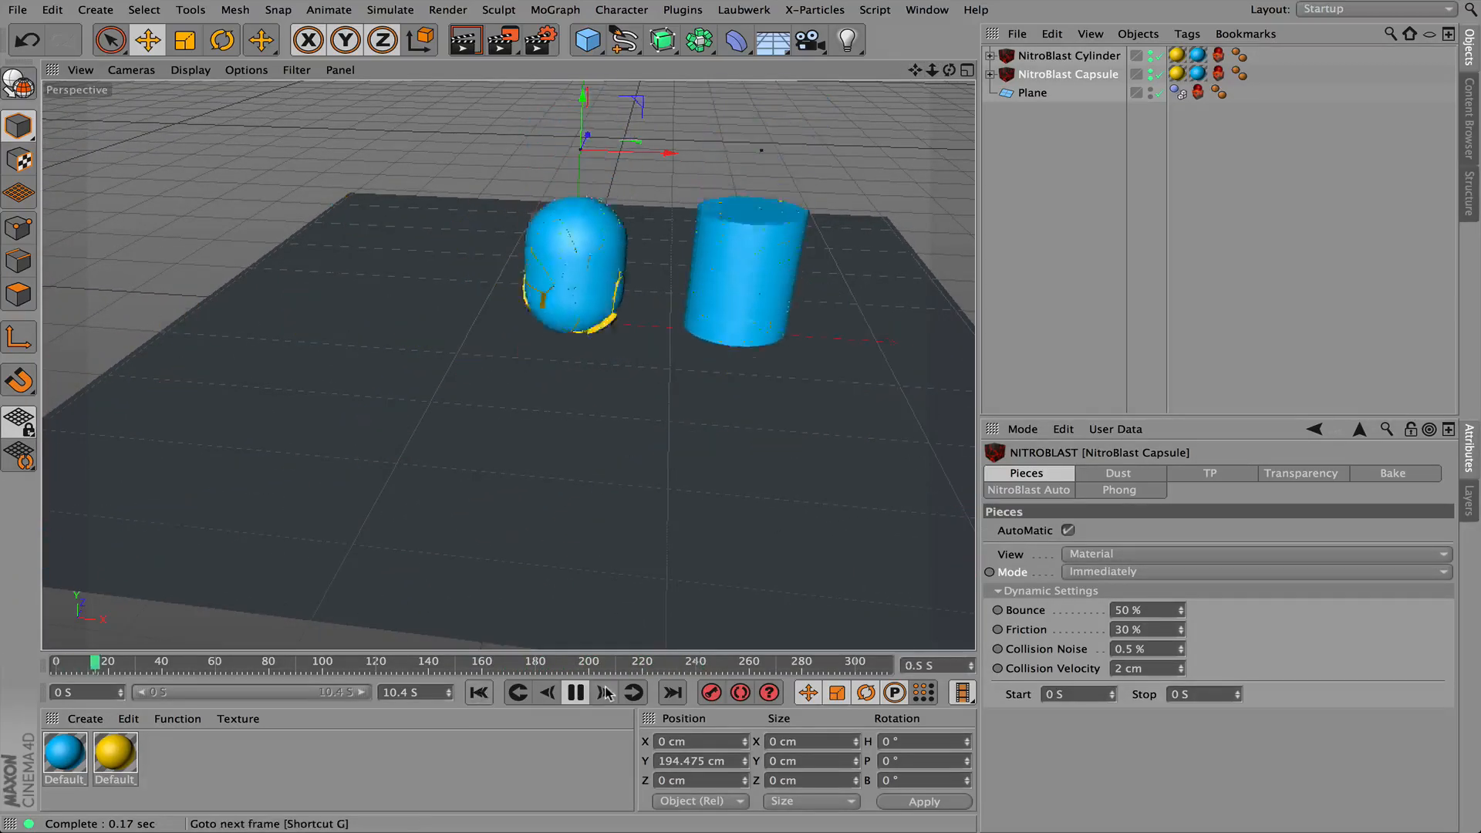
left_click(602, 692)
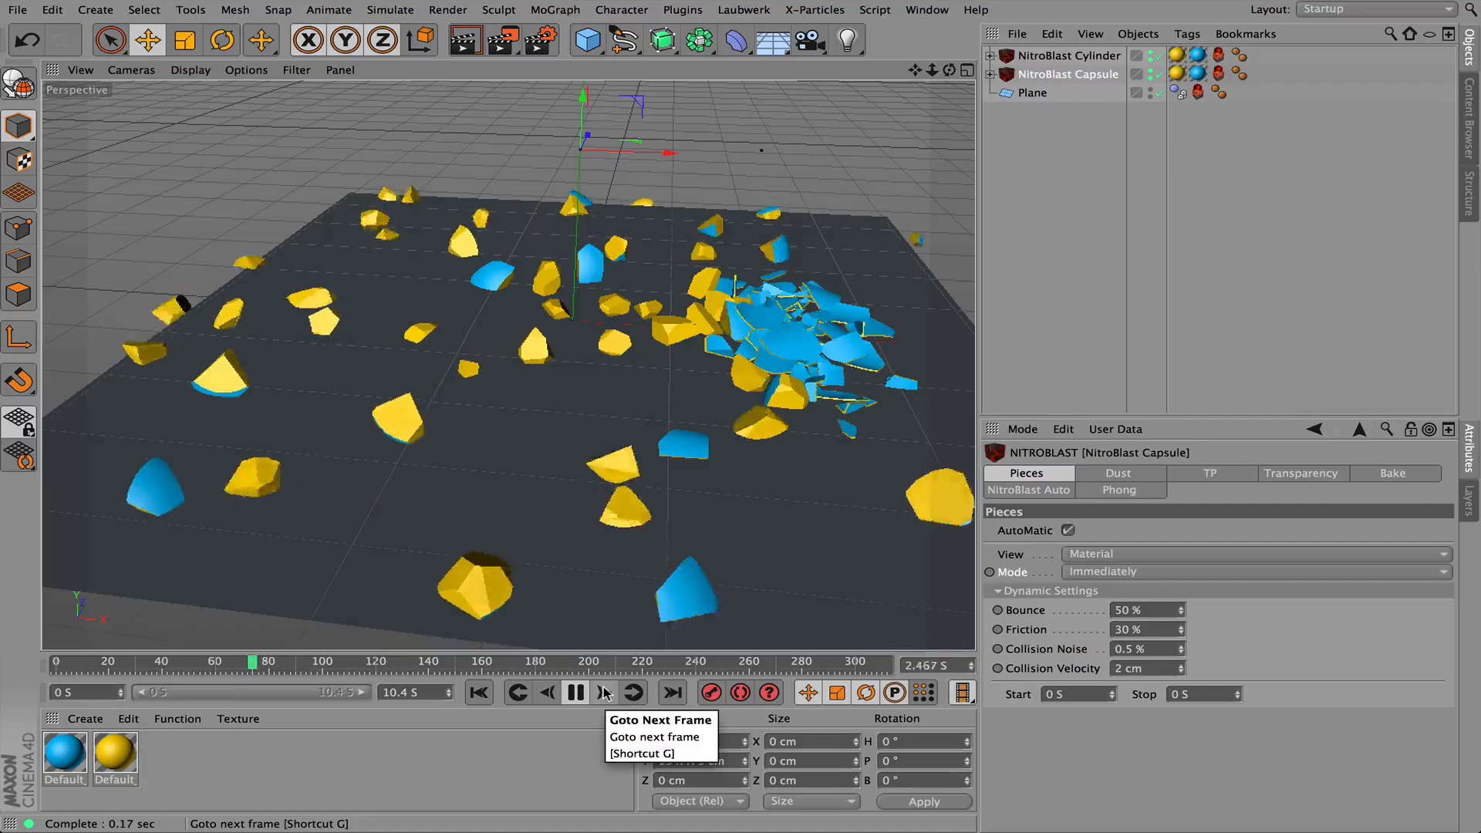
left_click(603, 693)
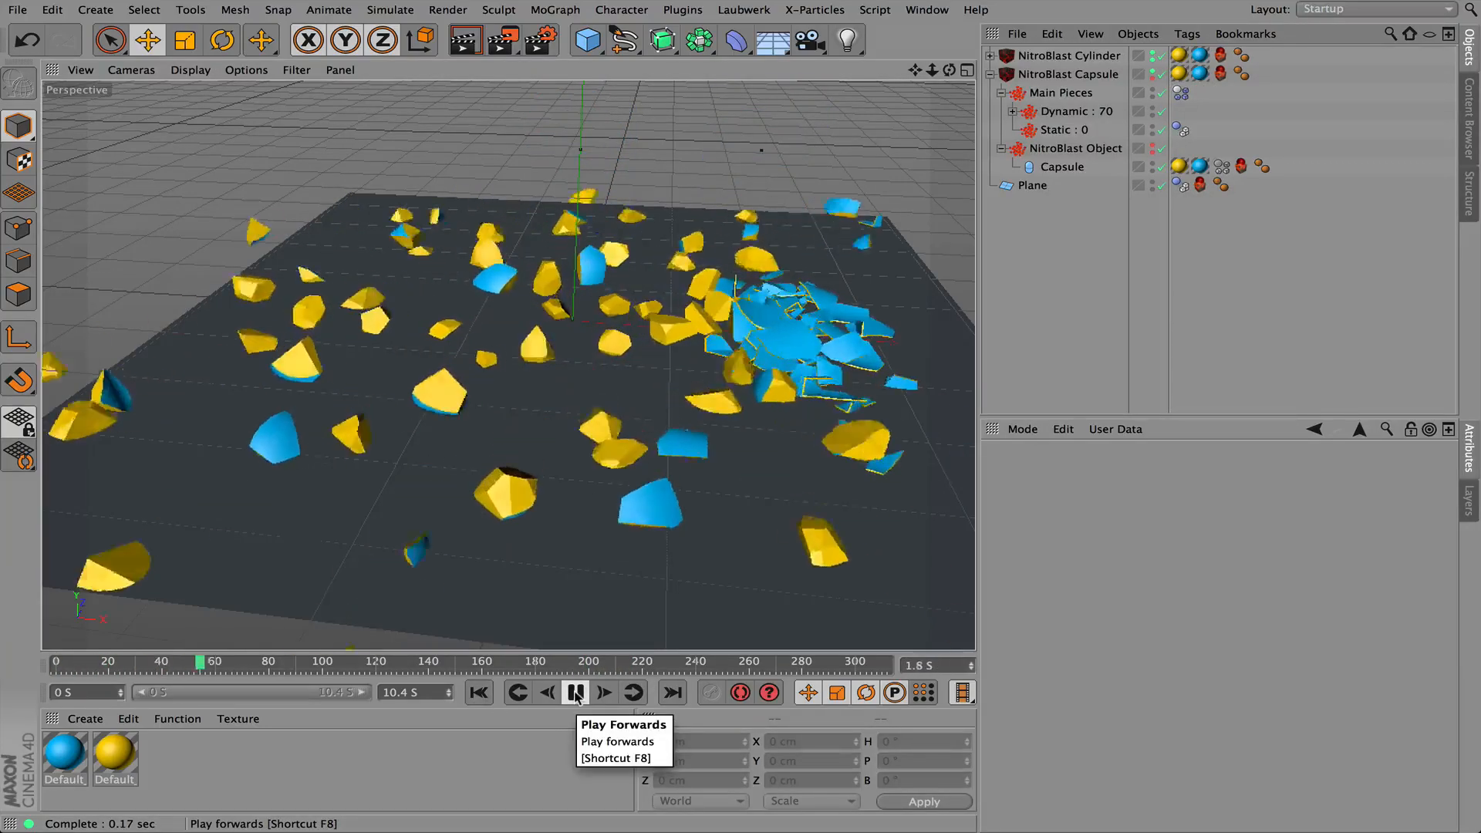
left_click(576, 693)
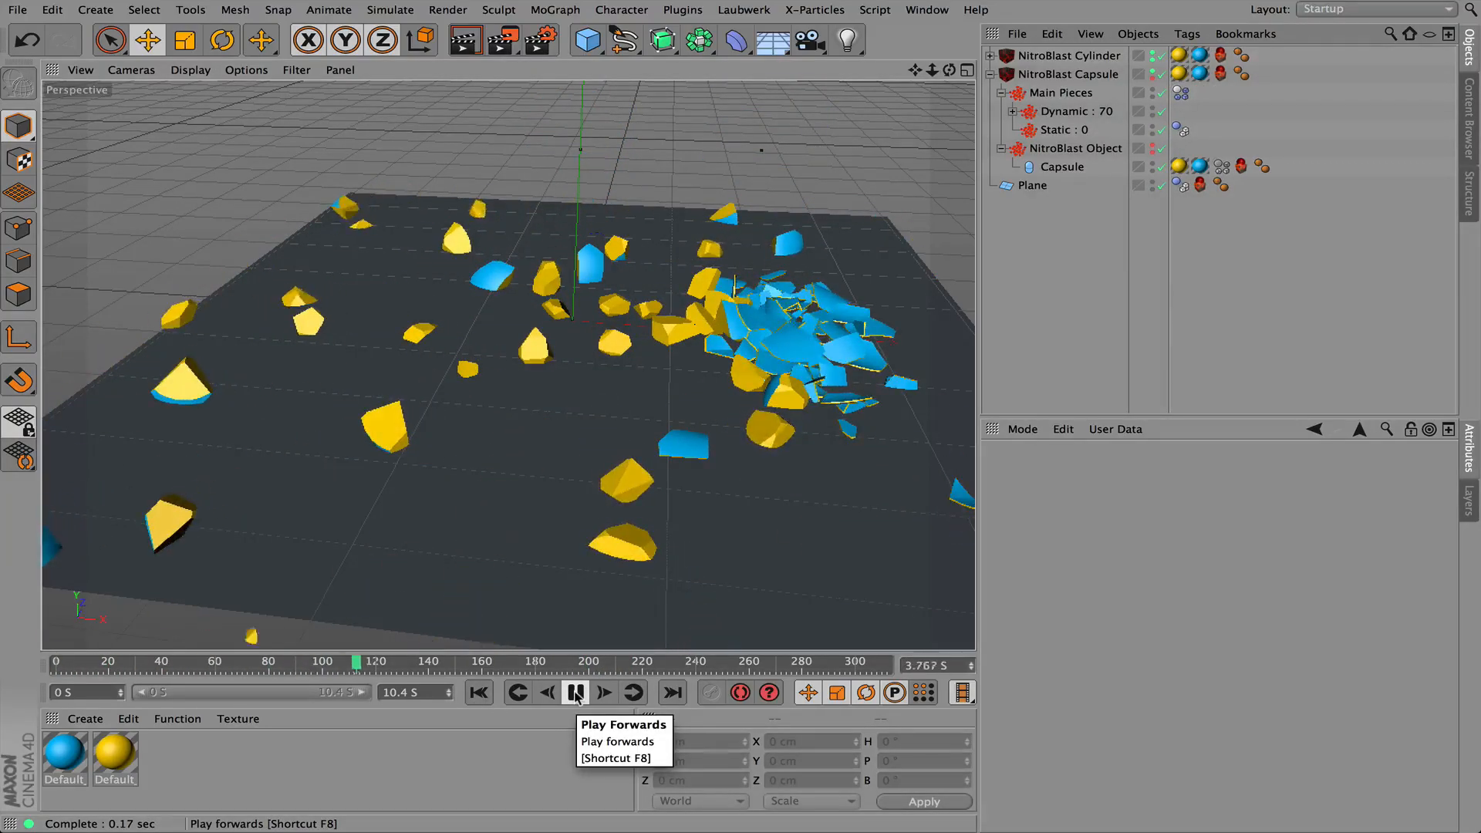
left_click(575, 692)
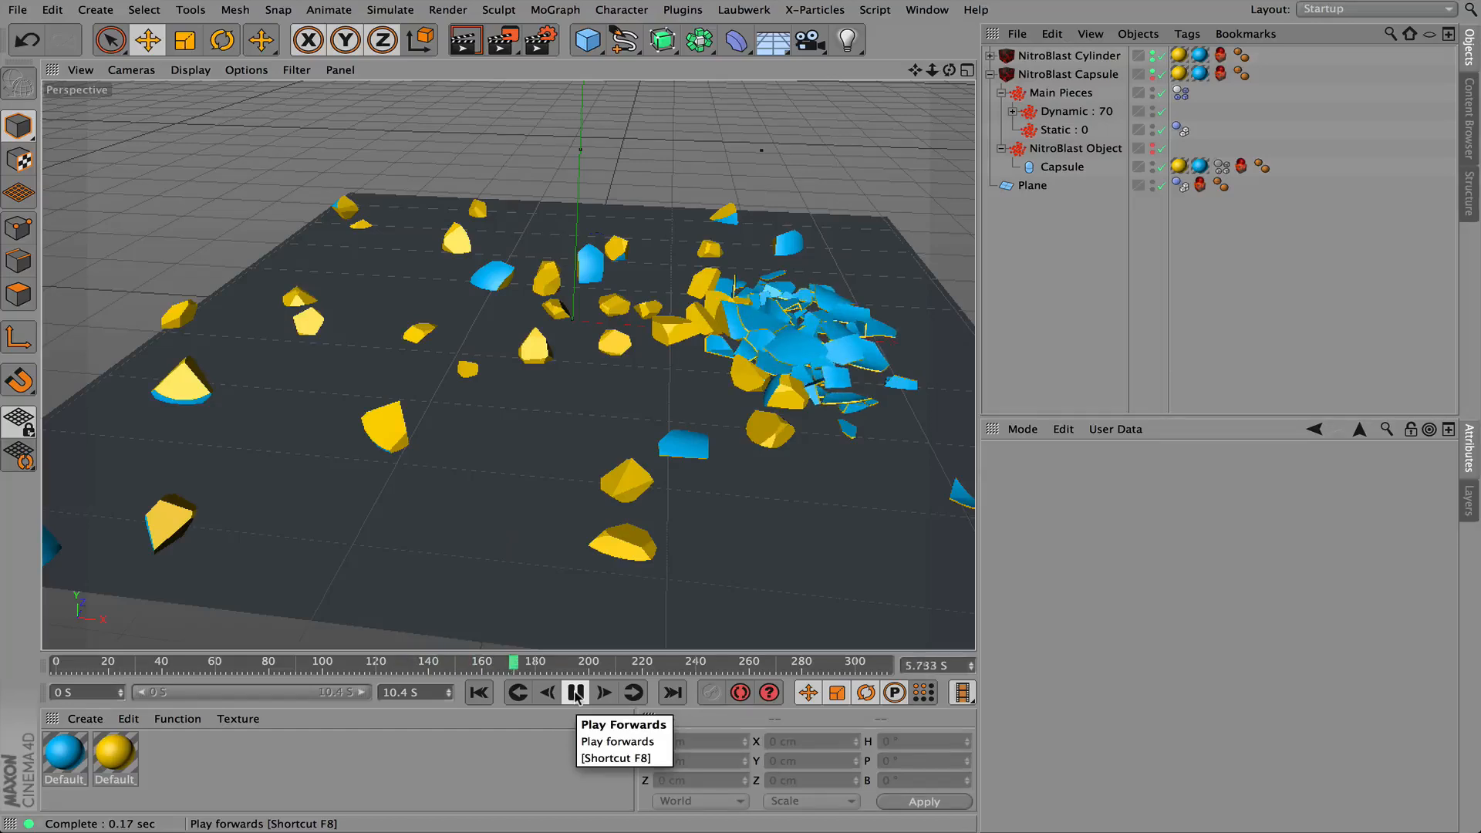
left_click(576, 693)
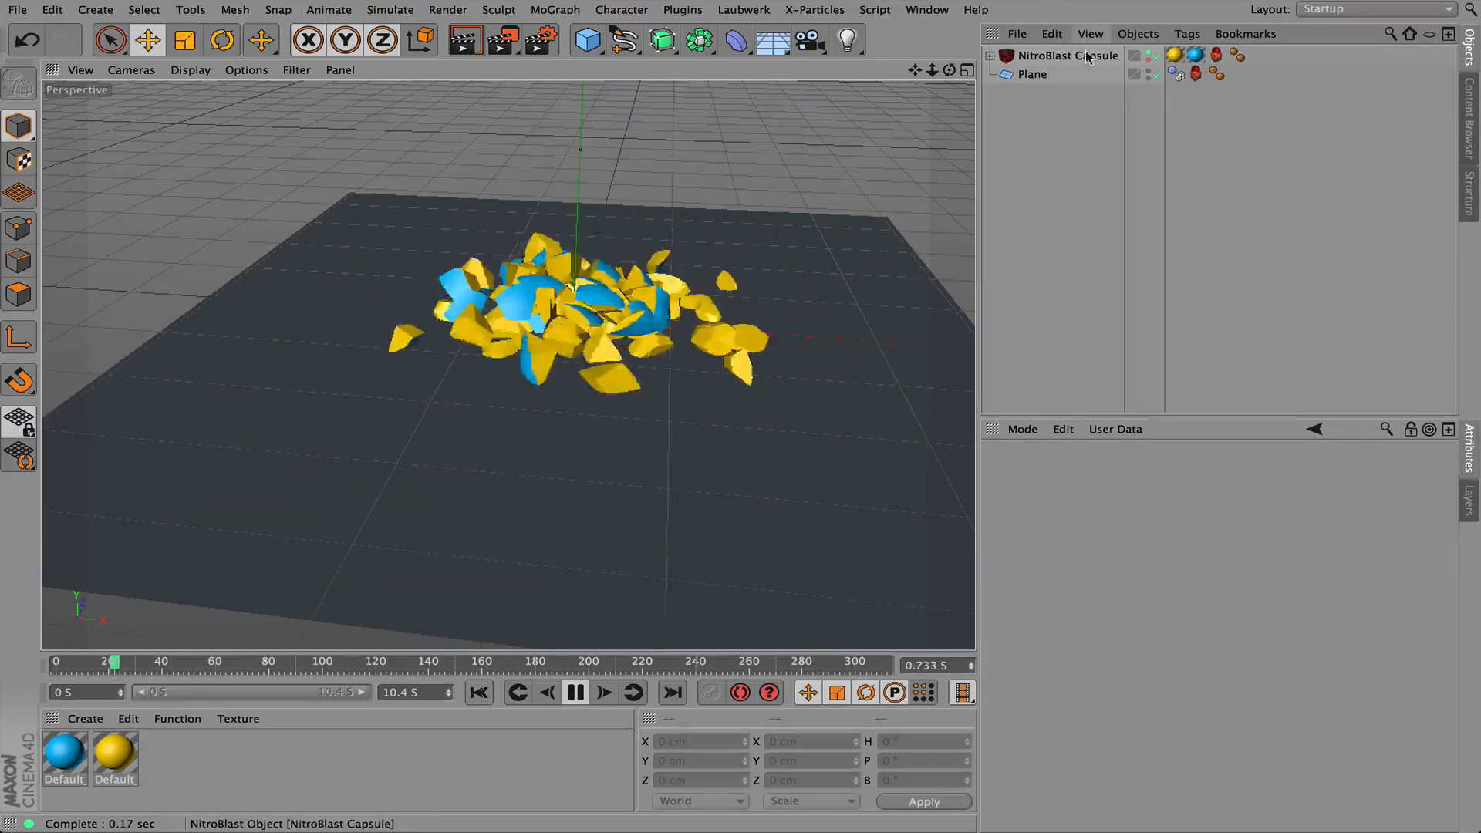
Select NitroBlast Capsule to show its Pieces settings and rewind to frame 0
left_click(1066, 55)
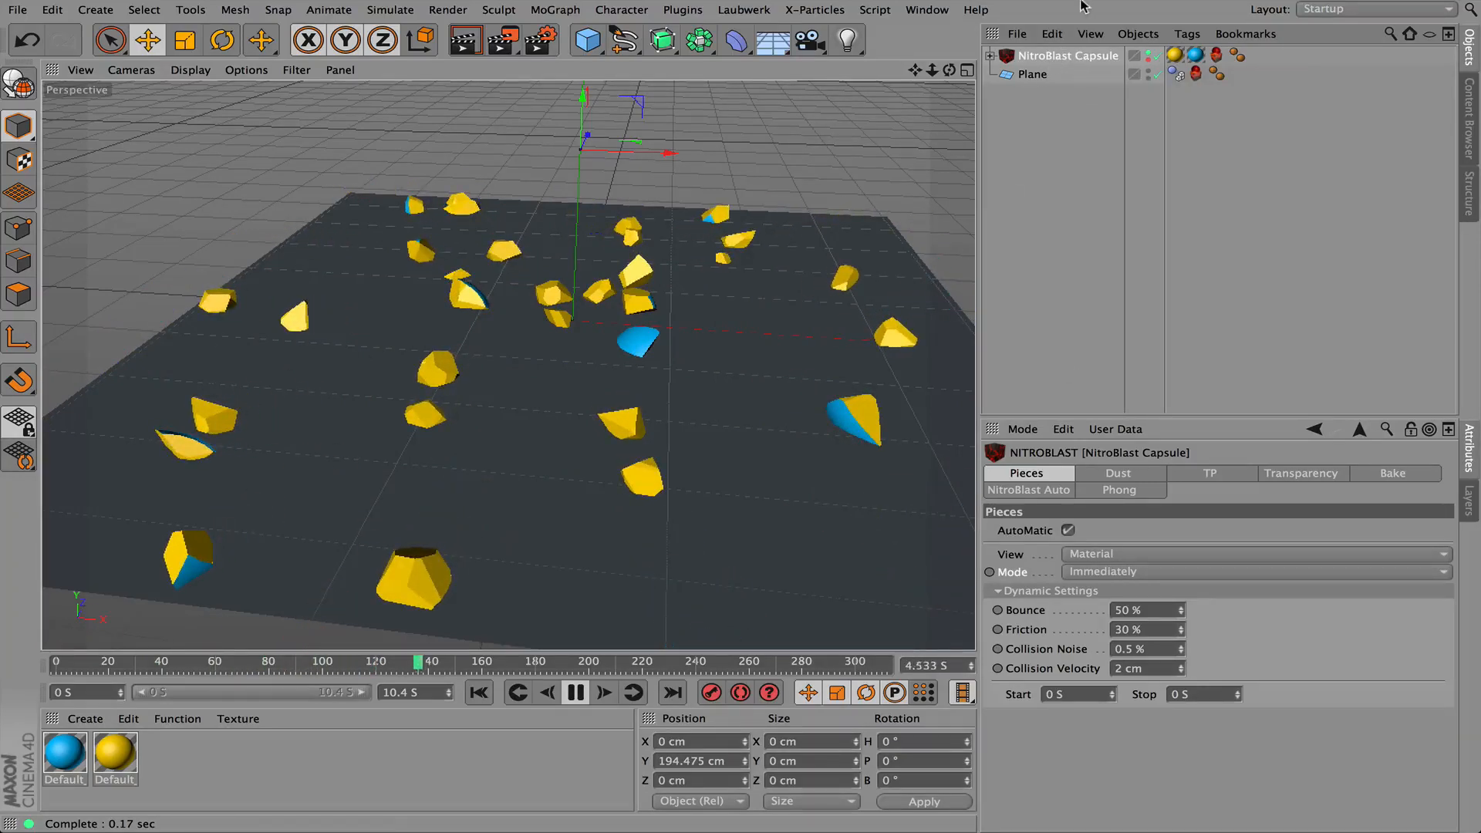
mouse_move(1069, 55)
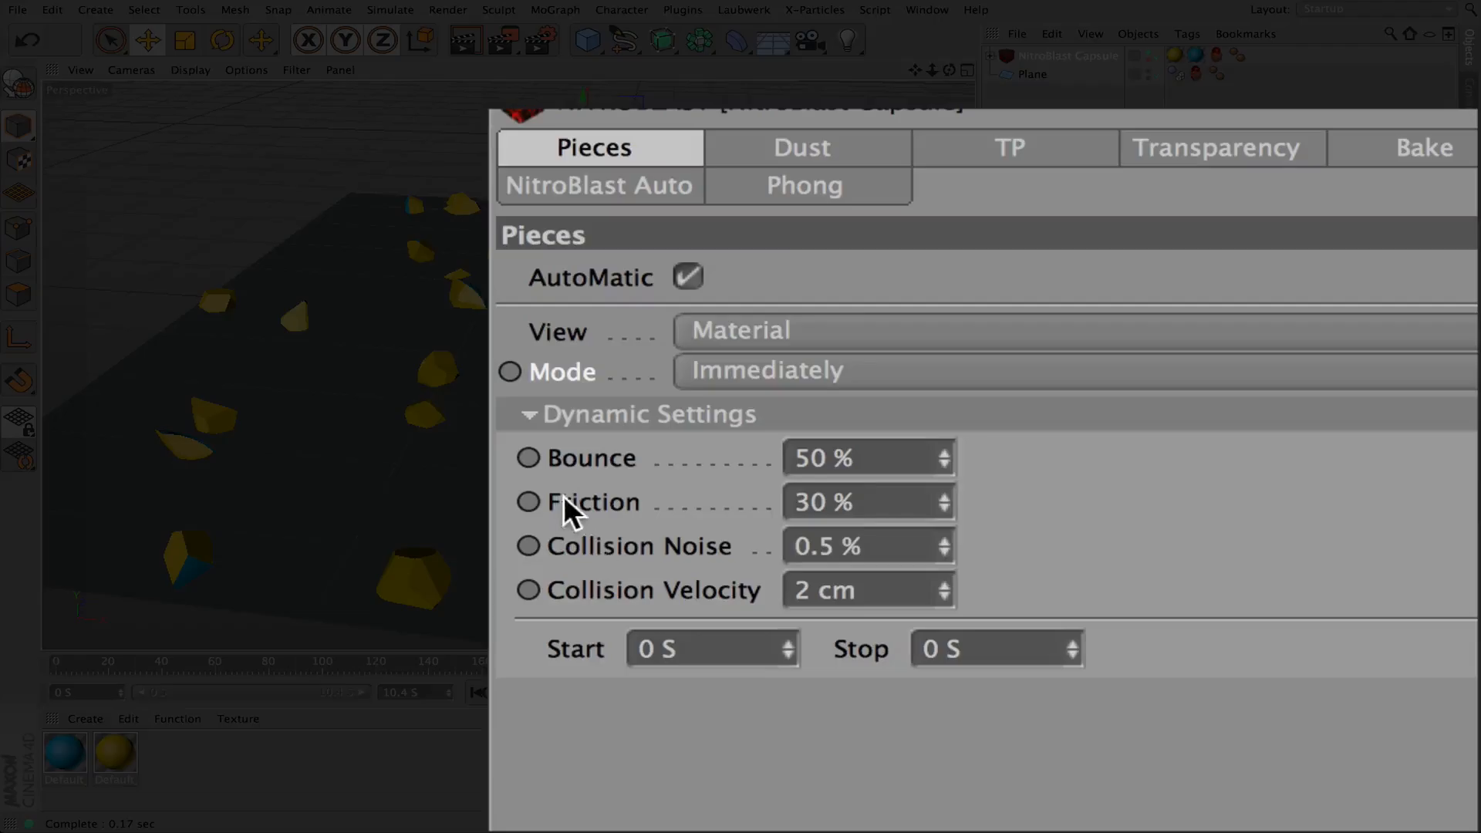
mouse_move(657, 699)
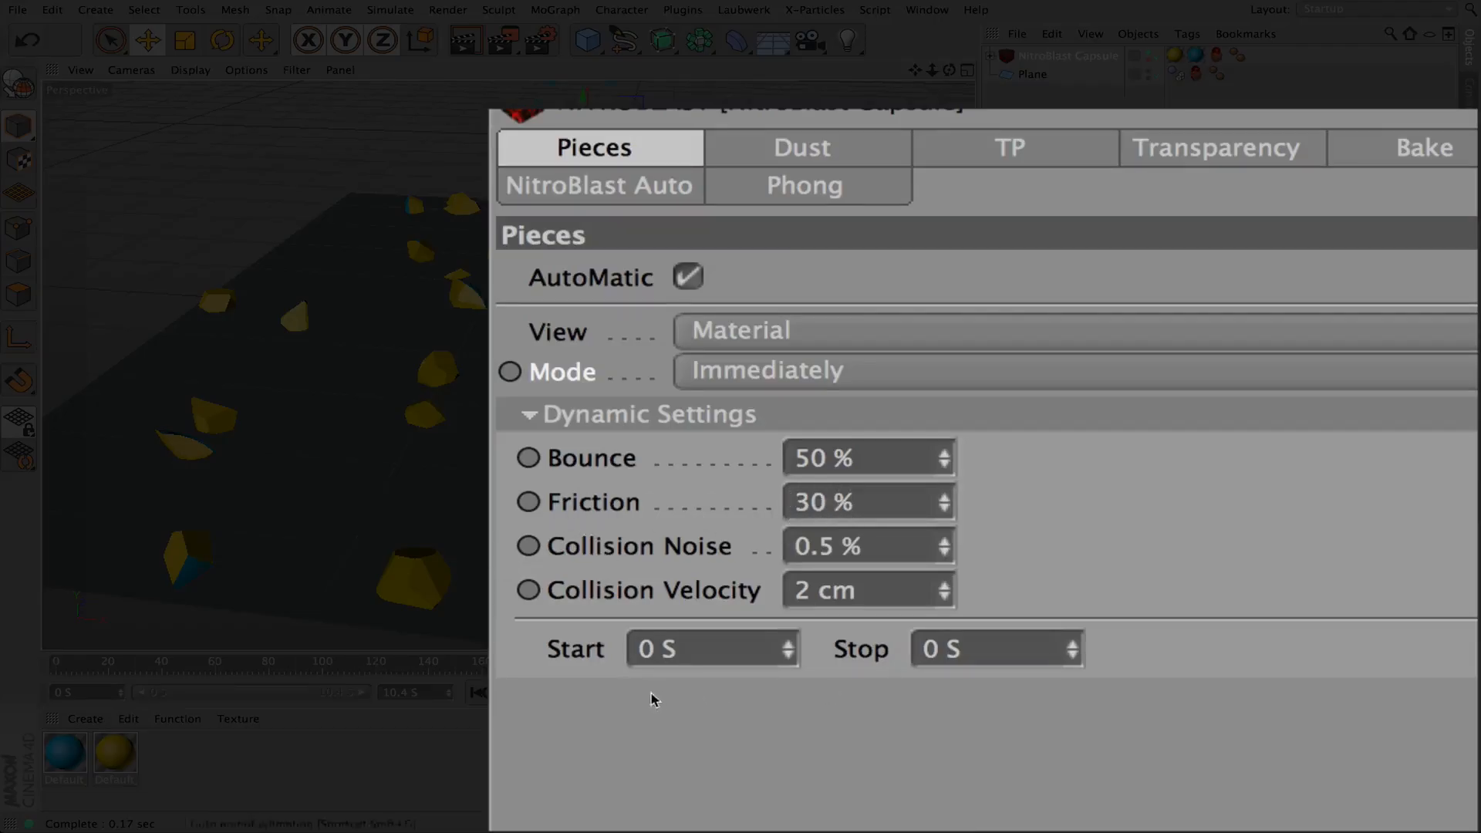
left_click(574, 693)
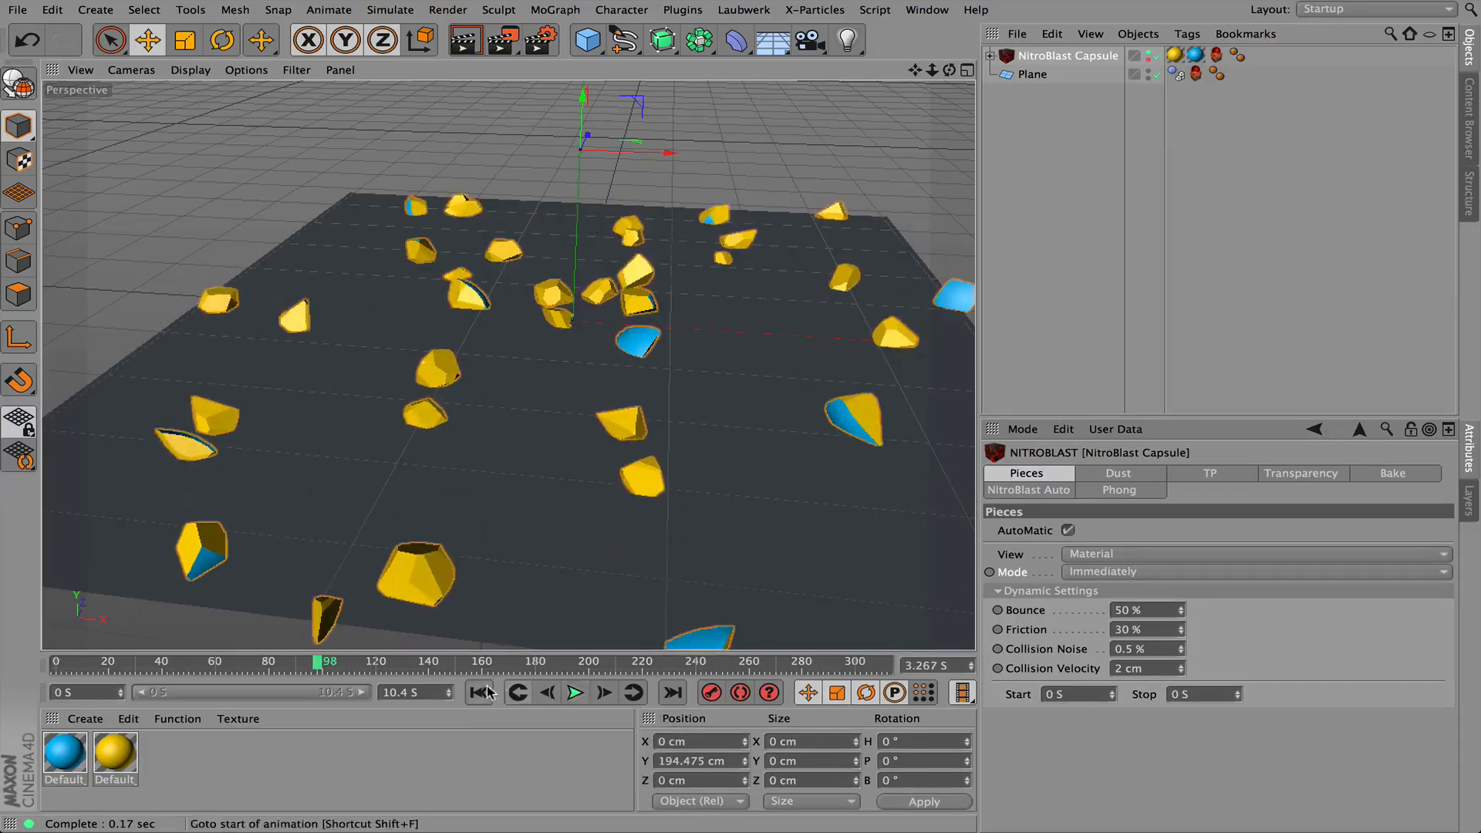
left_click(479, 693)
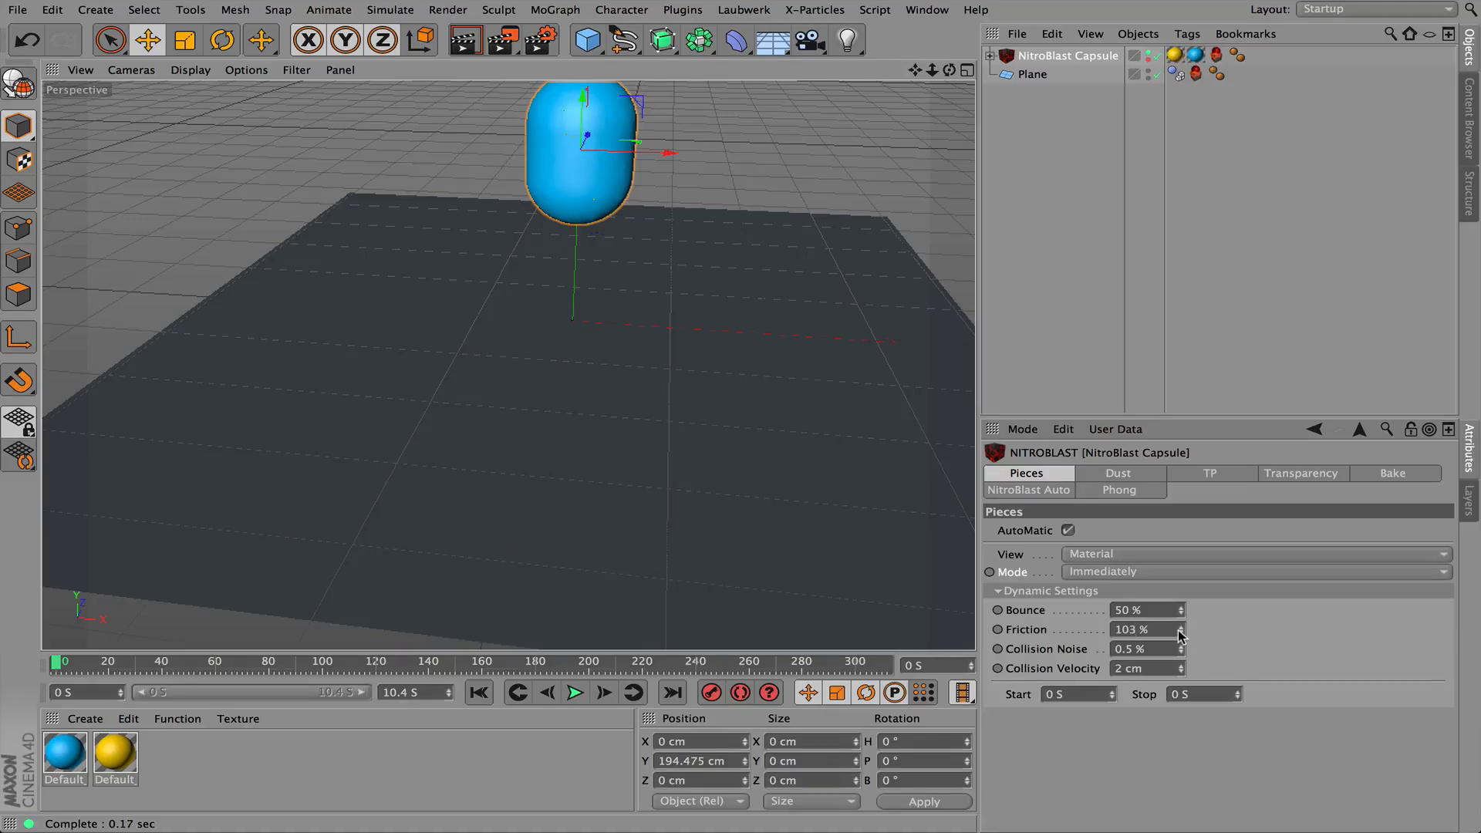
mouse_move(548, 693)
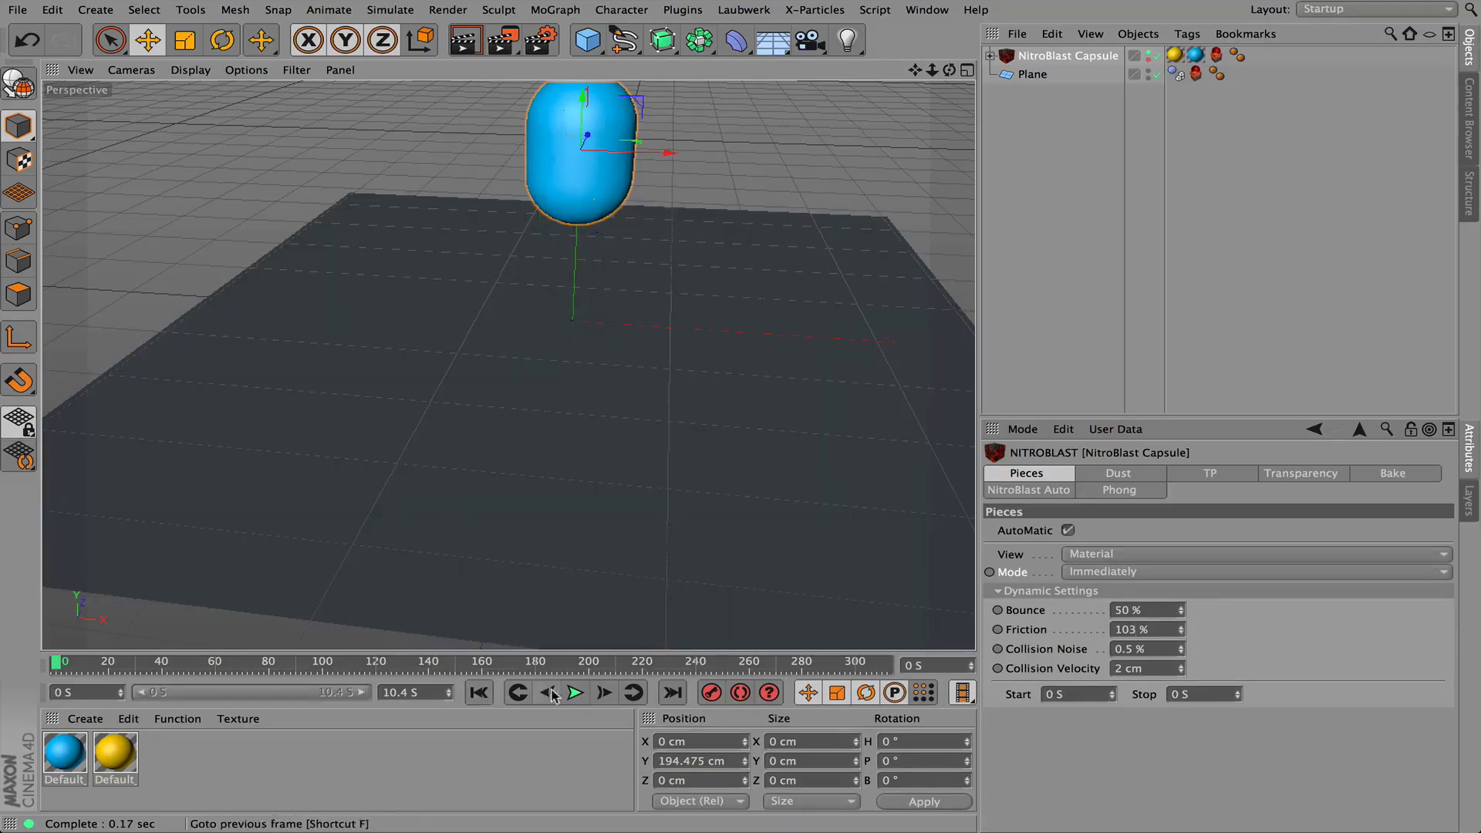
Replay the simulation with bounce 50%, friction 103%, collision noise 0.5%, velocity 2 cm
left_click(575, 693)
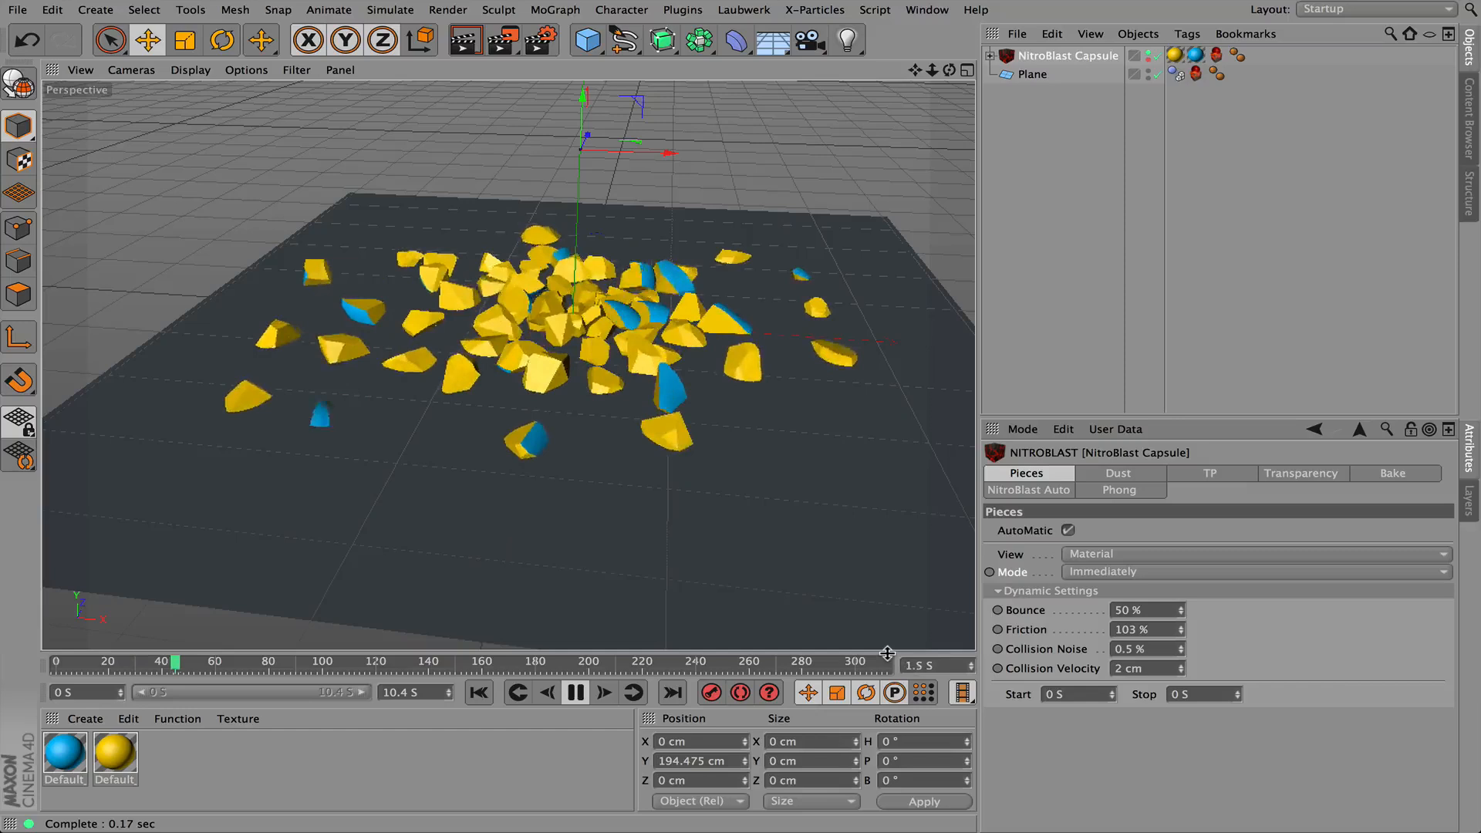
left_click(576, 693)
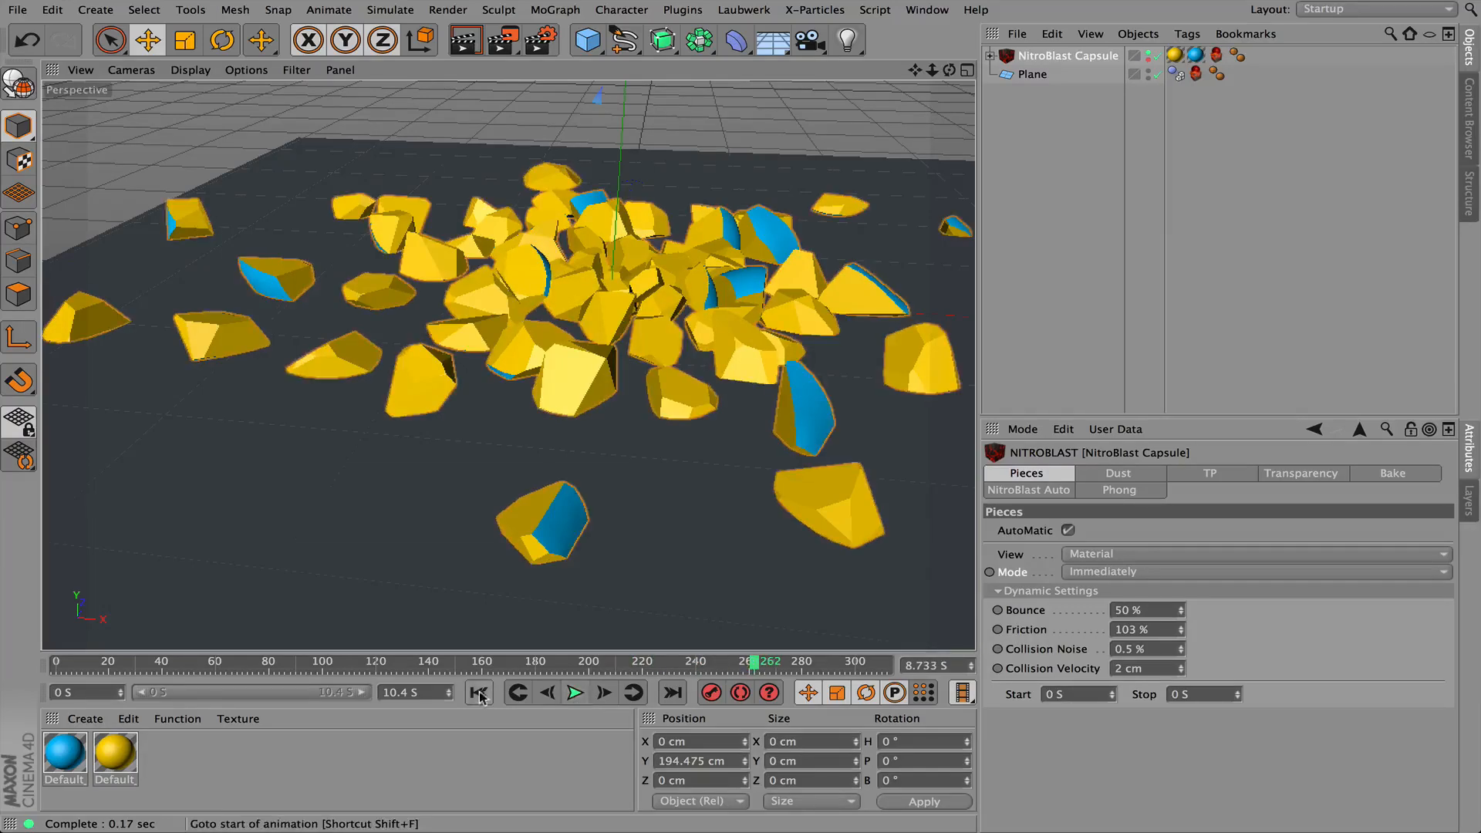
left_click(576, 693)
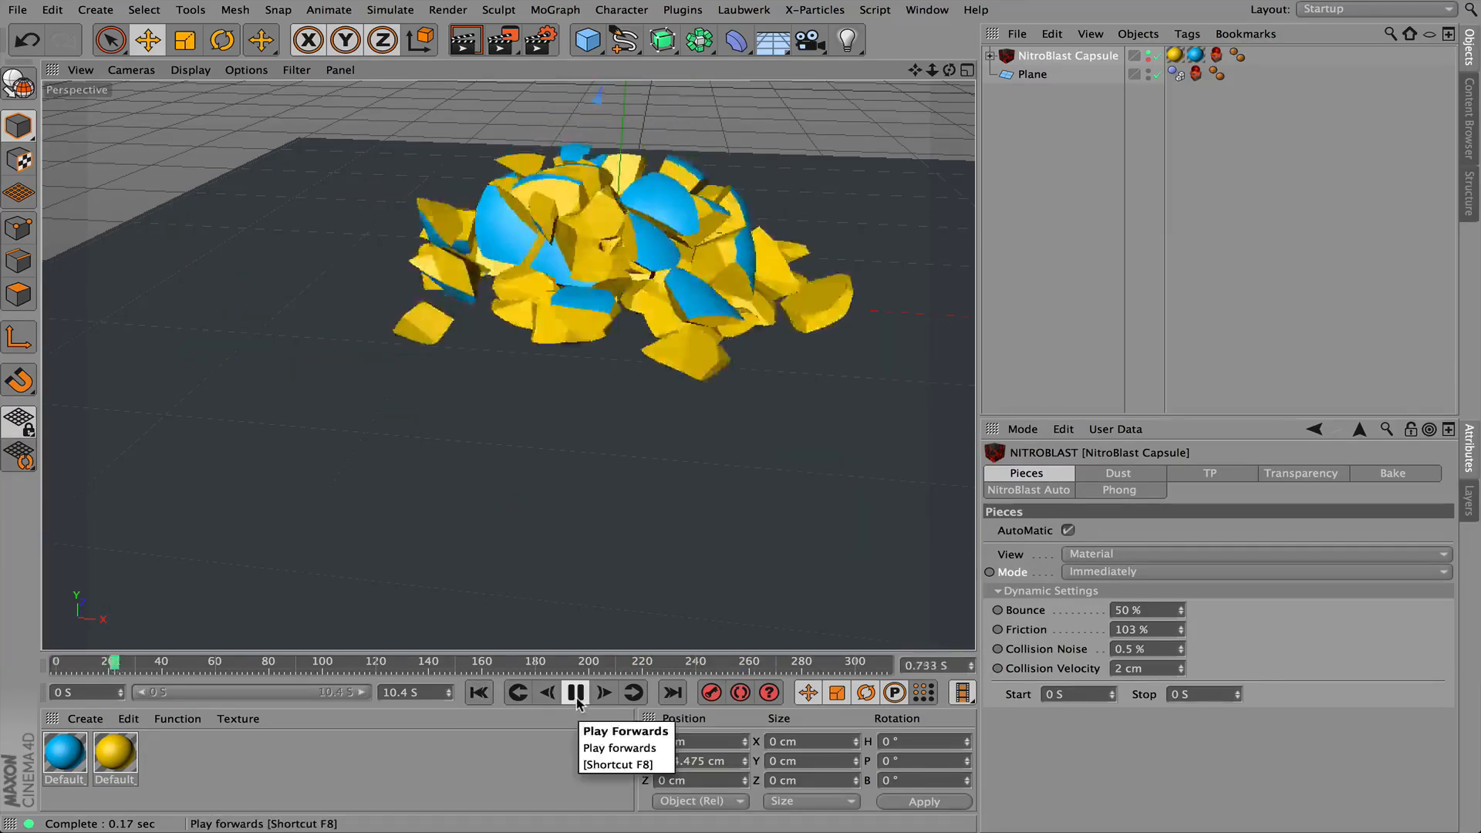
left_click(576, 692)
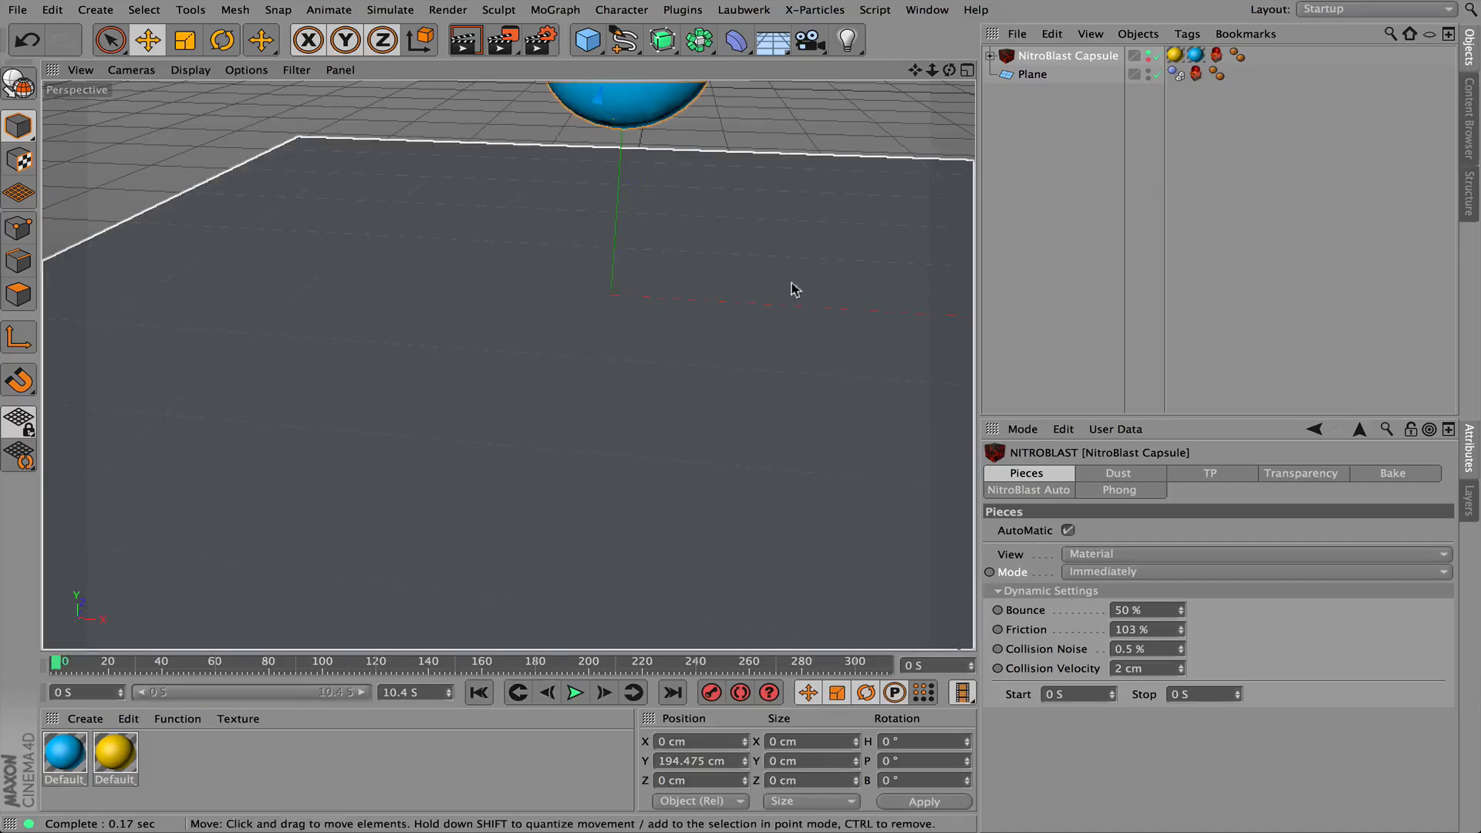
Launch NitroBlast from Plugins and fracture the capsule with Pieces set to 21
left_click(682, 10)
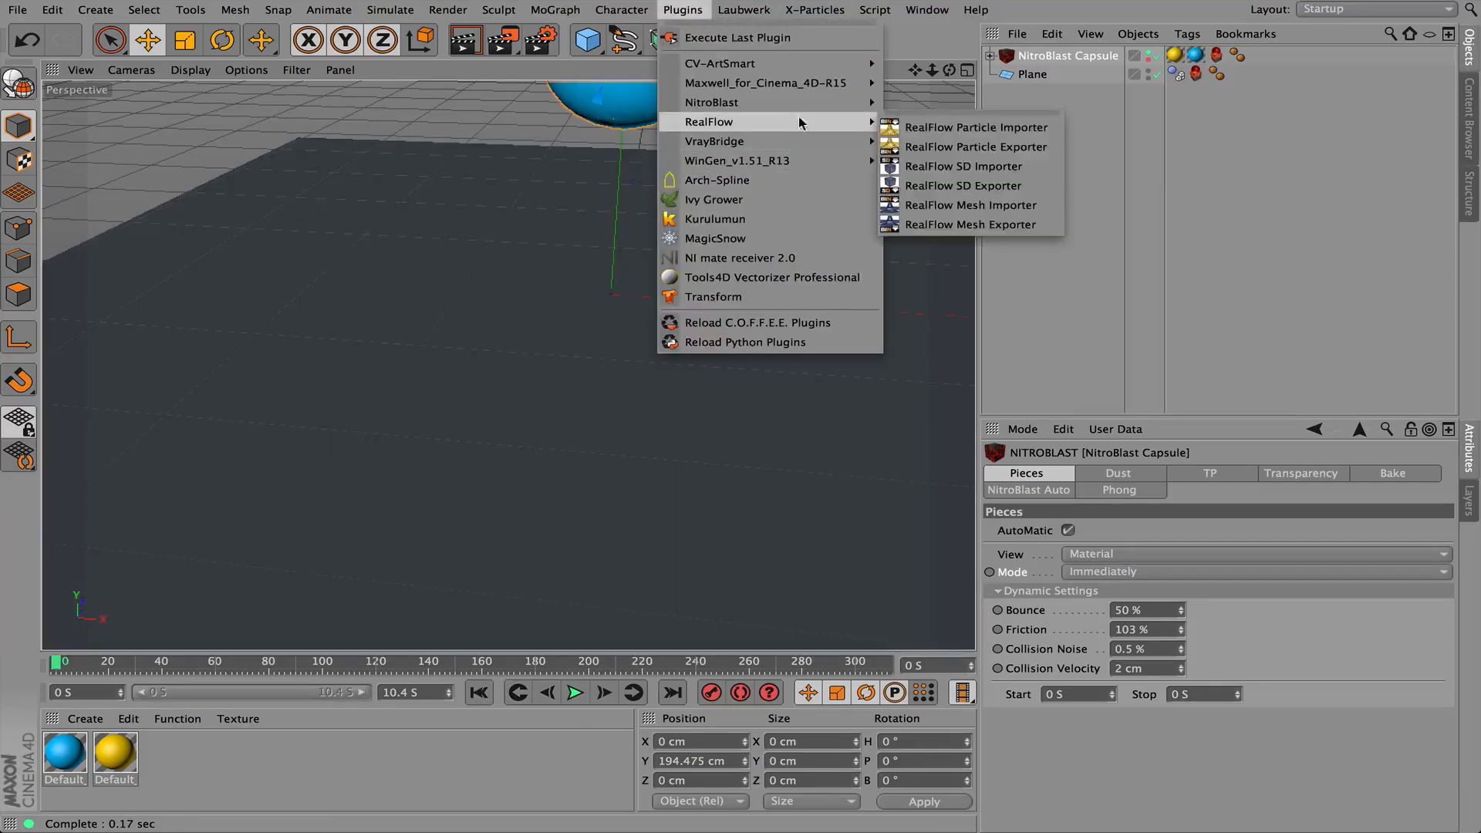
left_click(712, 102)
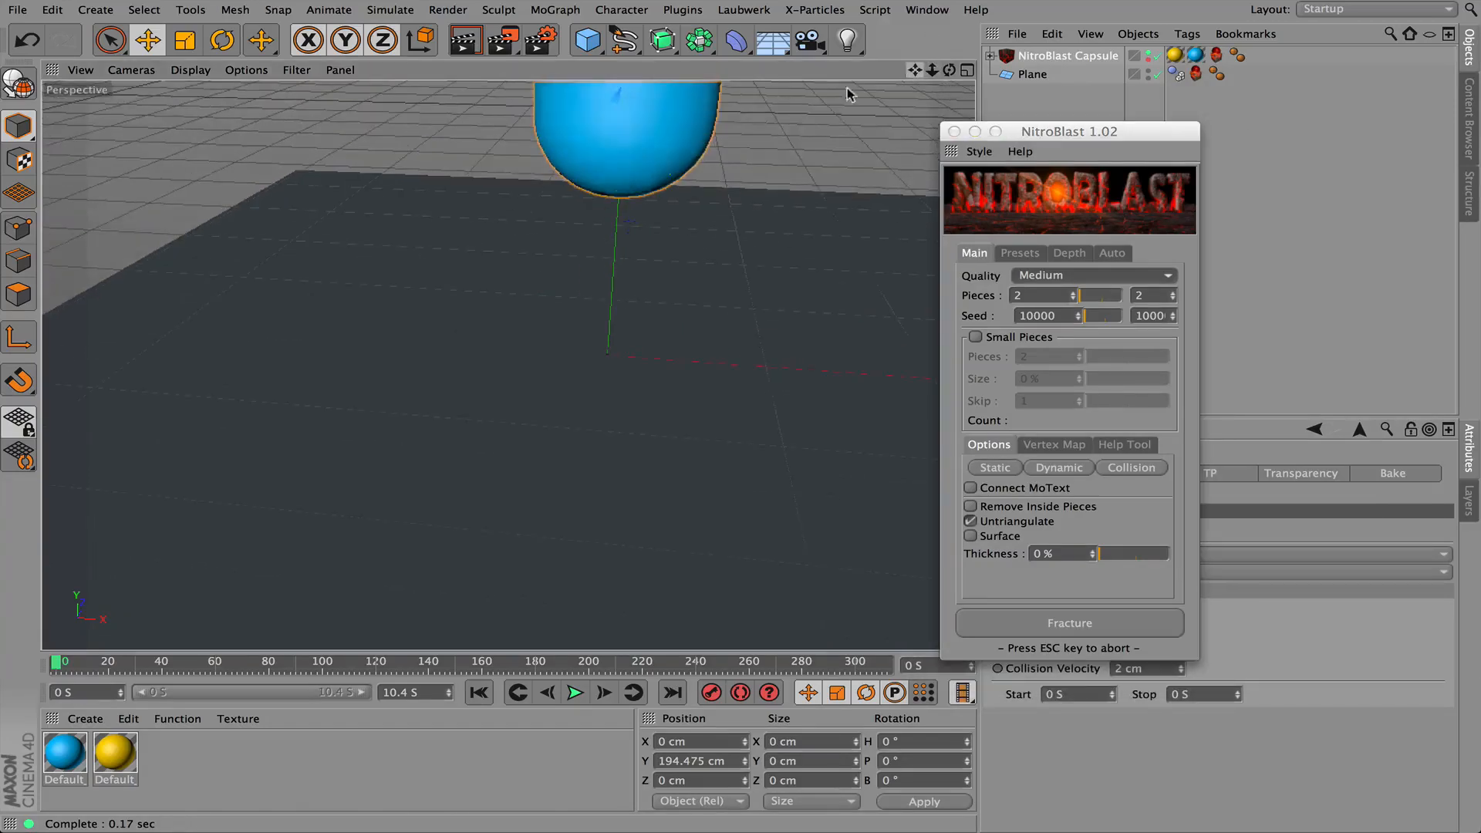
left_click(625, 132)
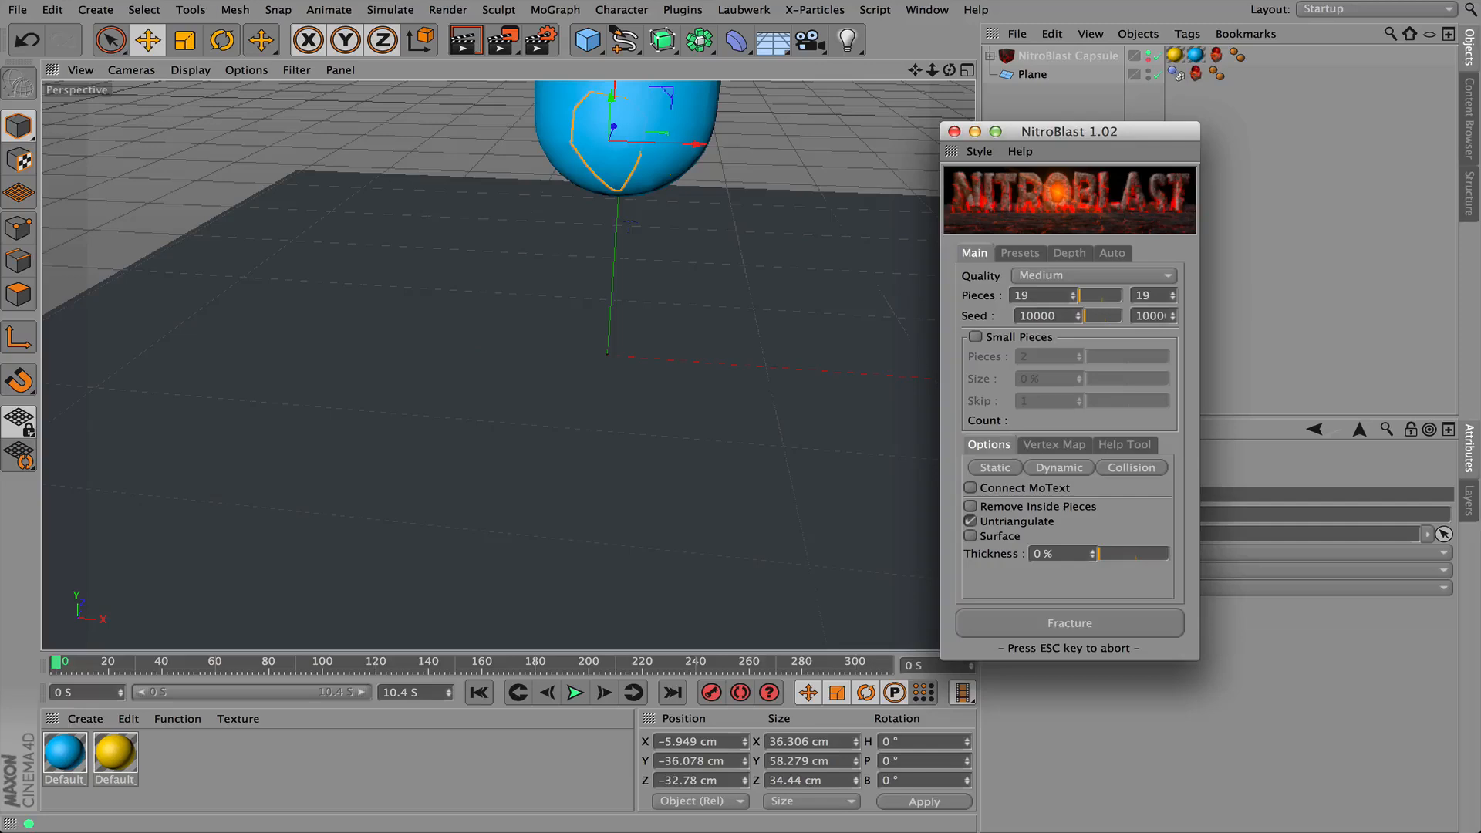
left_click(1071, 294)
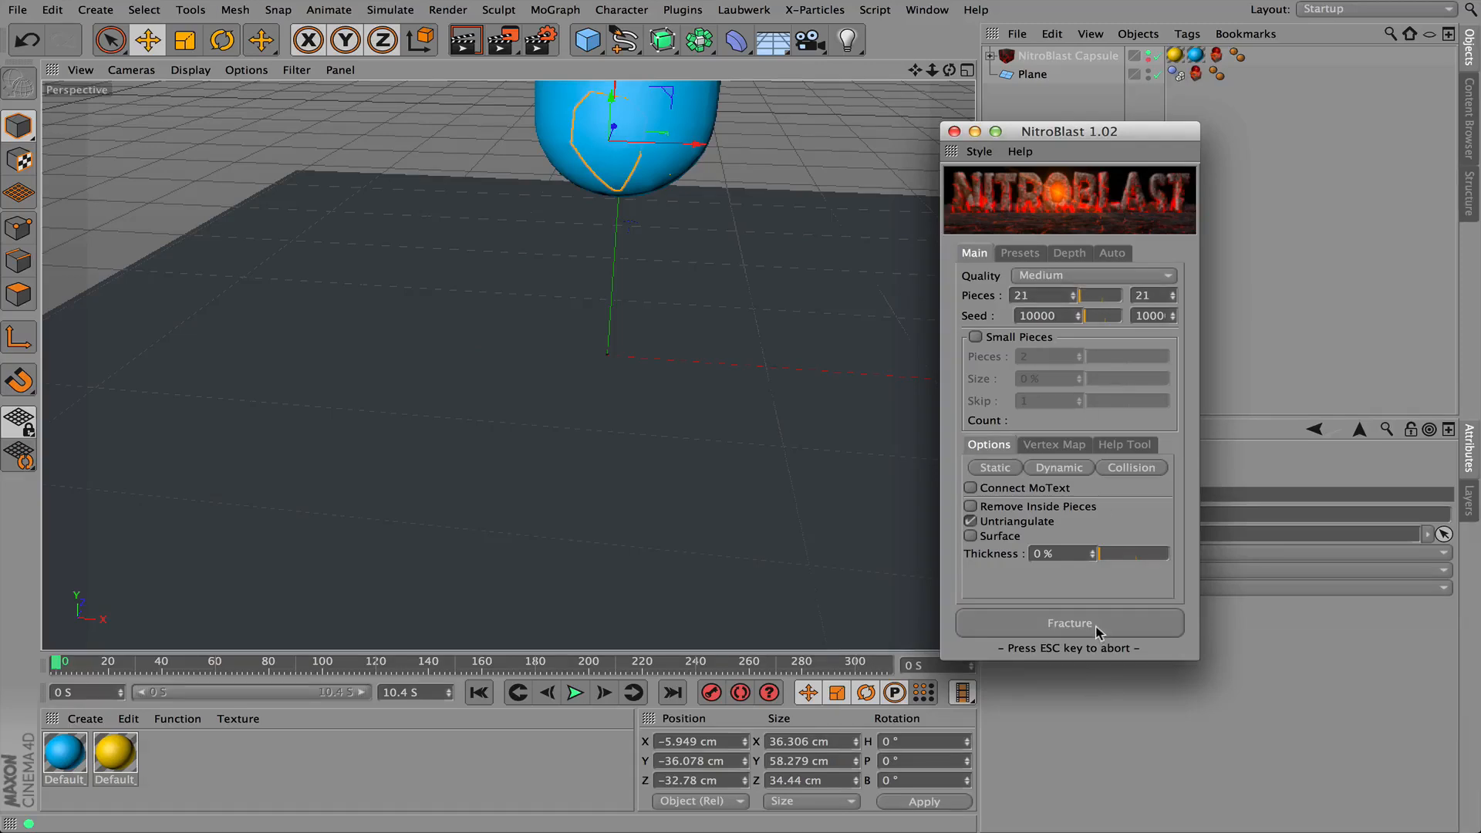
left_click(1069, 623)
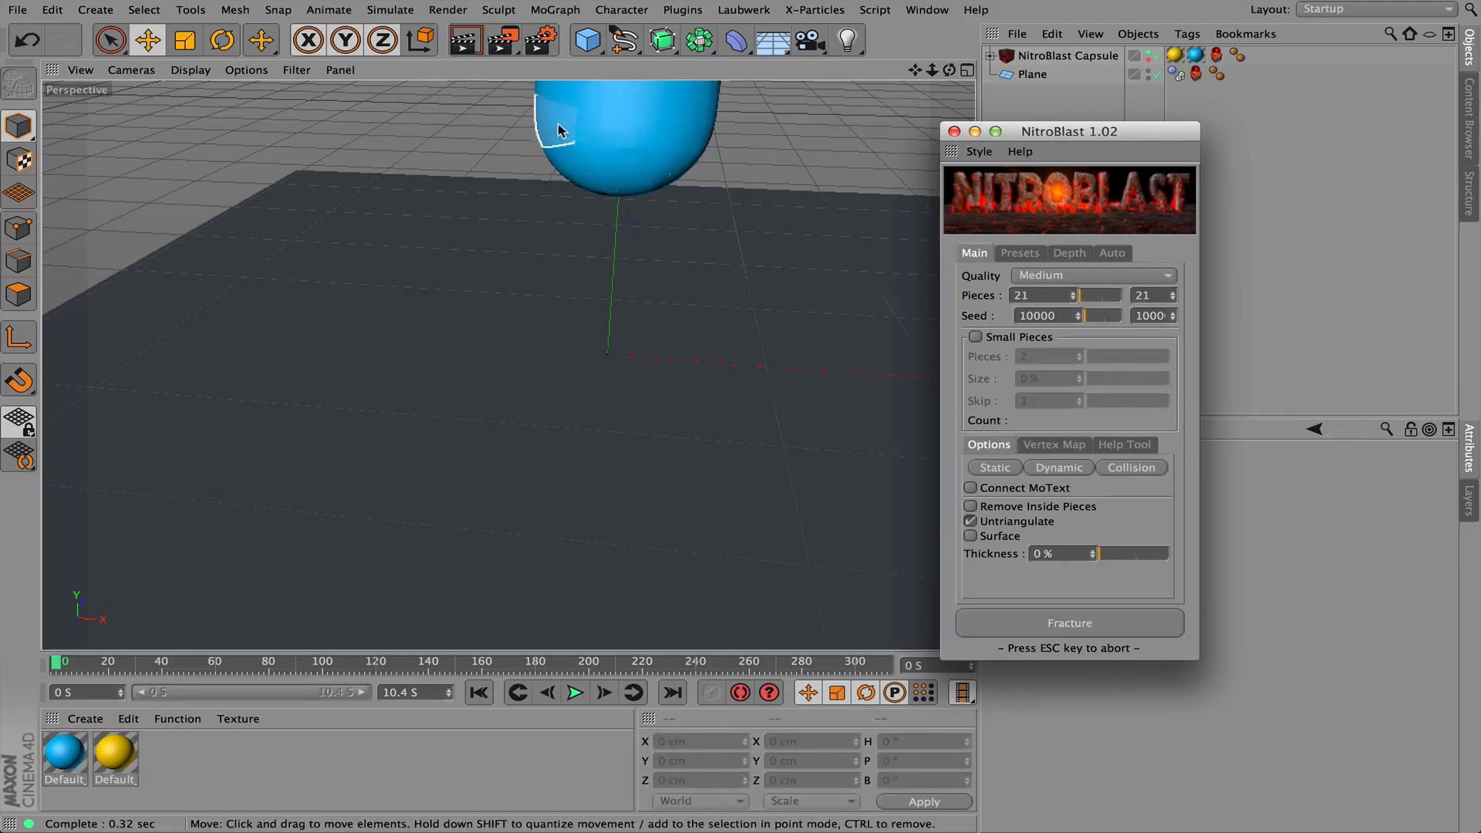
mouse_move(682, 178)
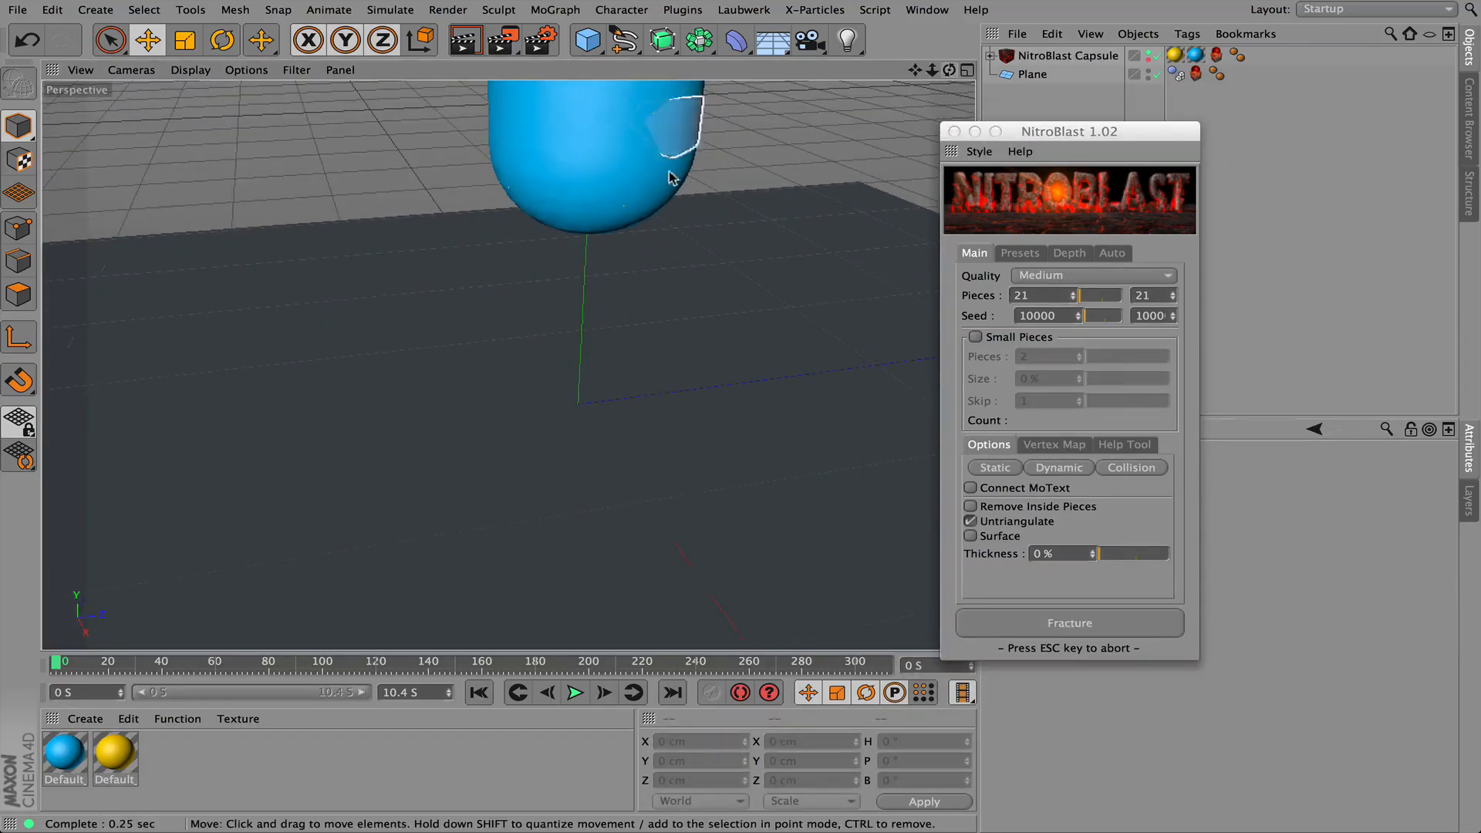
left_click(1068, 622)
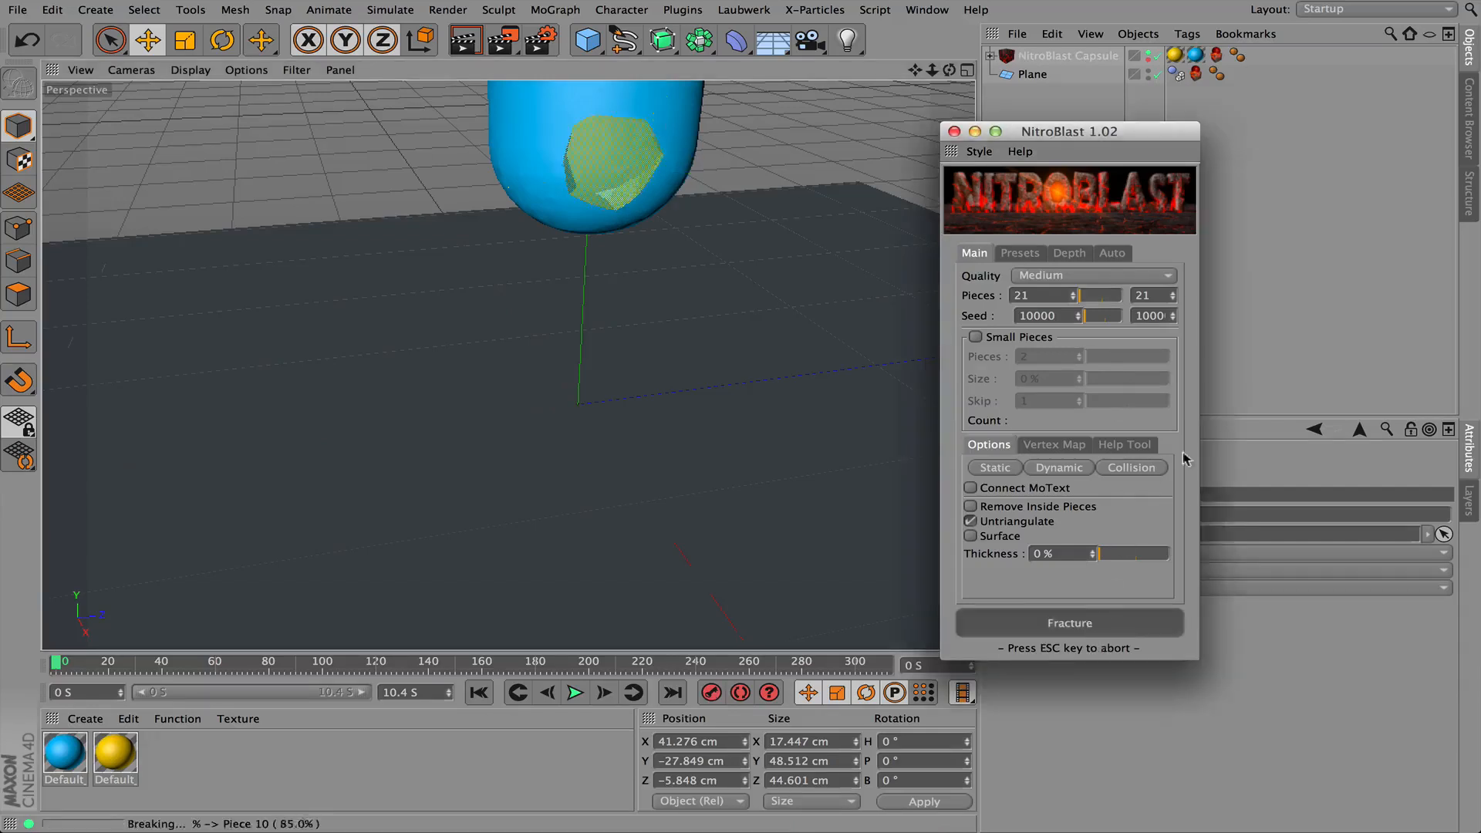
left_click(1069, 622)
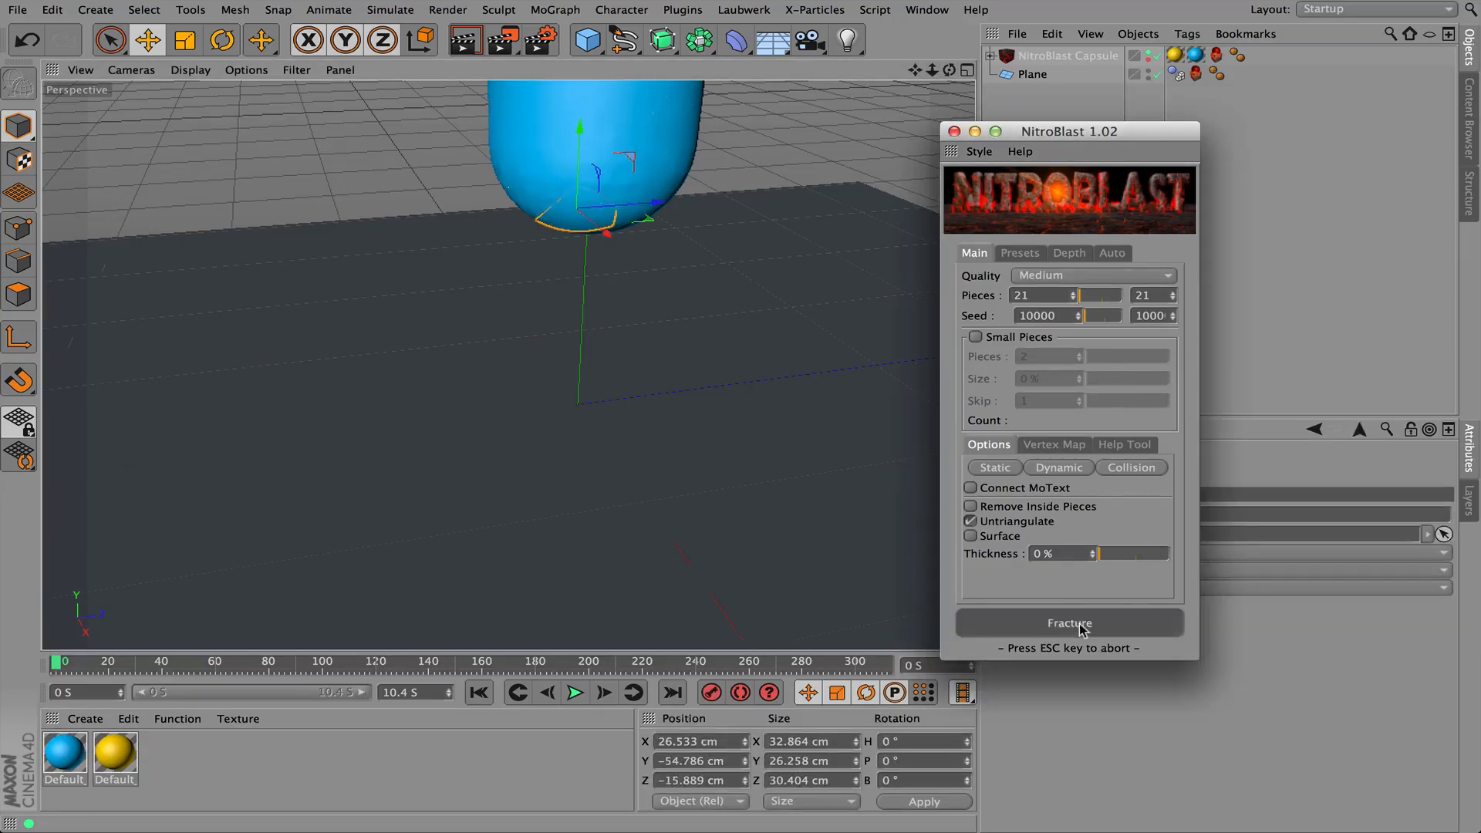
left_click(1068, 623)
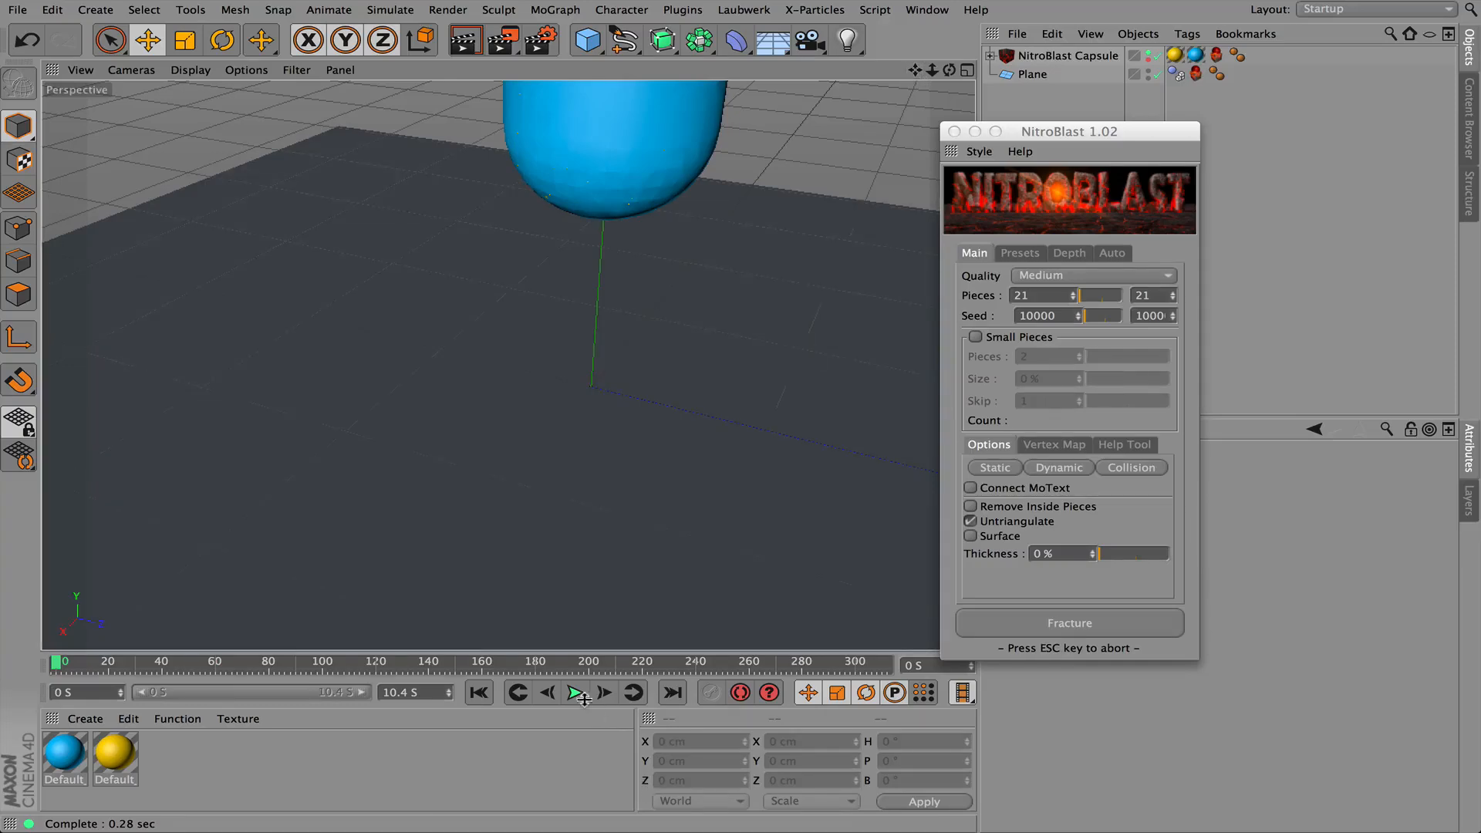
Play the 21-piece capsule explosion simulation
left_click(575, 692)
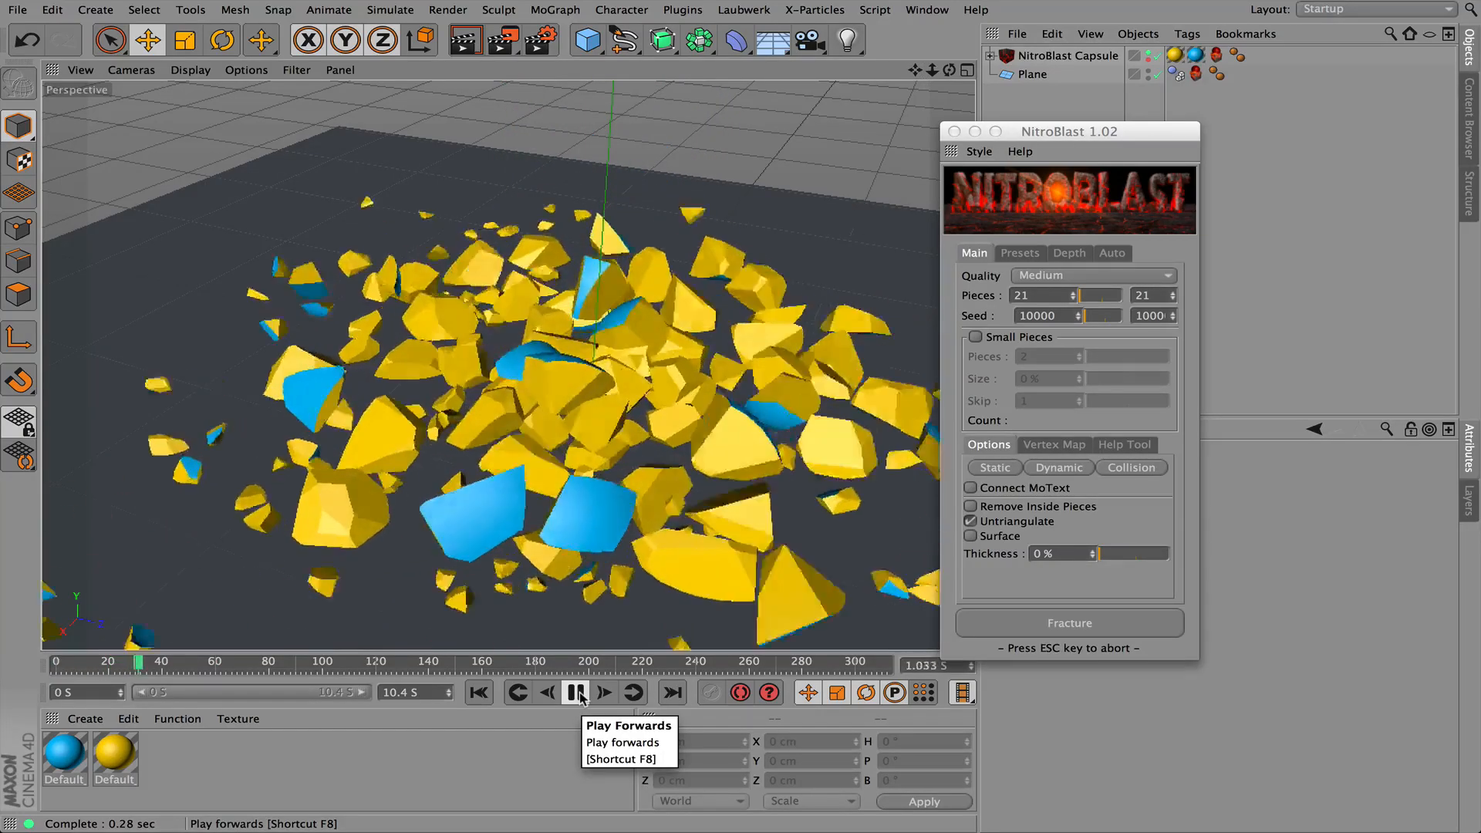
left_click(576, 693)
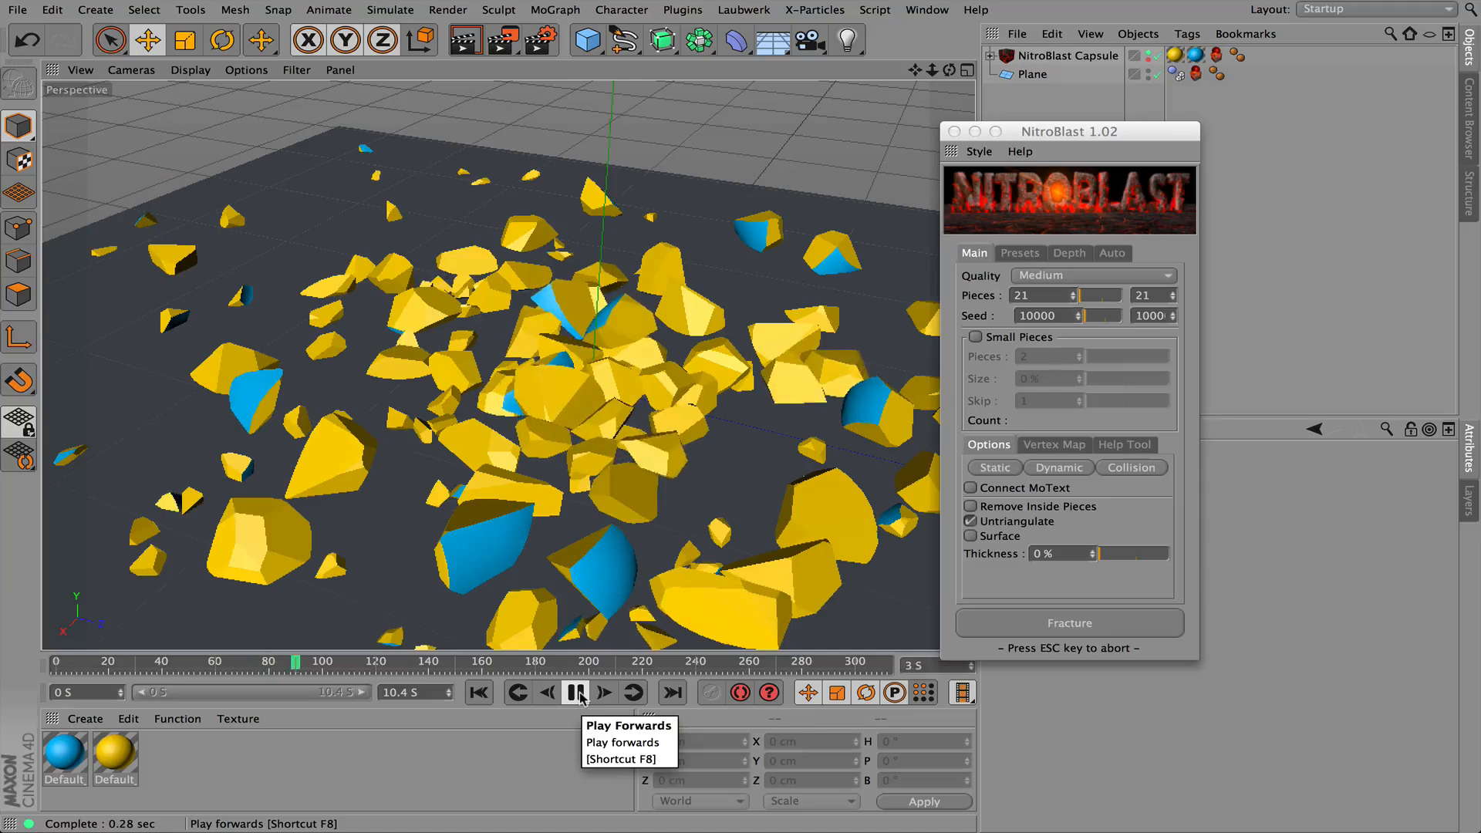
left_click(576, 693)
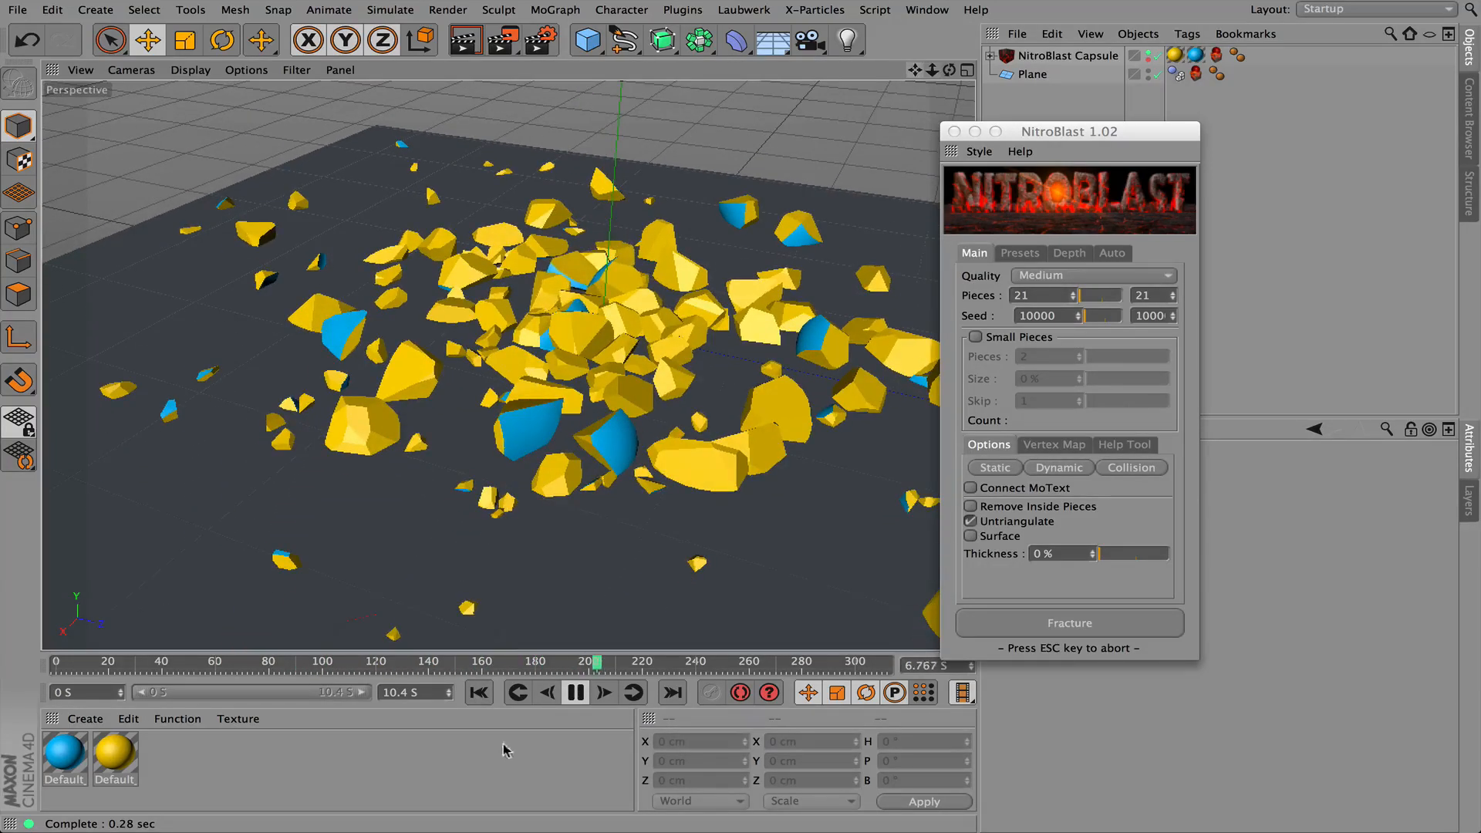
left_click(576, 692)
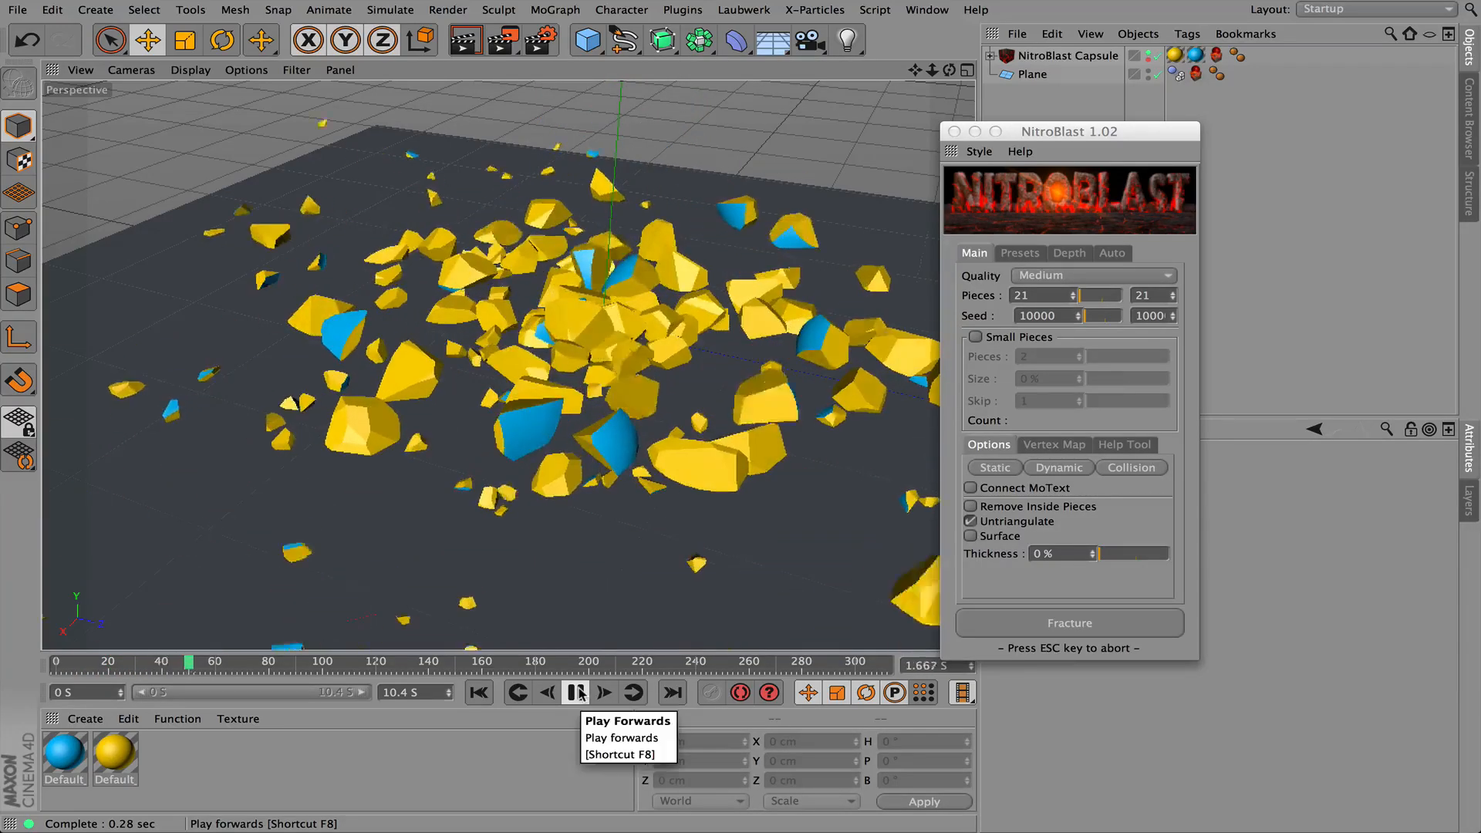
left_click(576, 693)
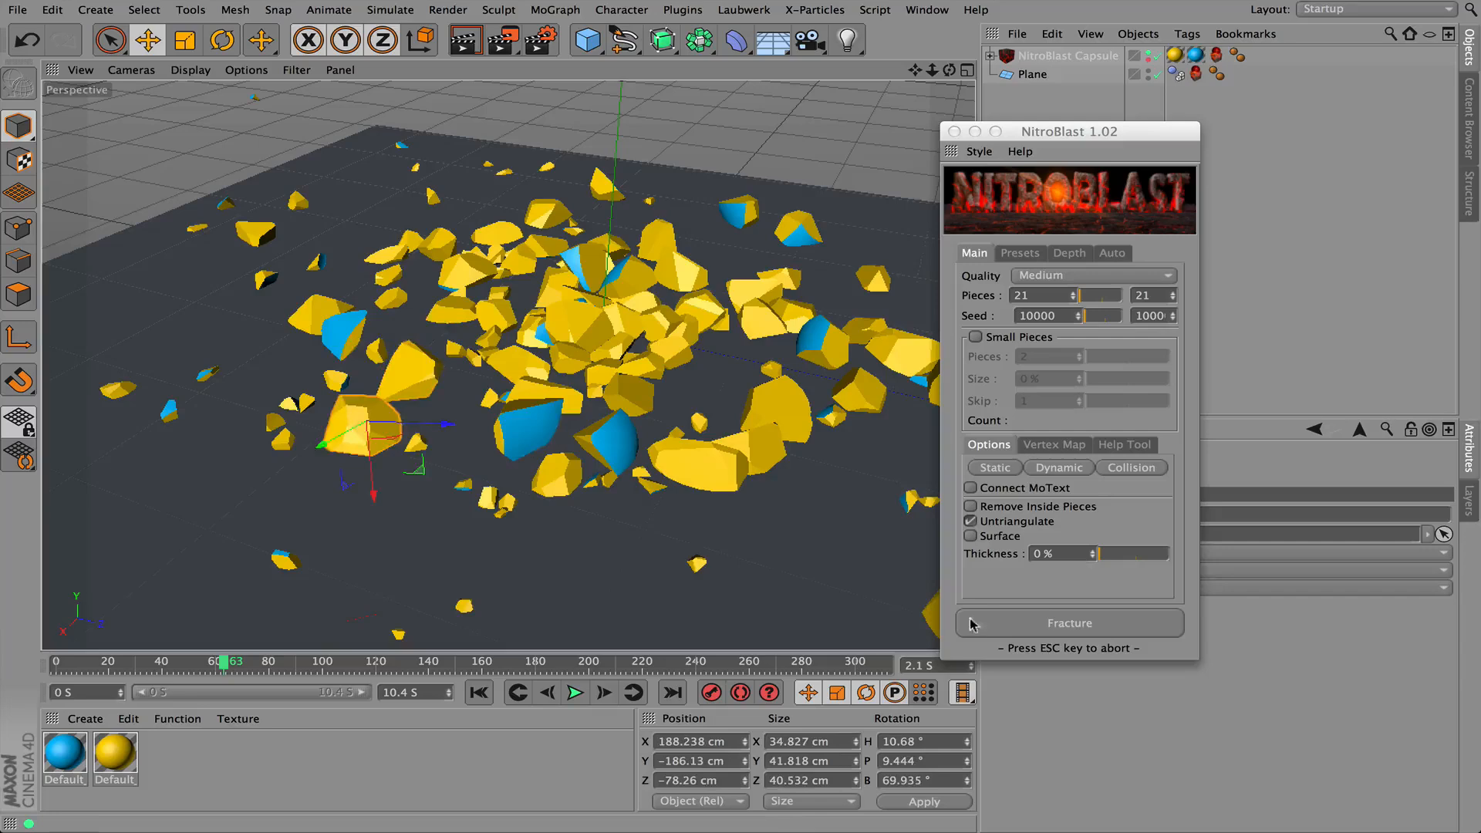
Rewind to the first frame, replay the burst, and close the NitroBlast window
left_click(478, 692)
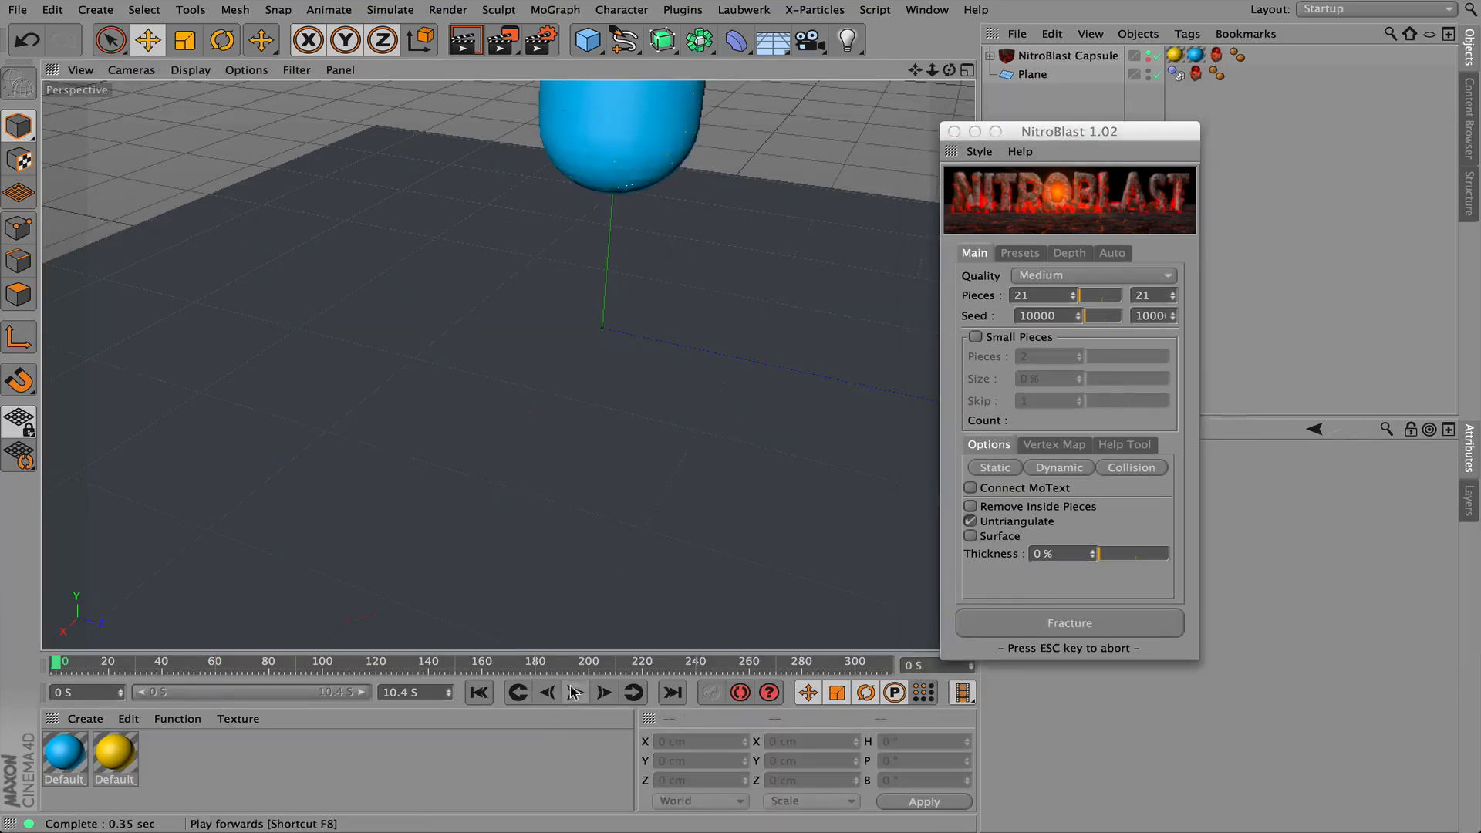
left_click(574, 693)
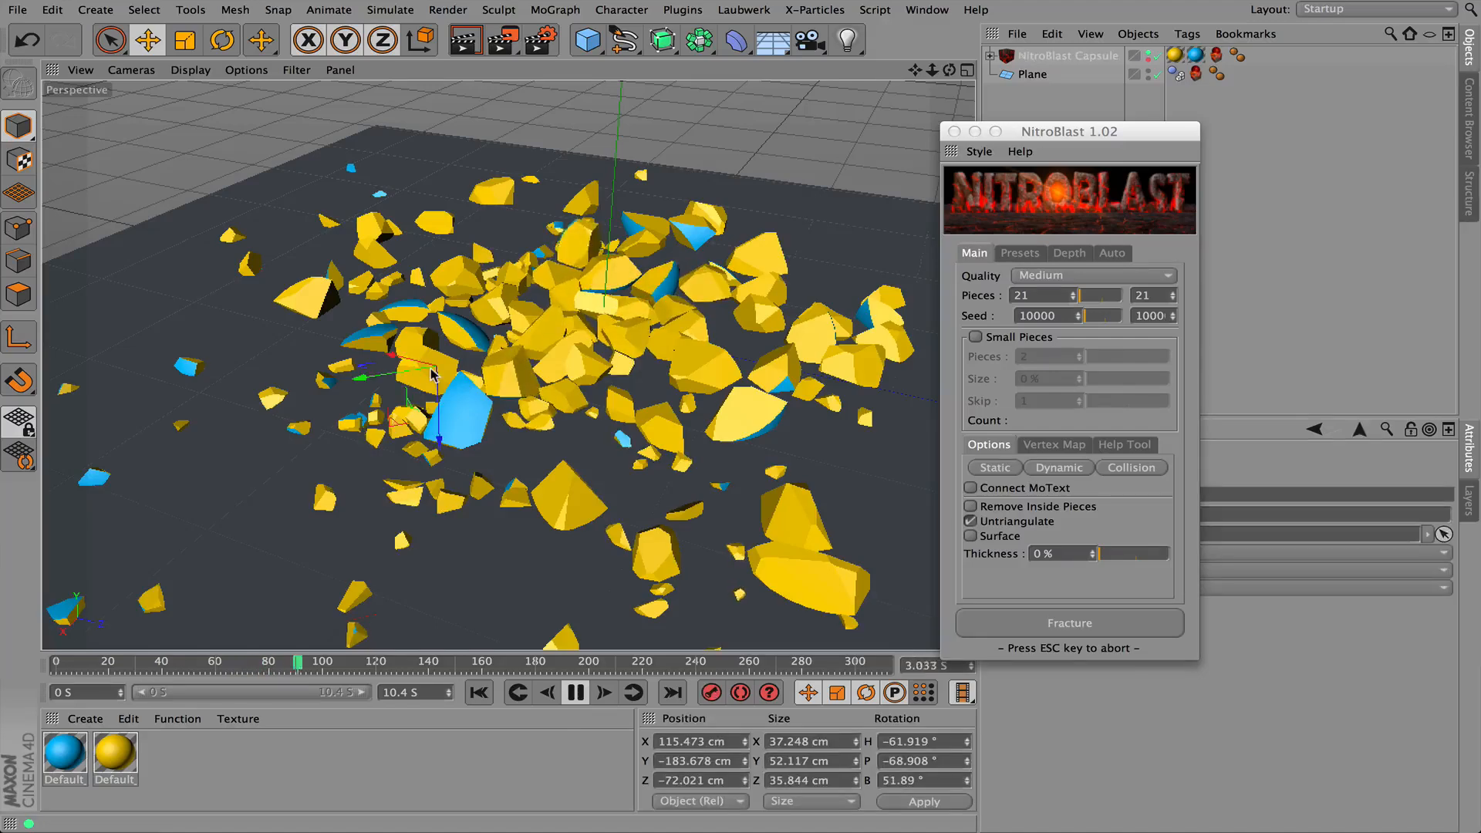
left_click(479, 693)
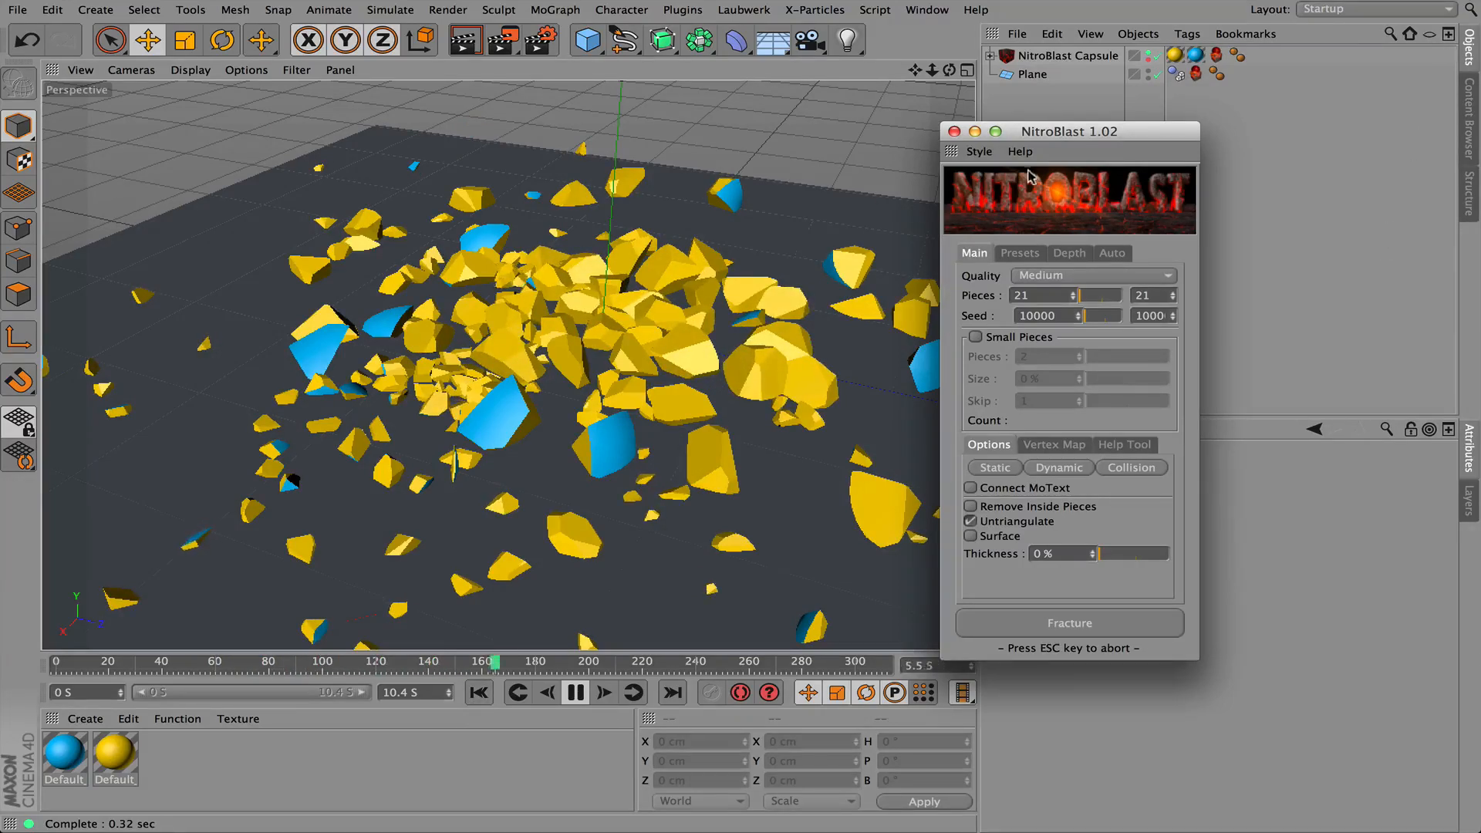
left_click(576, 693)
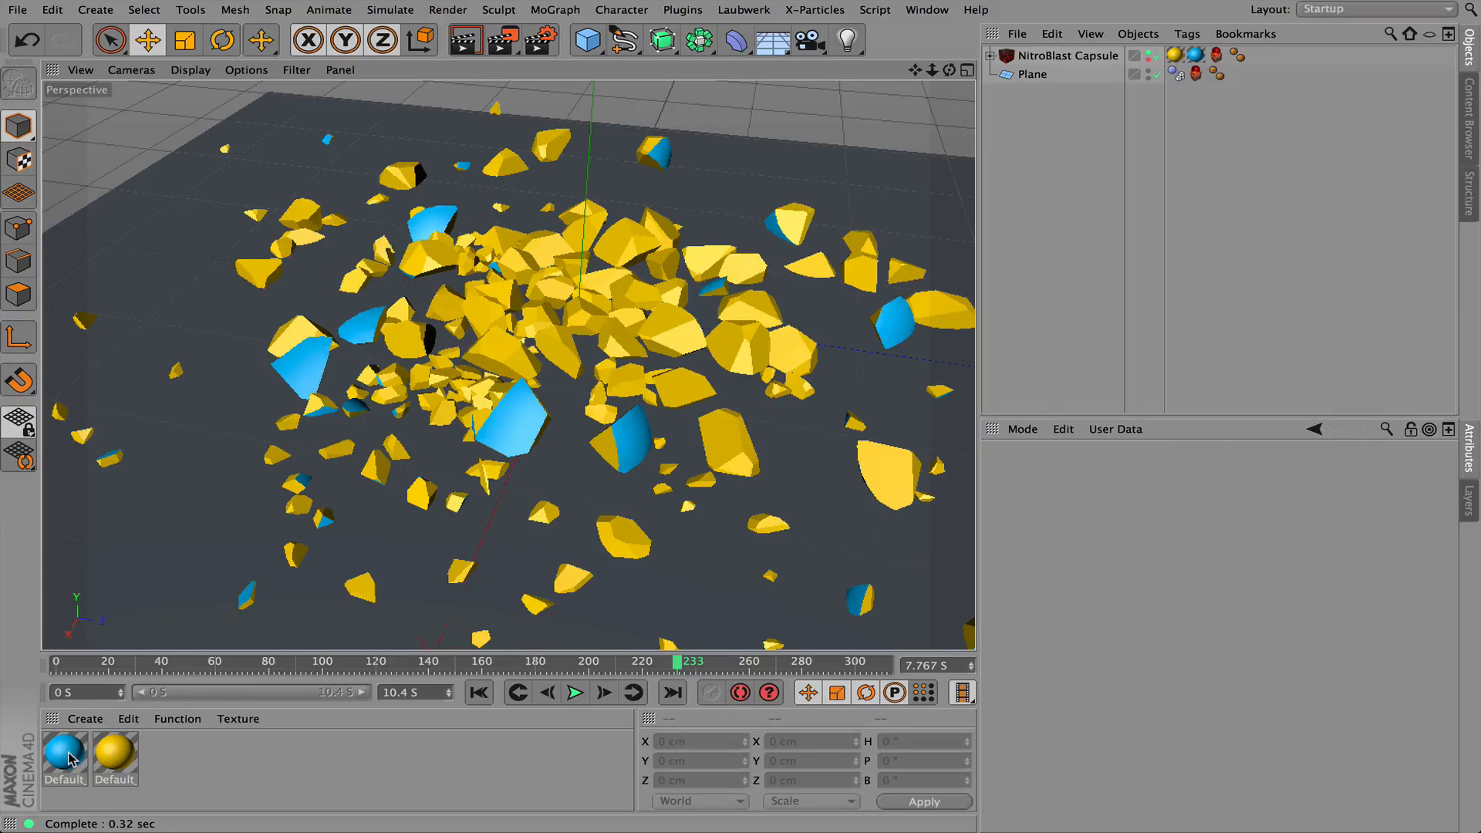
Enable Reflection on the blue material with brightness at 57%
double_click(64, 750)
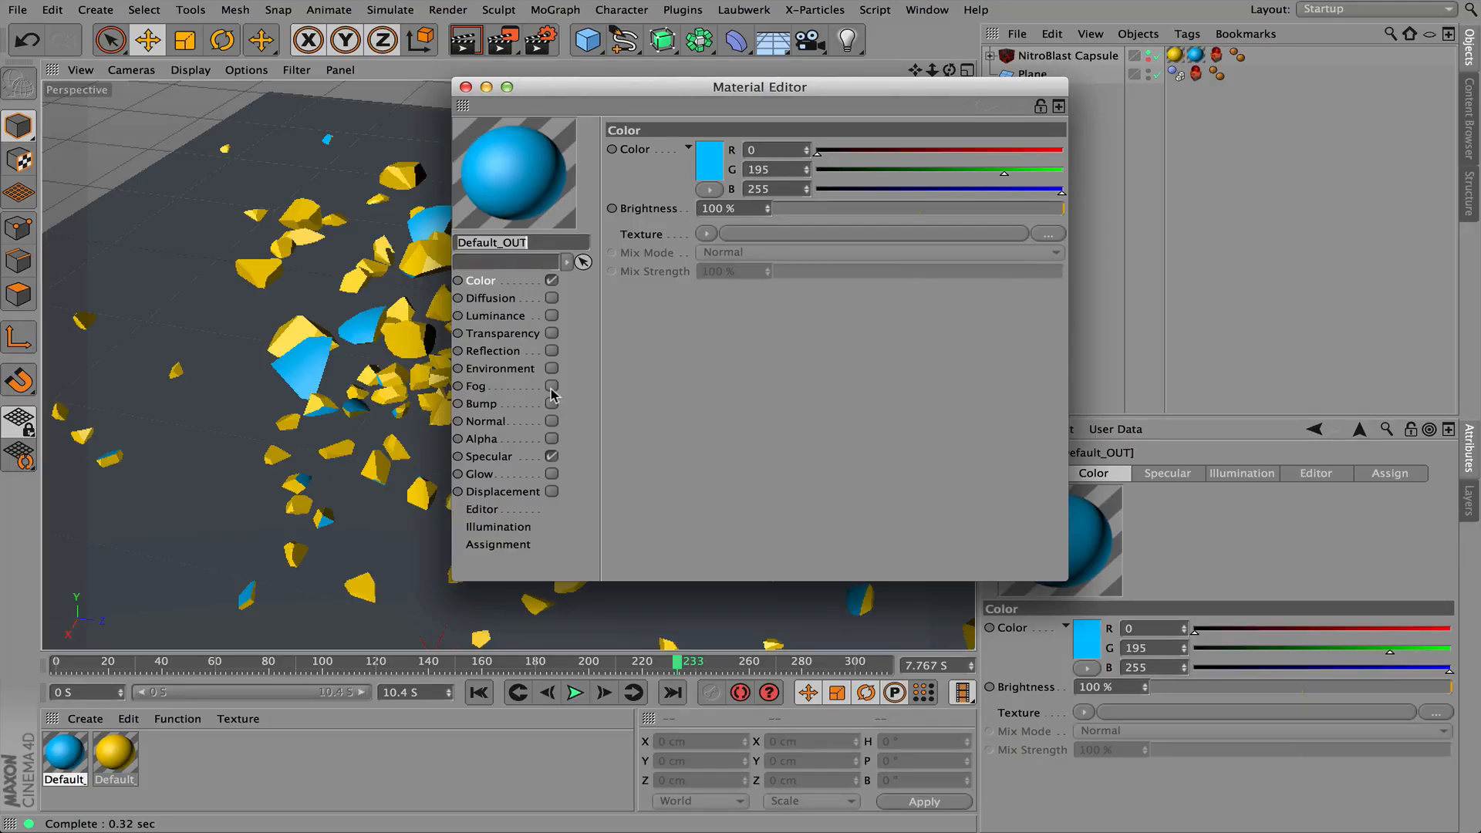
mouse_move(487, 338)
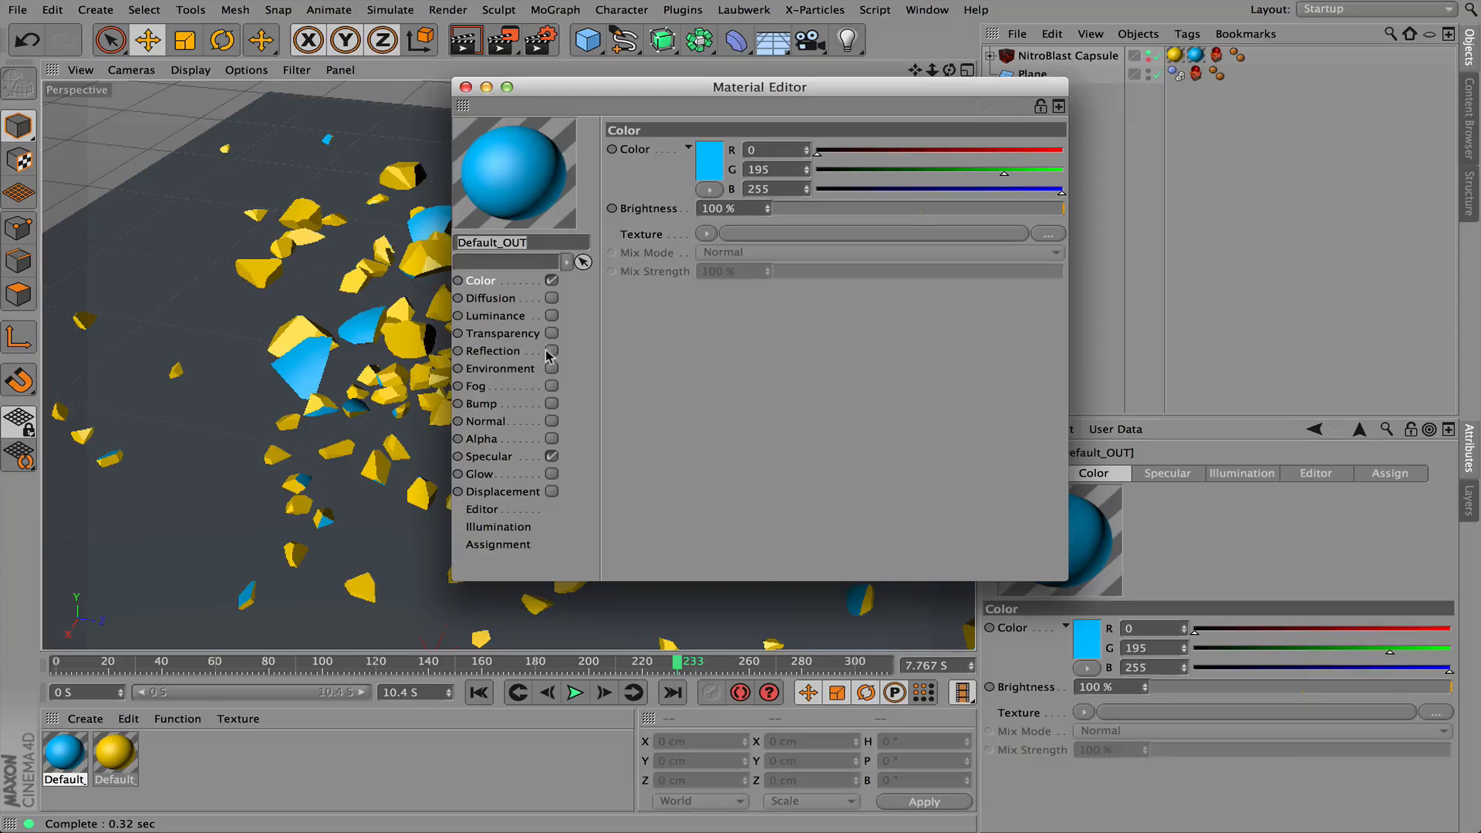
left_click(552, 350)
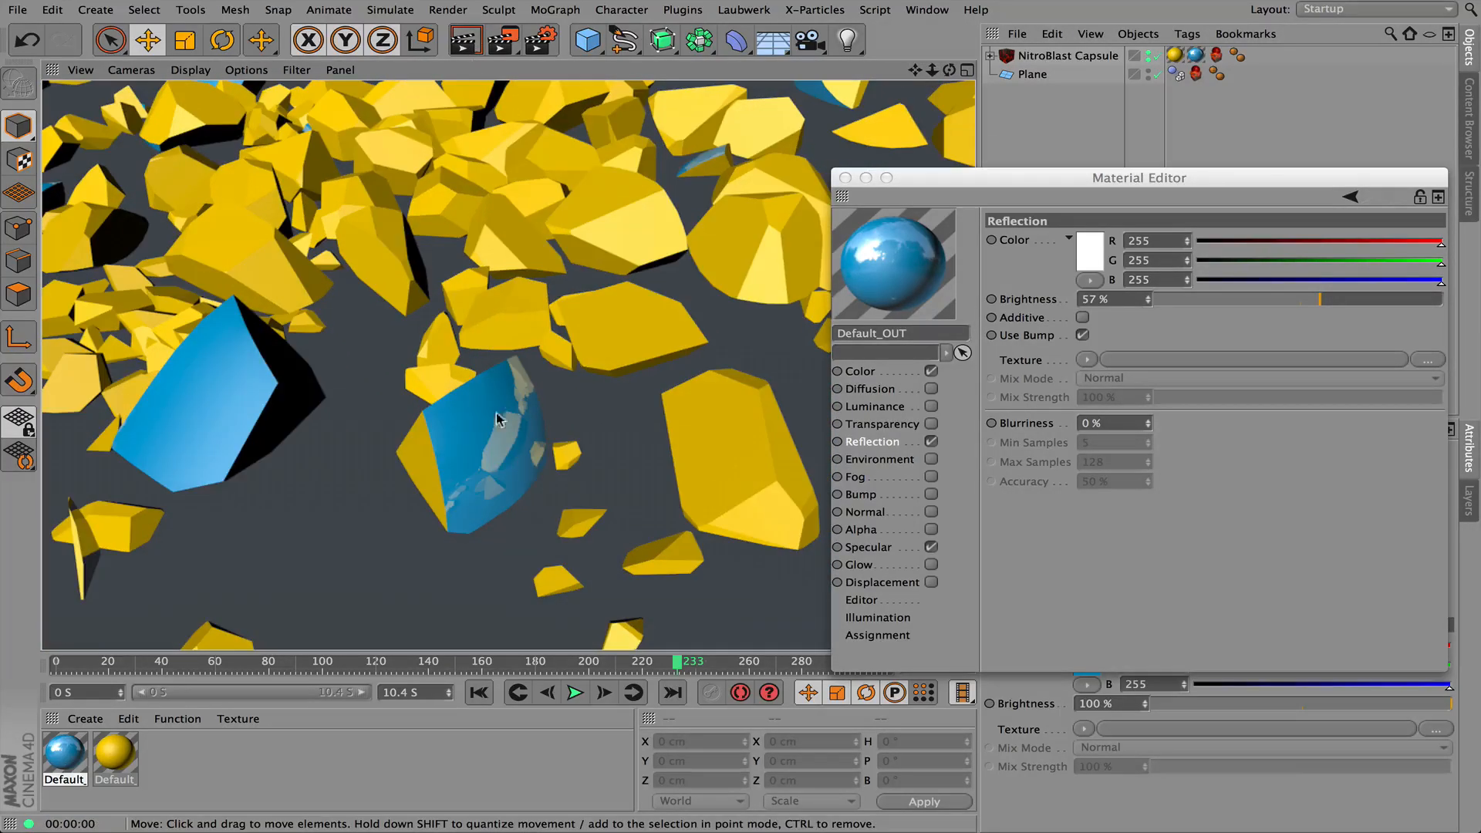
mouse_move(864, 274)
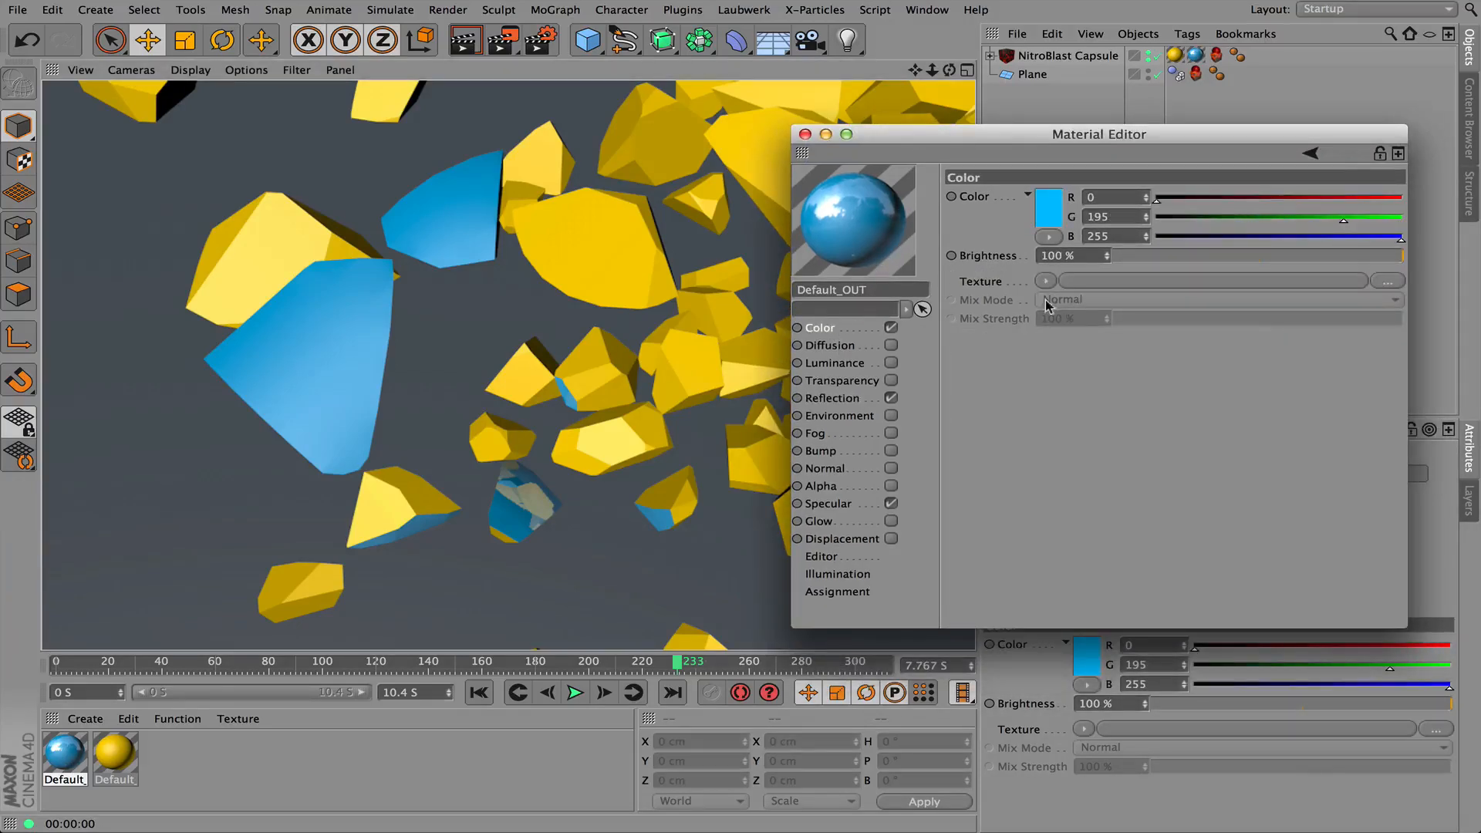
Set the outer material colour to bright green (R112 G255 B0) and close the editor
left_click(1049, 211)
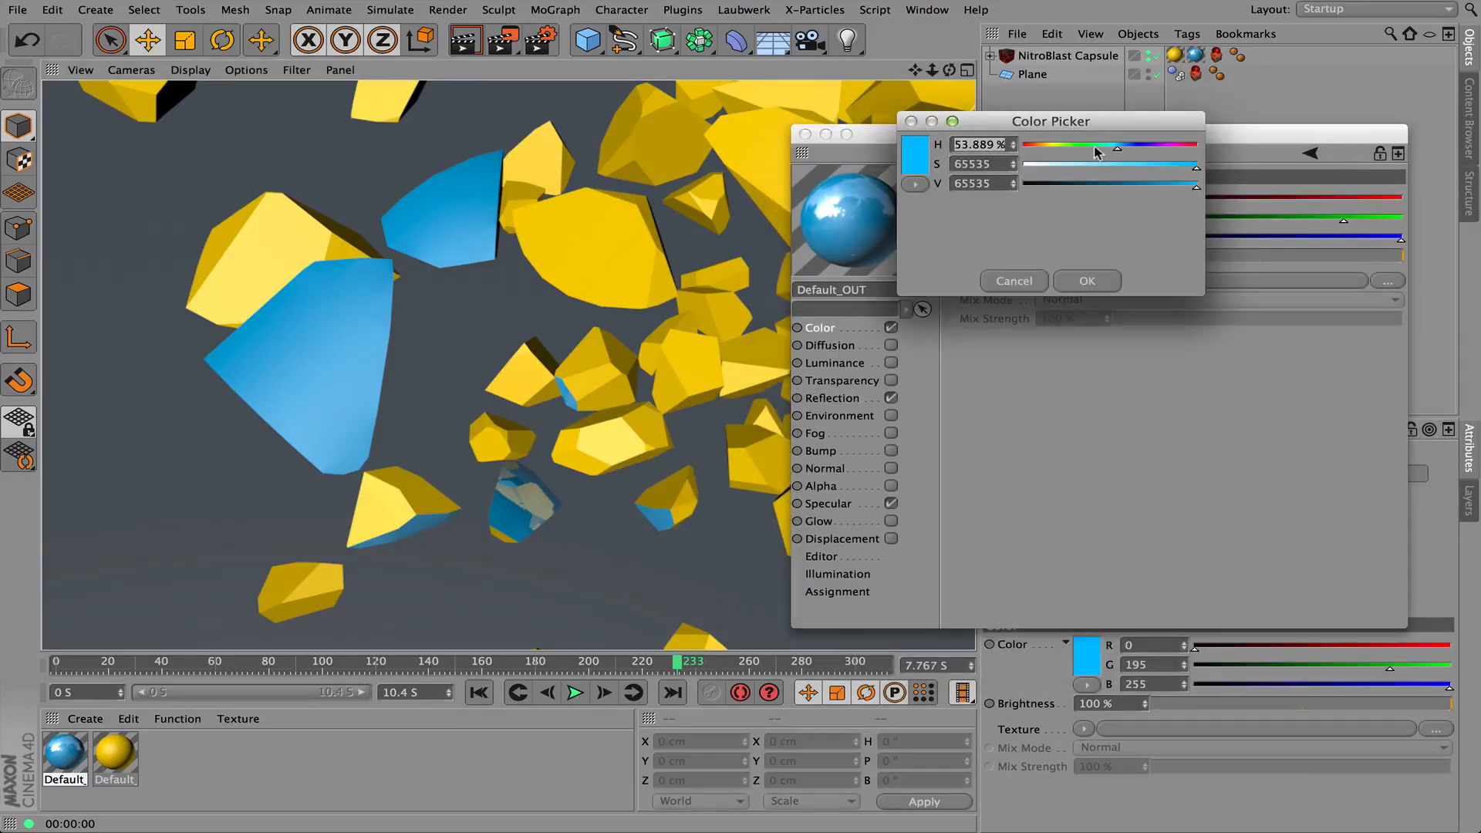
left_click(1086, 281)
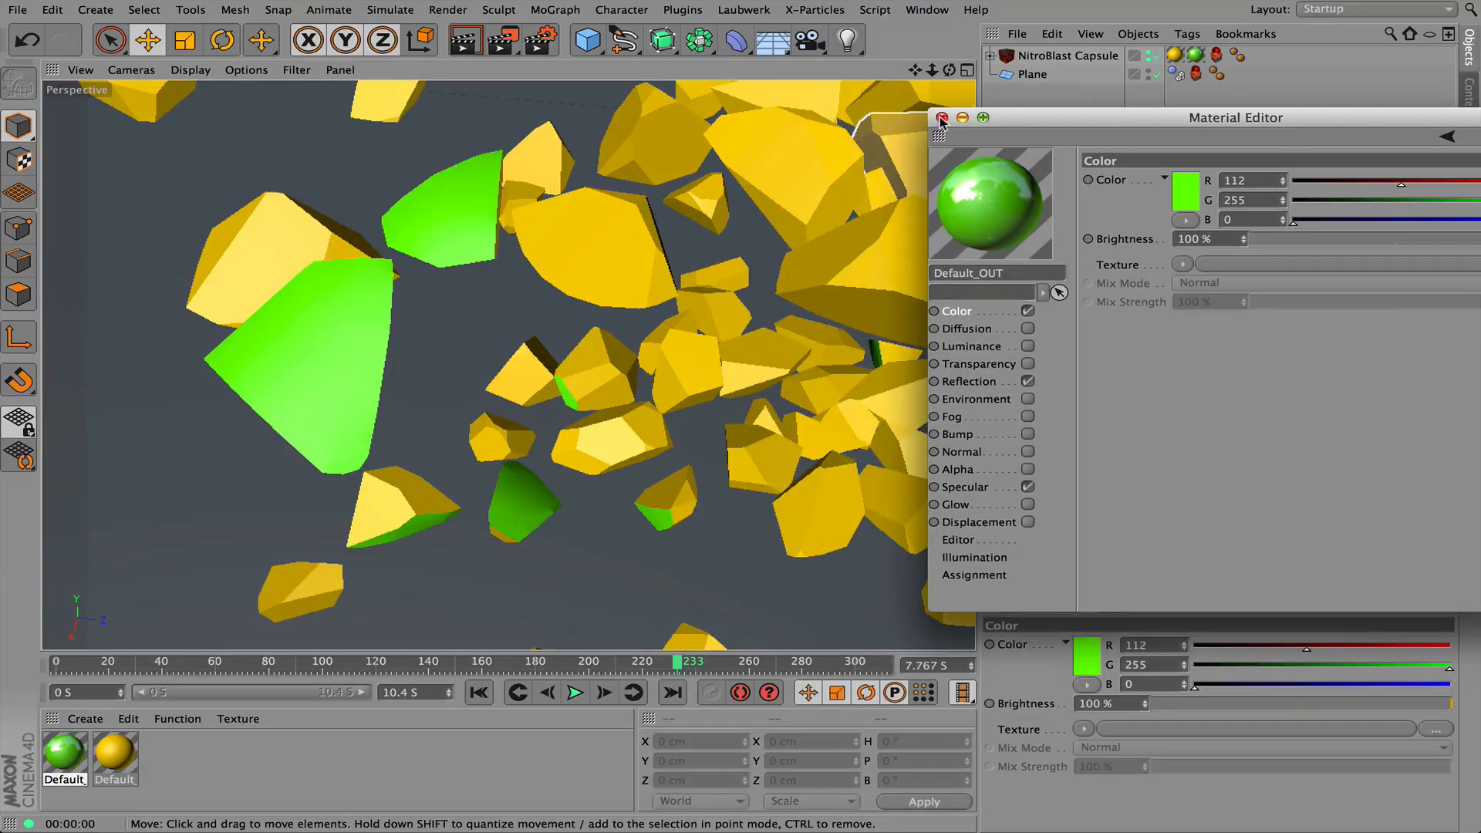
left_click(941, 117)
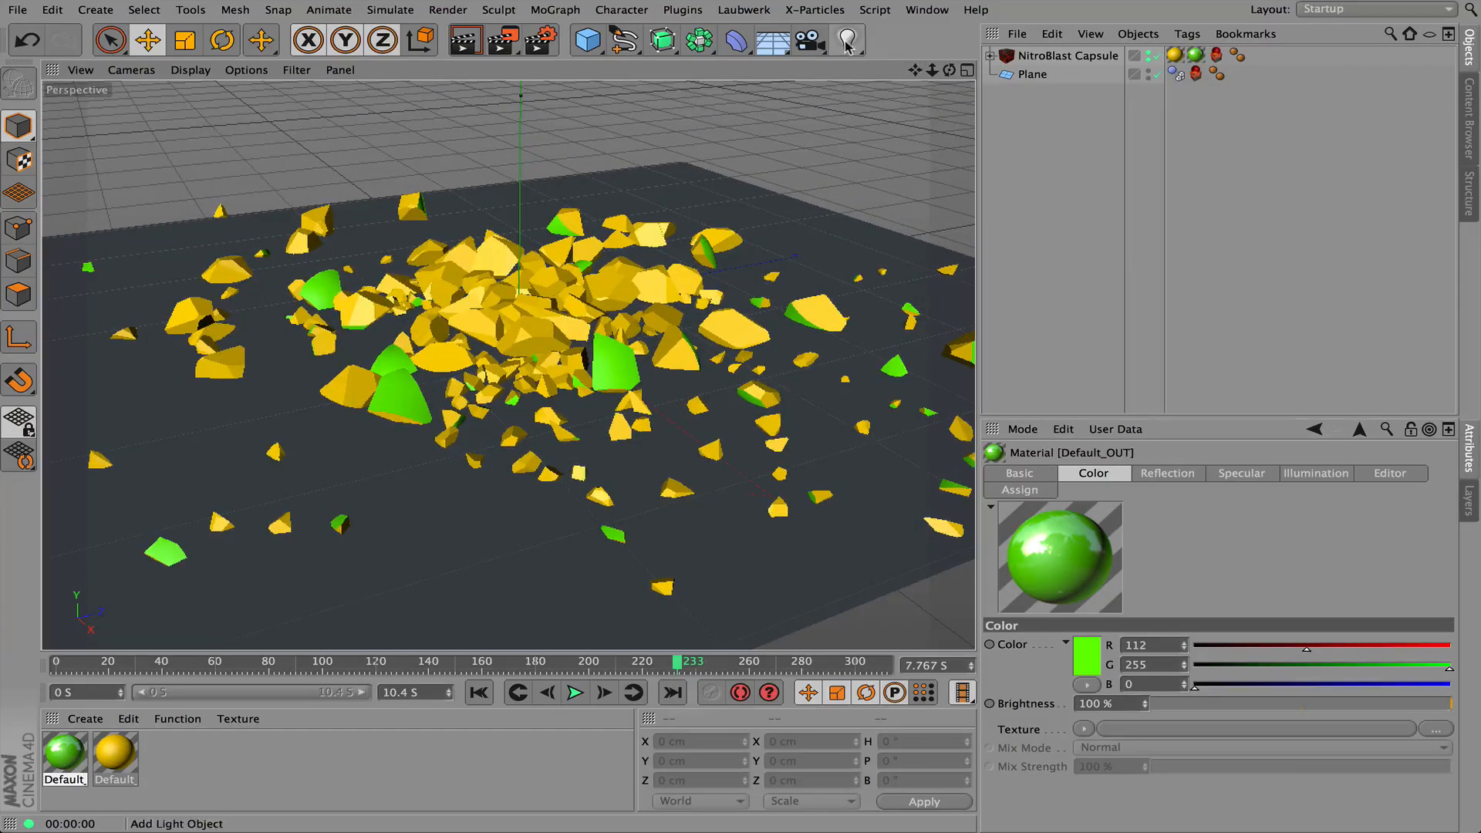
Add a point light raised above the pieces, using soft shadow maps
left_click(847, 39)
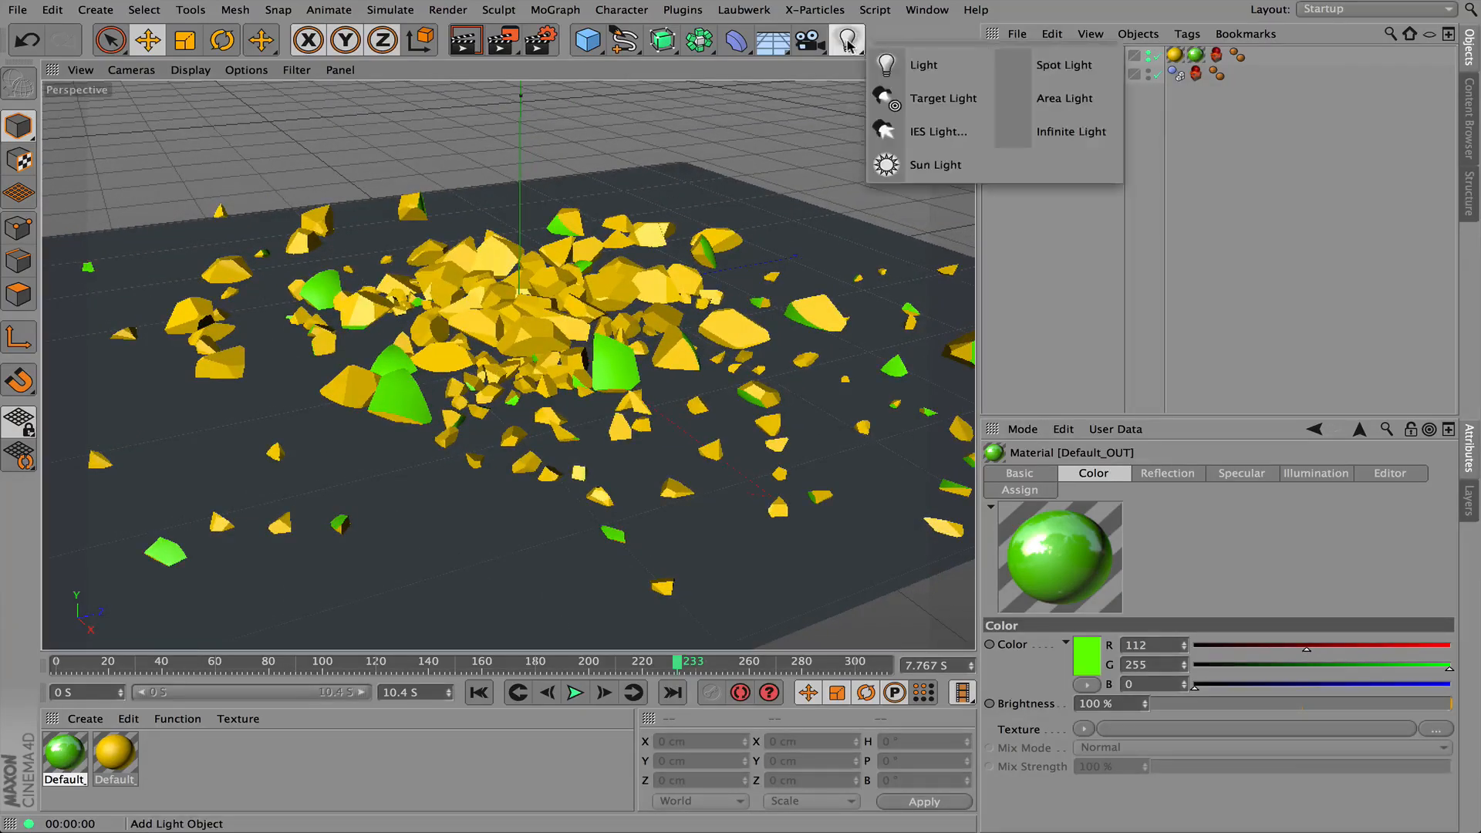
mouse_move(924, 64)
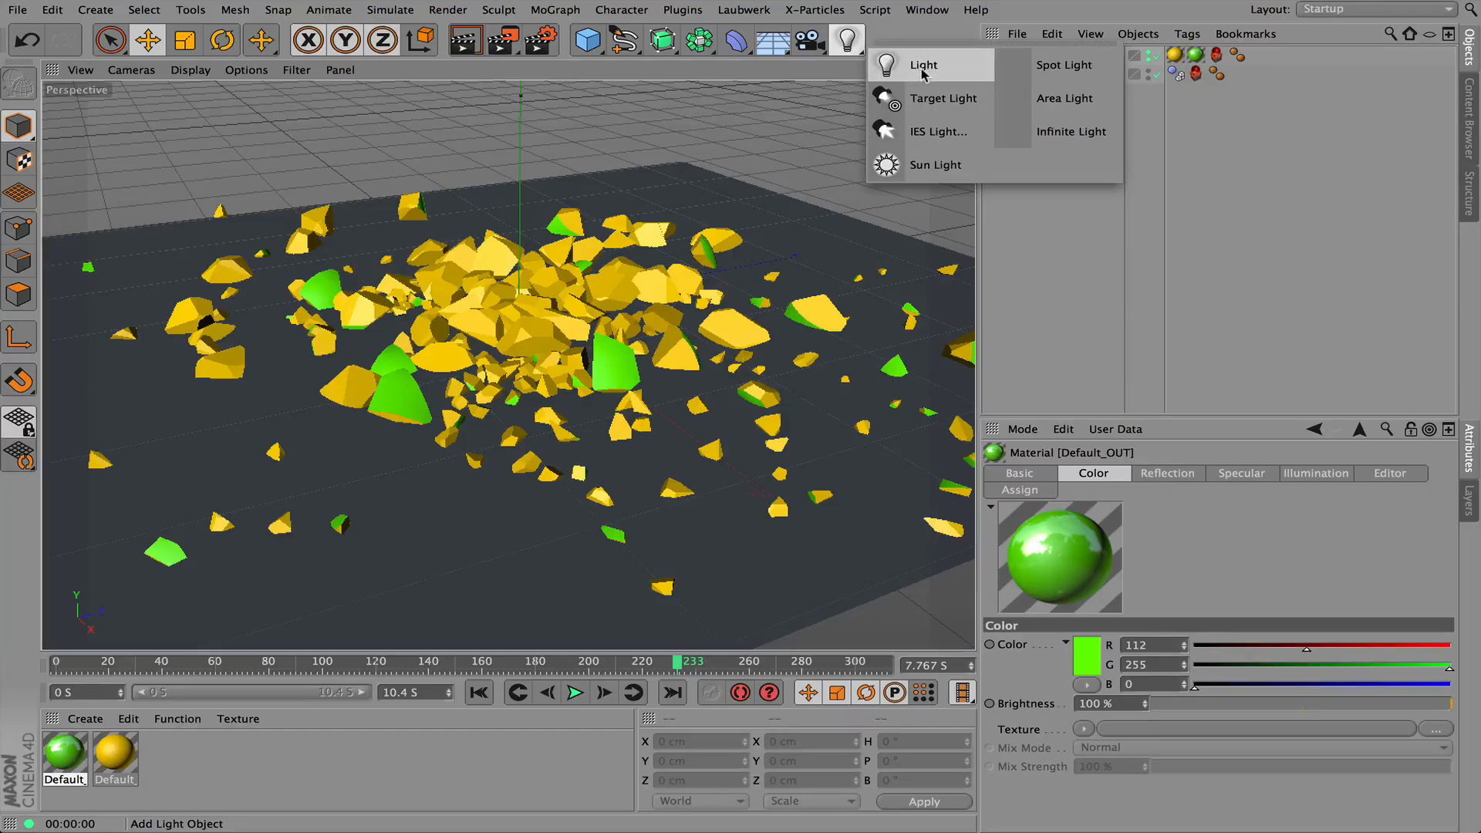
left_click(923, 64)
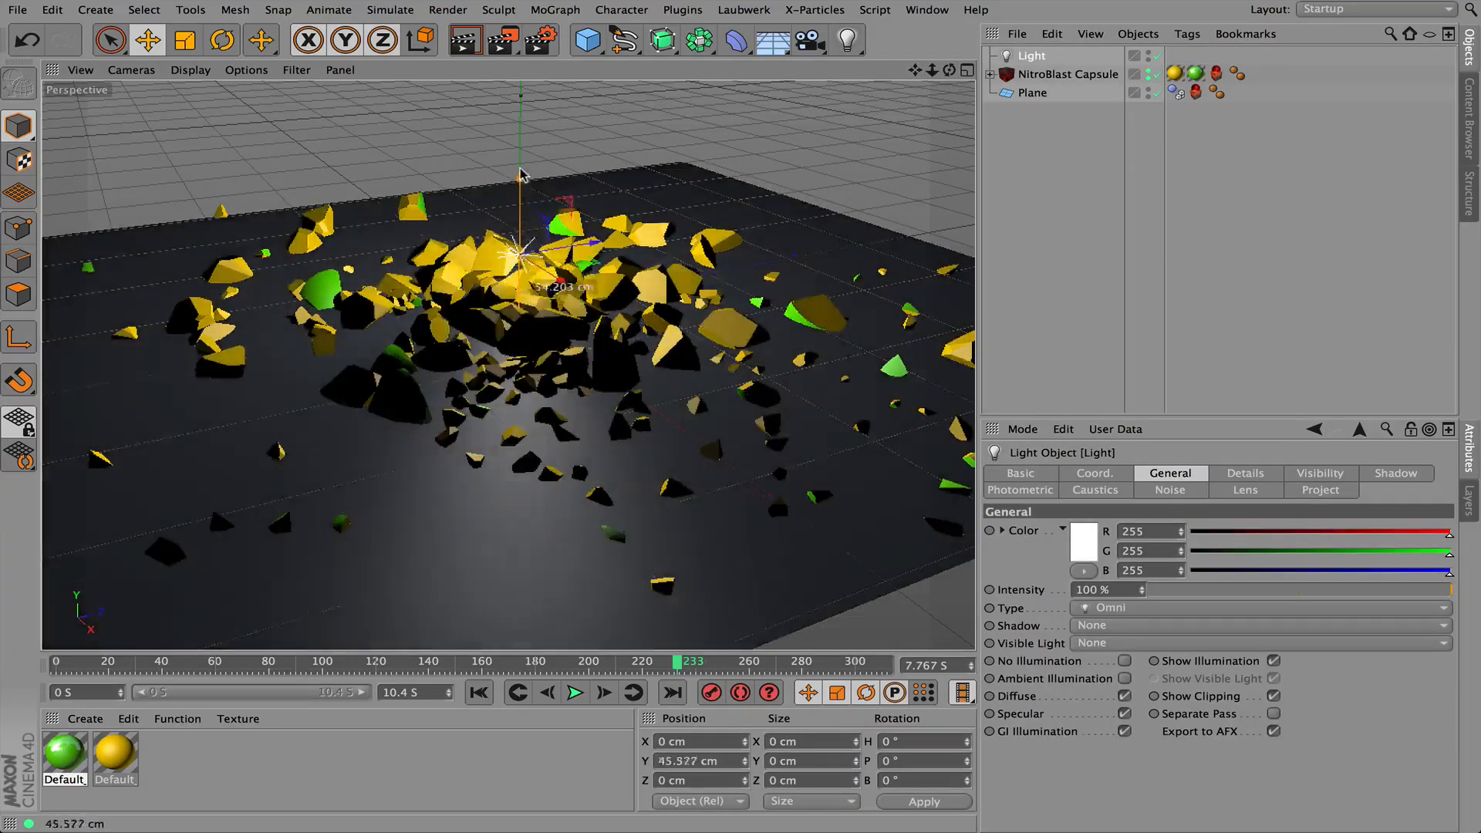
left_click_drag(519, 176, 520, 250)
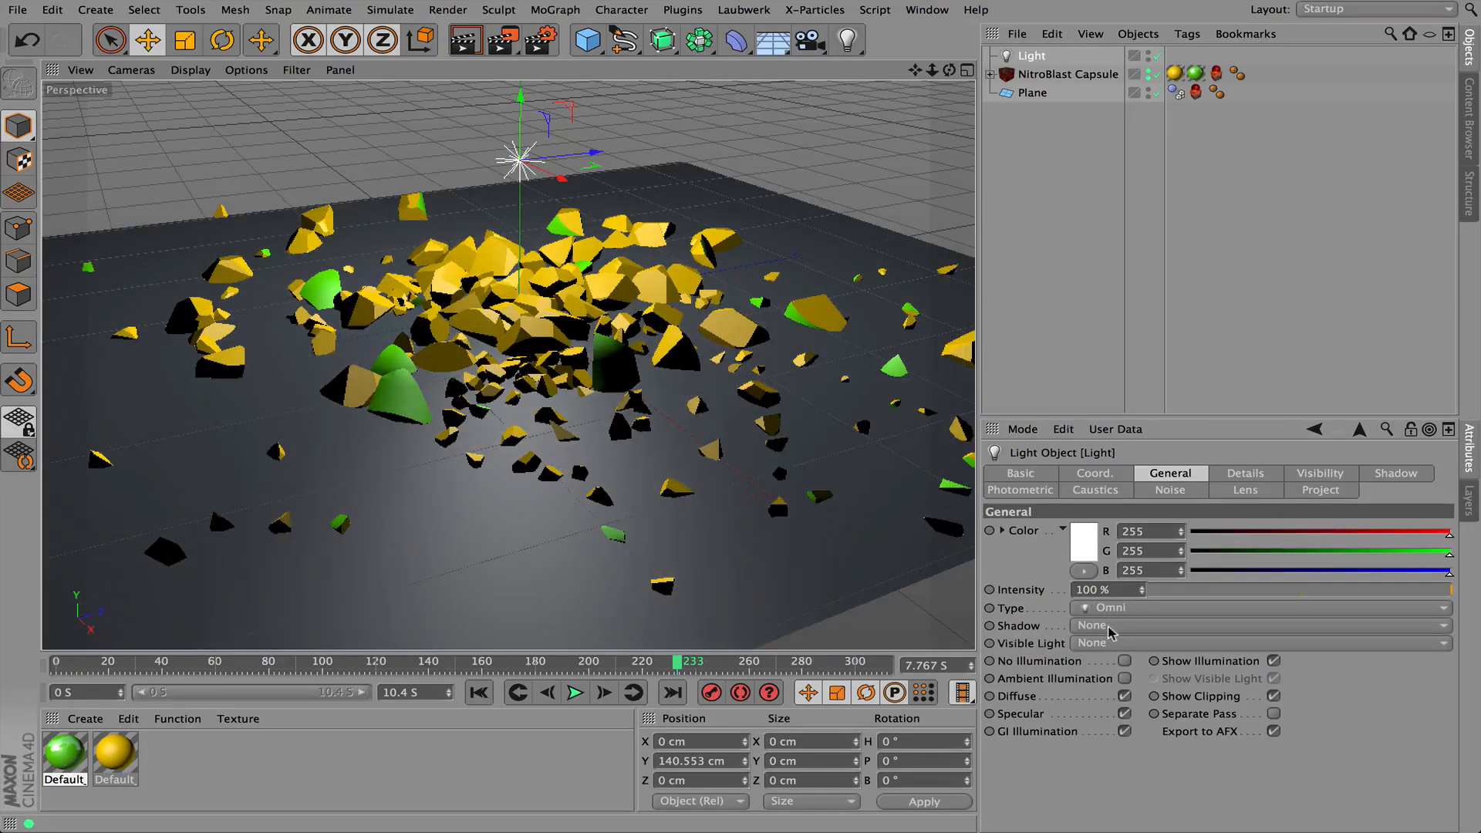
left_click(1256, 624)
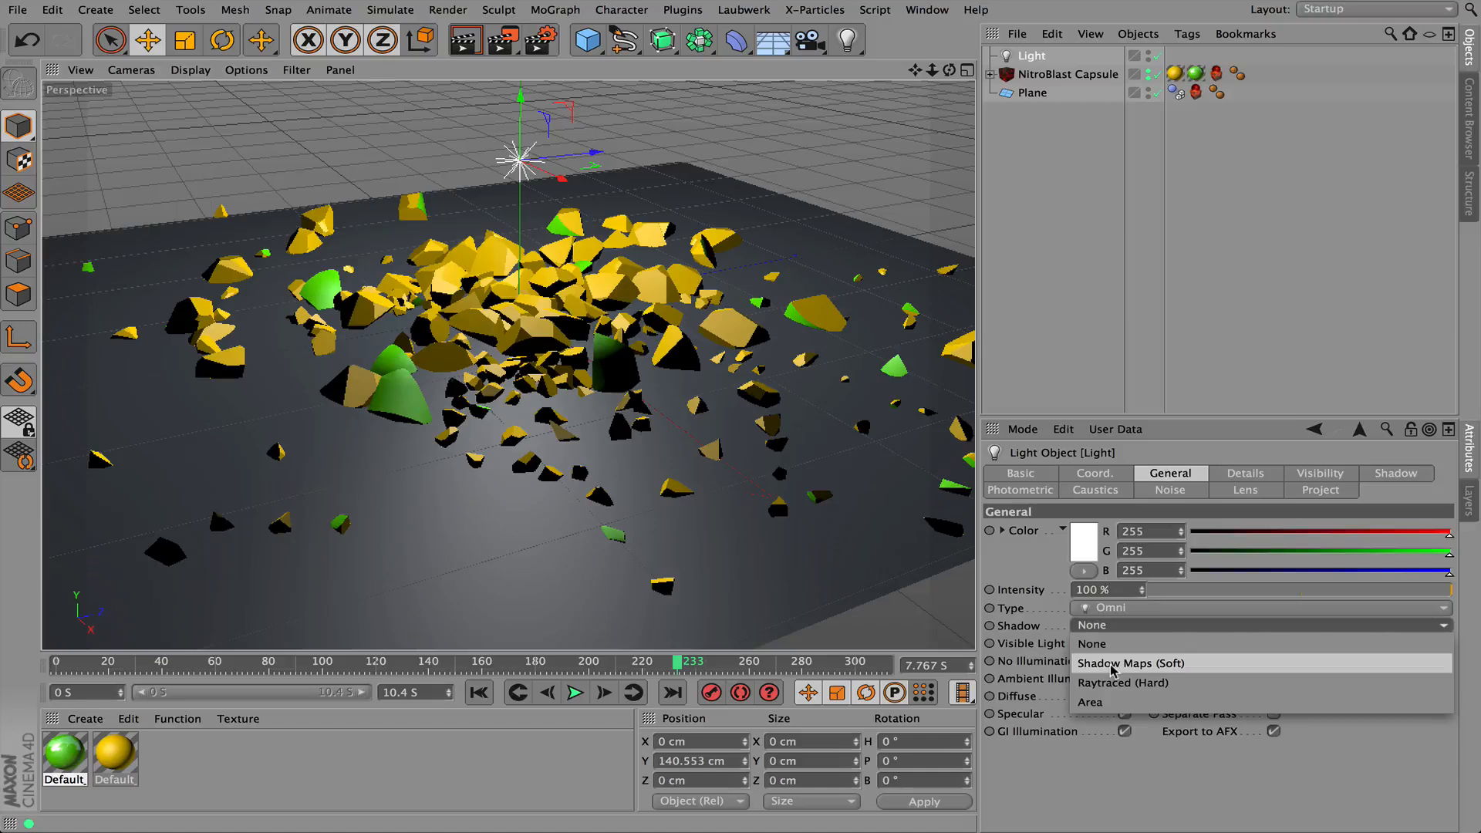
left_click(1131, 662)
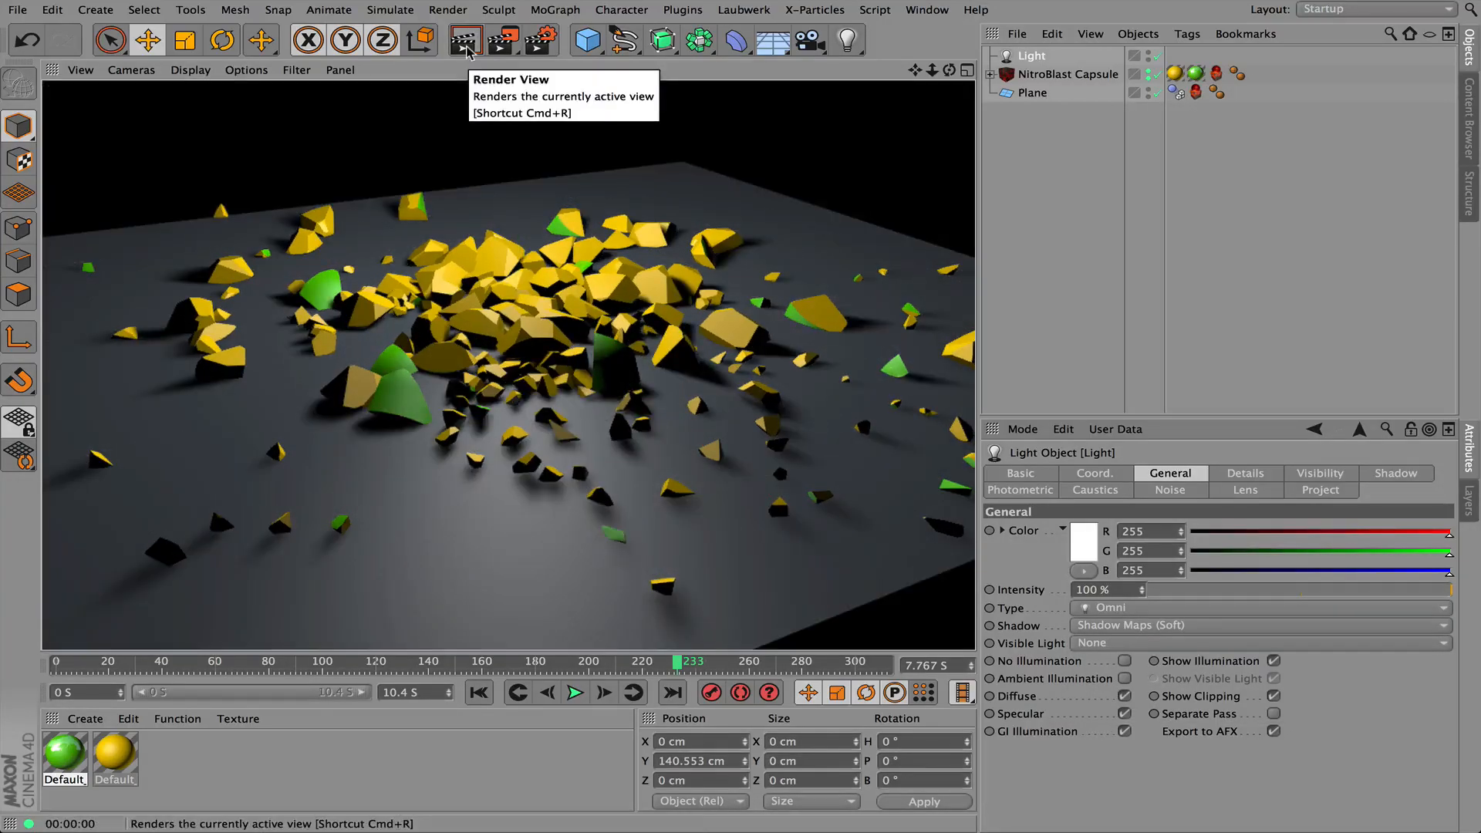
mouse_move(765, 256)
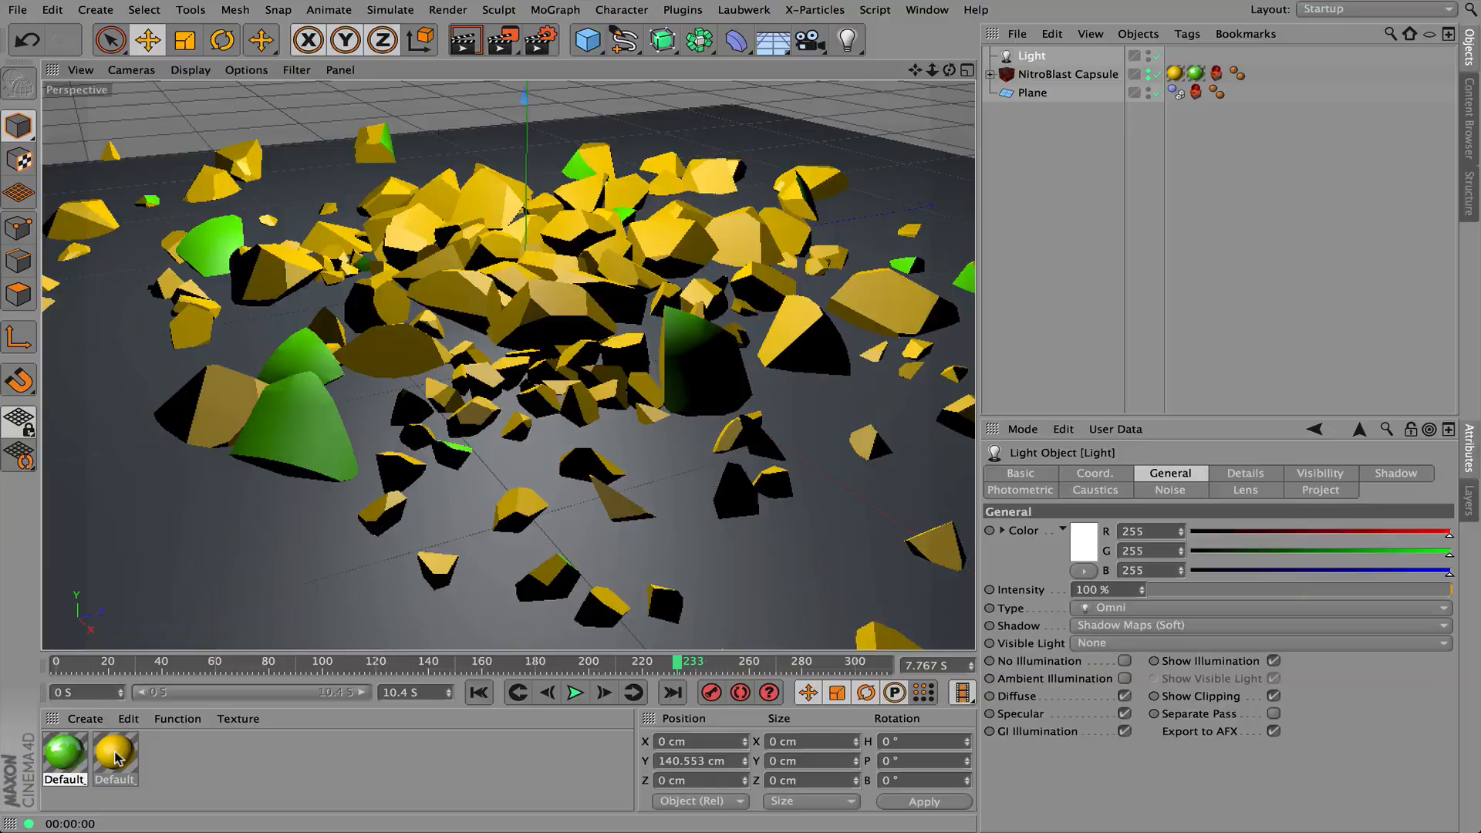
Change the Default_IN inner material colour from yellow to grey (179)
double_click(114, 751)
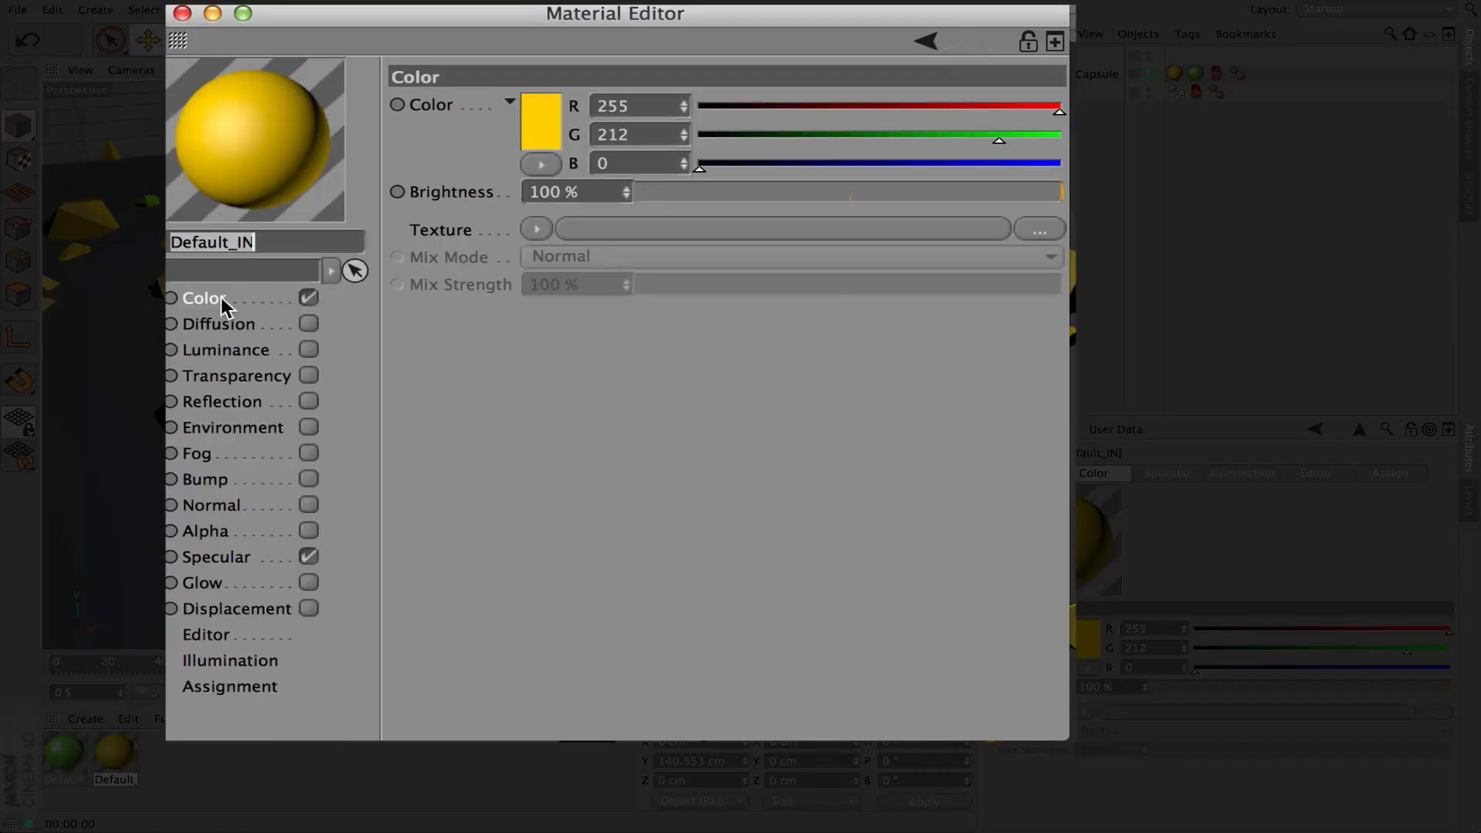
left_click(540, 123)
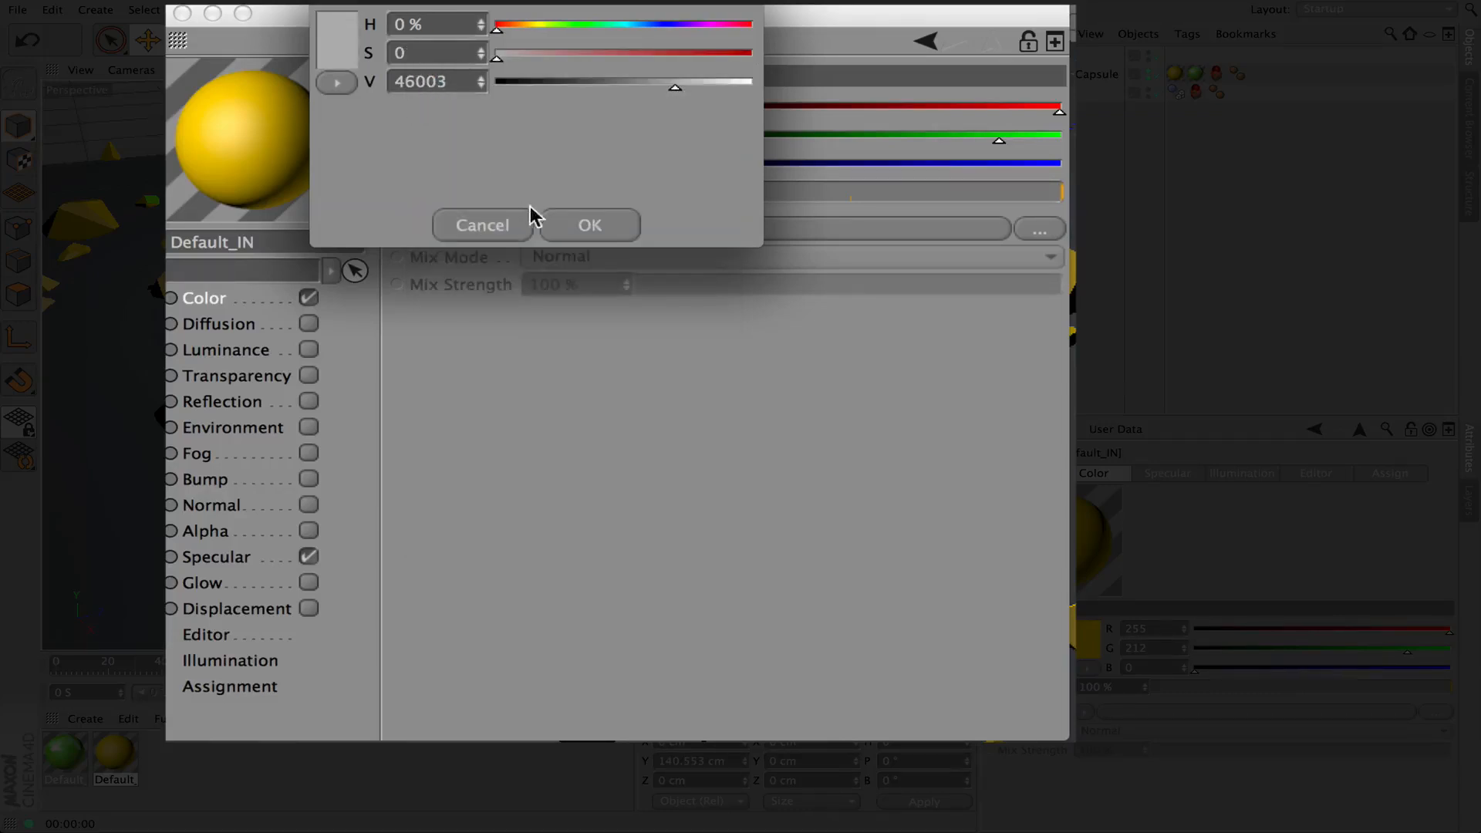
left_click(589, 225)
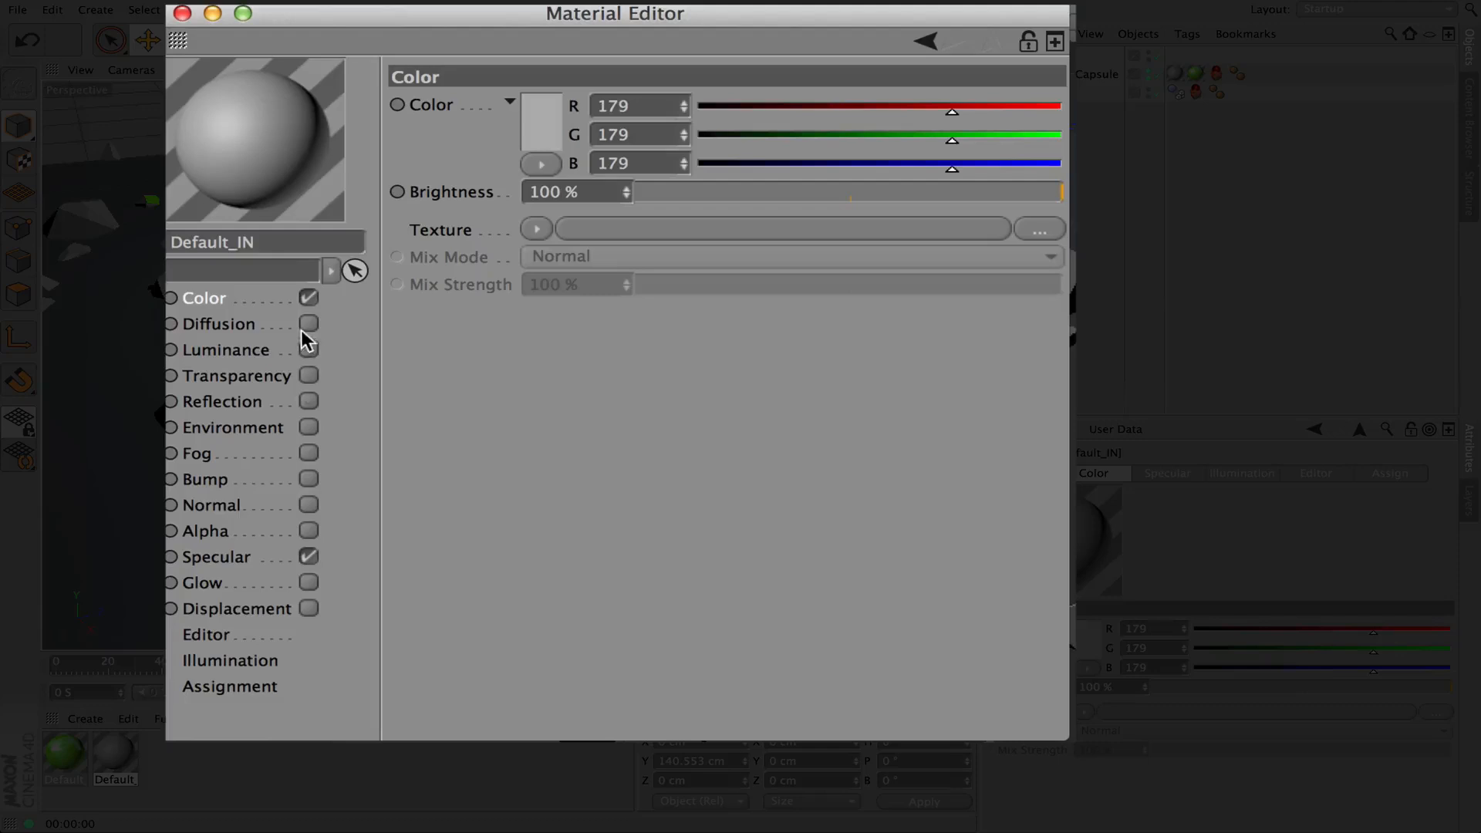
mouse_move(337, 577)
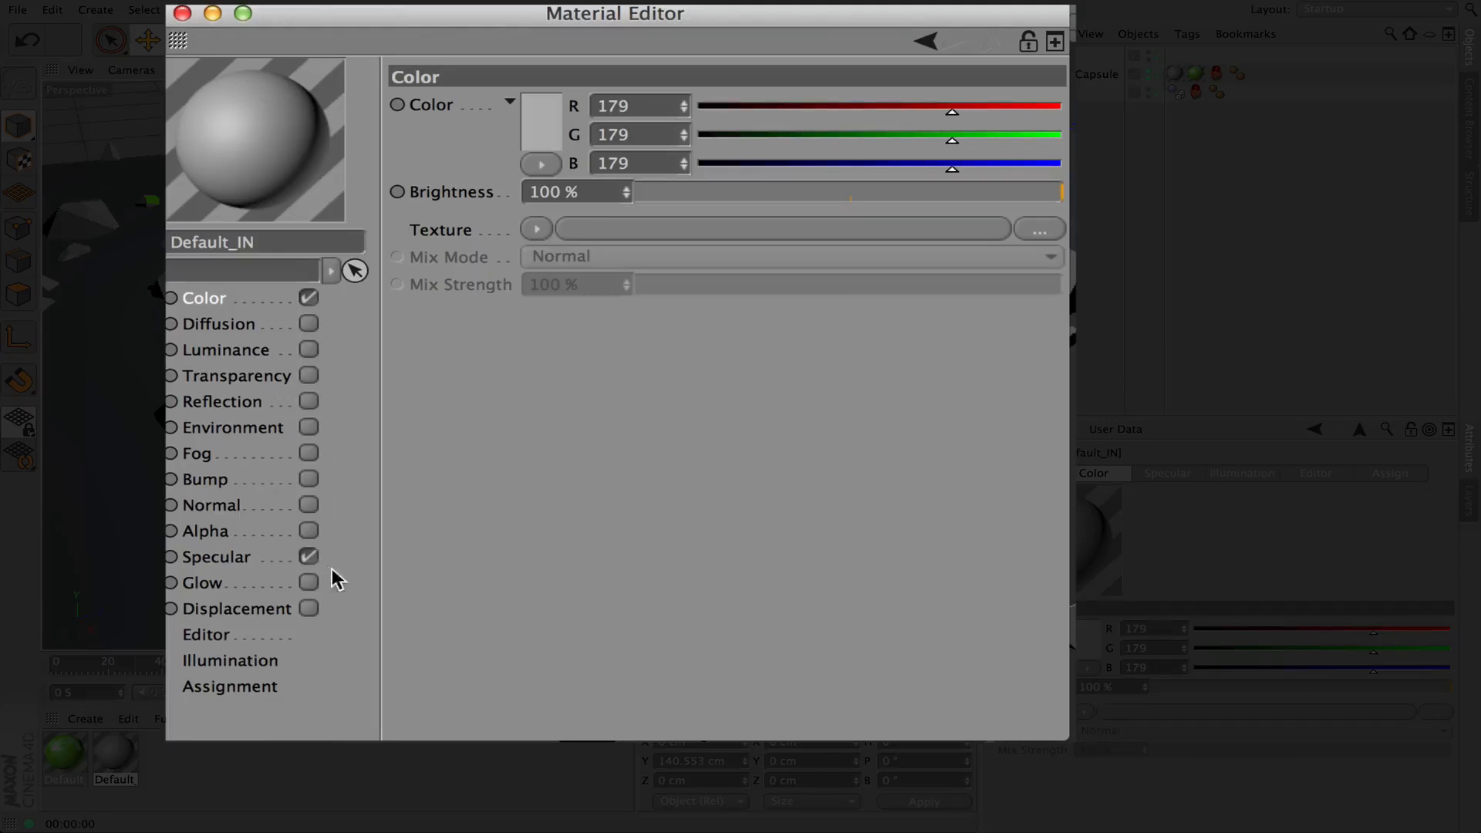
mouse_move(274, 622)
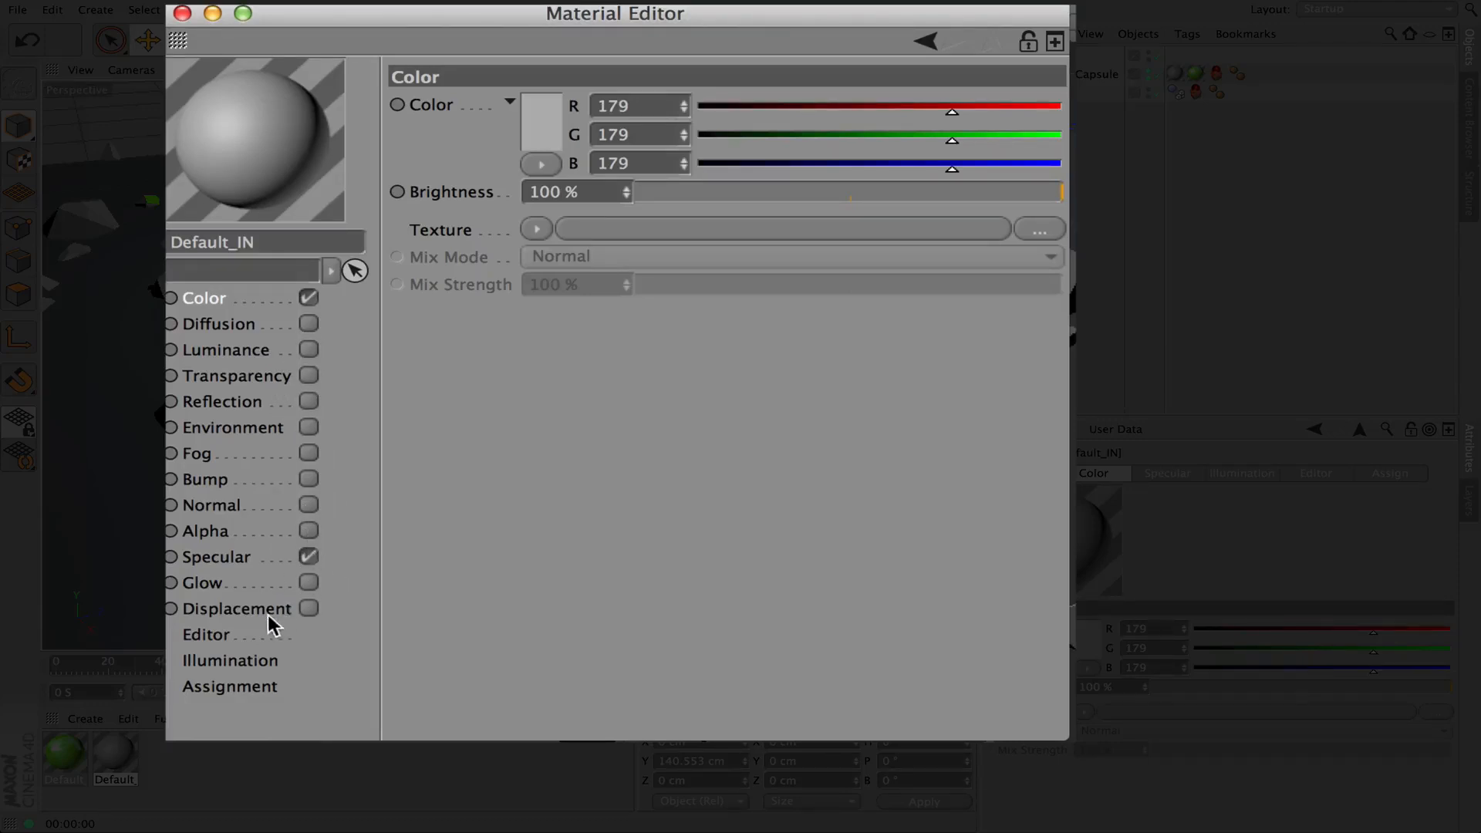
Enable Bump on Default_IN with the Pavement texture at 61% strength
left_click(309, 479)
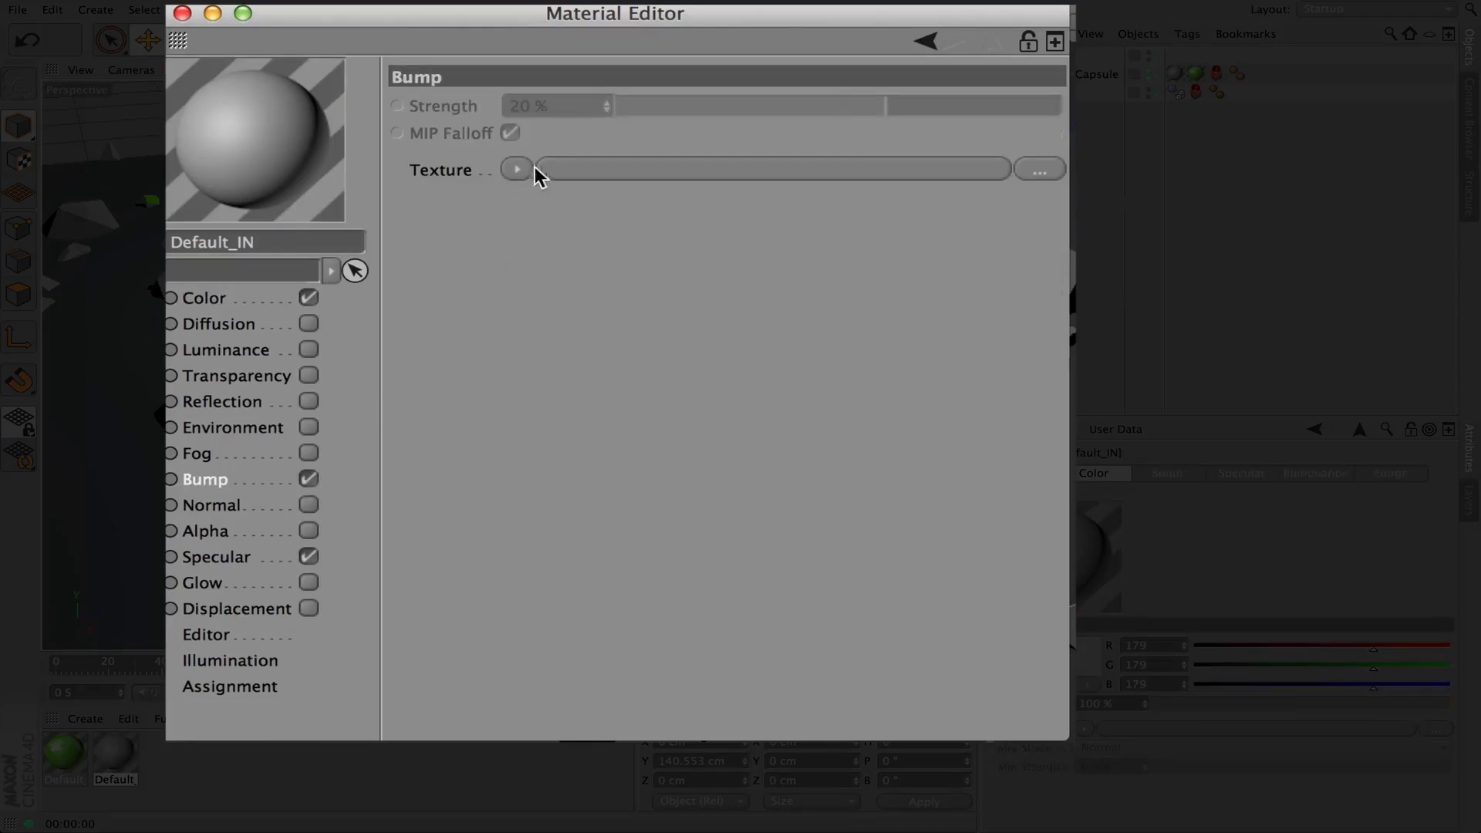
left_click(516, 169)
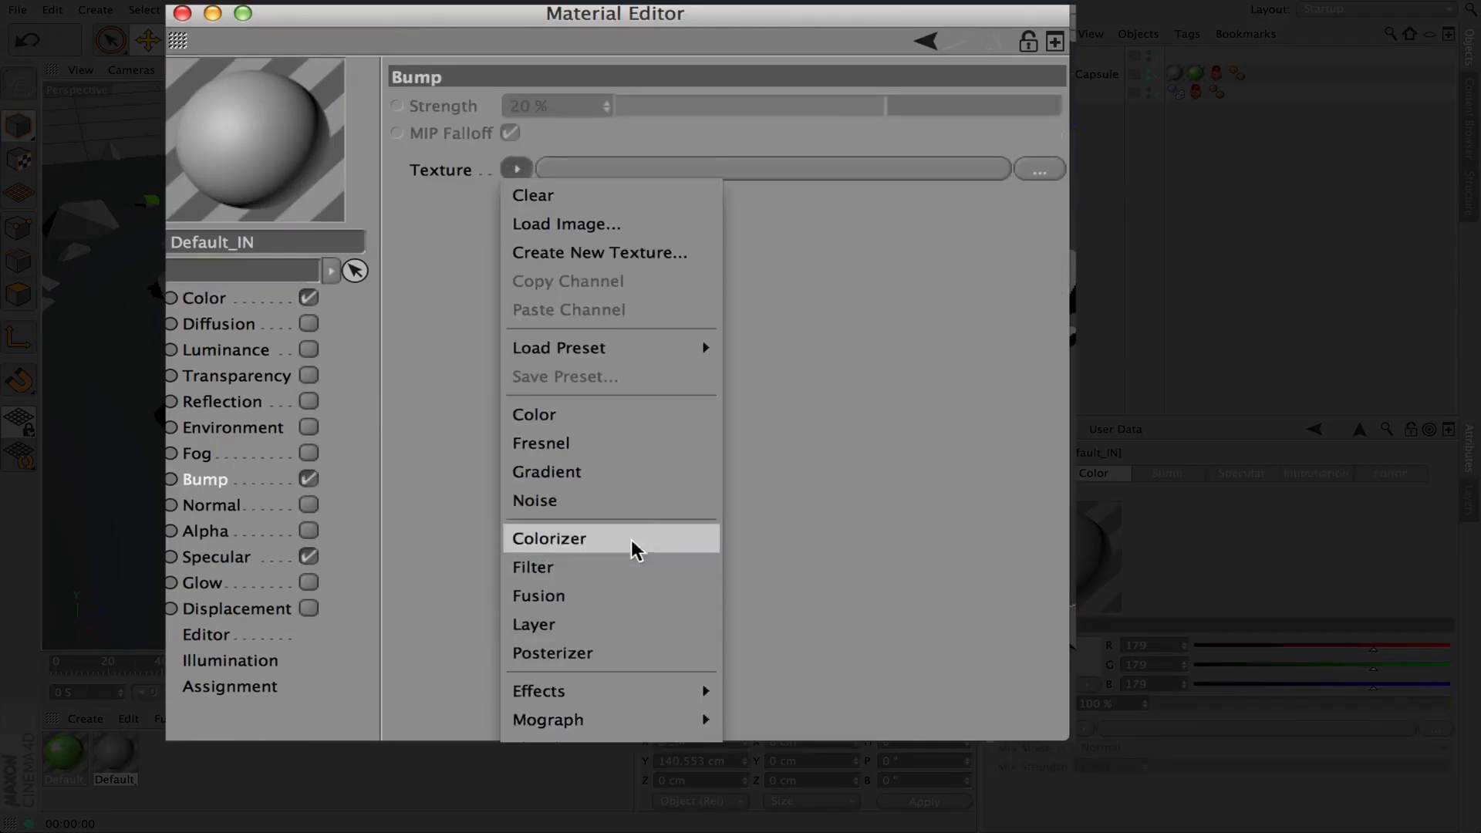
mouse_move(605, 443)
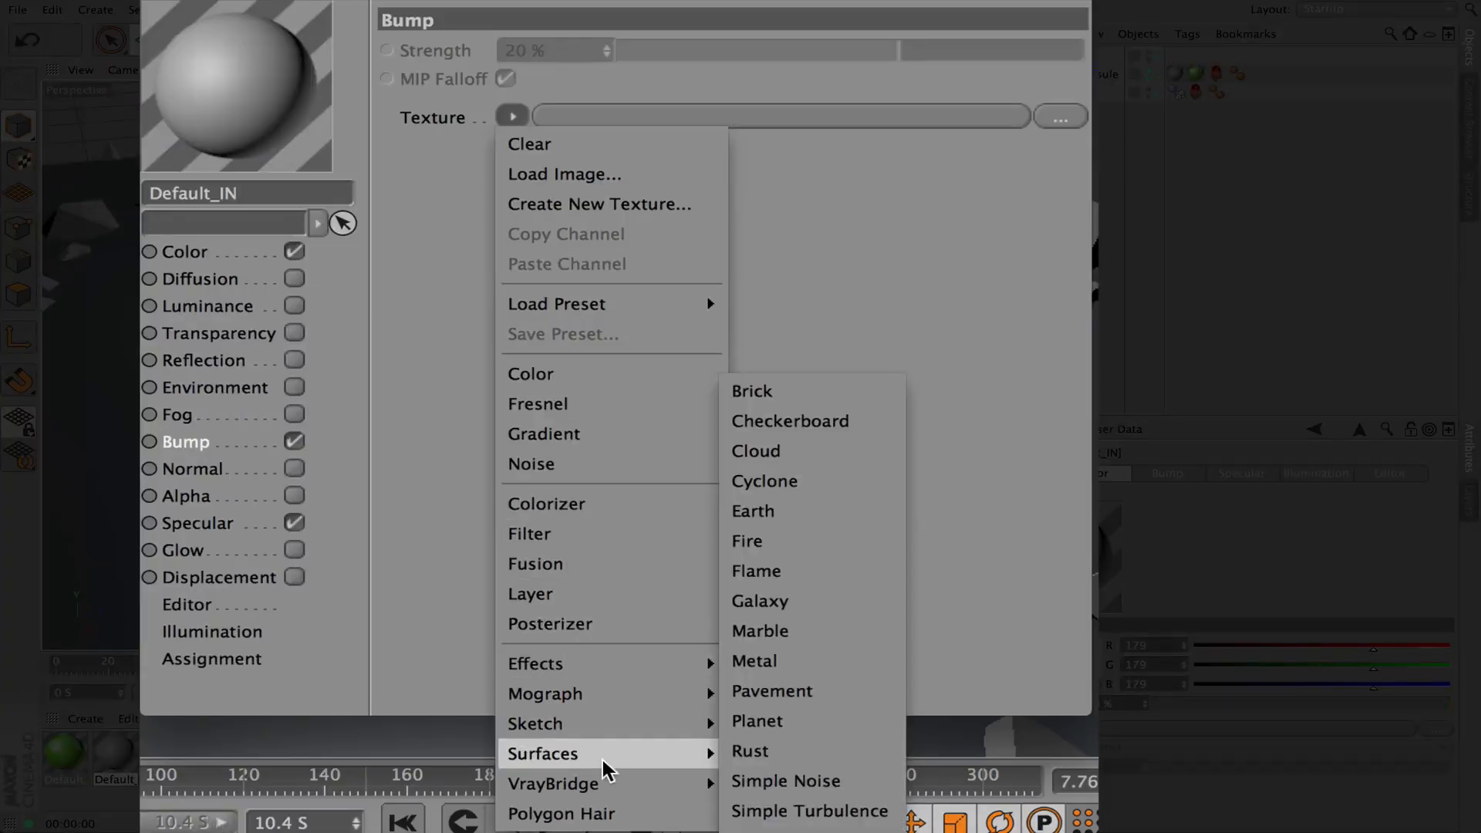
left_click(771, 690)
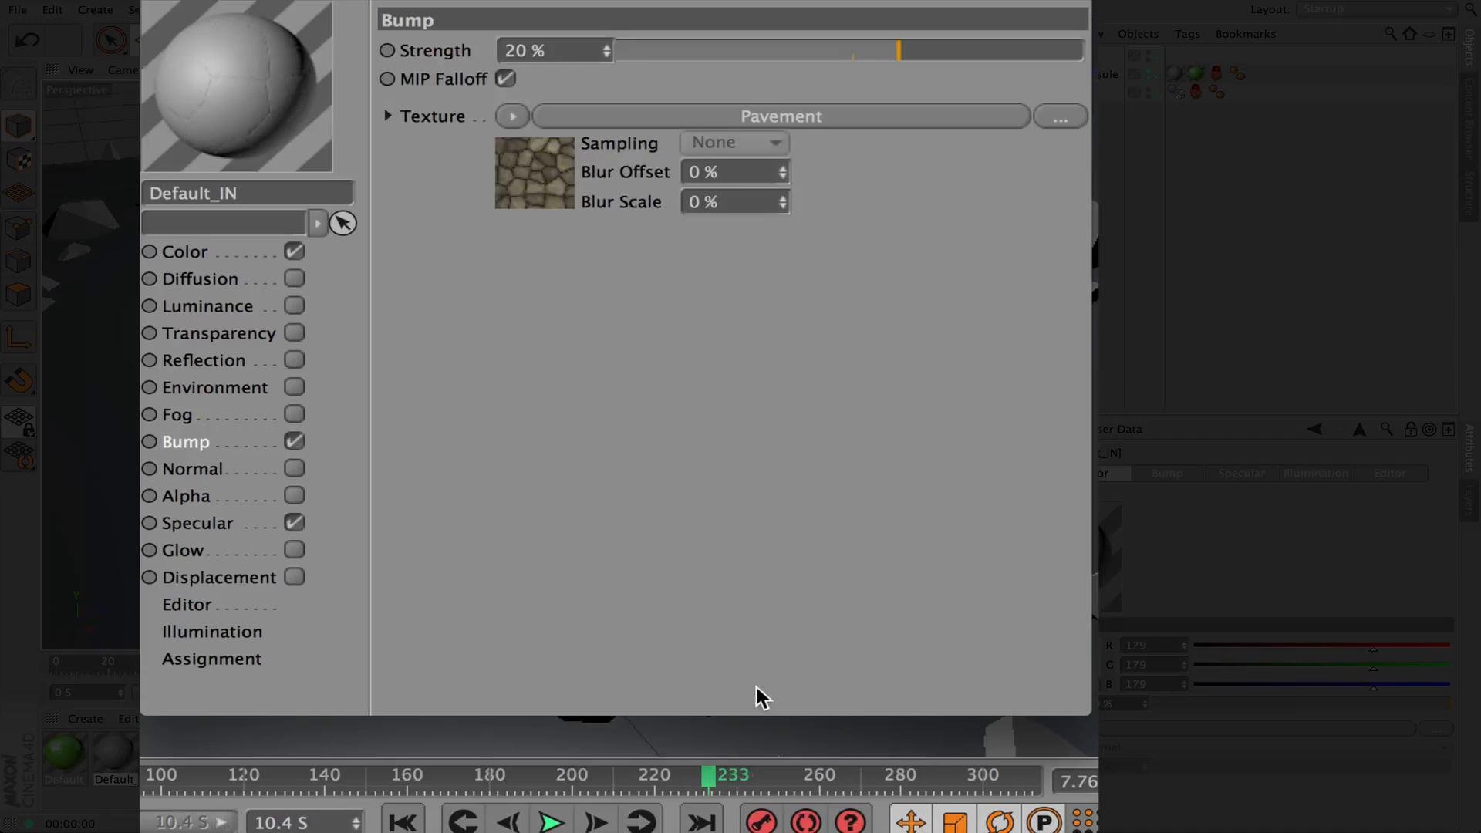
mouse_move(236, 99)
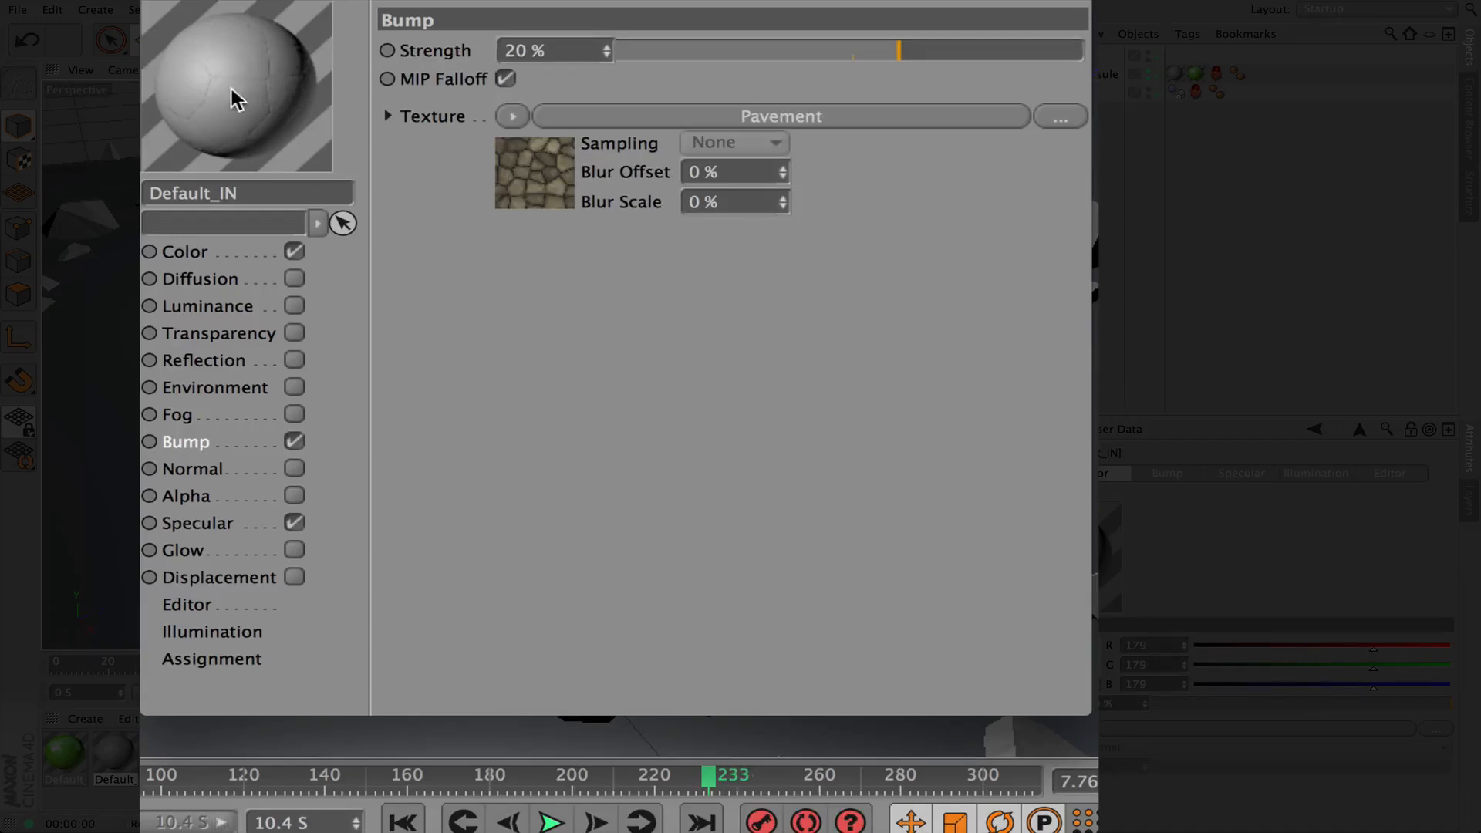
mouse_move(907, 47)
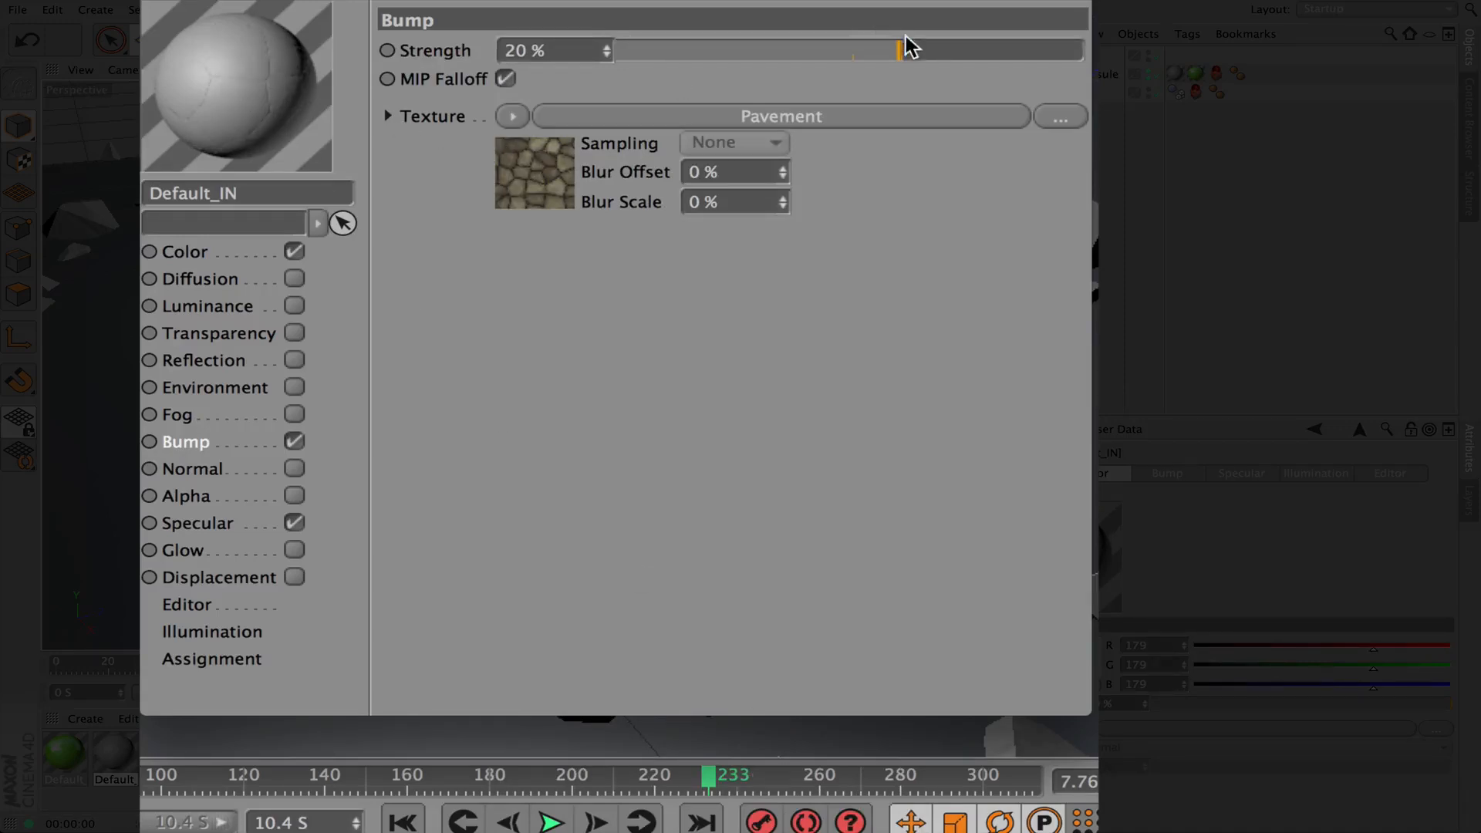
left_click_drag(853, 50, 964, 50)
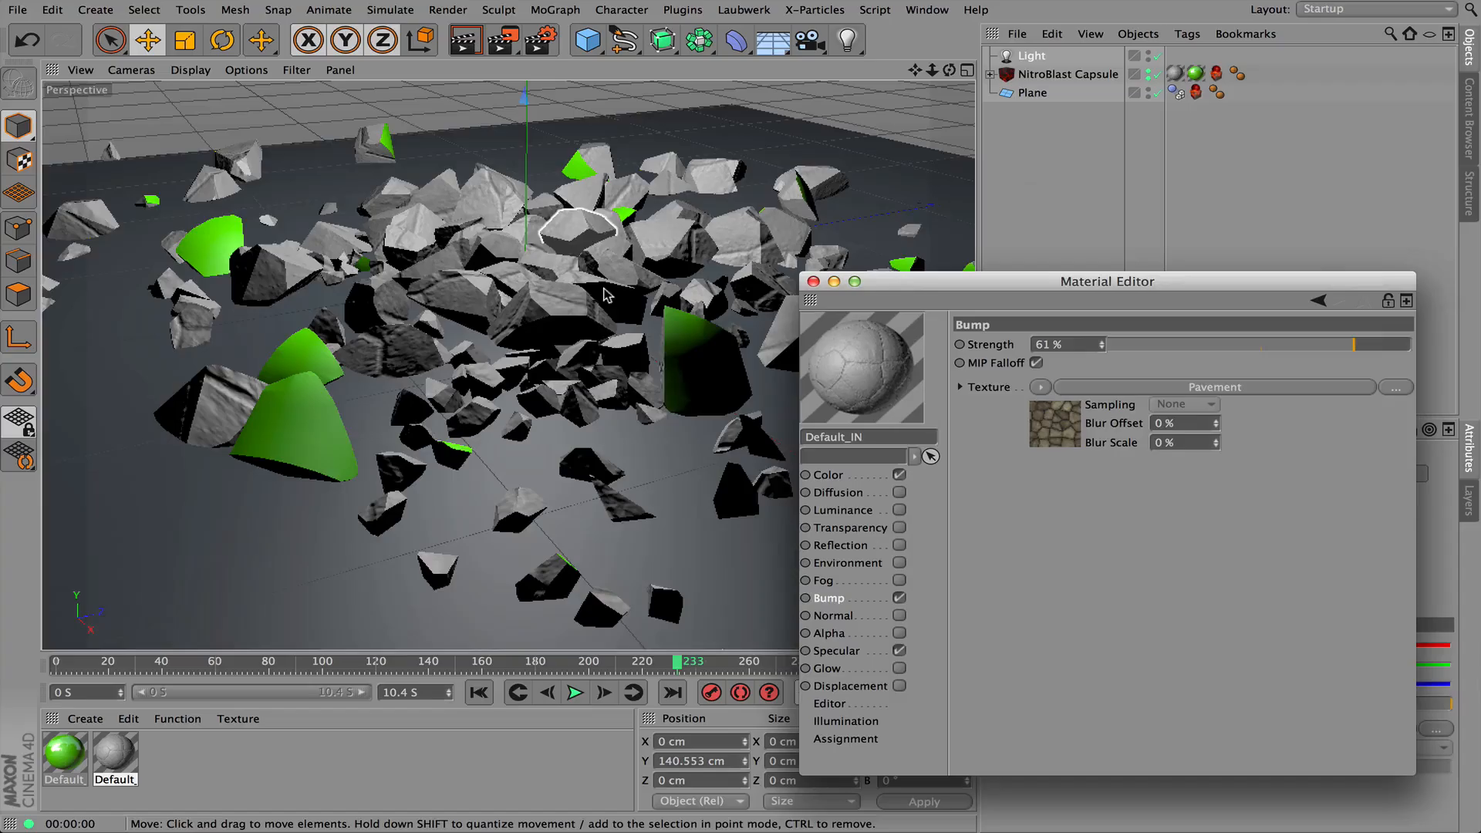
Render a preview, restart the fracture simulation, and render the grey bumped shards mid-play
left_click(464, 39)
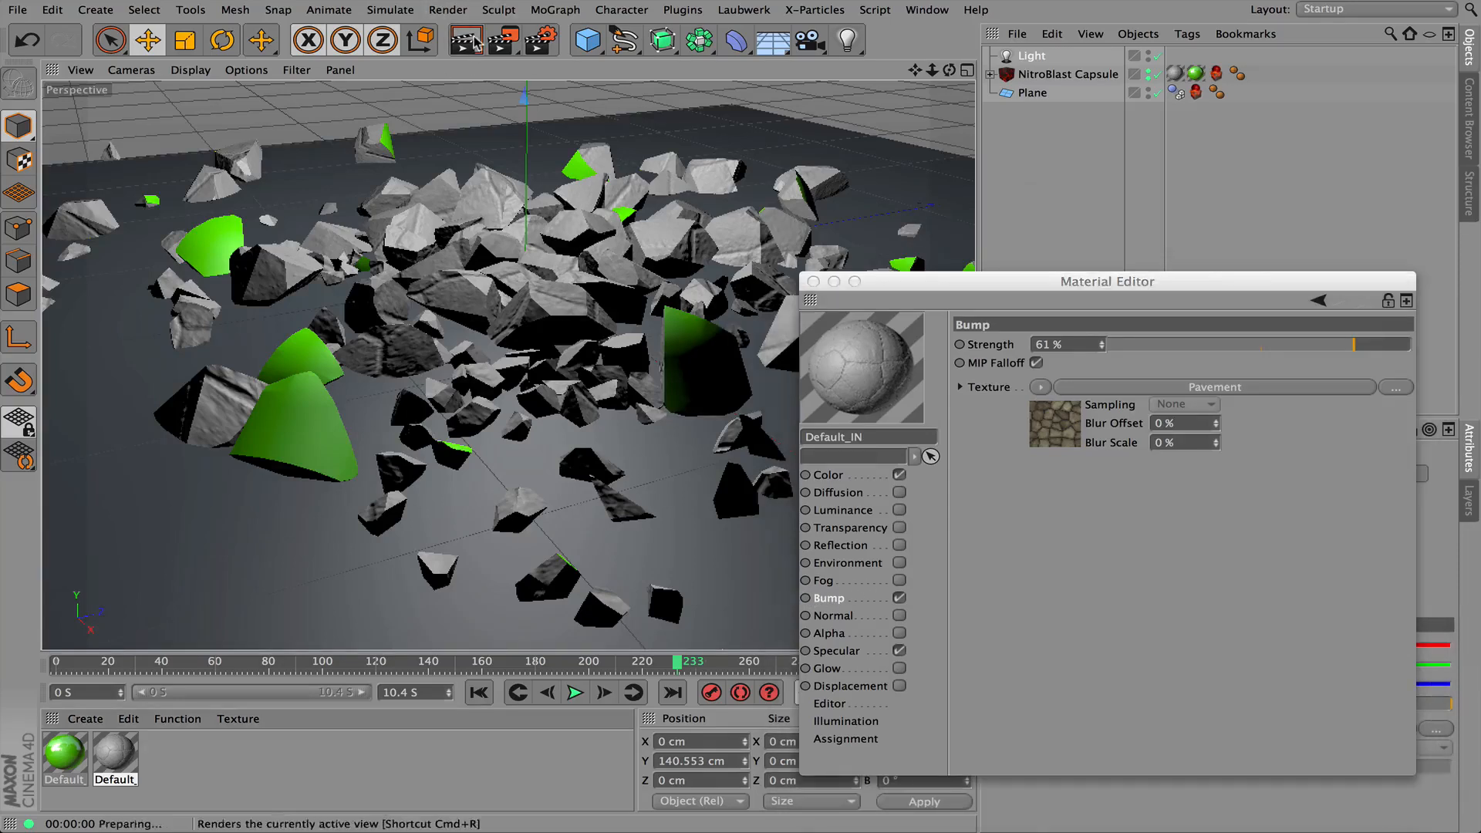
left_click(466, 39)
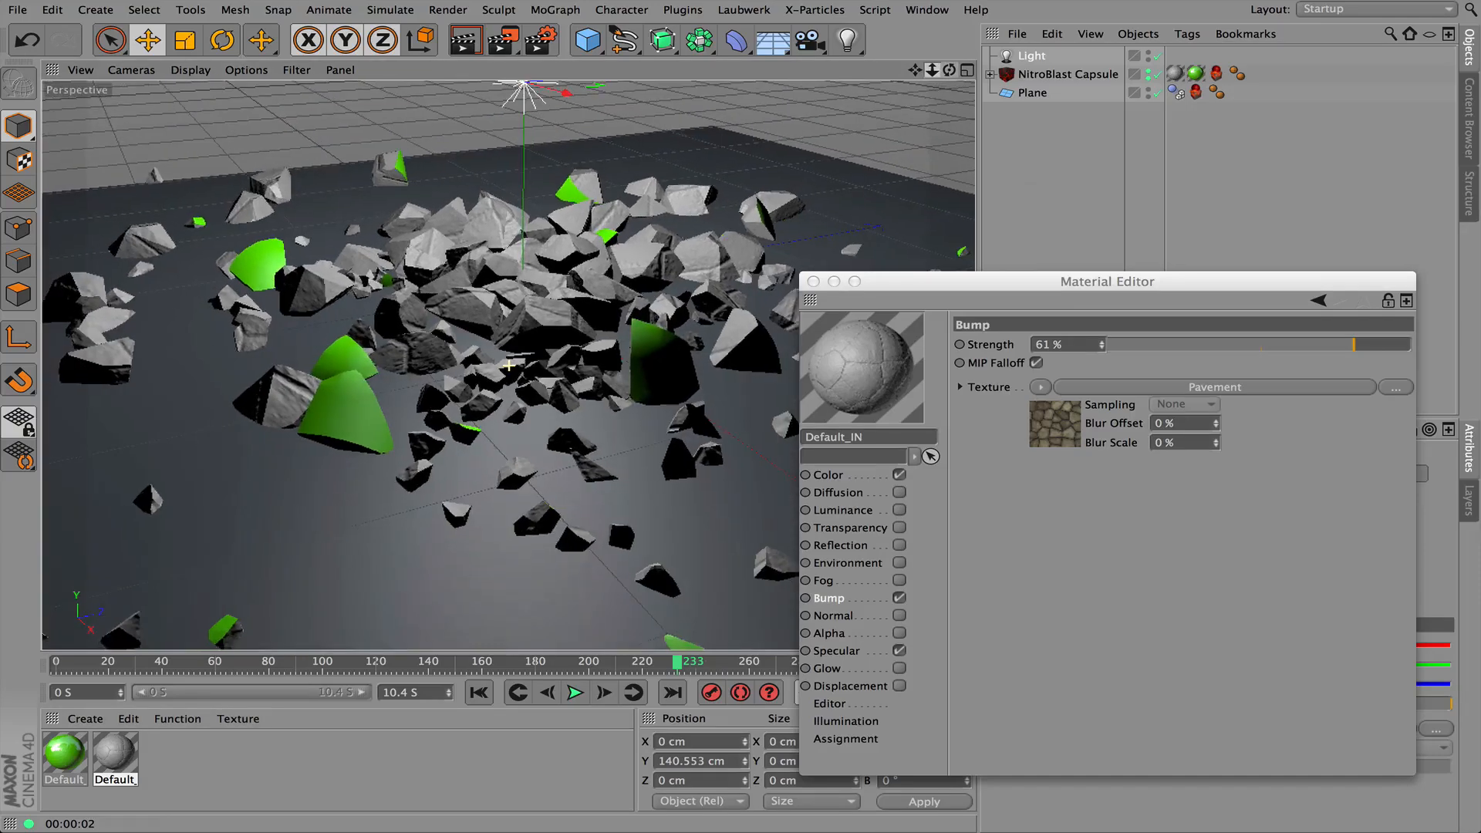
left_click(574, 692)
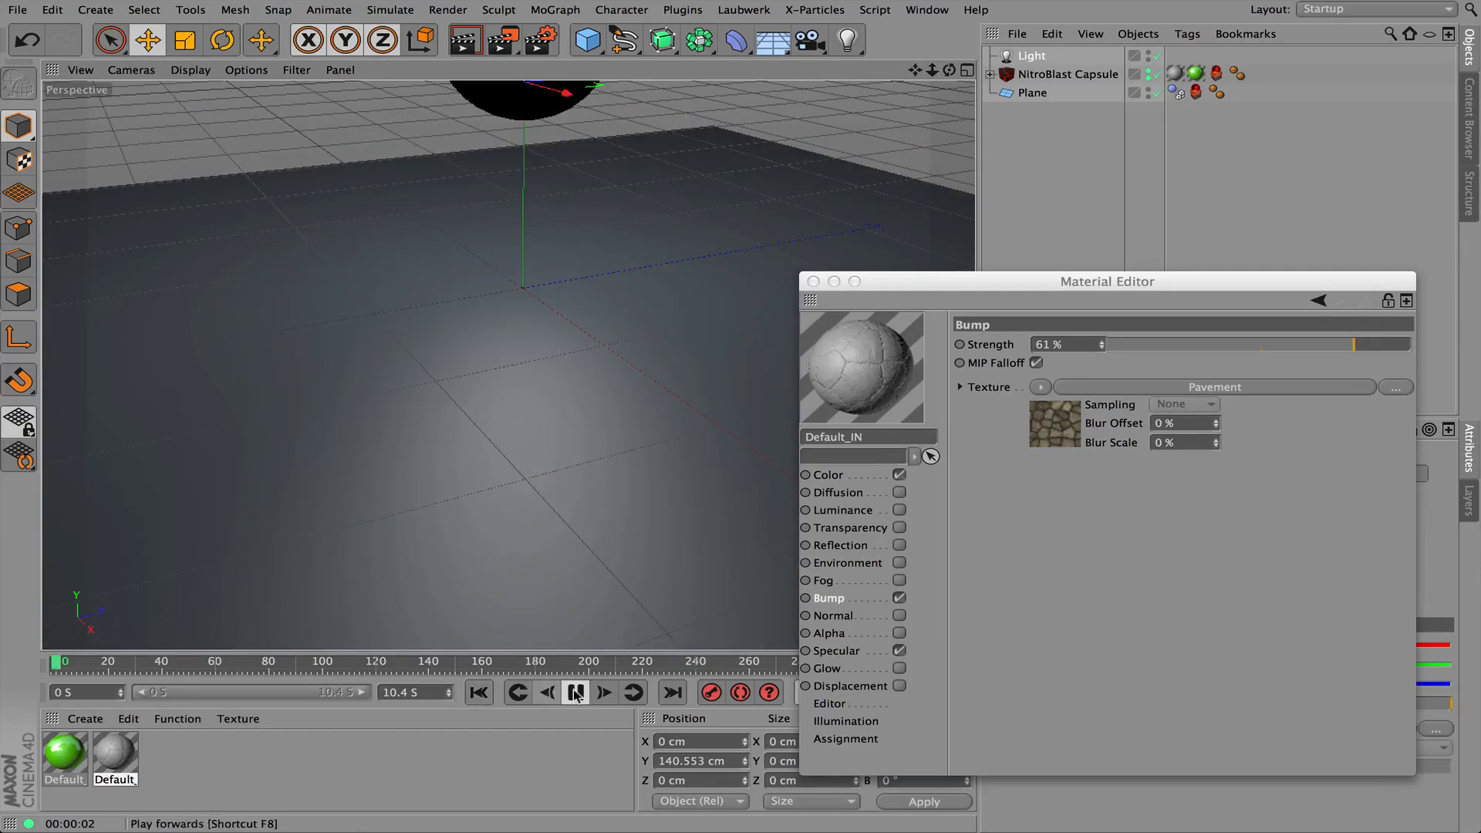
left_click(573, 693)
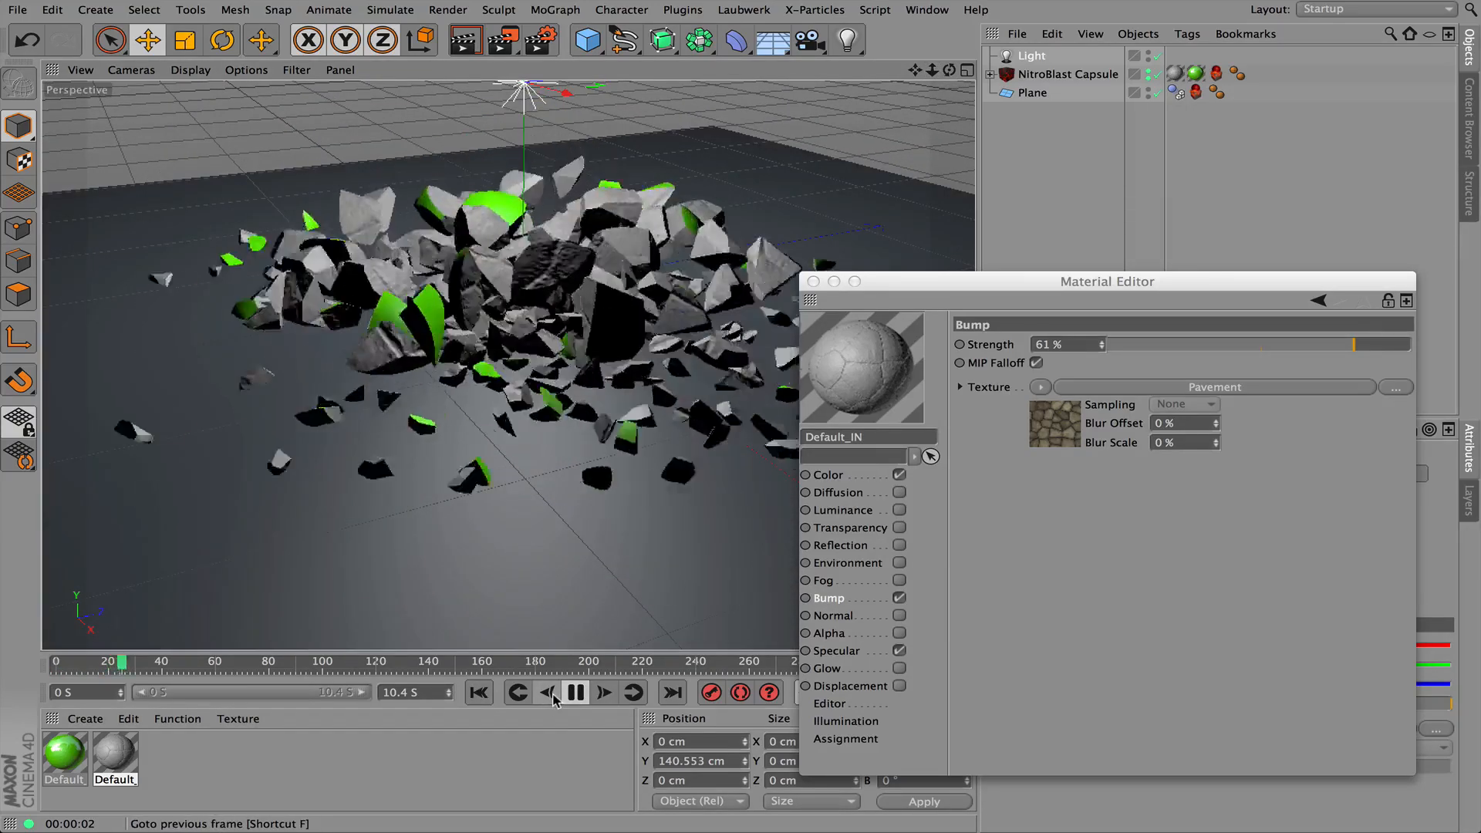
left_click(574, 692)
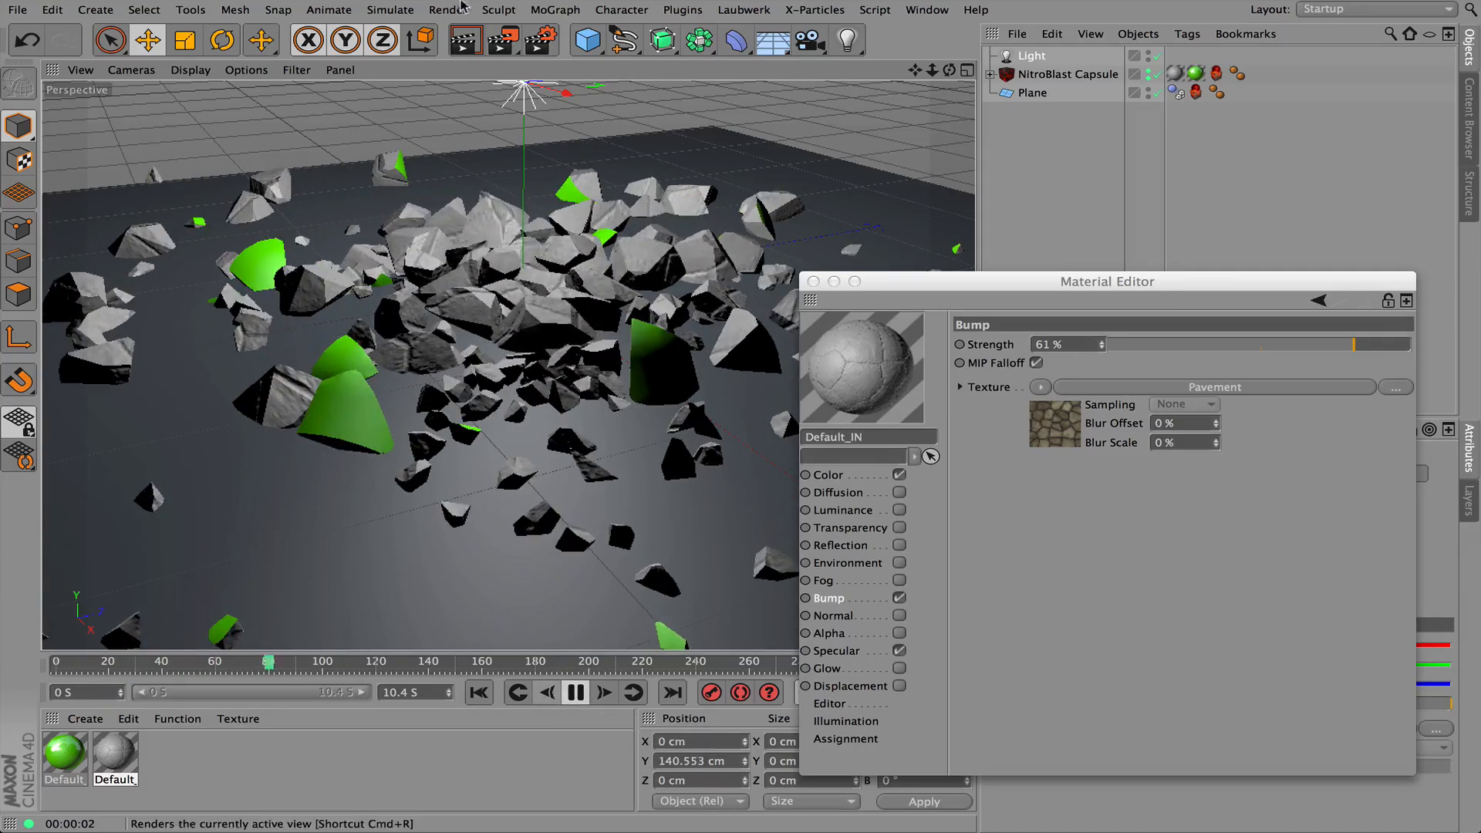
left_click(574, 693)
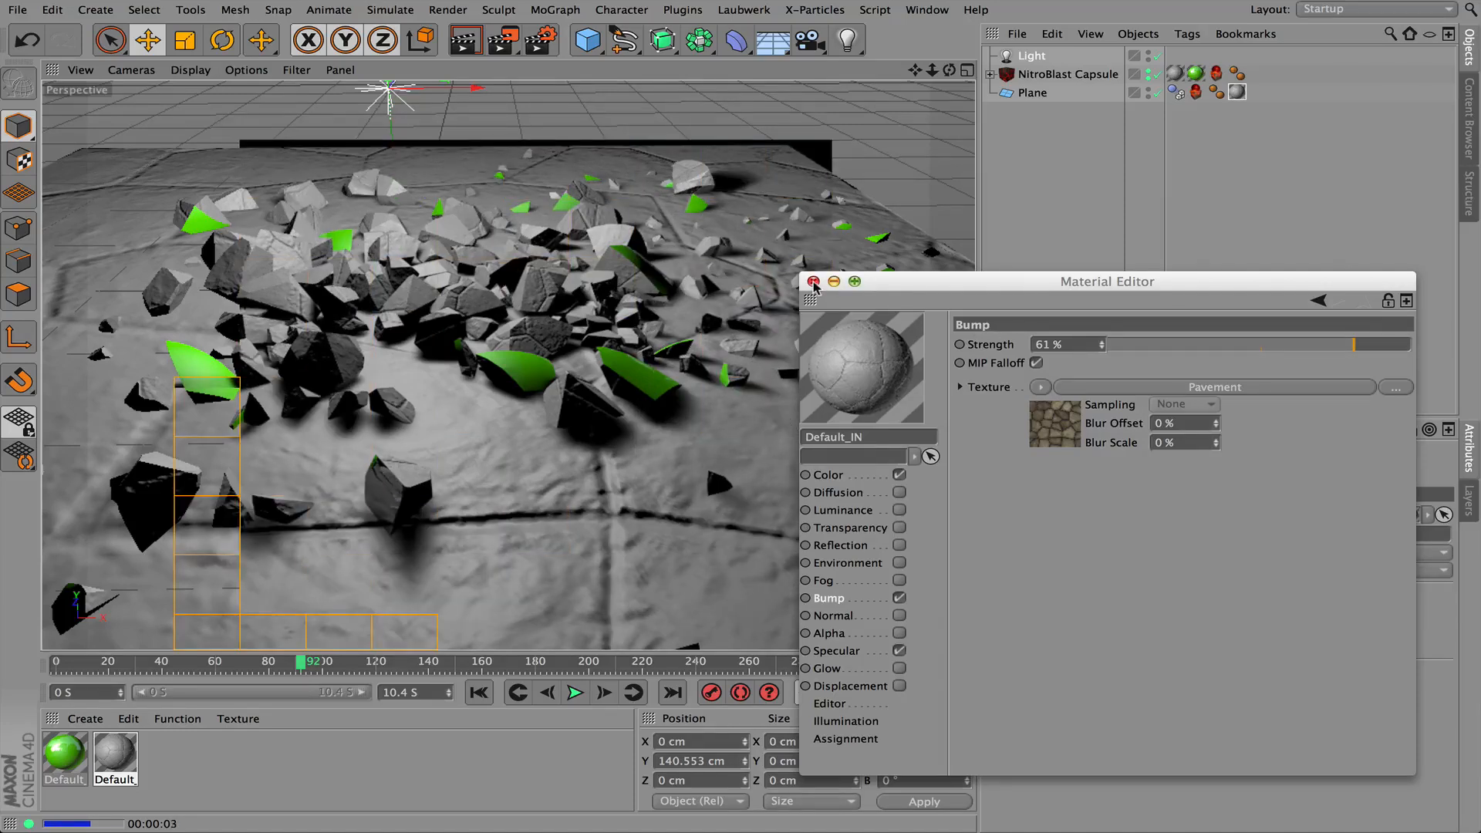
Close the Material Editor once Default_IN is on the plane and return to frame 0
left_click(813, 282)
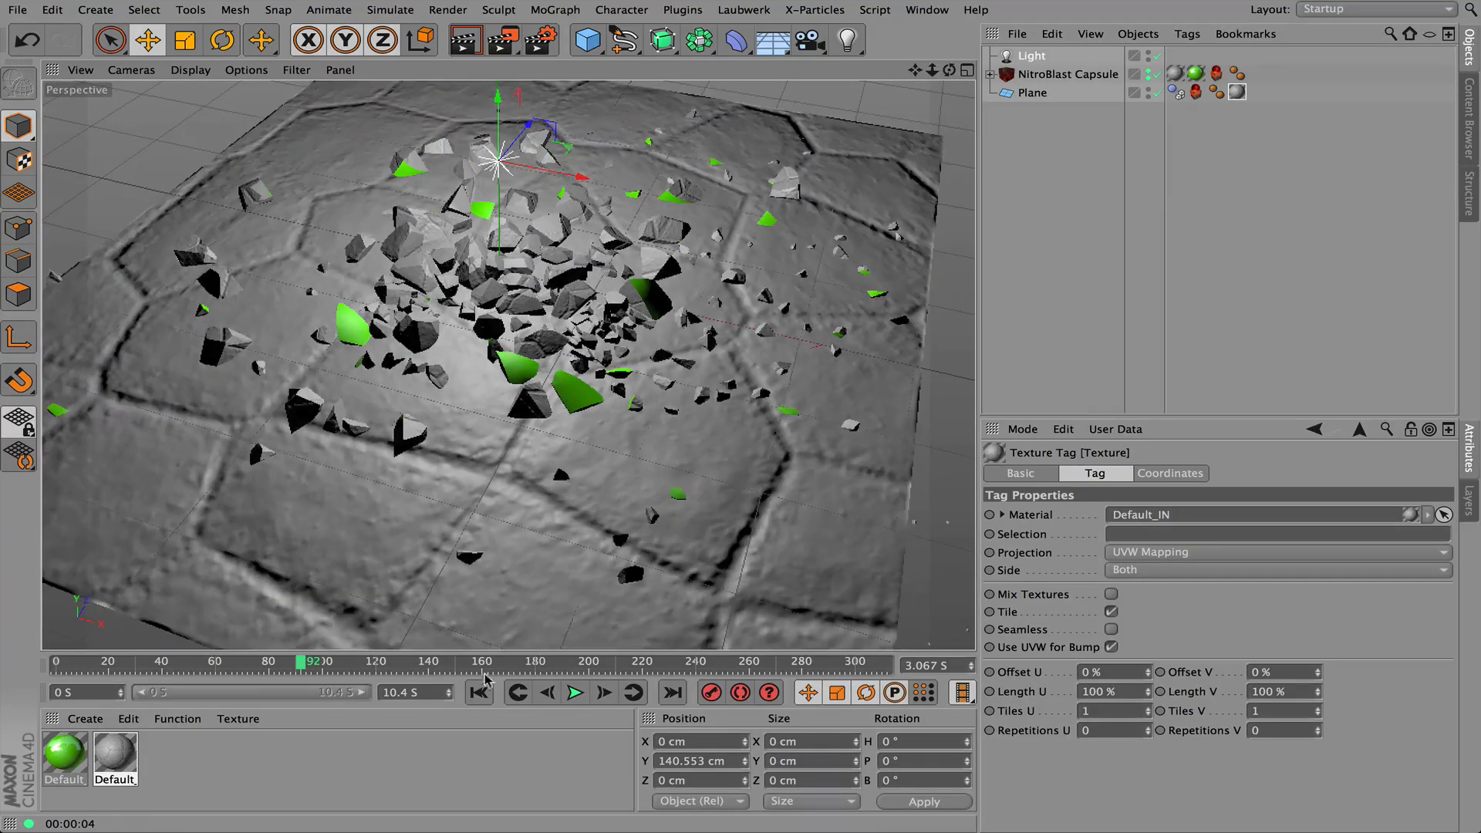
left_click(478, 693)
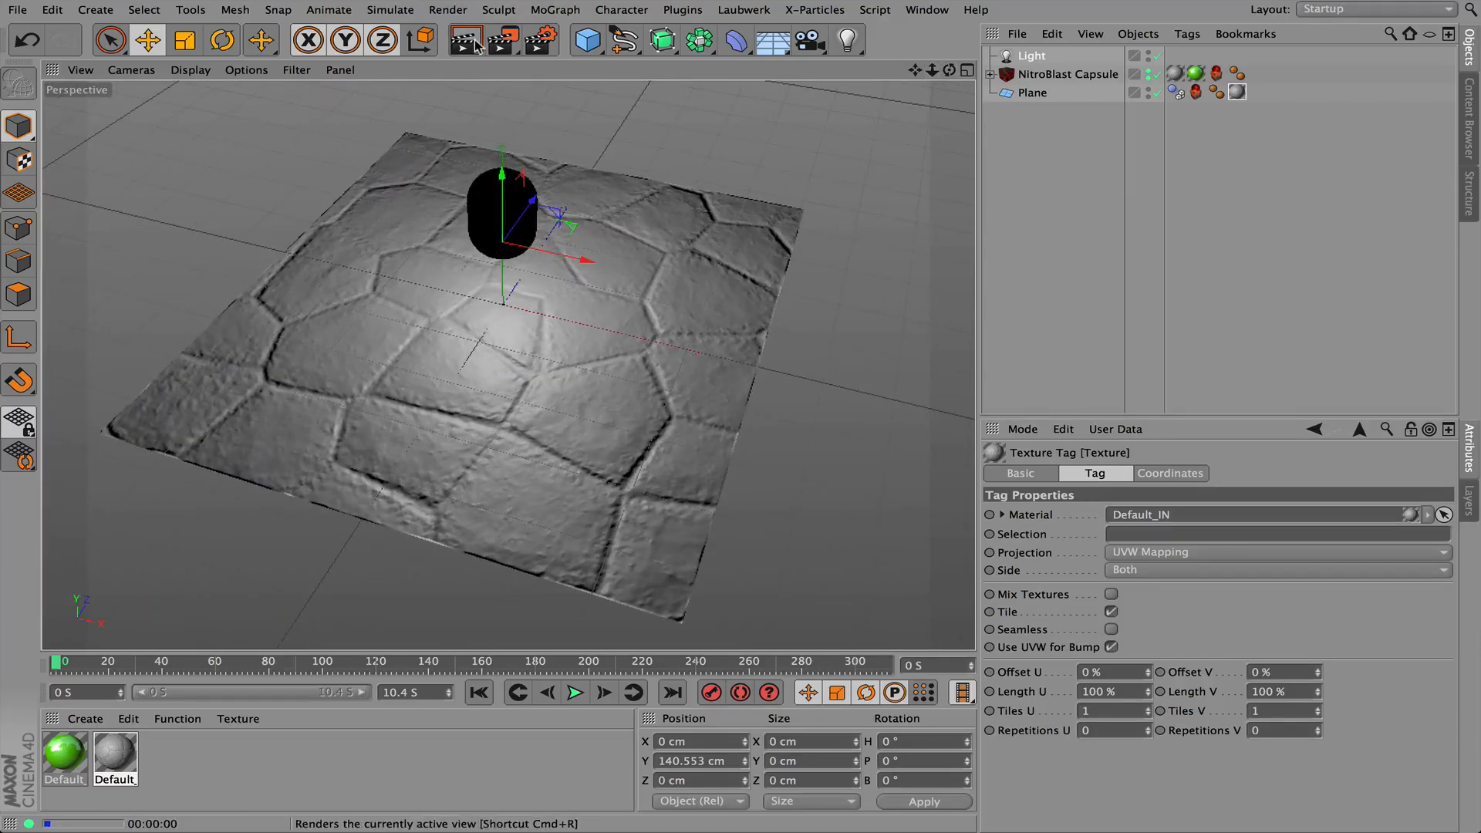
Add a soft-shadowed Omni light beside the plane, pause mid-scatter, and render a close-up
left_click(464, 40)
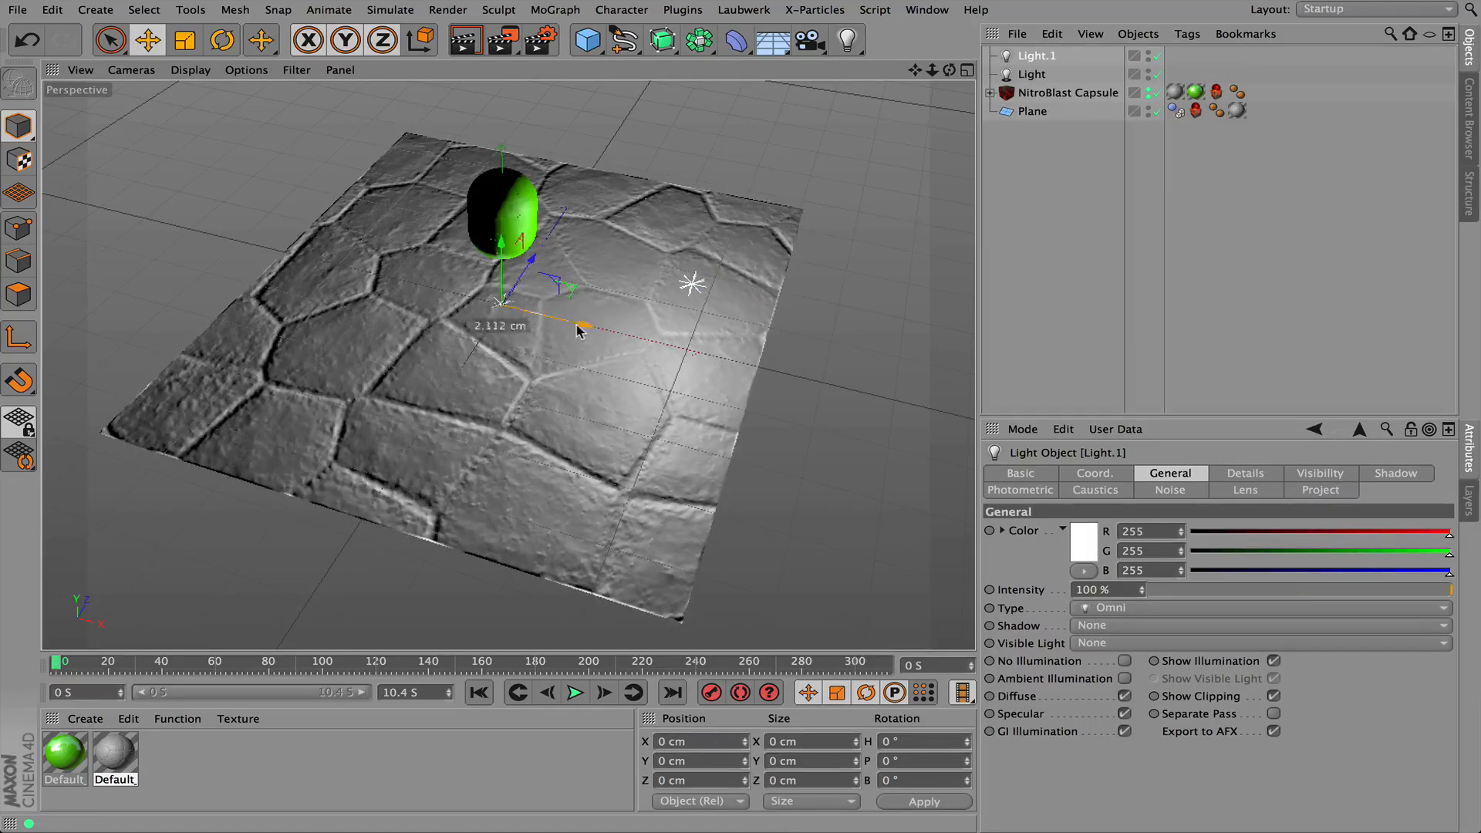
left_click_drag(497, 302, 298, 249)
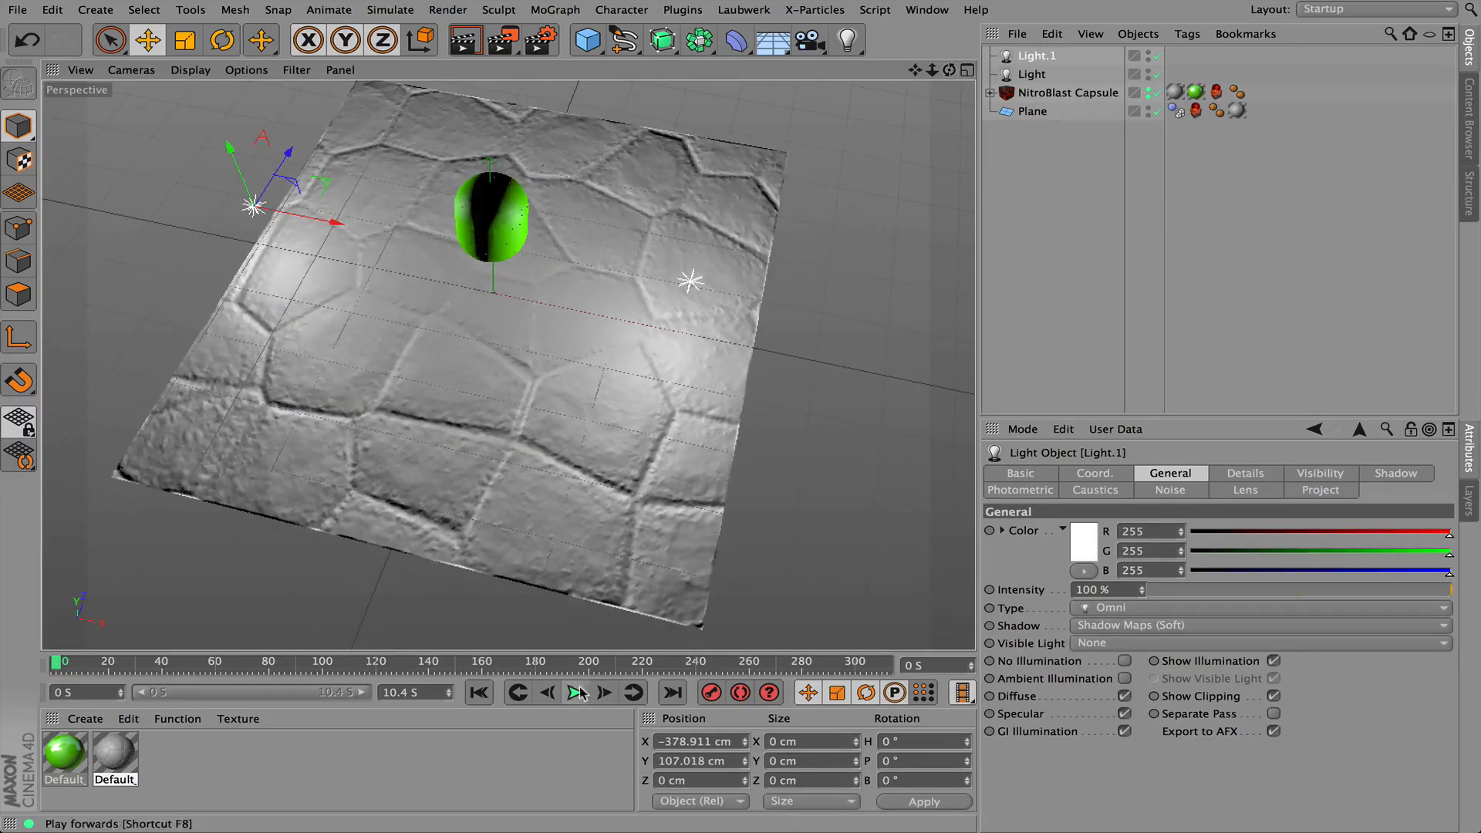
left_click(576, 692)
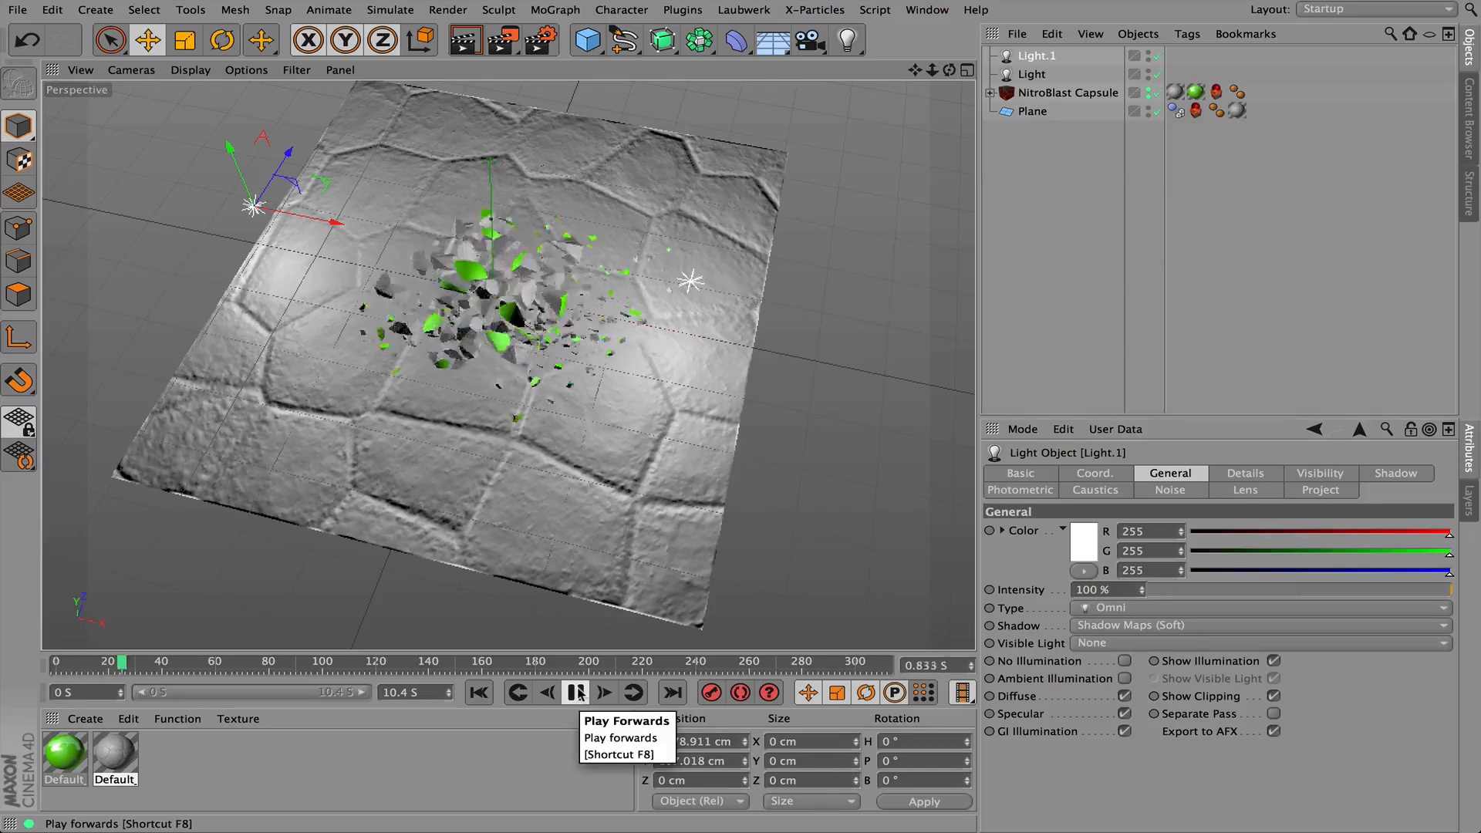
left_click(576, 693)
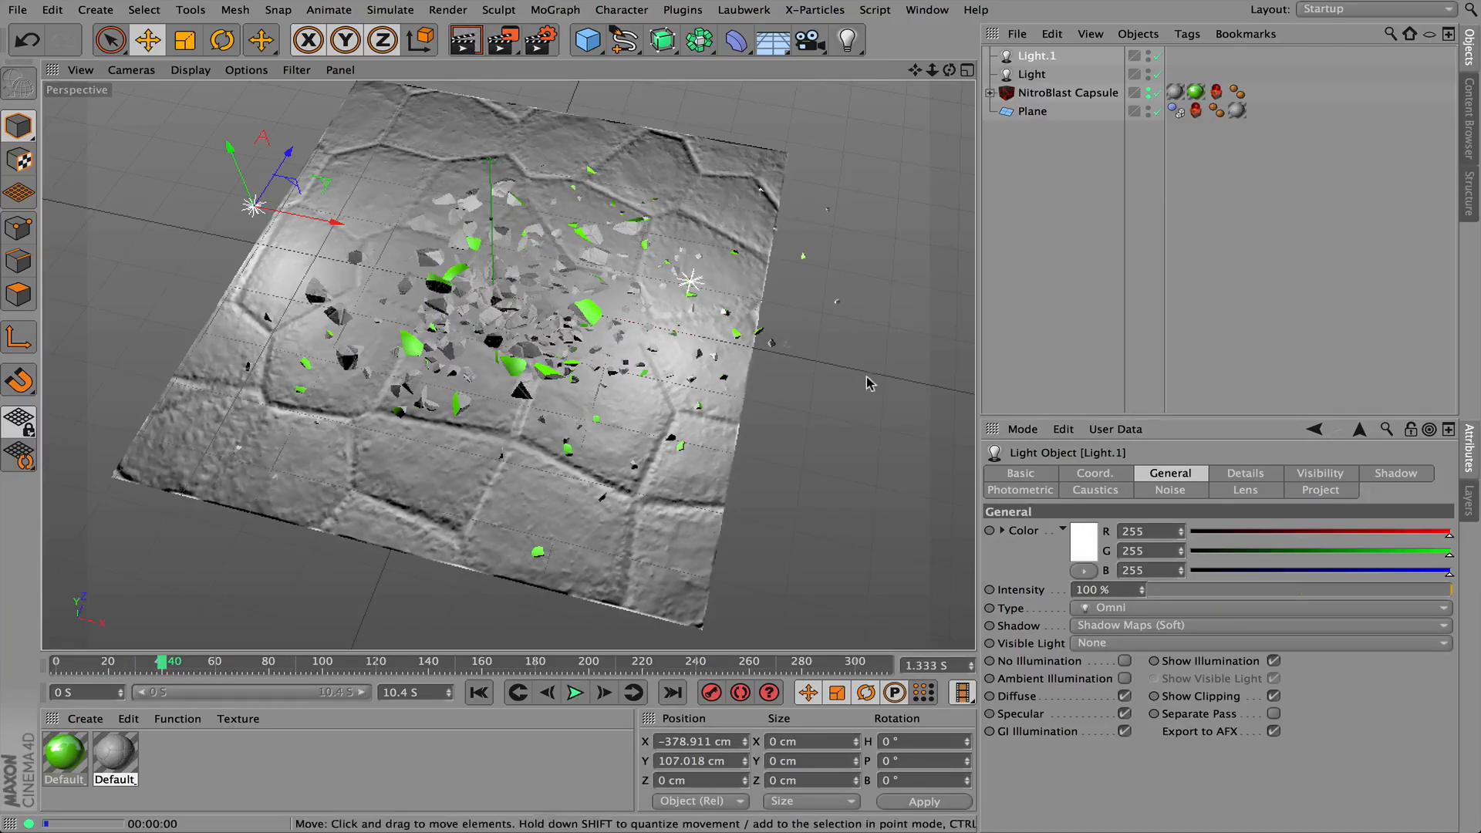
left_click(573, 693)
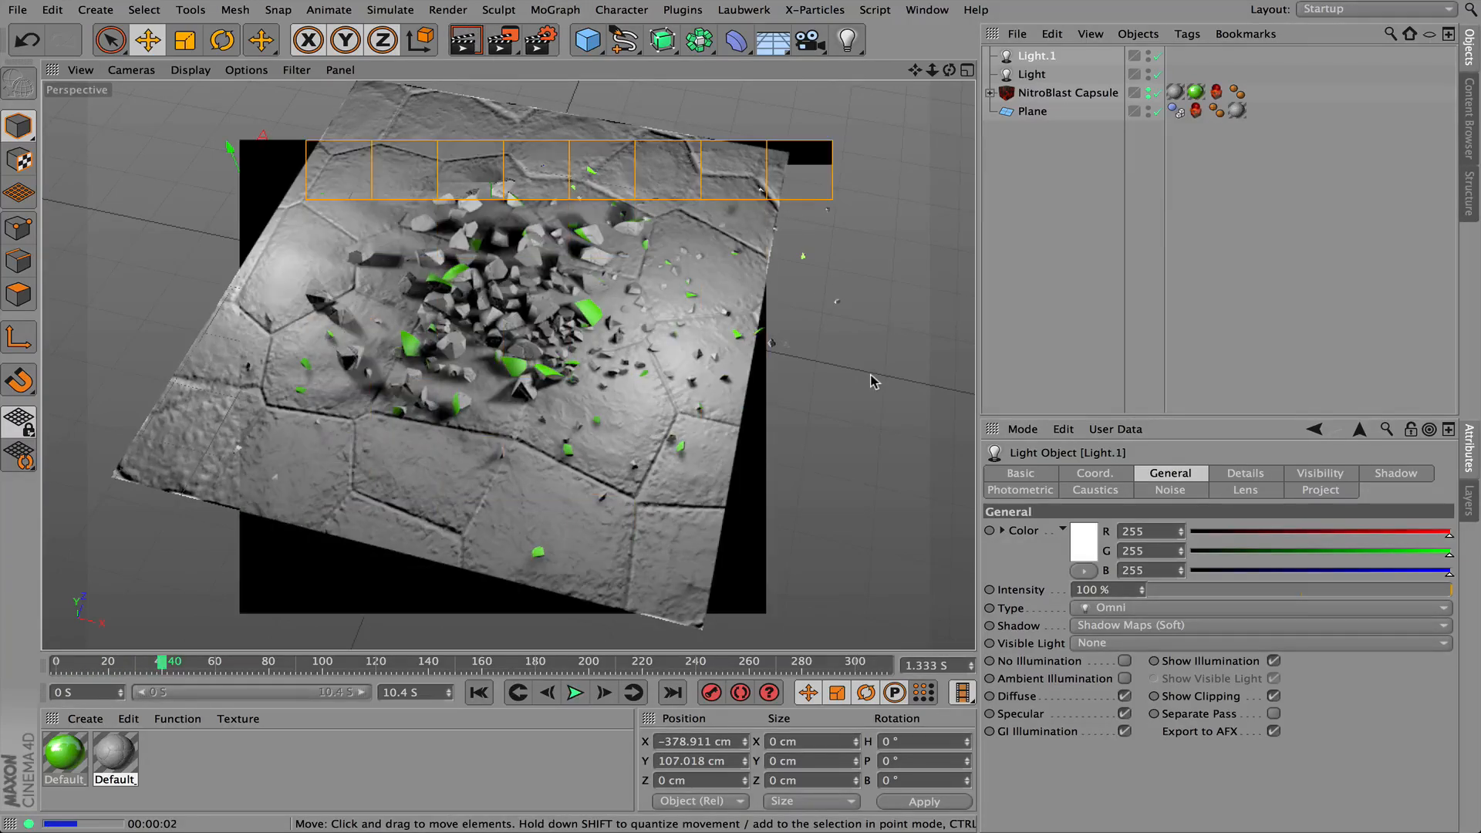
left_click(967, 70)
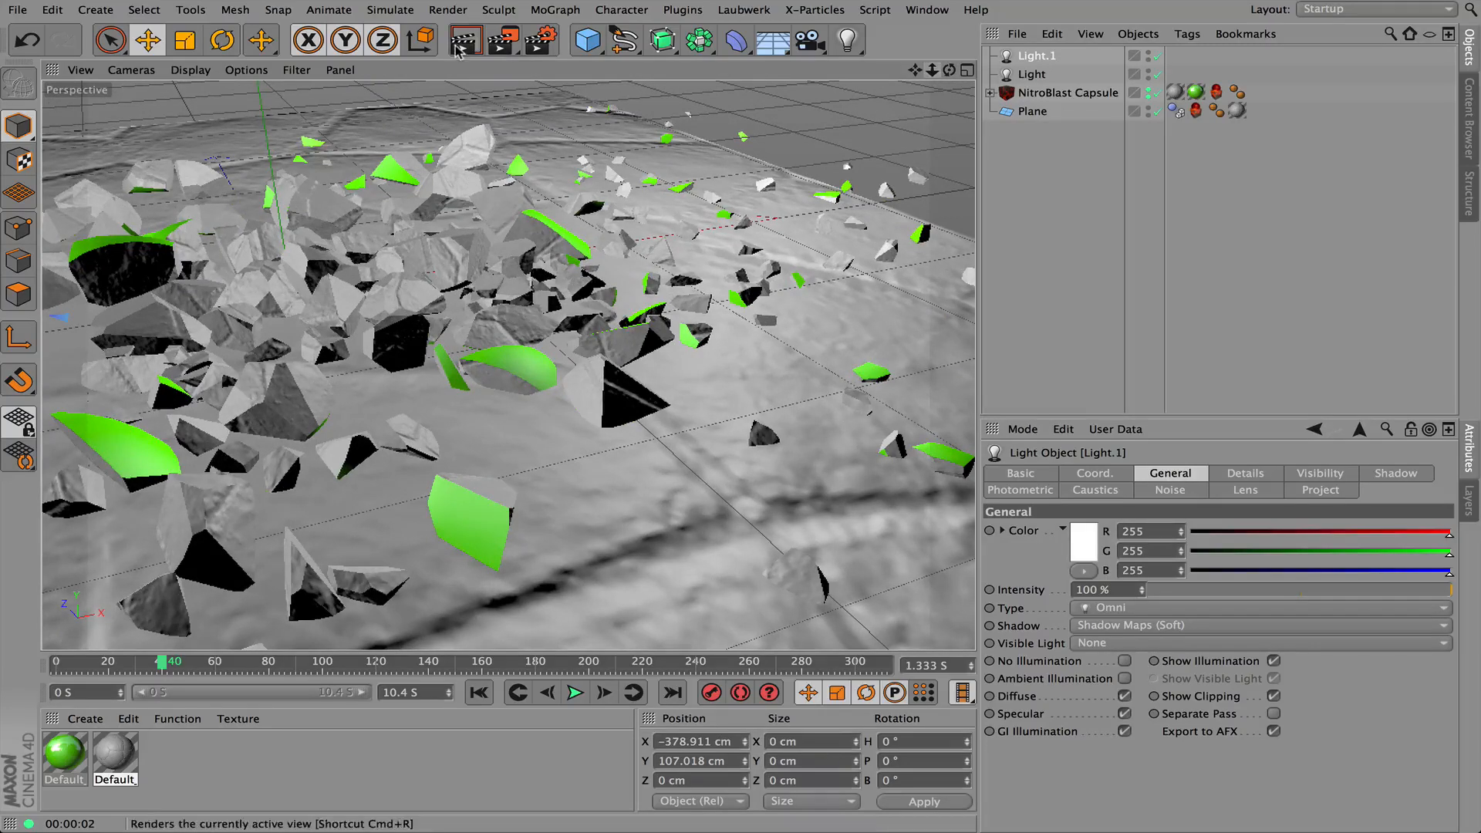
left_click(464, 40)
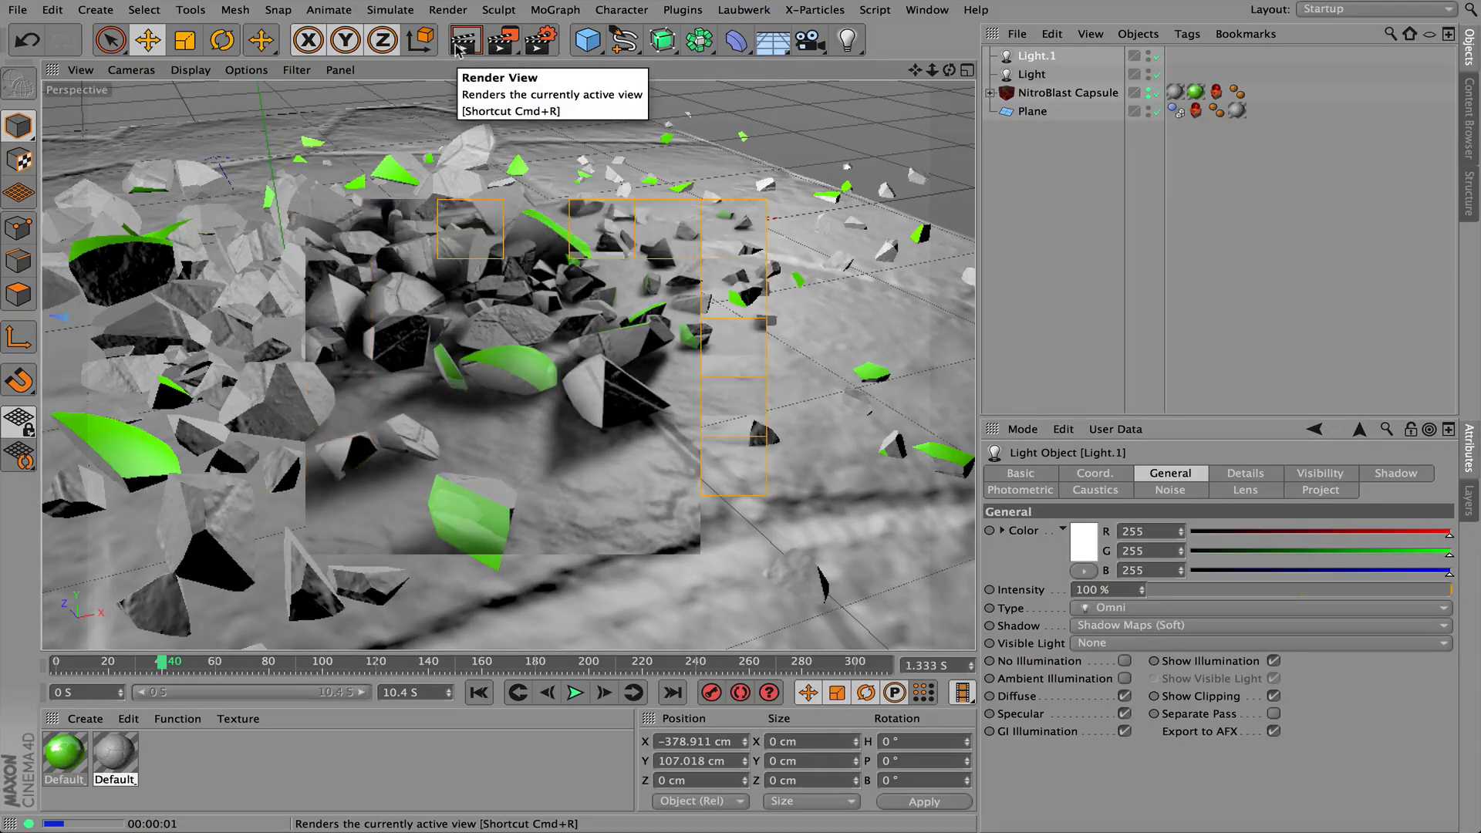